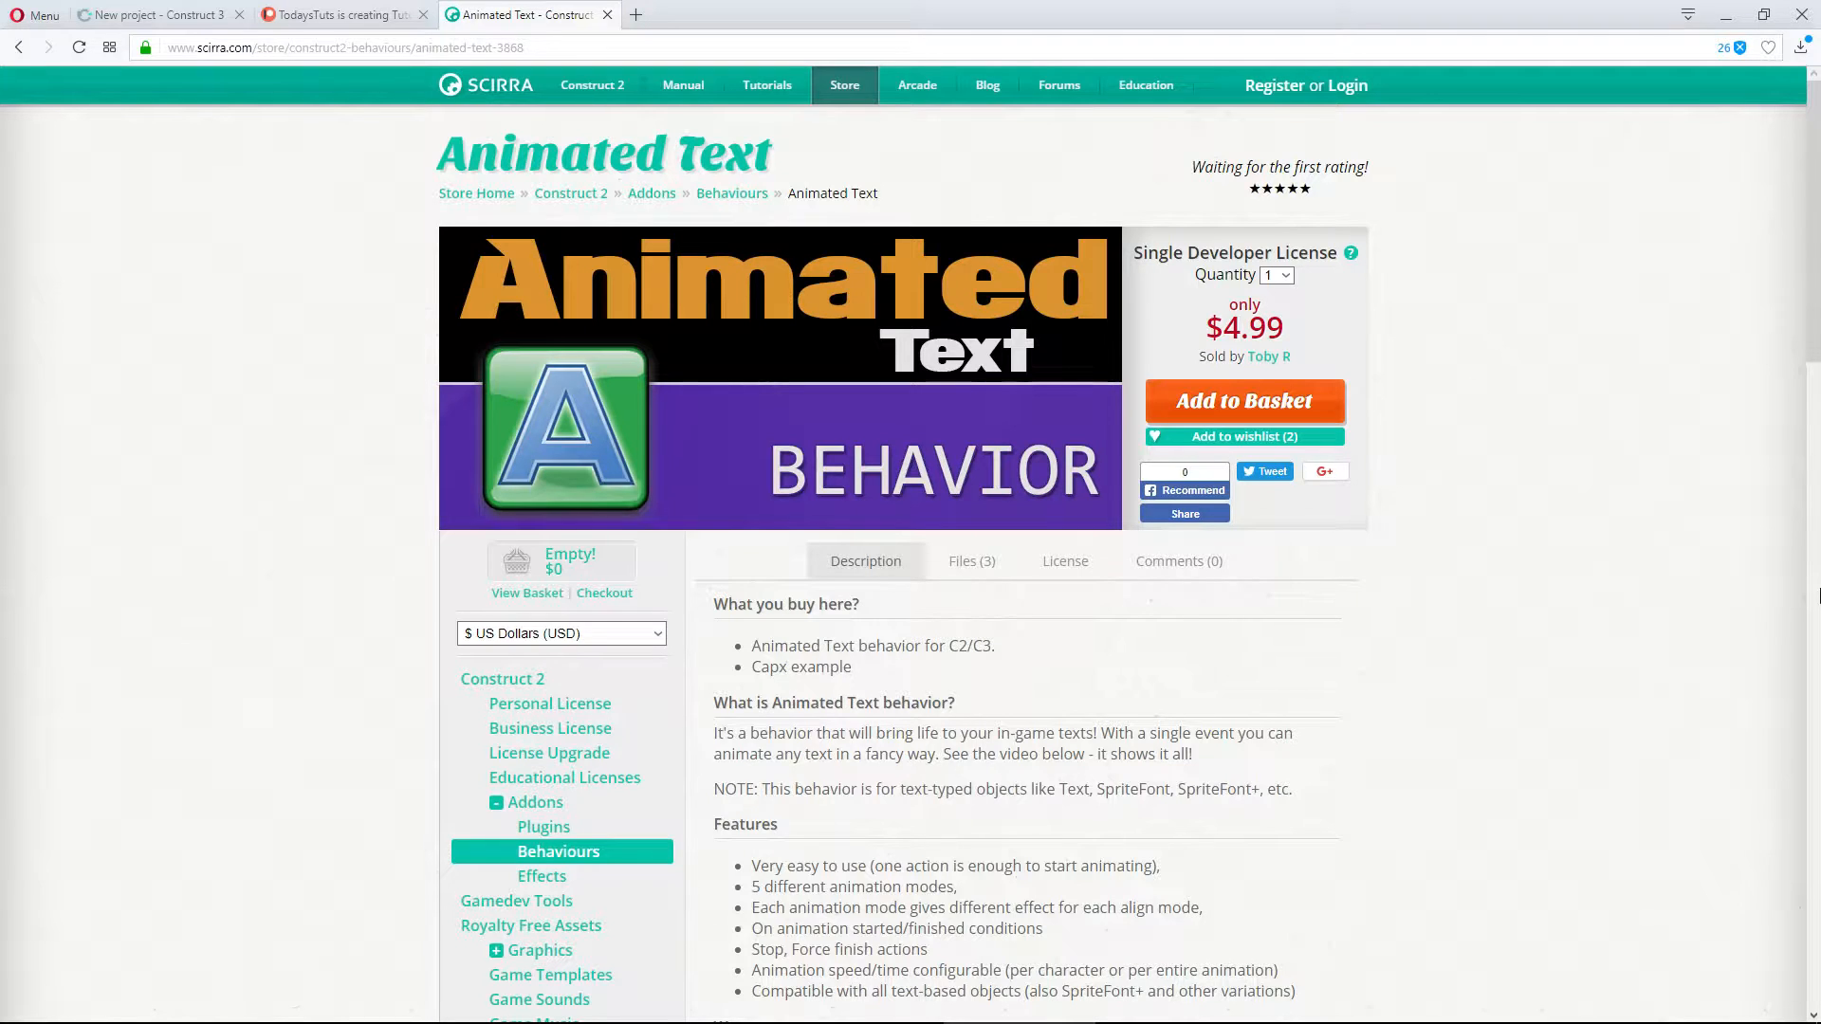
# Step: Switch over to the Construct 3 project tab
pyautogui.scroll(-3)
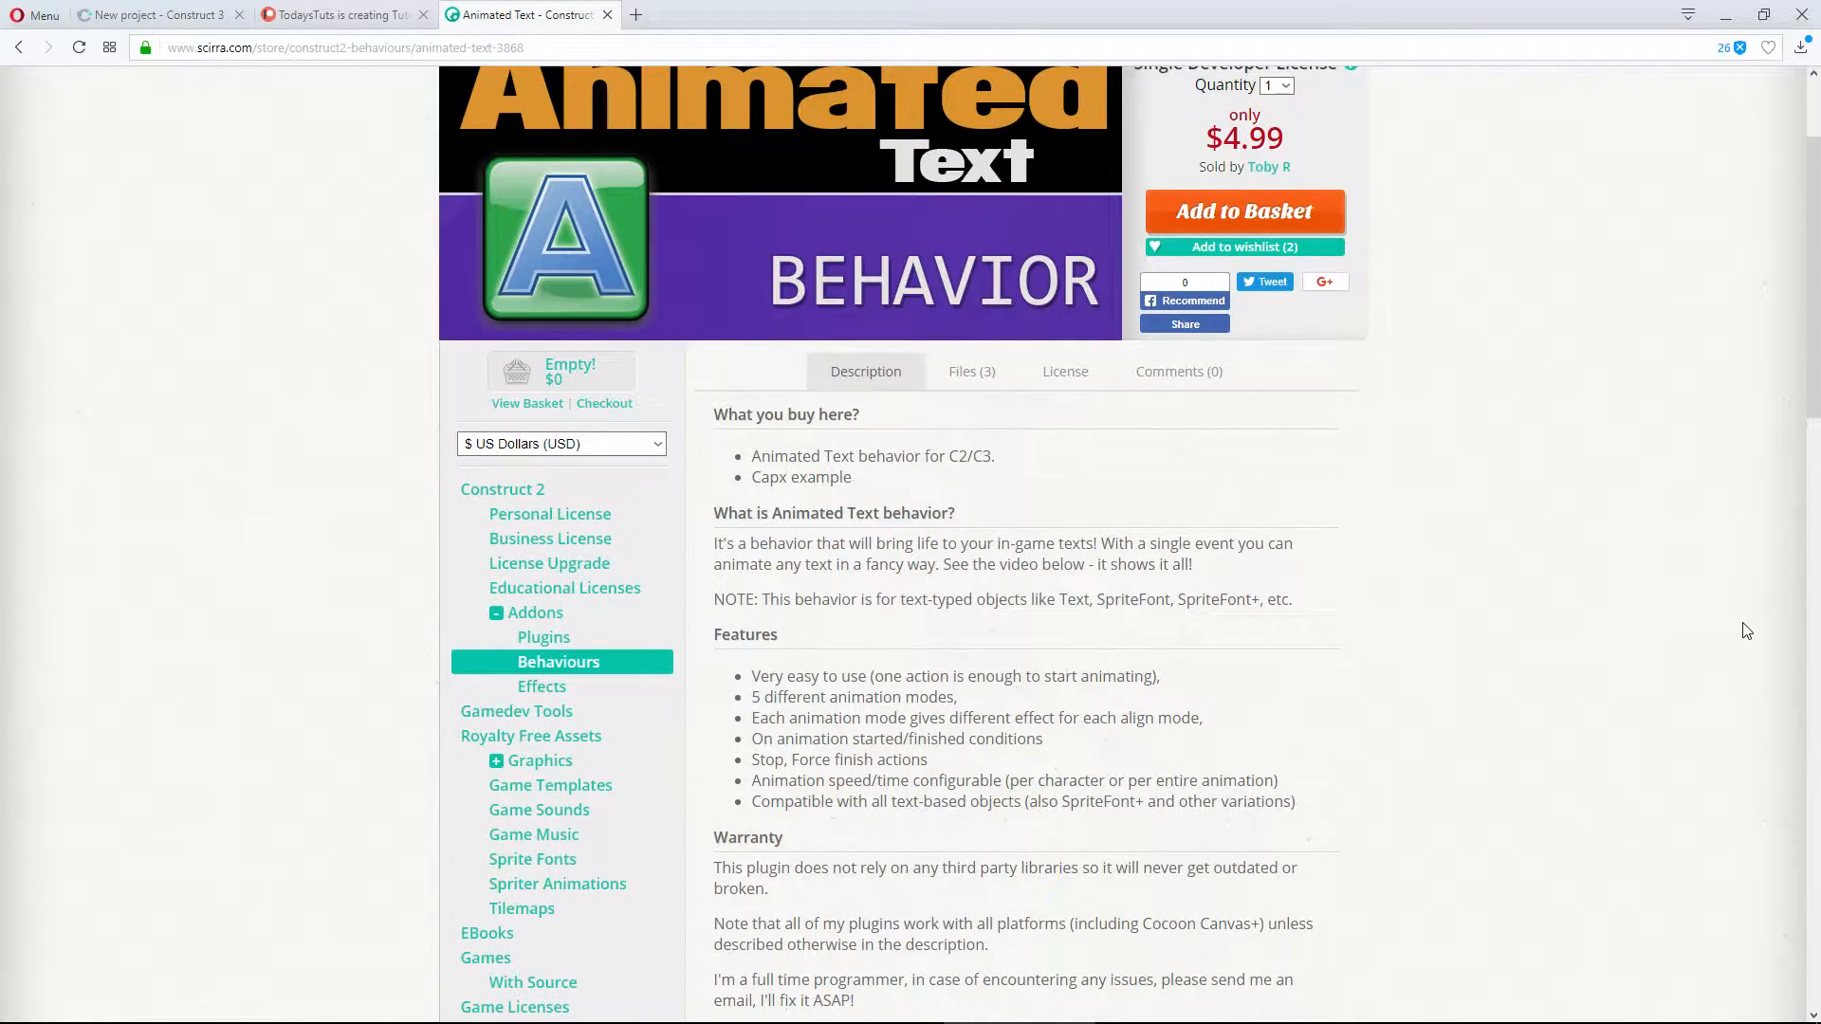
pyautogui.scroll(3)
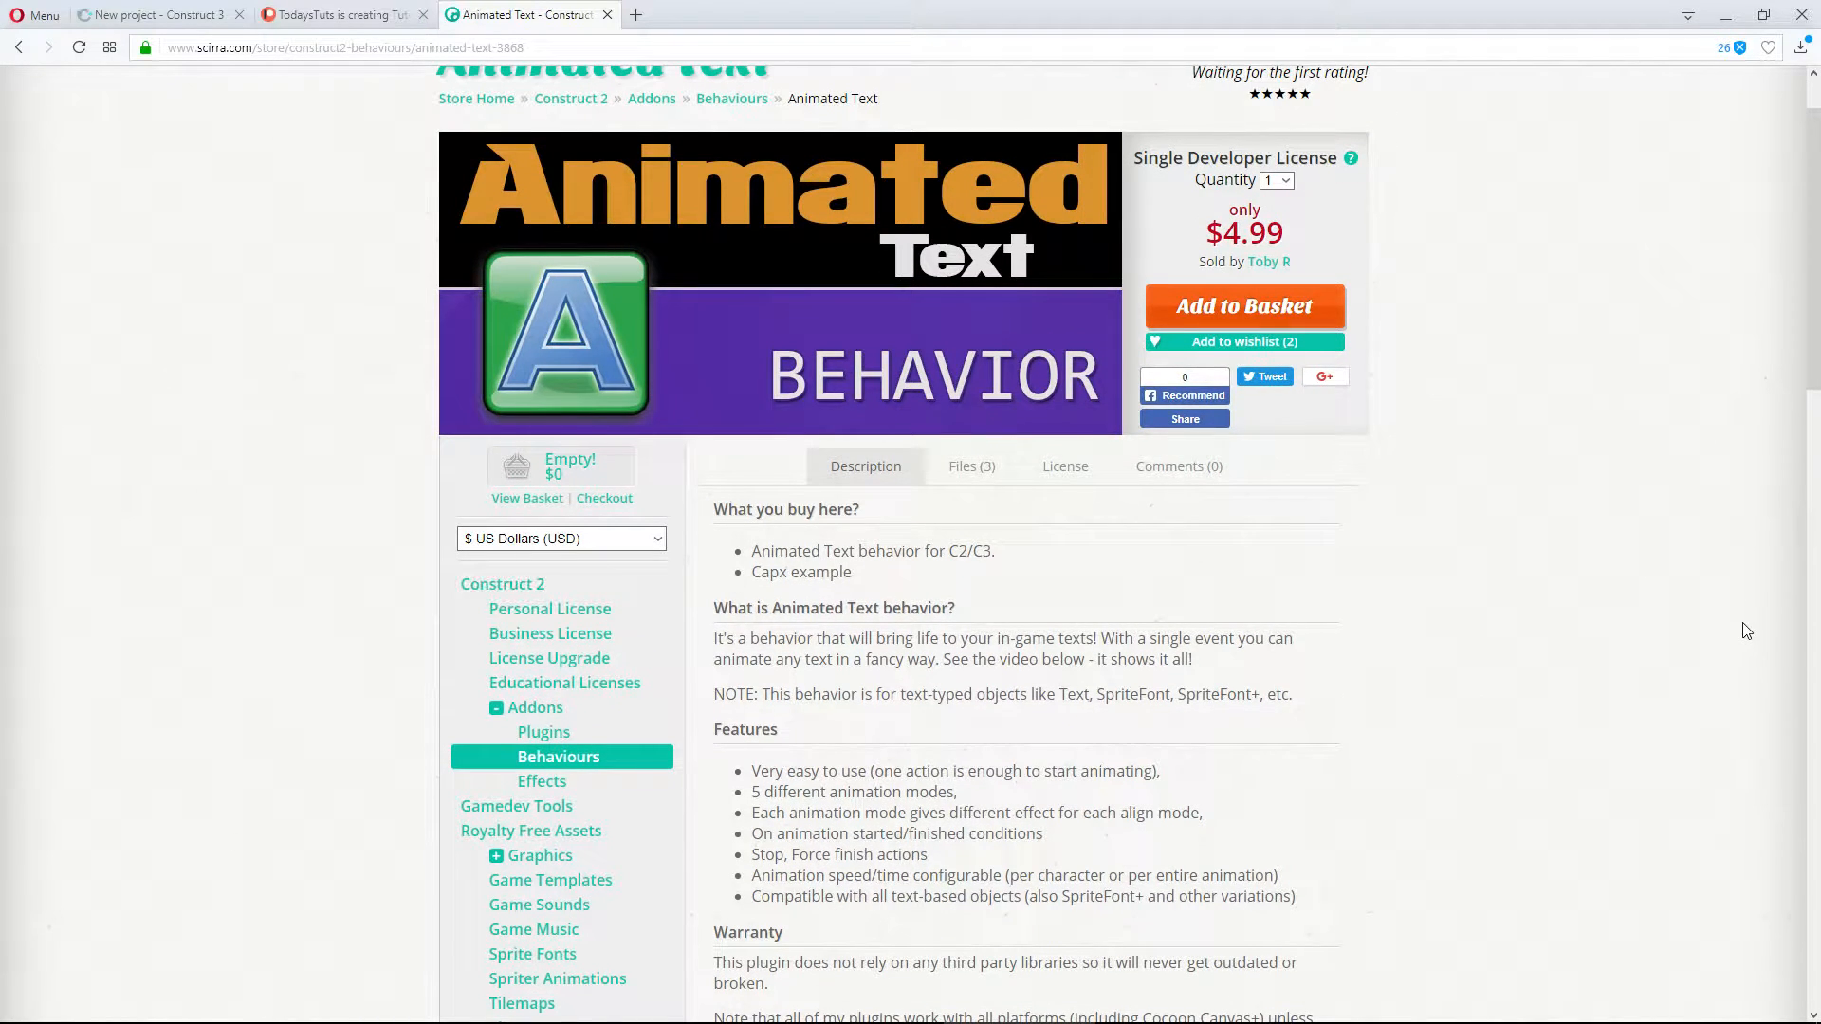
pyautogui.scroll(3)
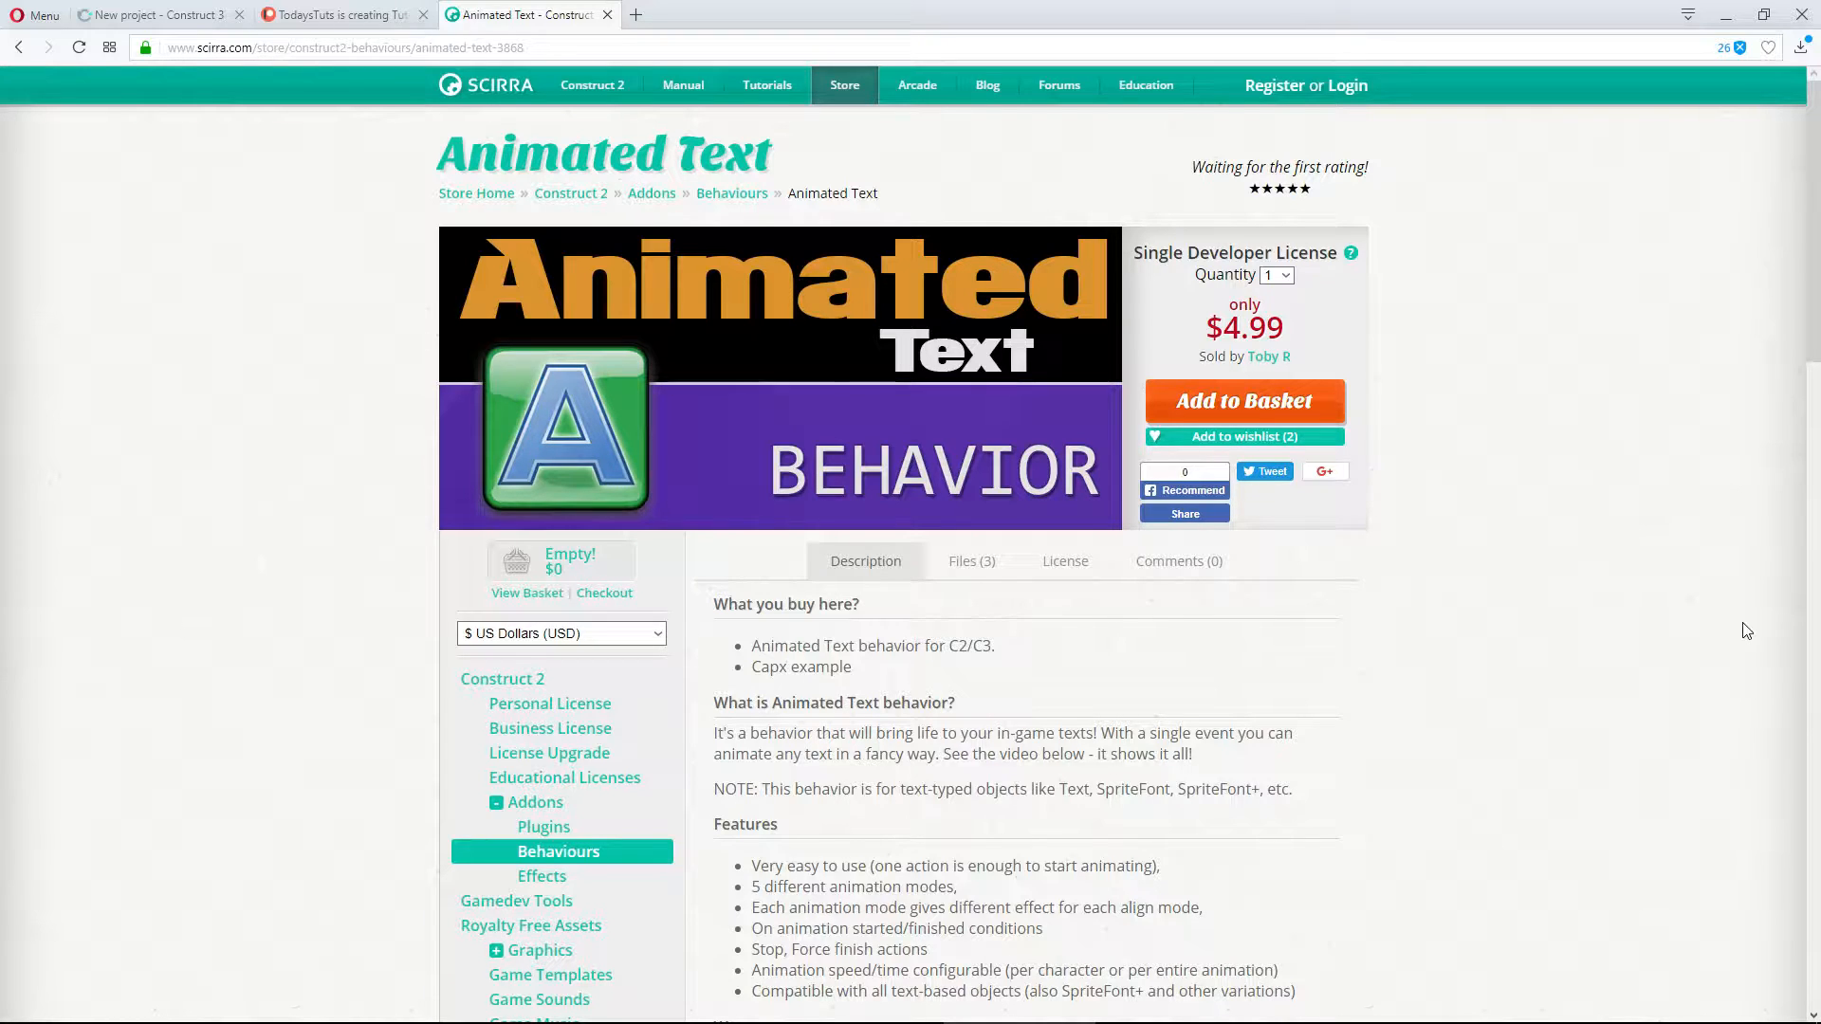
pyautogui.moveTo(744, 252)
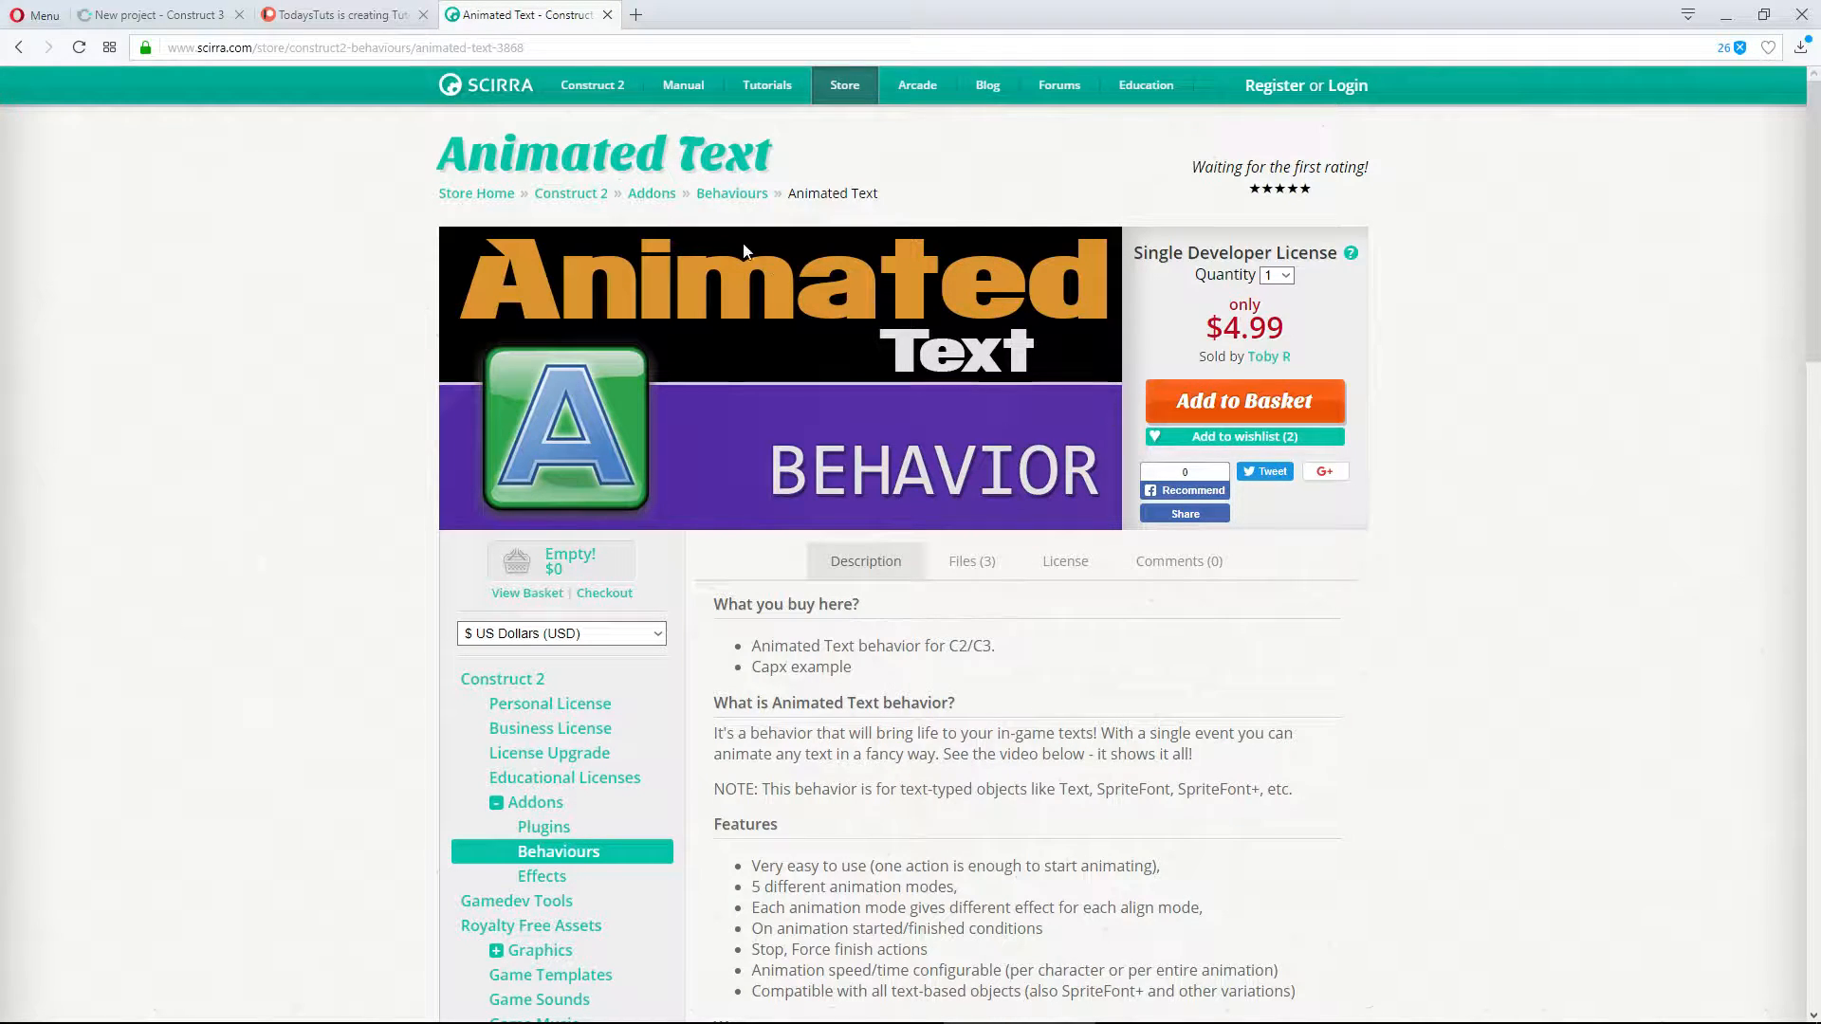
pyautogui.click(157, 13)
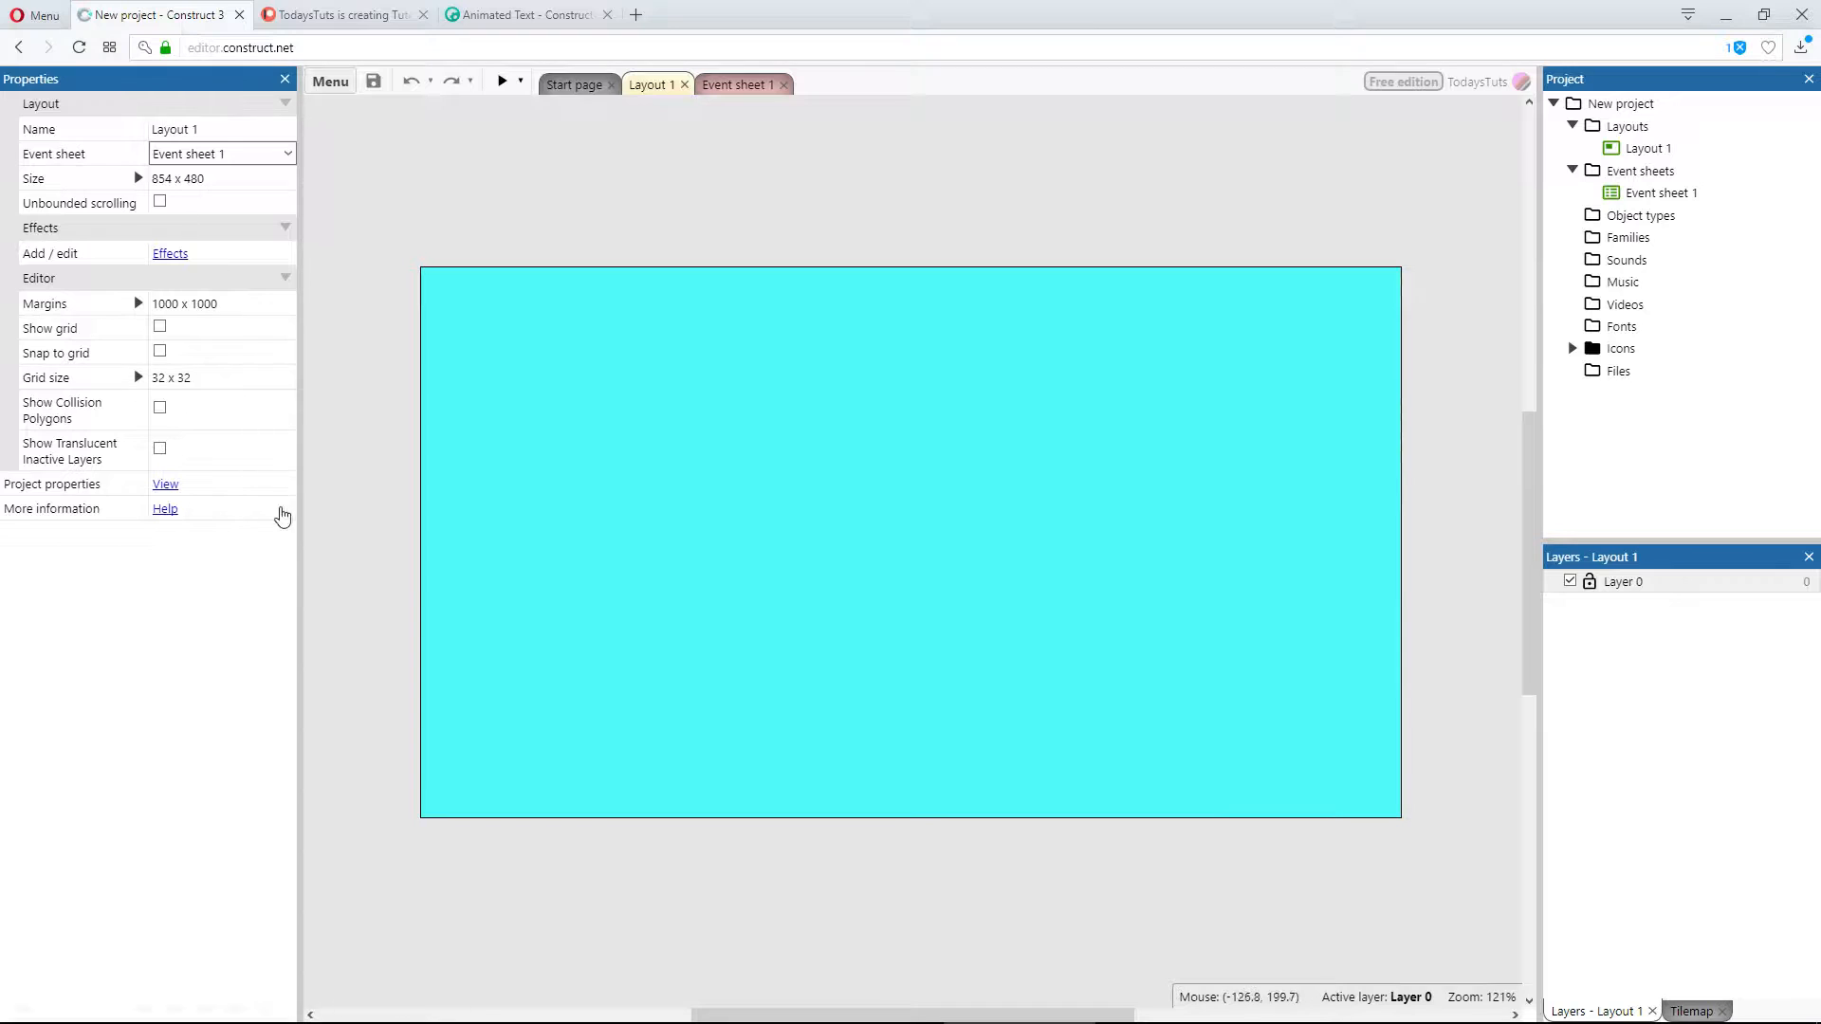
pyautogui.moveTo(338, 542)
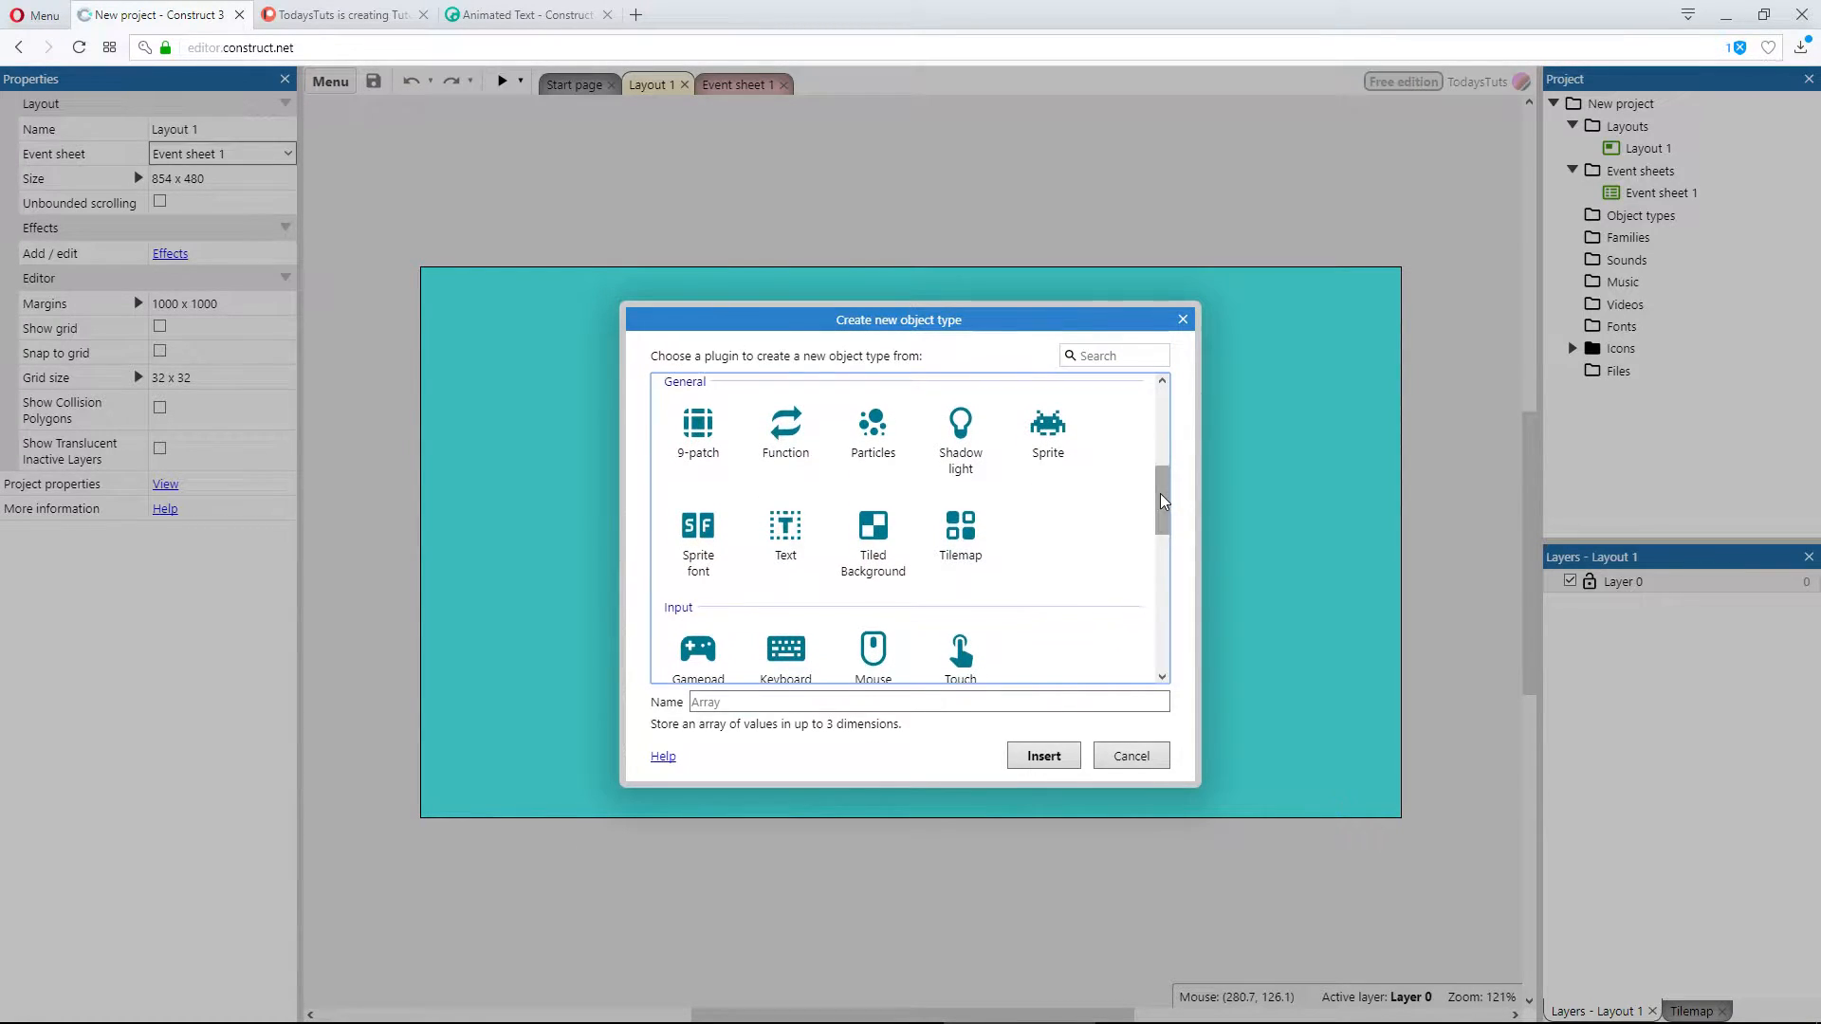
# Step: Insert a new Text object named game_over_txt and place it on the layout
pyautogui.click(785, 535)
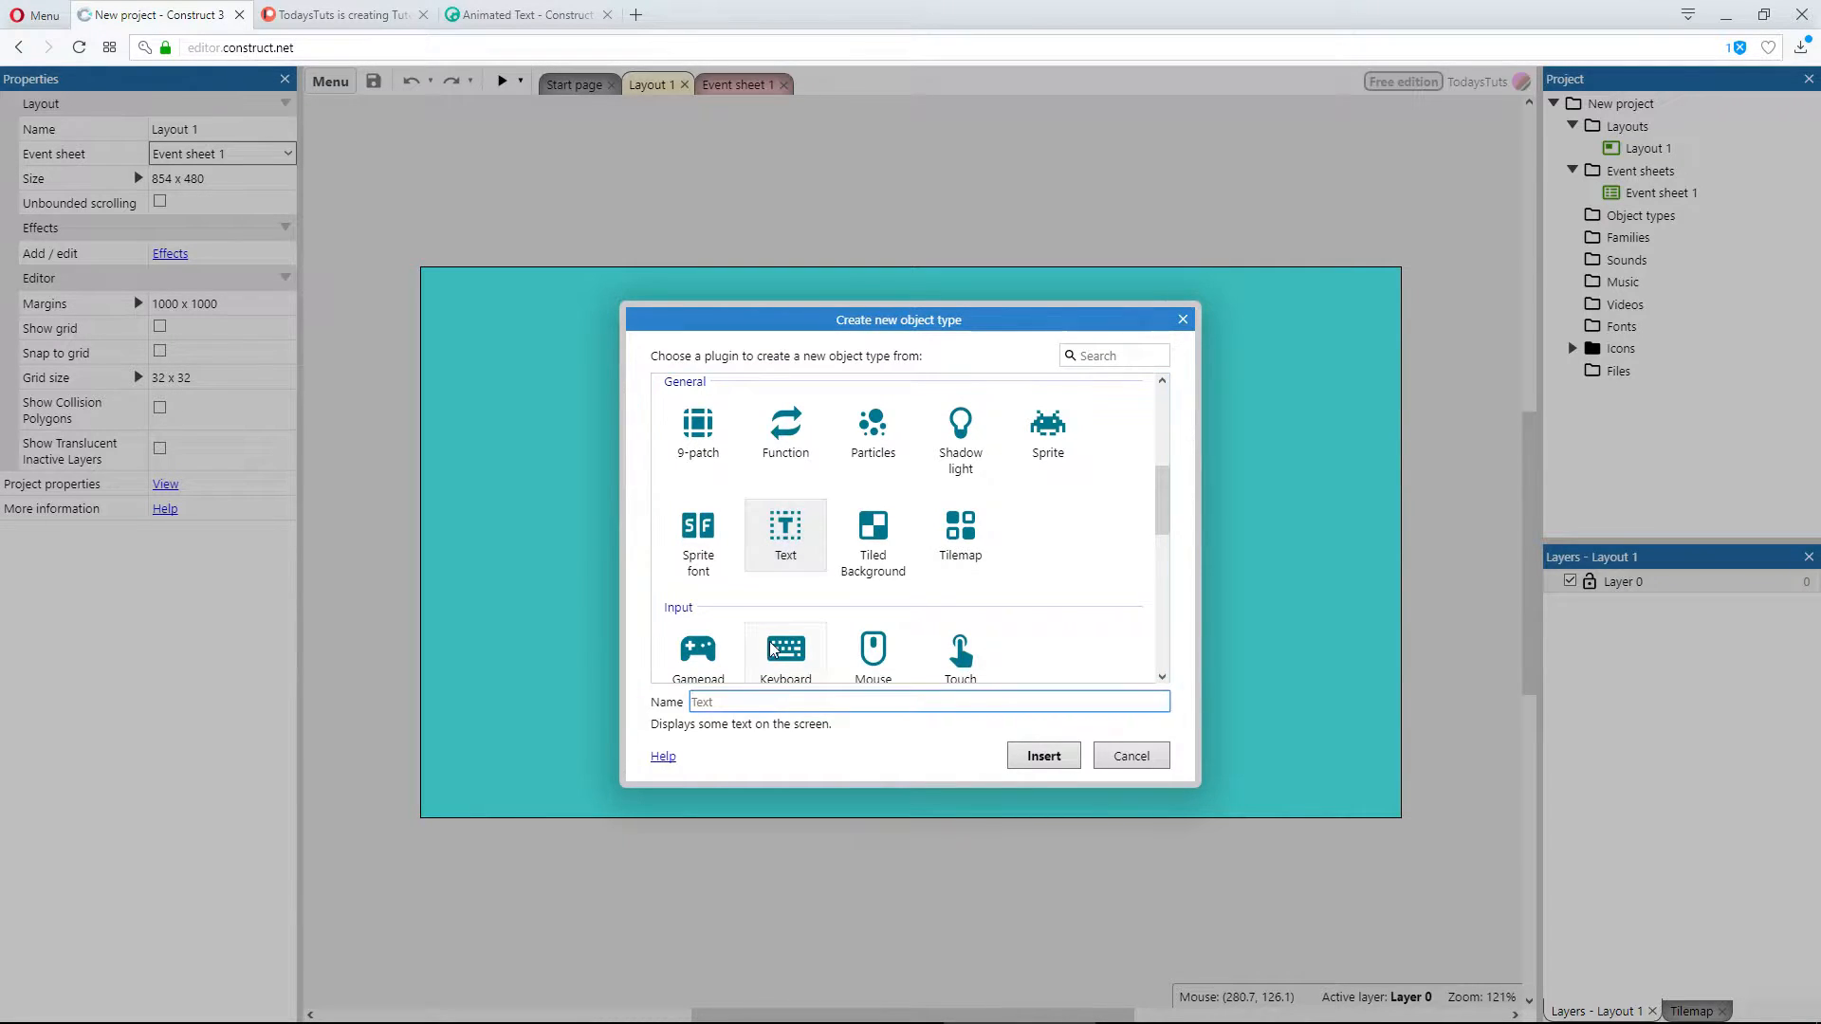
pyautogui.write('game_ov')
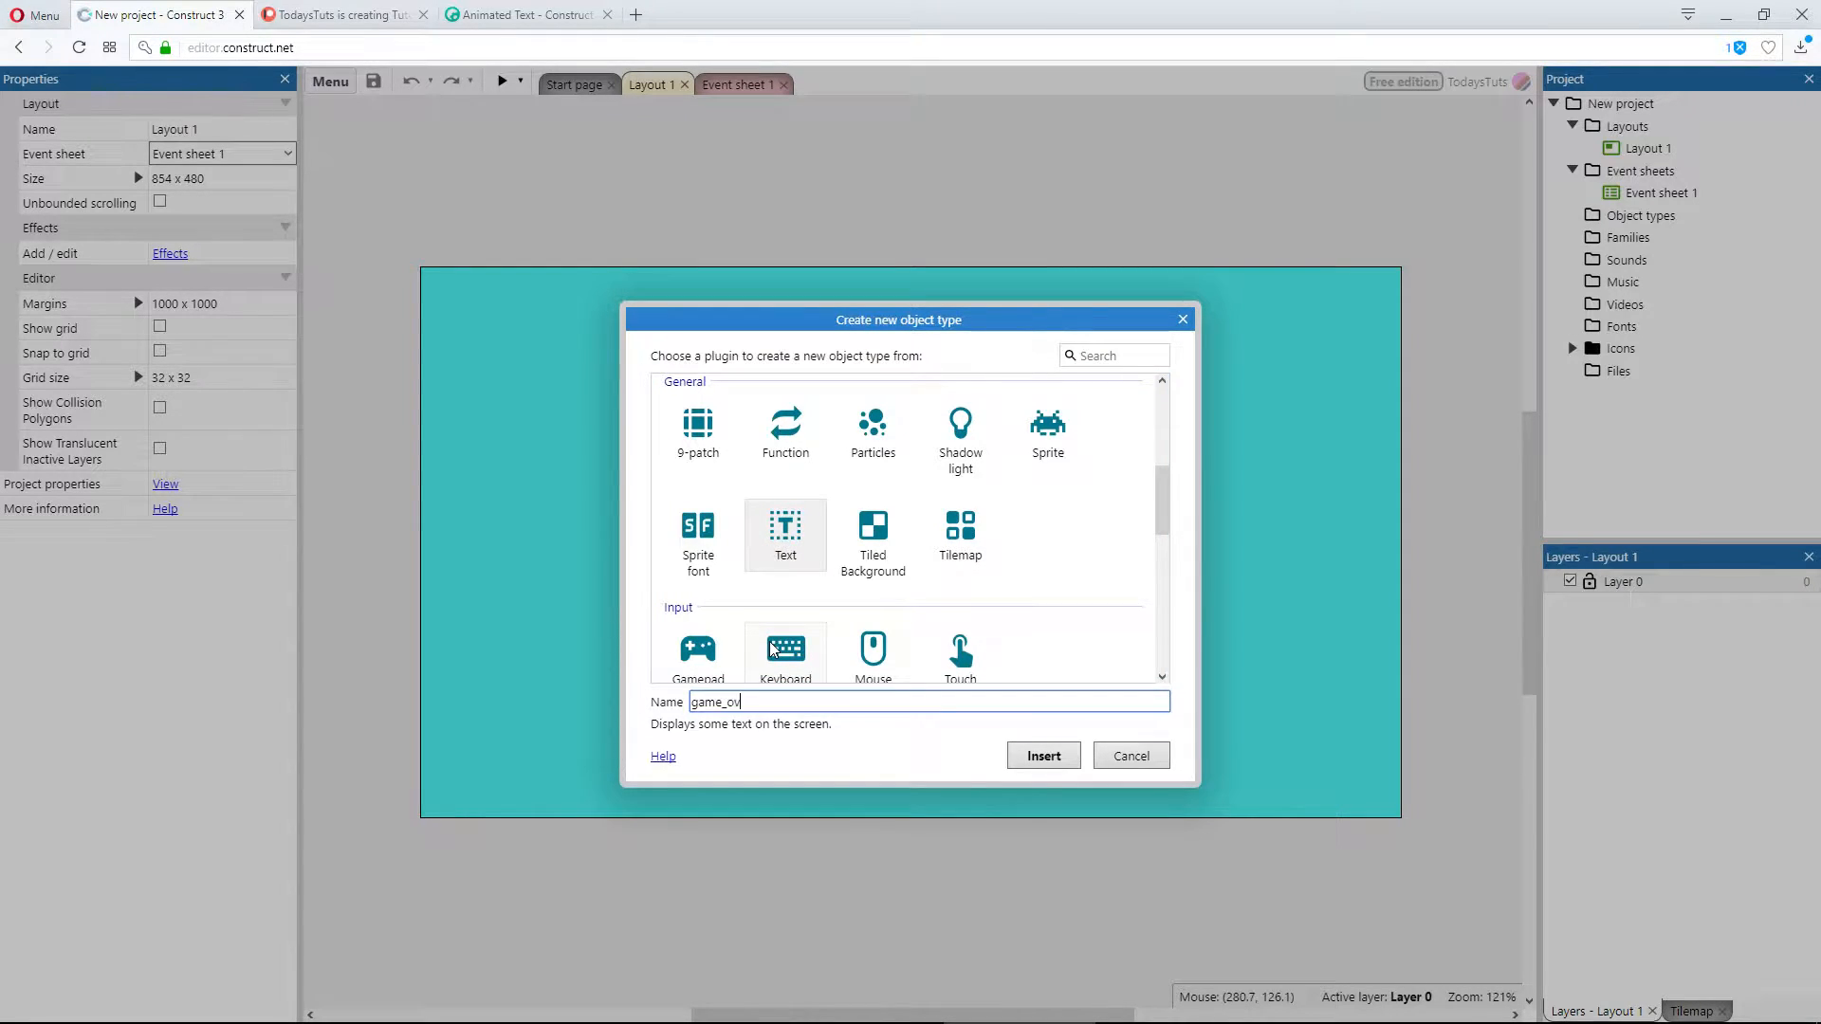
pyautogui.write('er_txt')
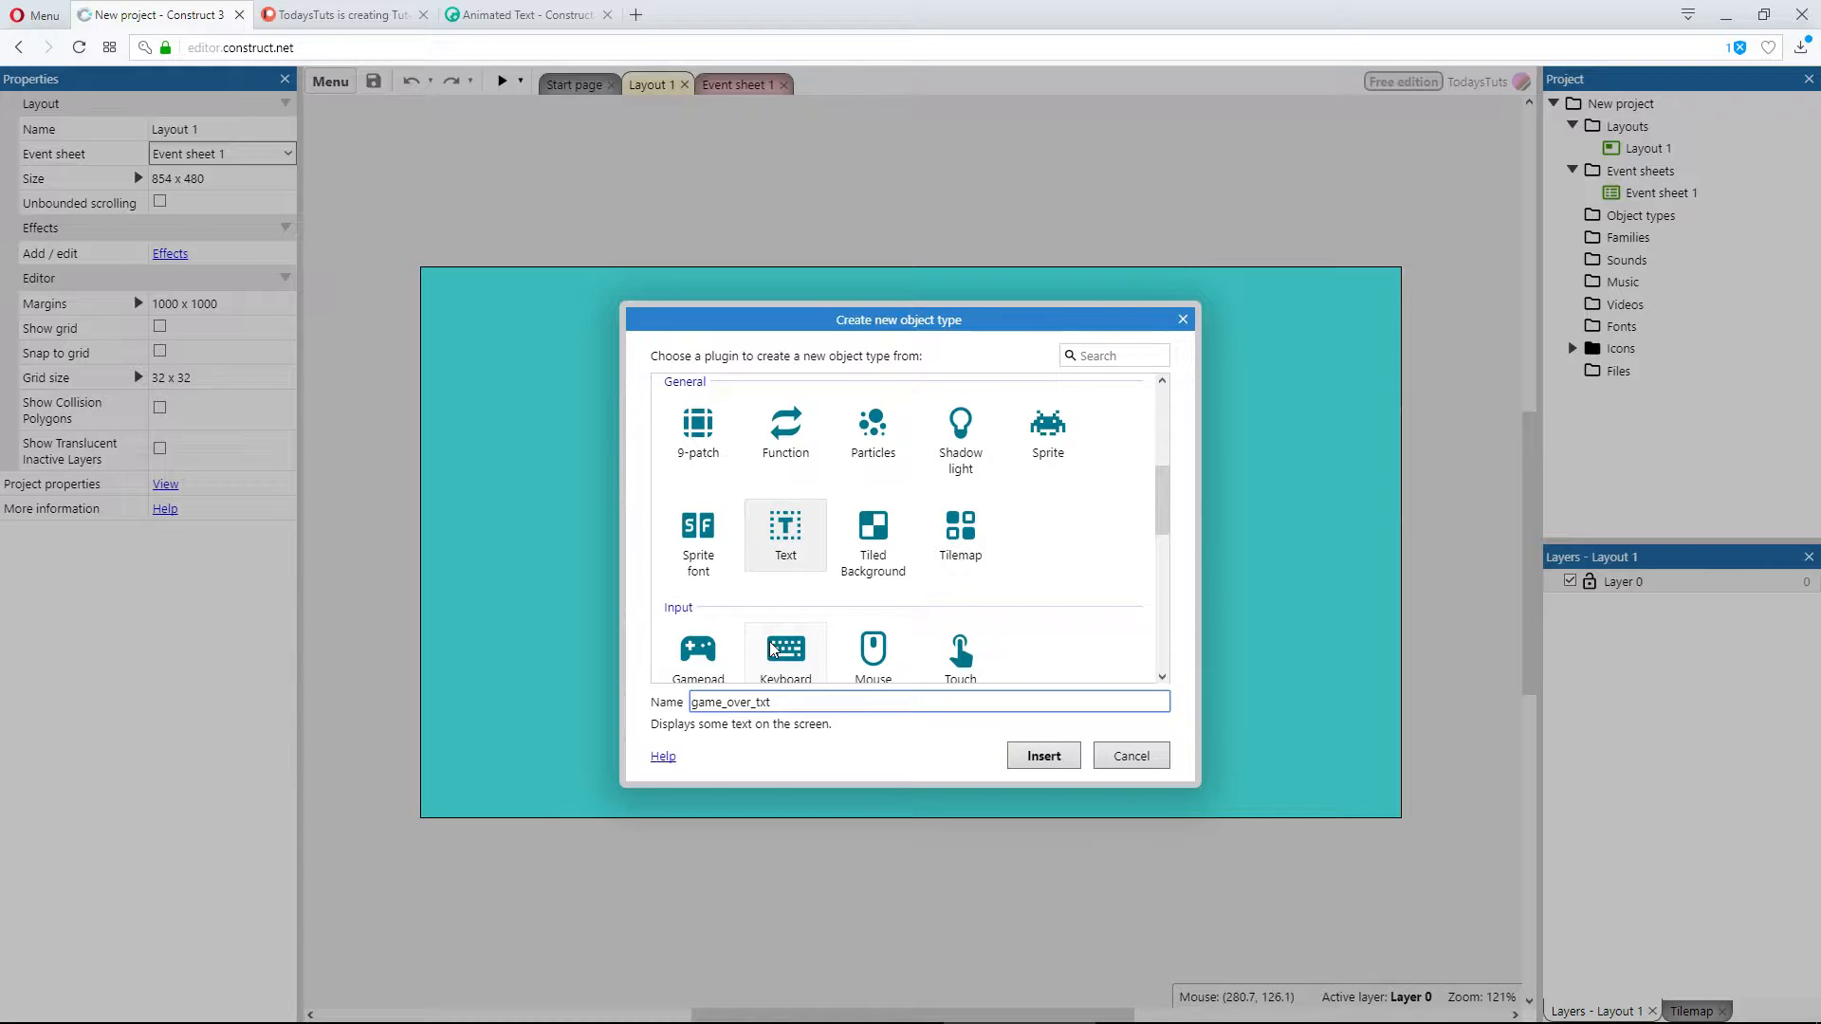
pyautogui.click(1041, 757)
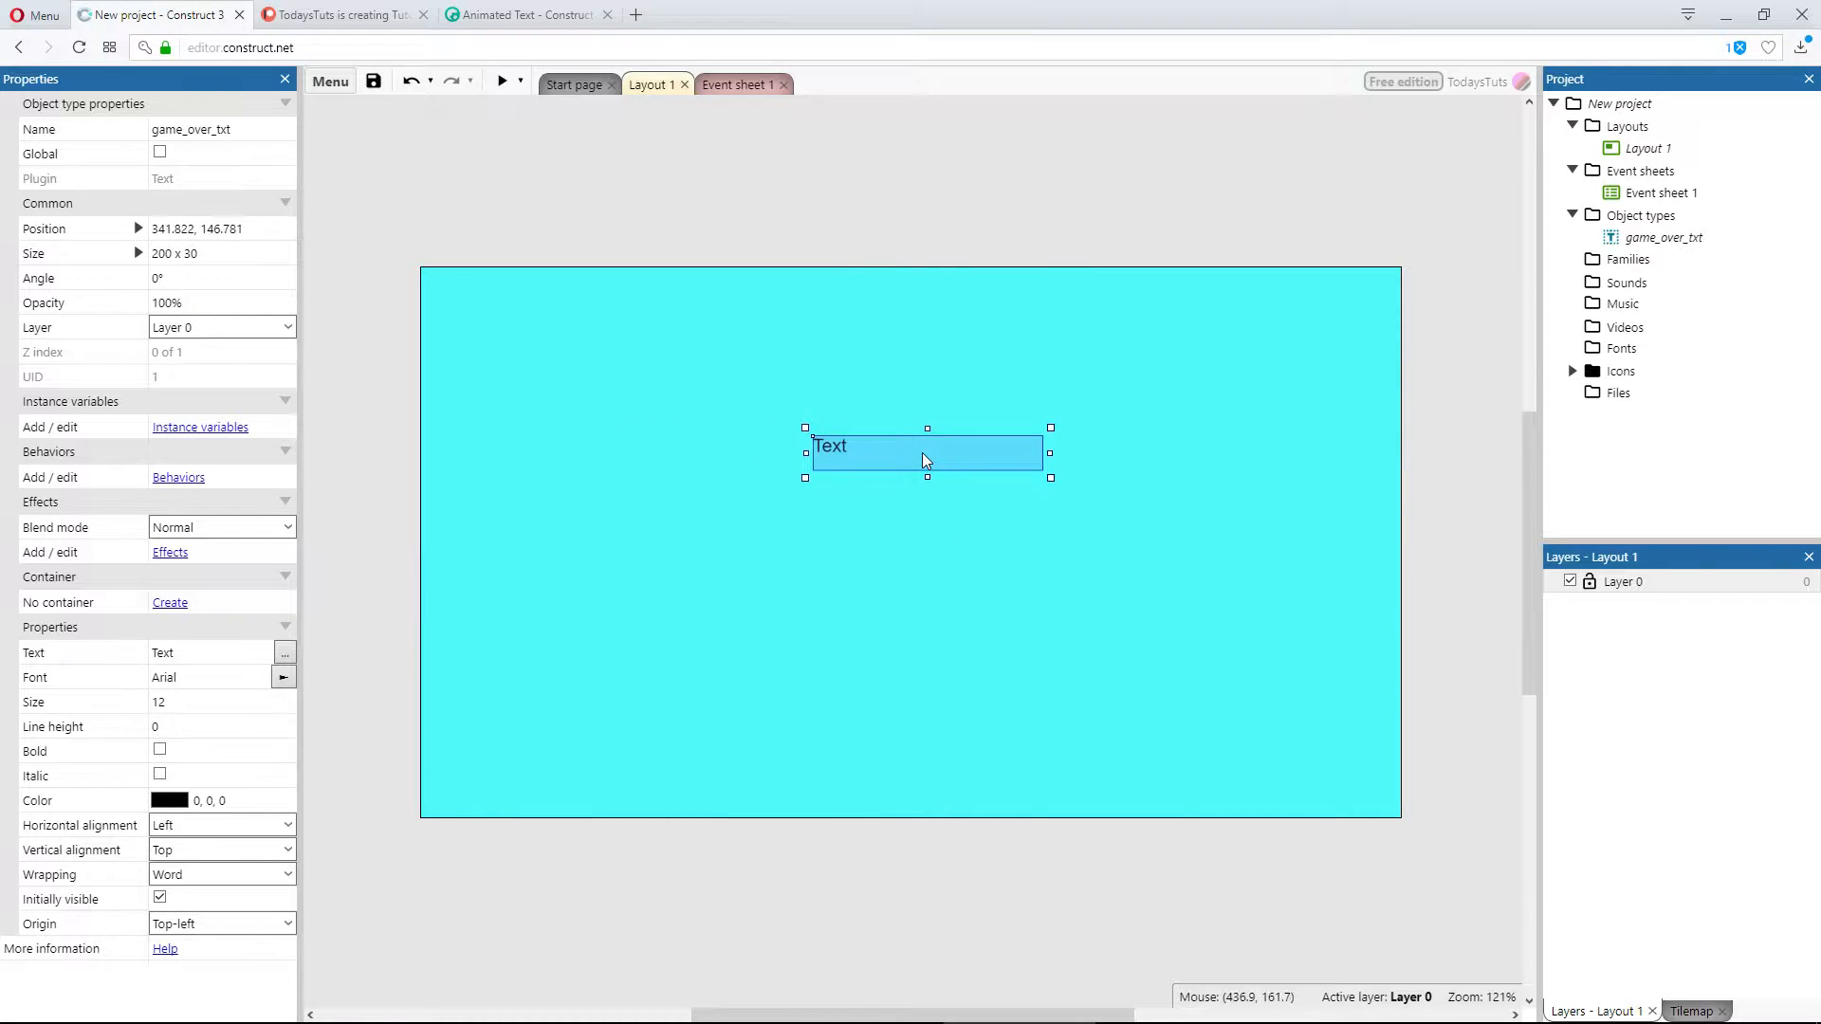
pyautogui.moveTo(804, 453)
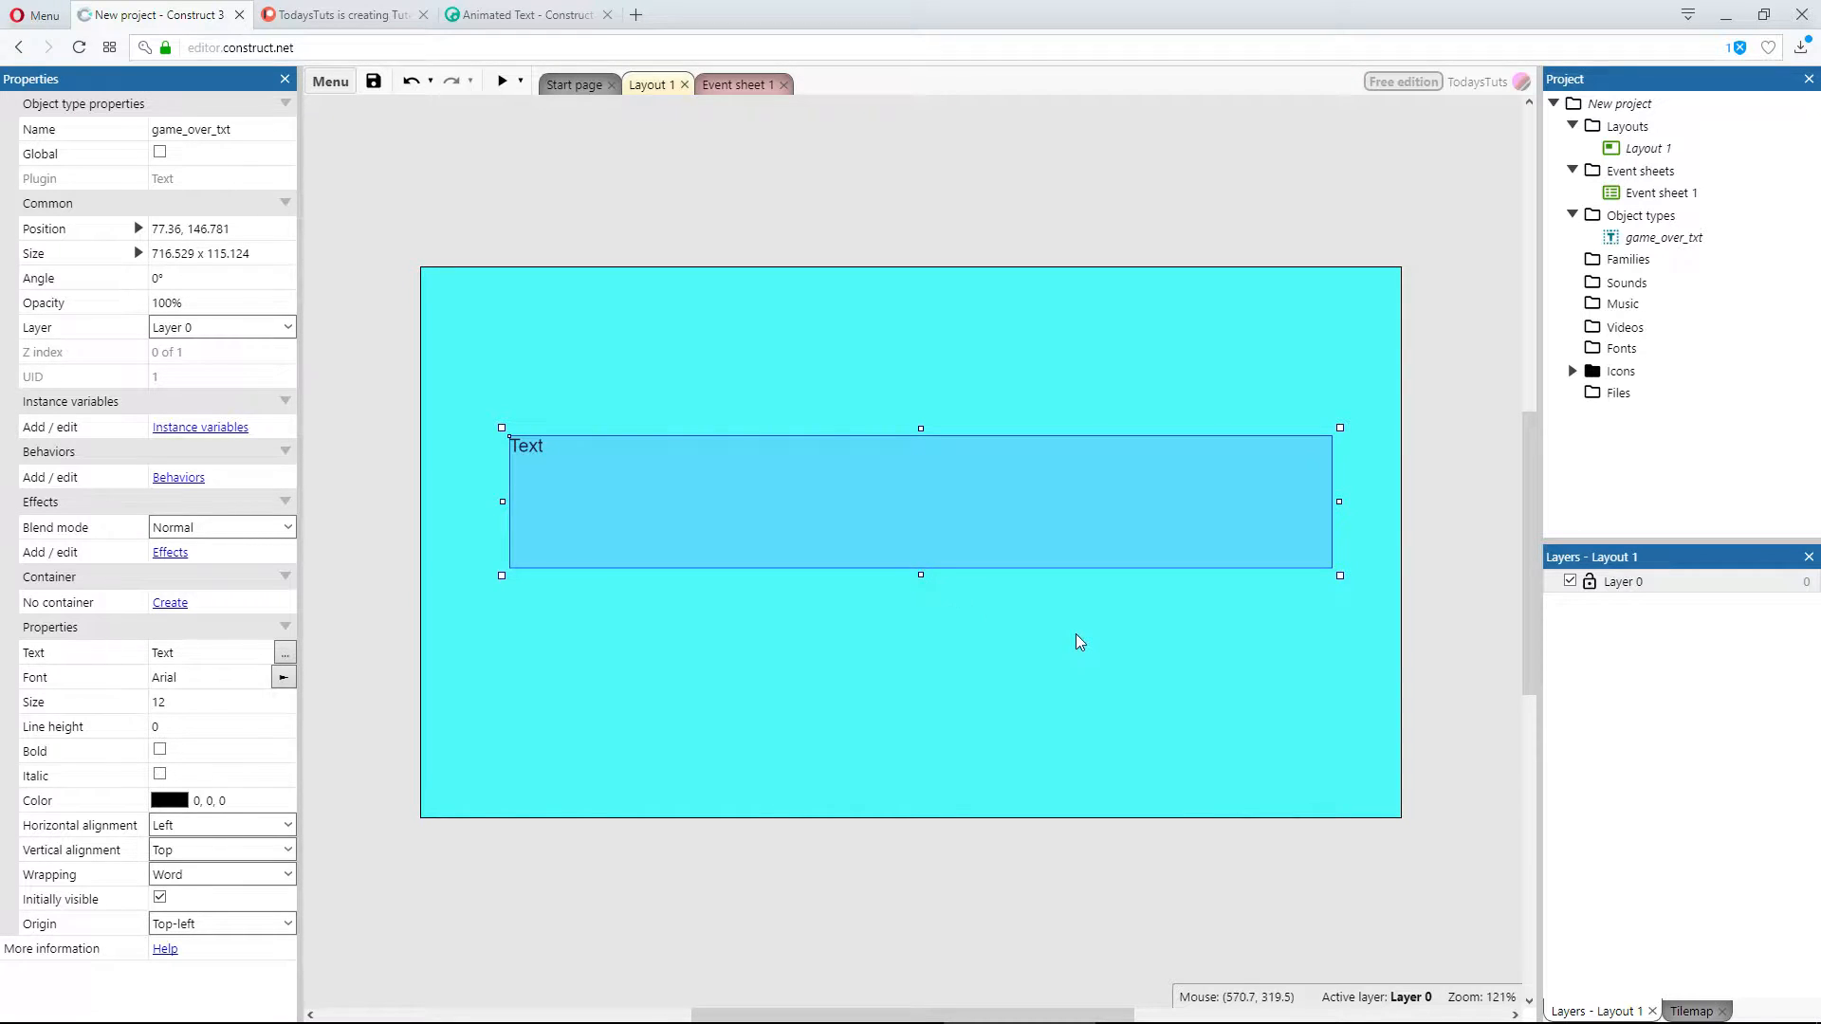
pyautogui.moveTo(338, 613)
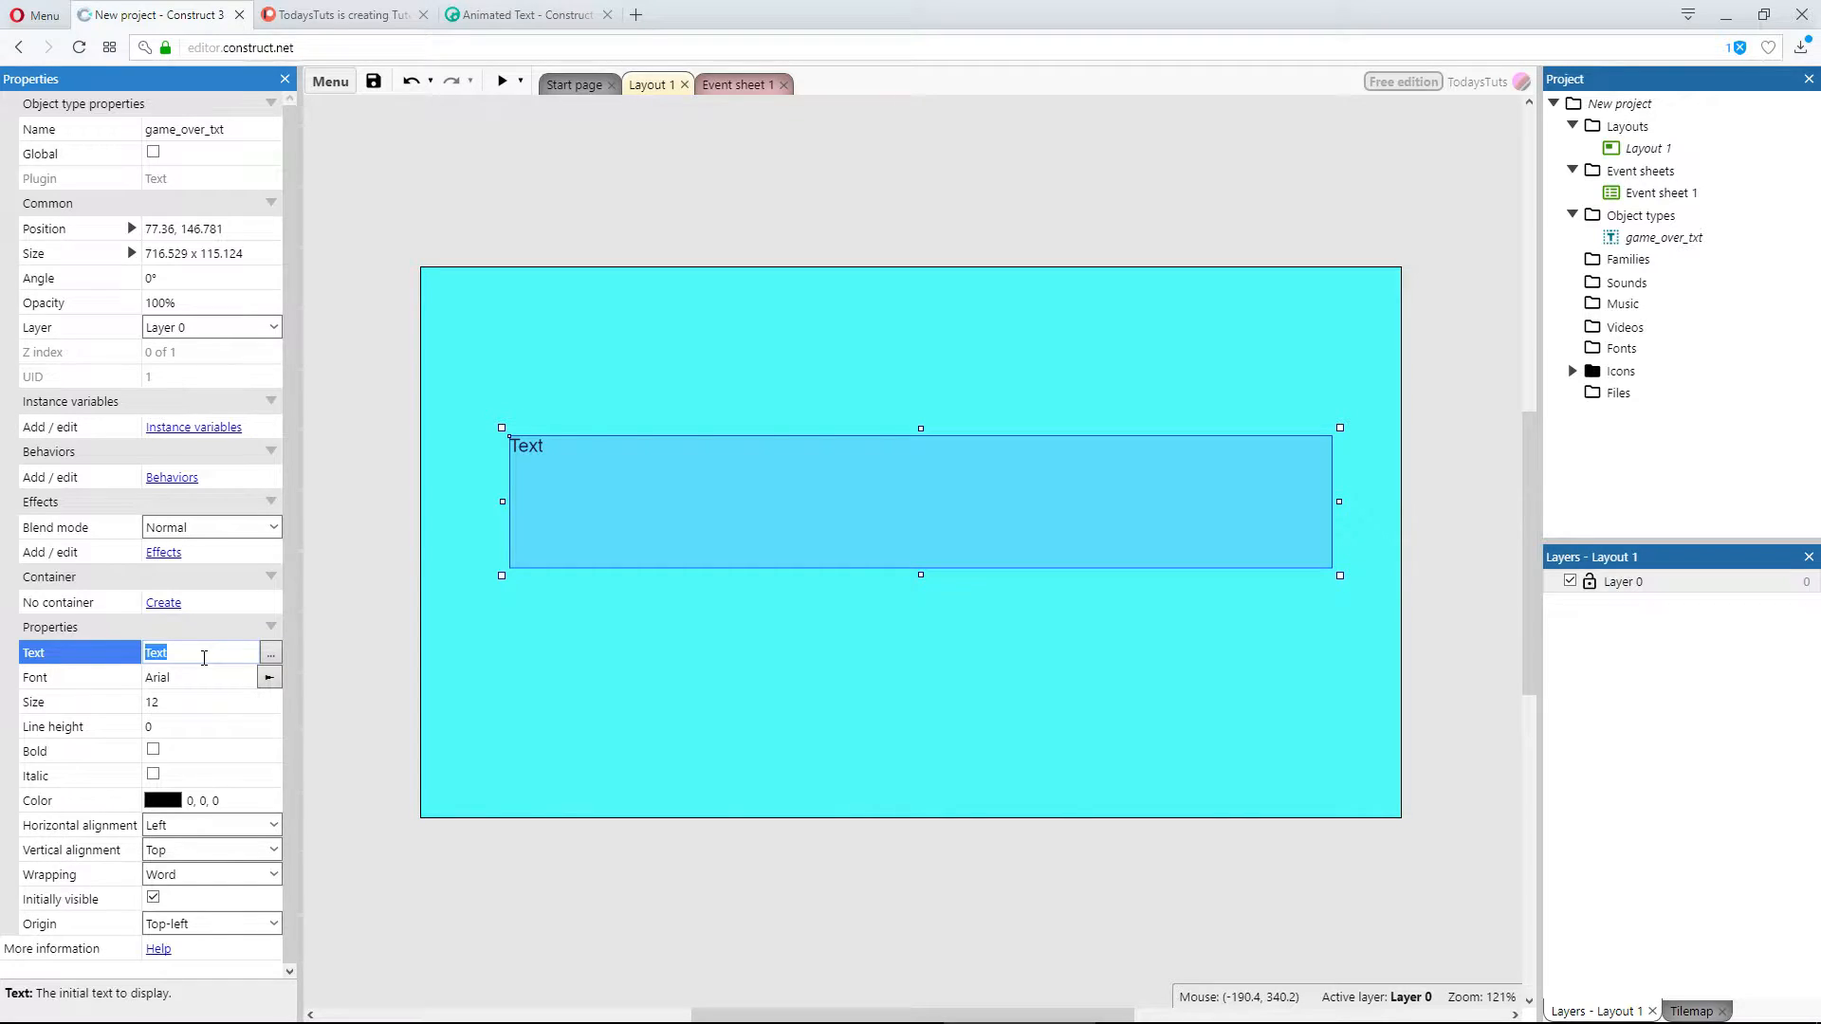
# Step: Clear game_over_txt's starting text and set its font to Century Gothic
pyautogui.click(208, 677)
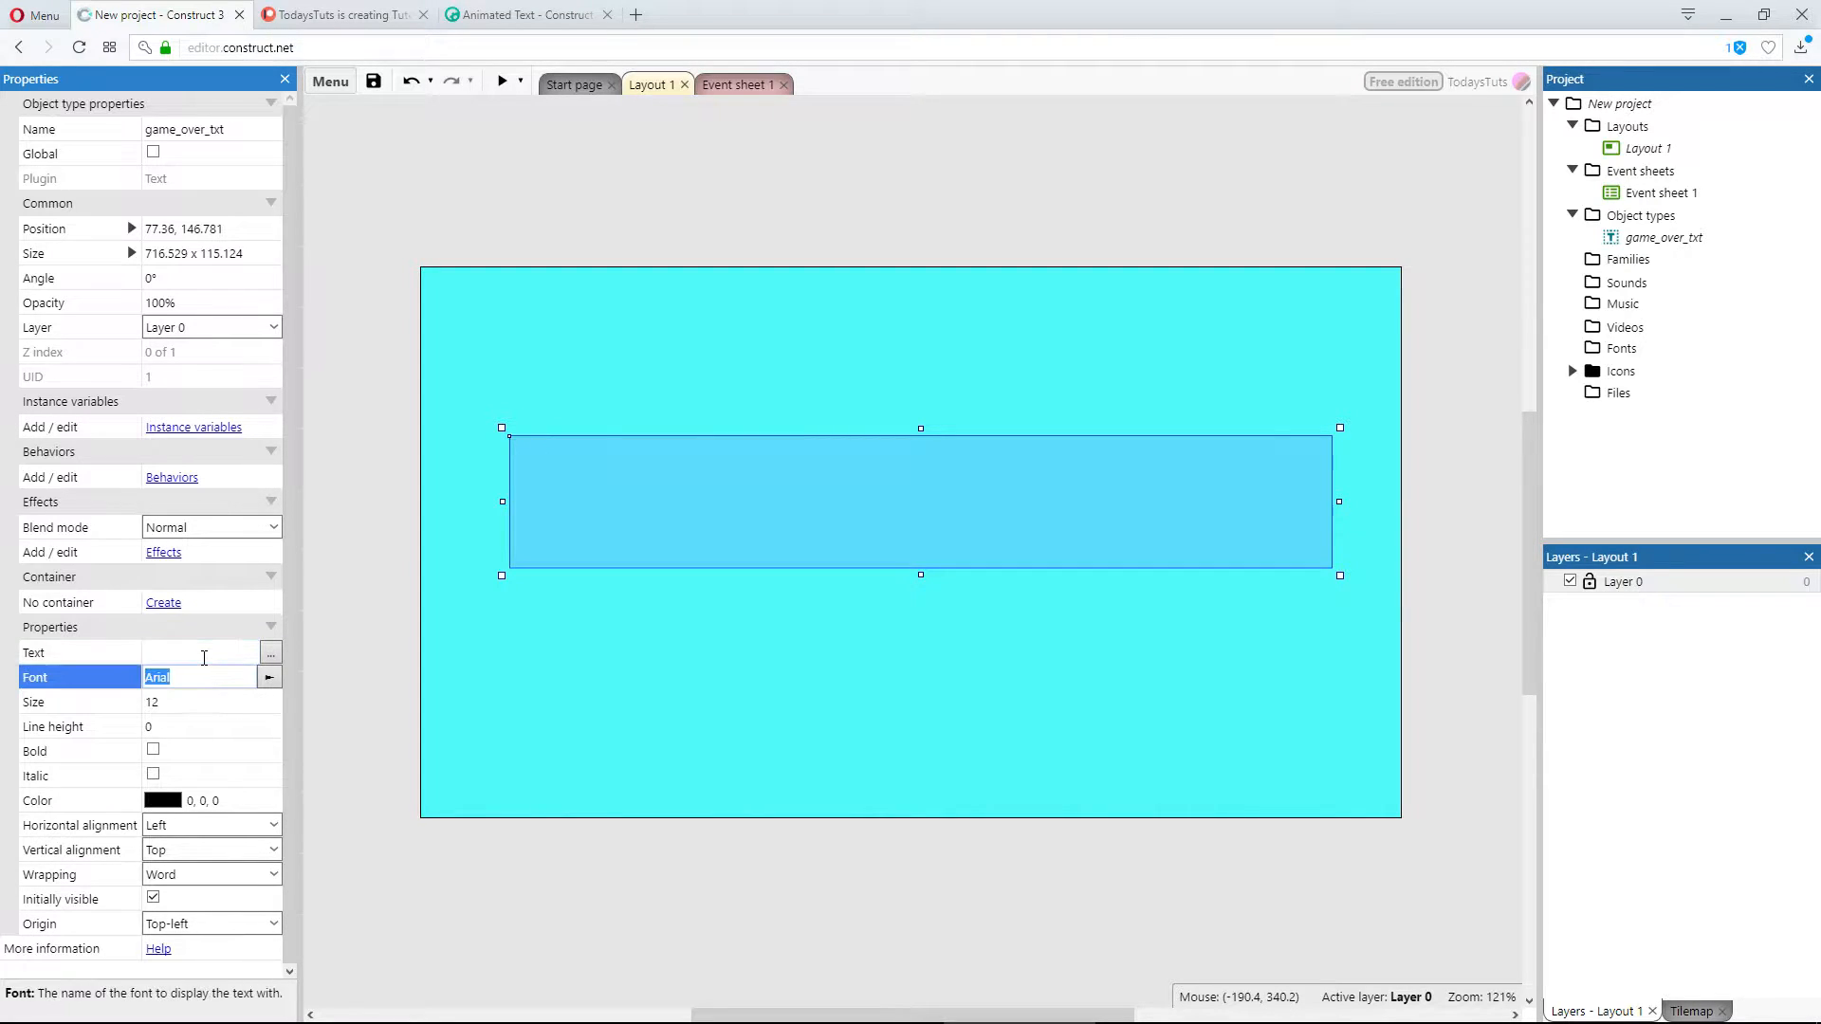
pyautogui.moveTo(337, 669)
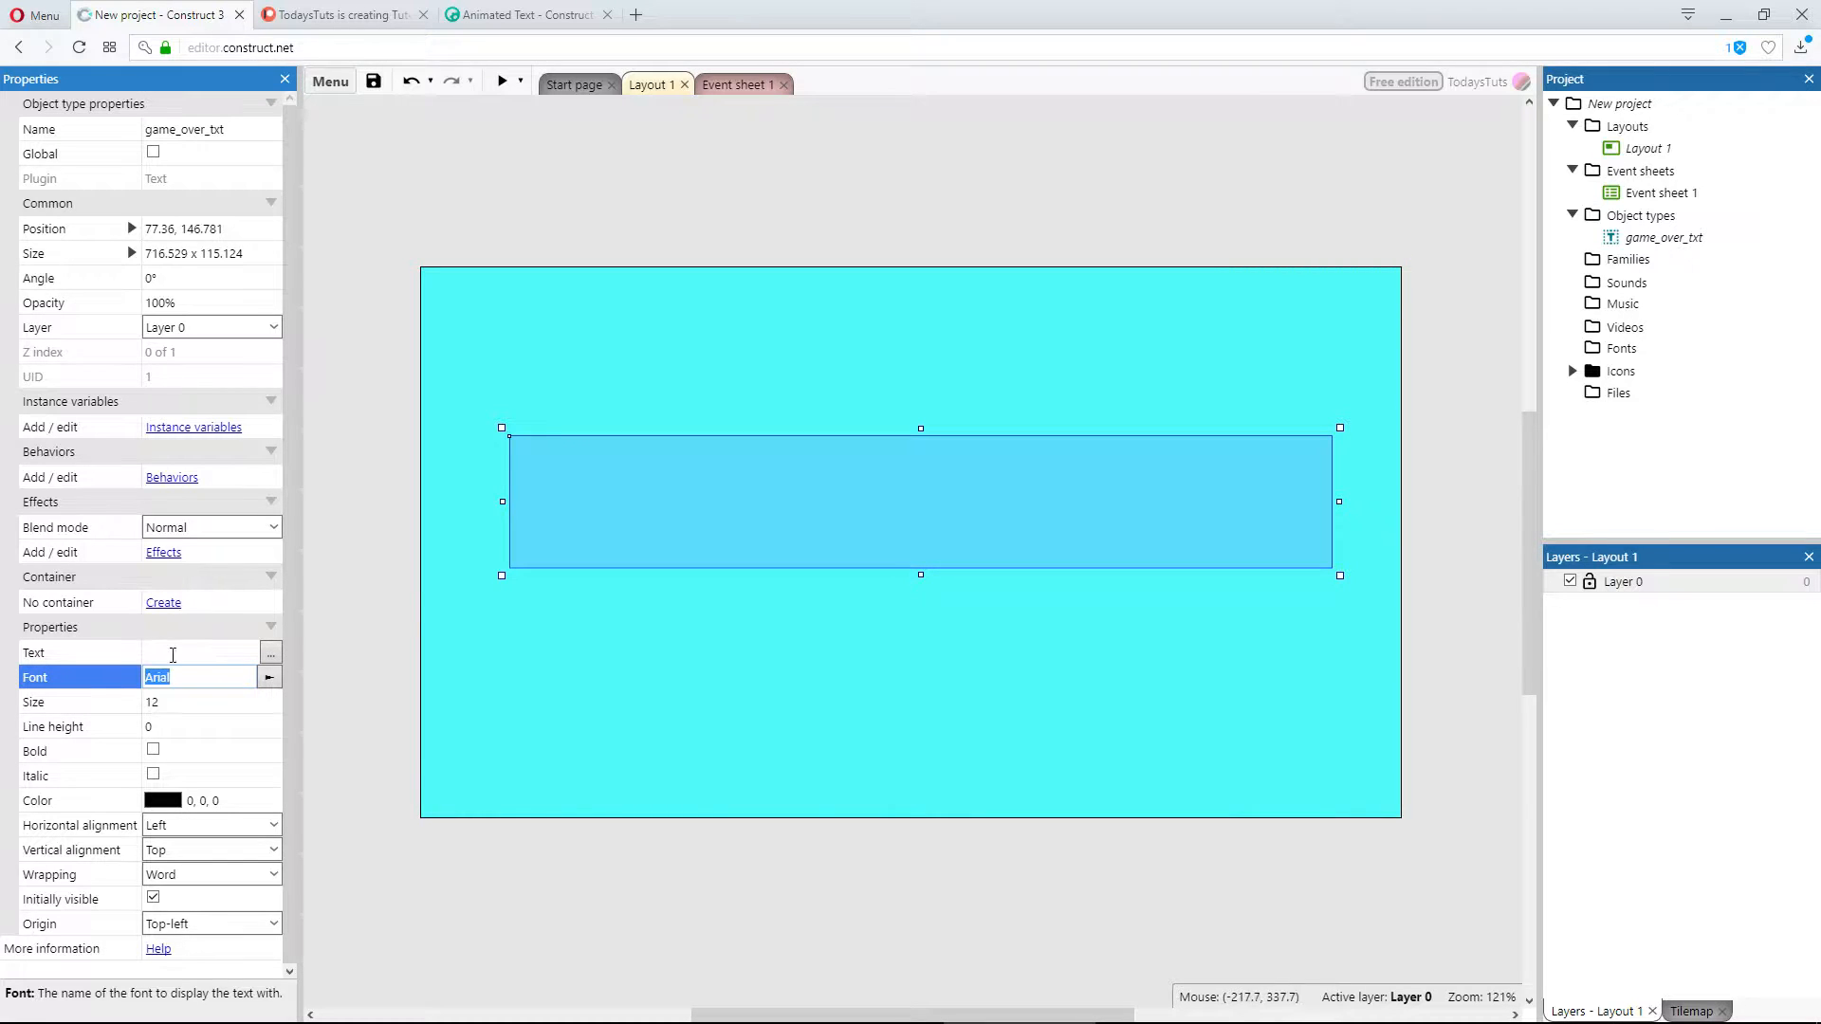
pyautogui.moveTo(340, 656)
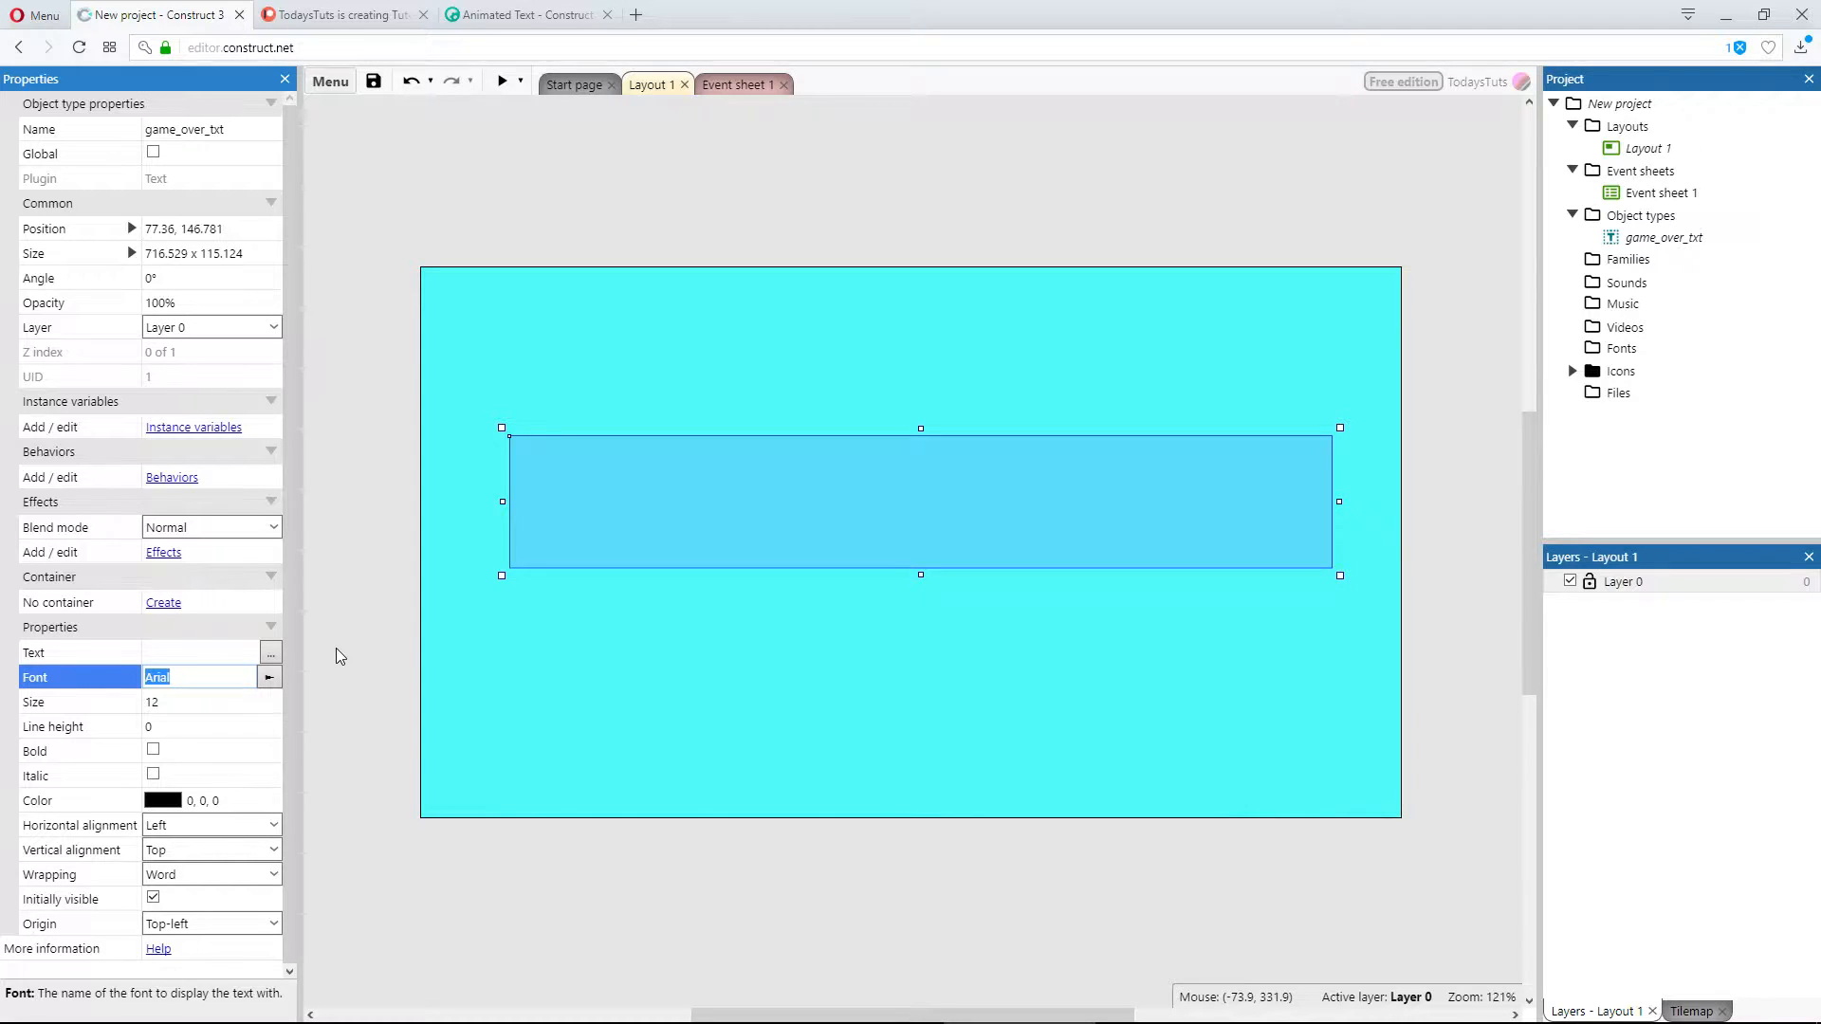
pyautogui.click(270, 677)
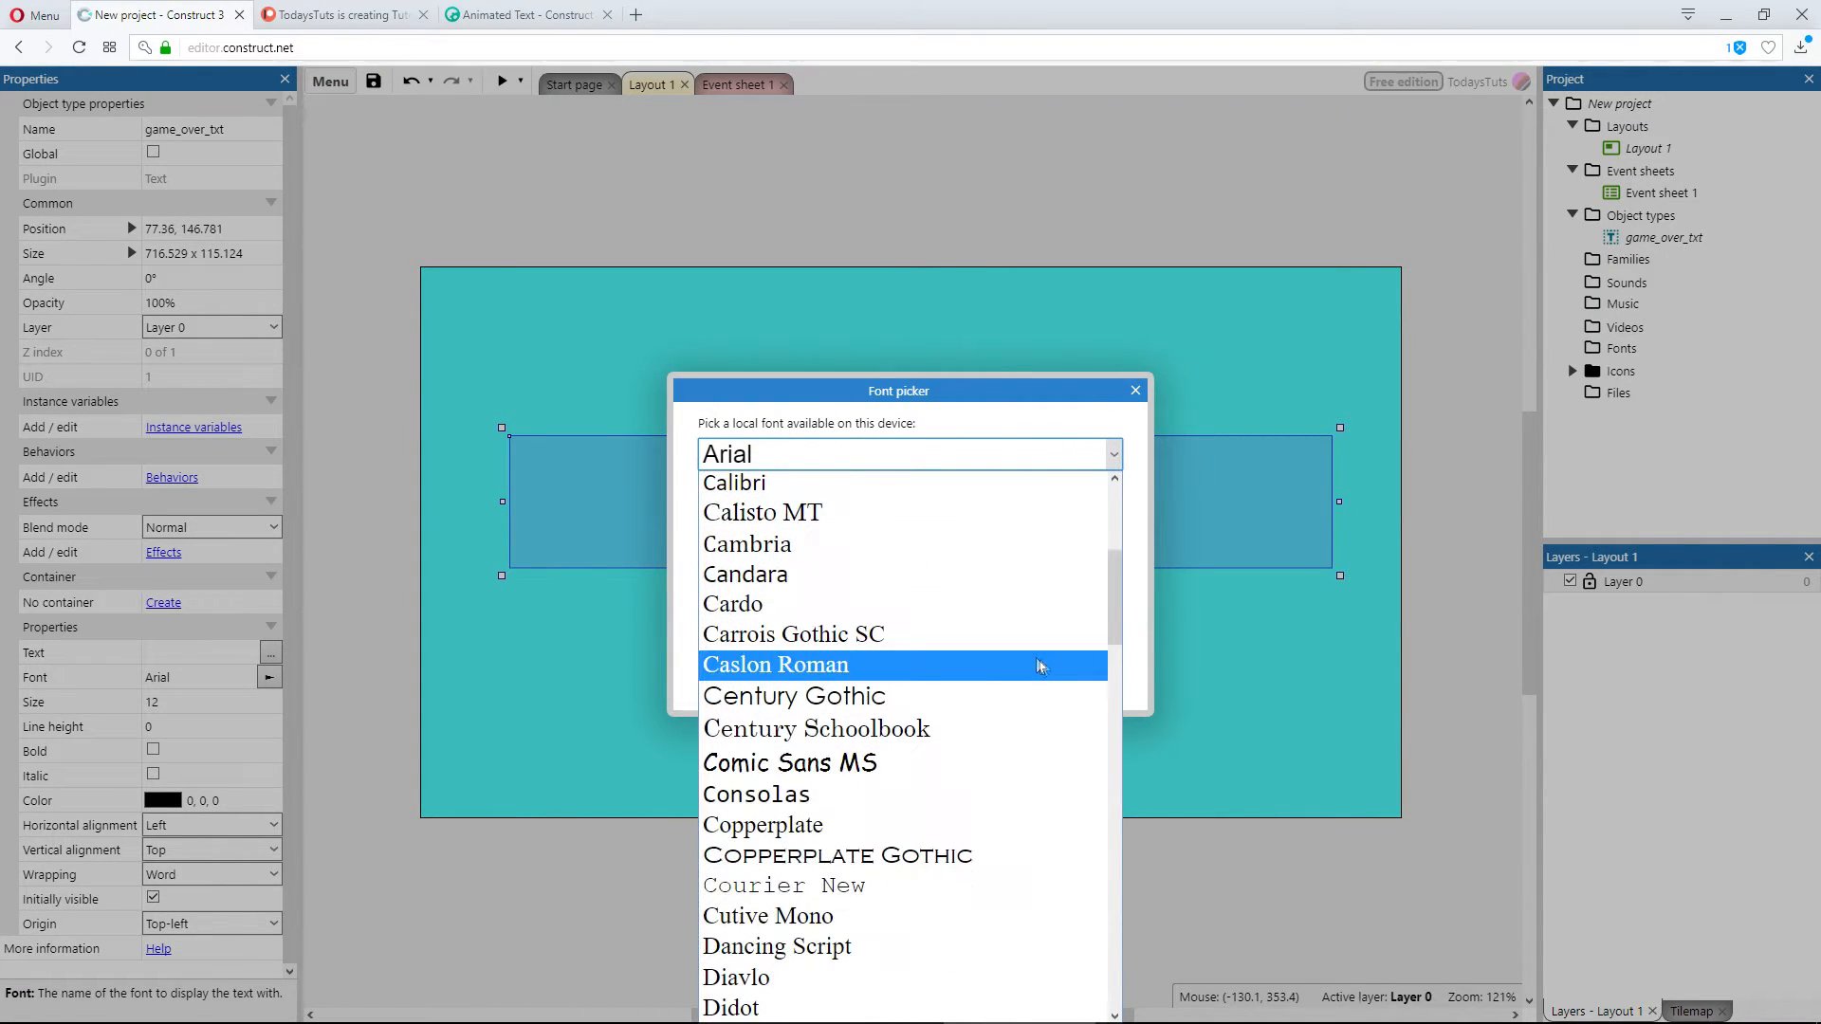
pyautogui.click(794, 696)
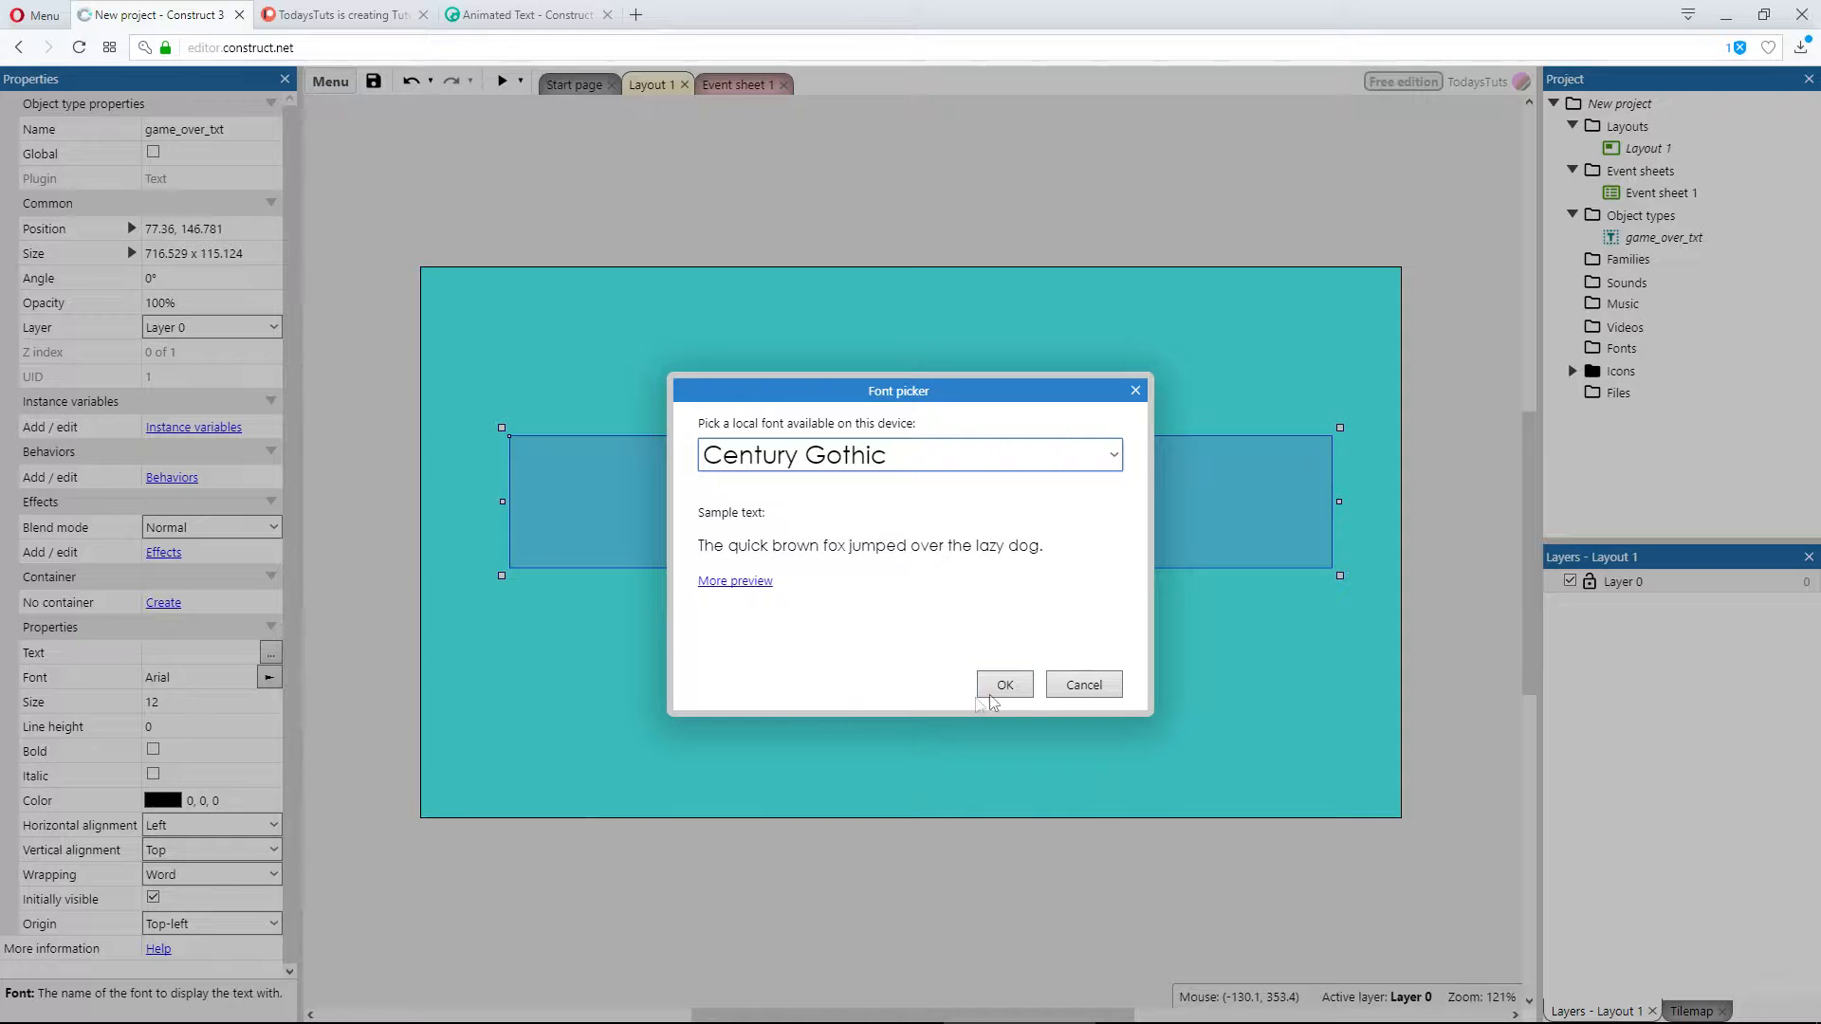
pyautogui.click(1003, 685)
pyautogui.write('26')
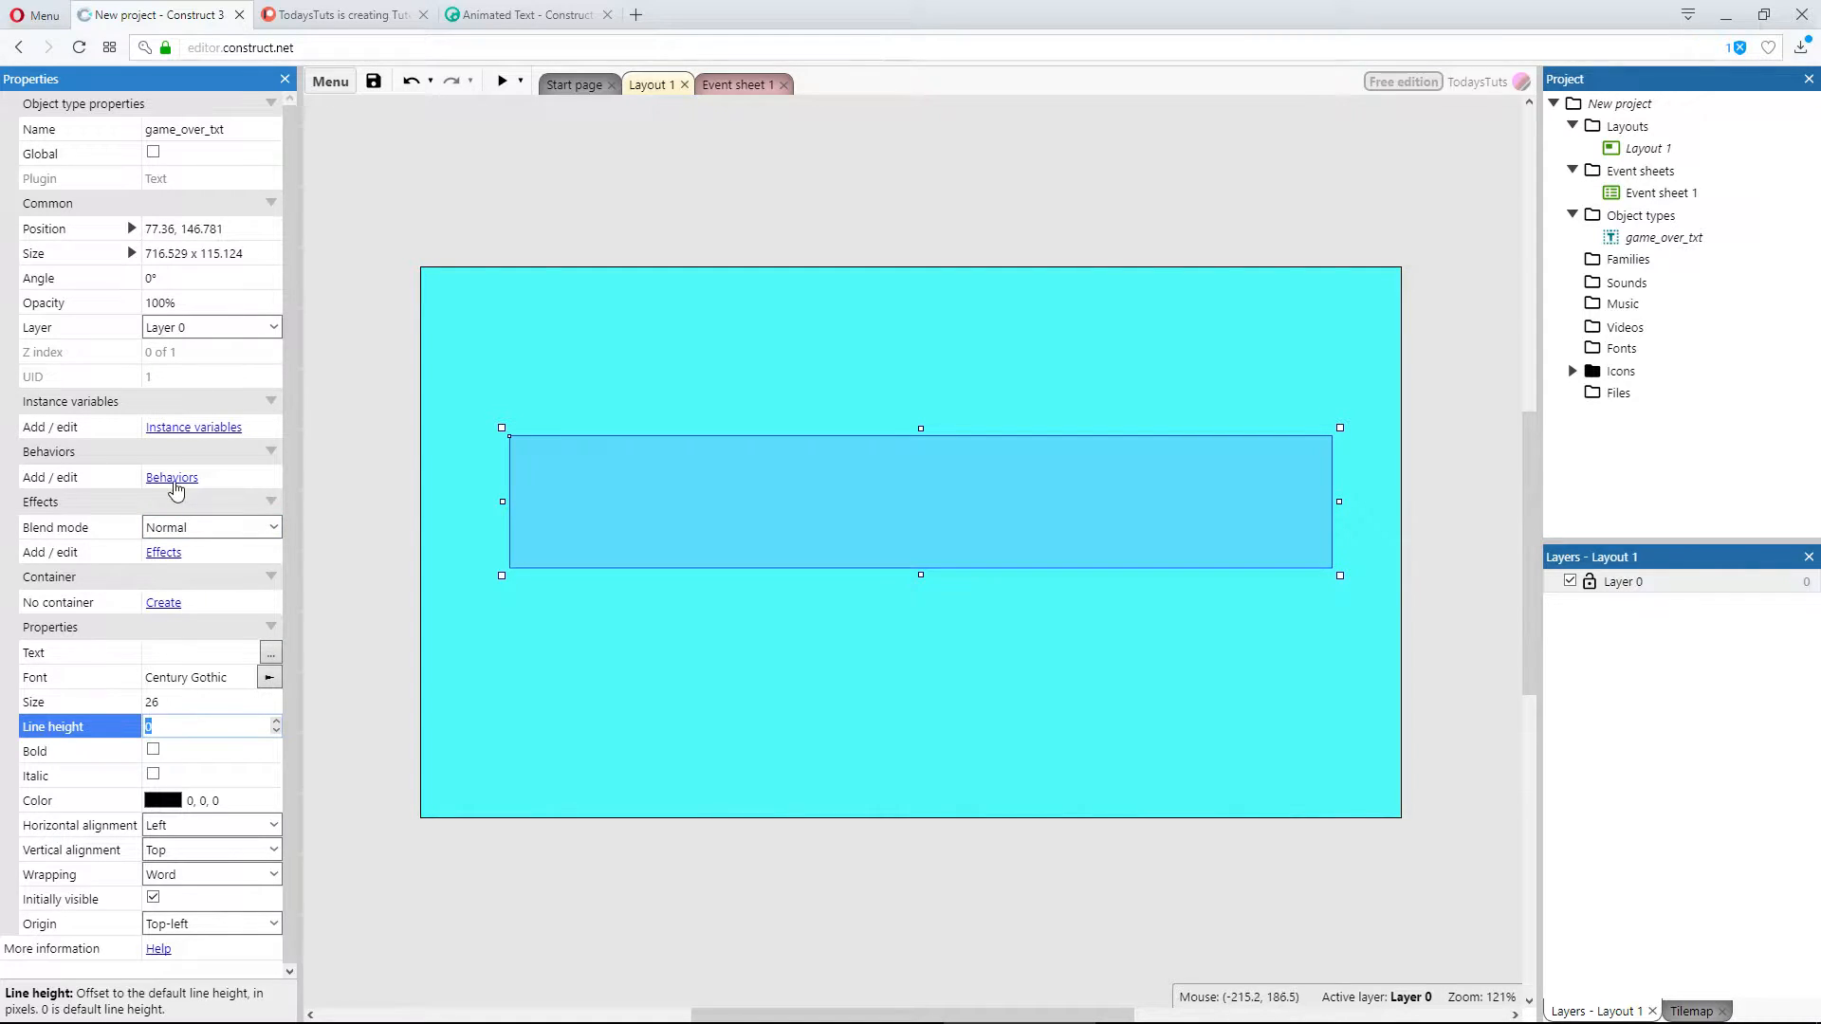
# Step: Add the Animated Text behaviour to game_over_txt via the behaviours dialog
pyautogui.click(171, 478)
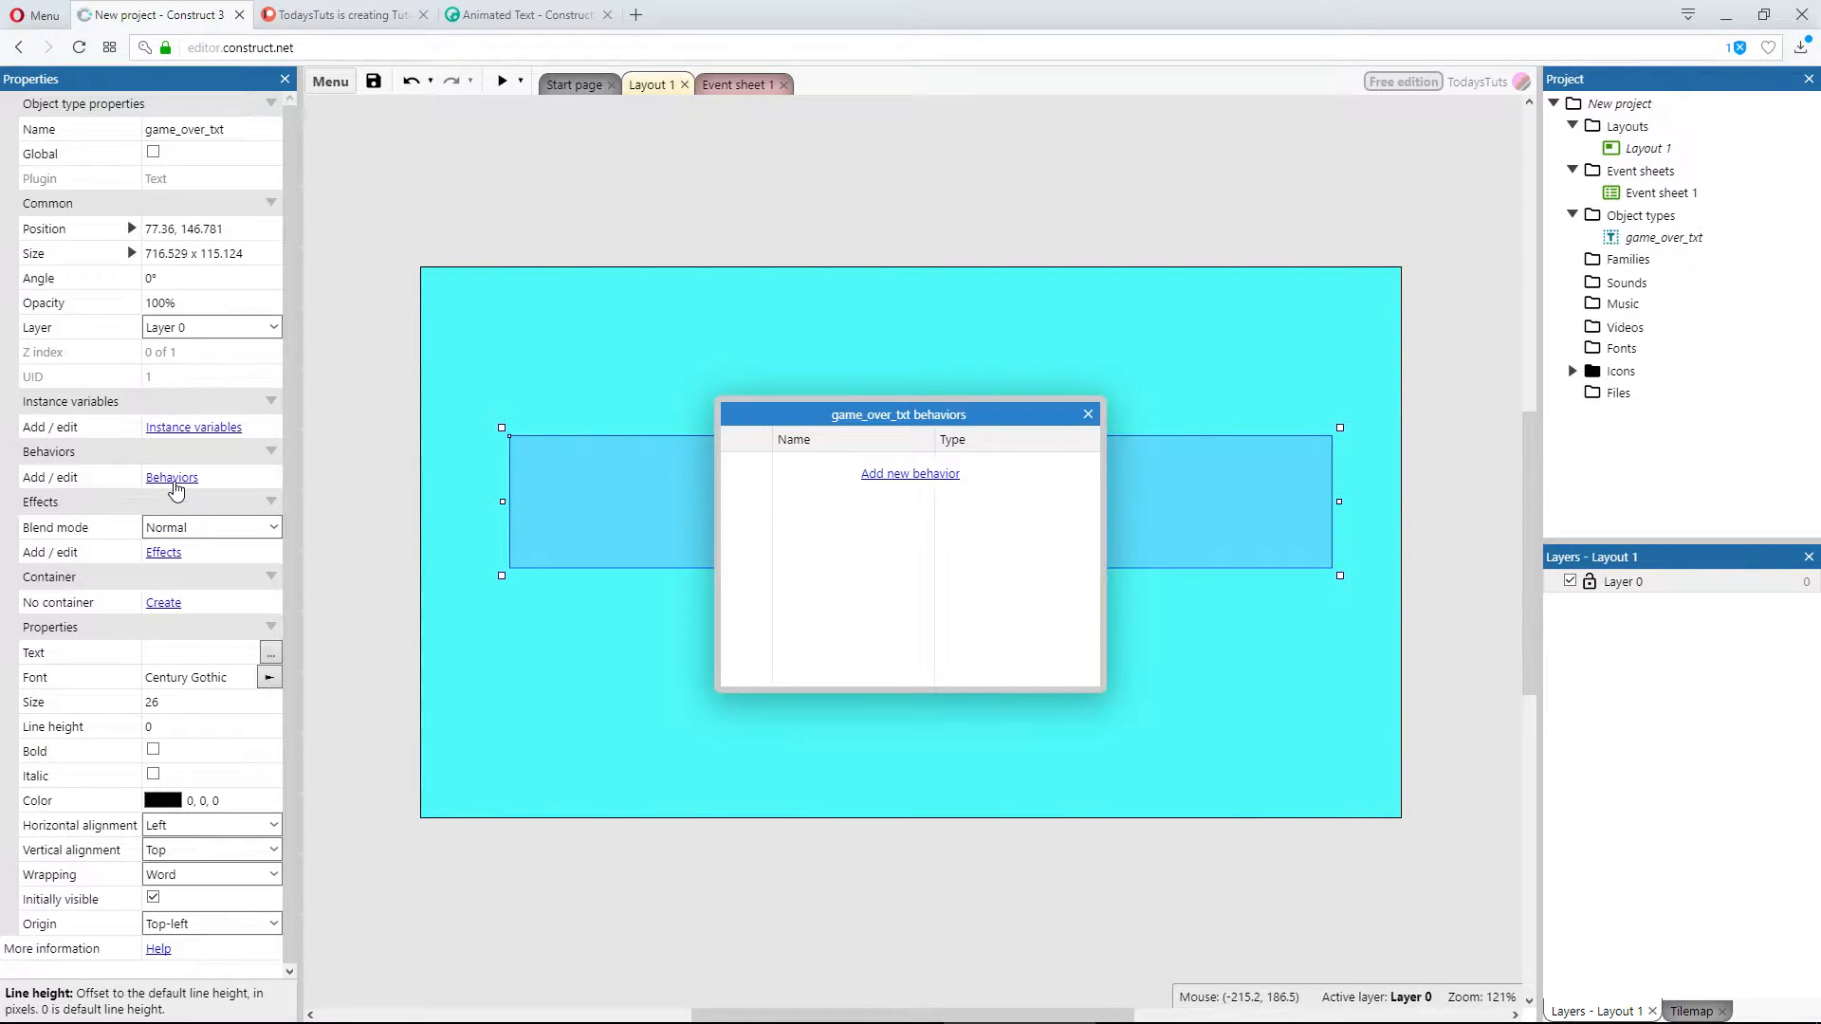
pyautogui.click(908, 472)
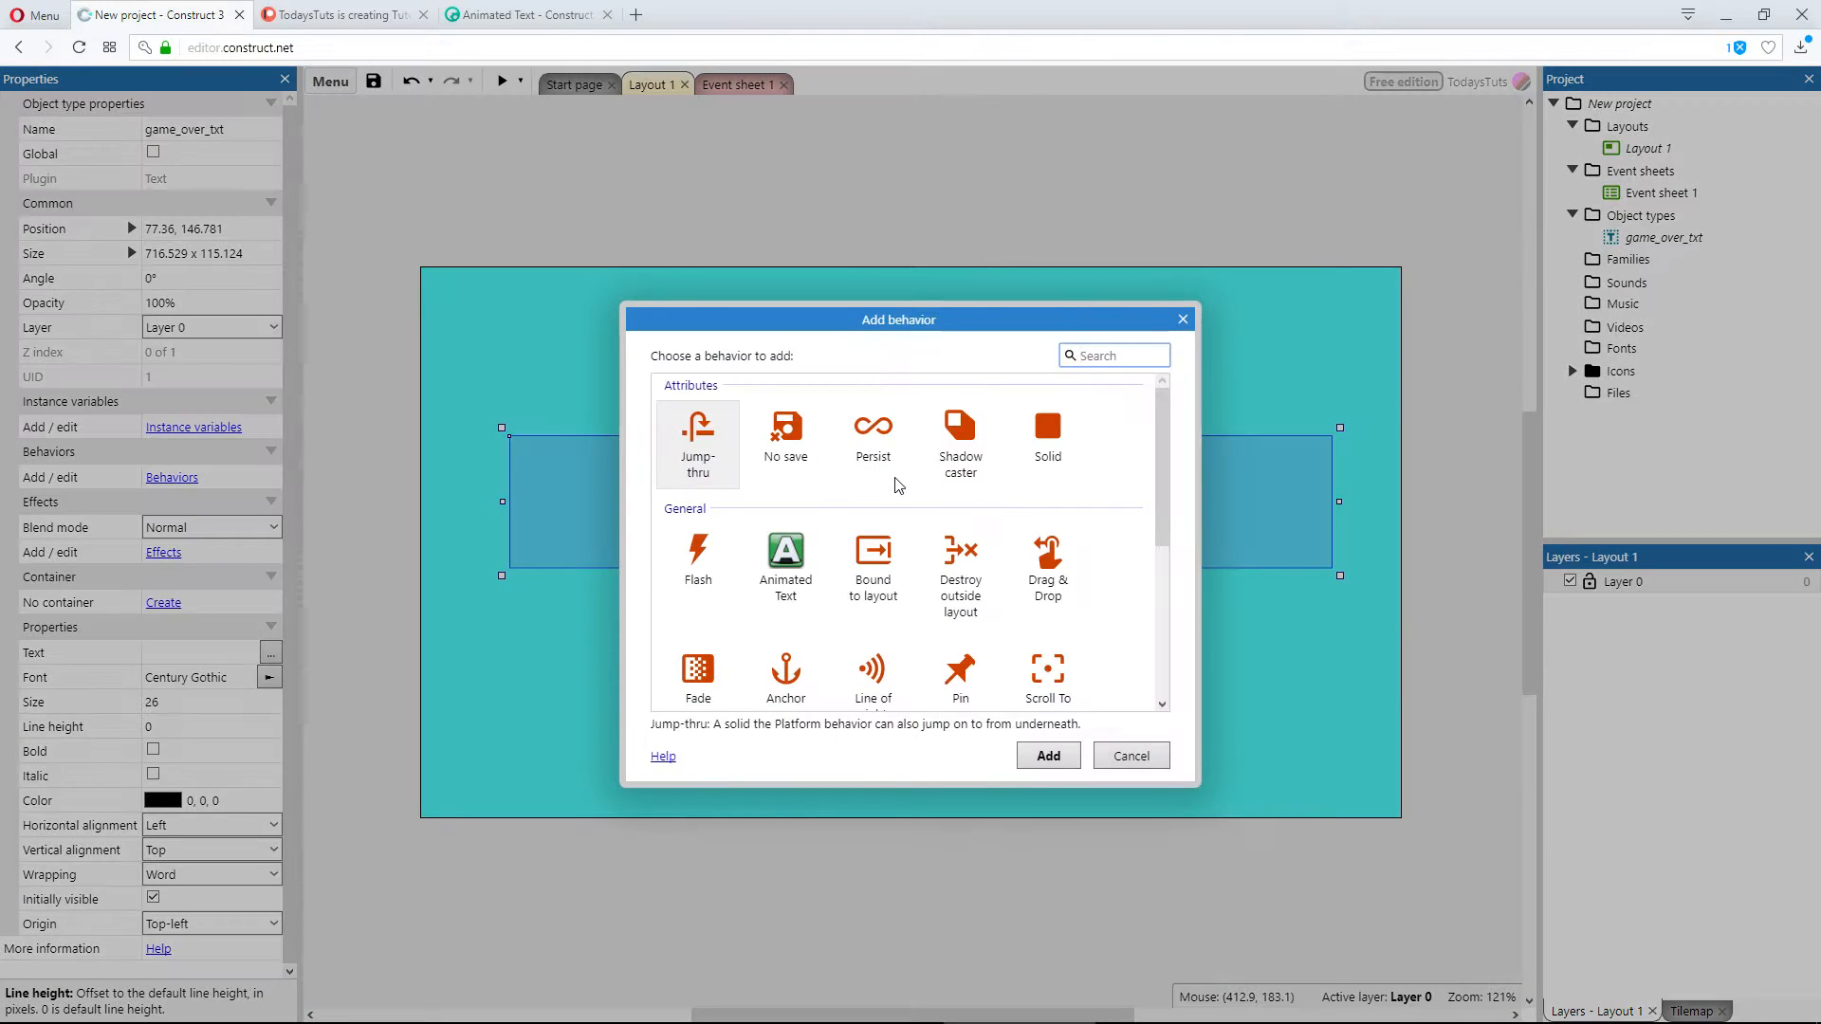
pyautogui.click(785, 559)
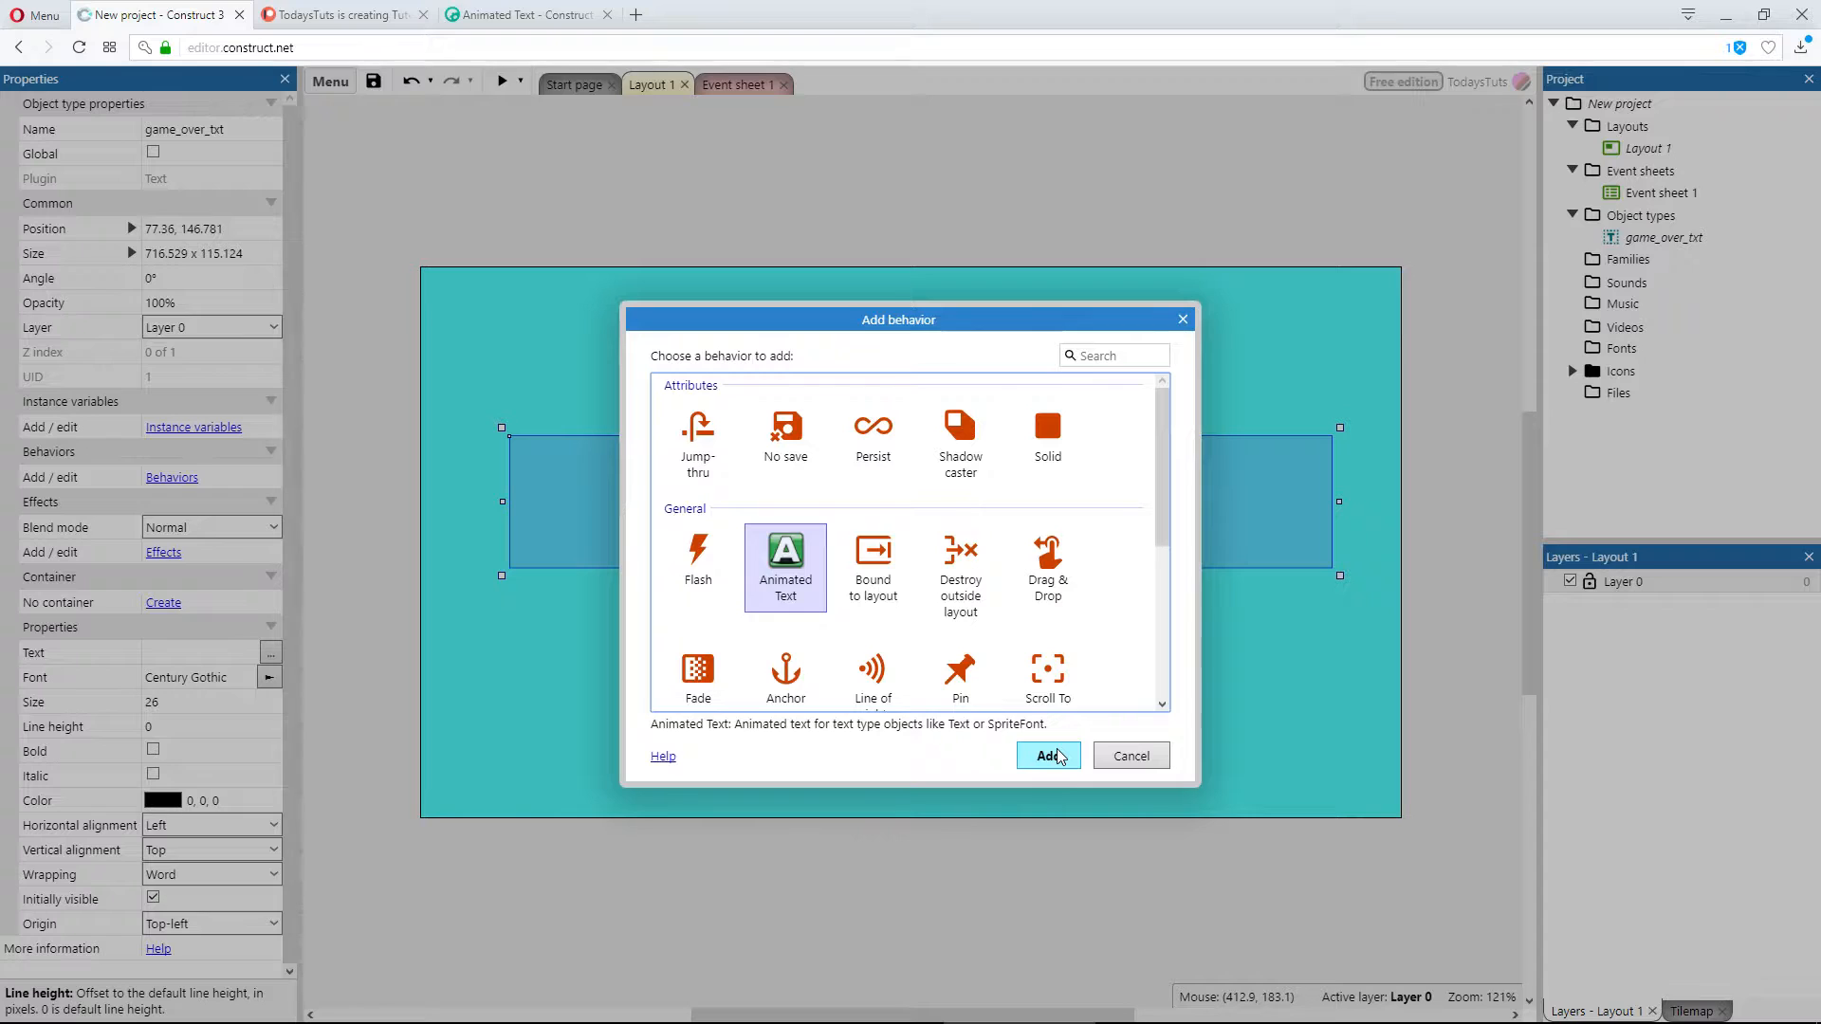
pyautogui.click(1047, 755)
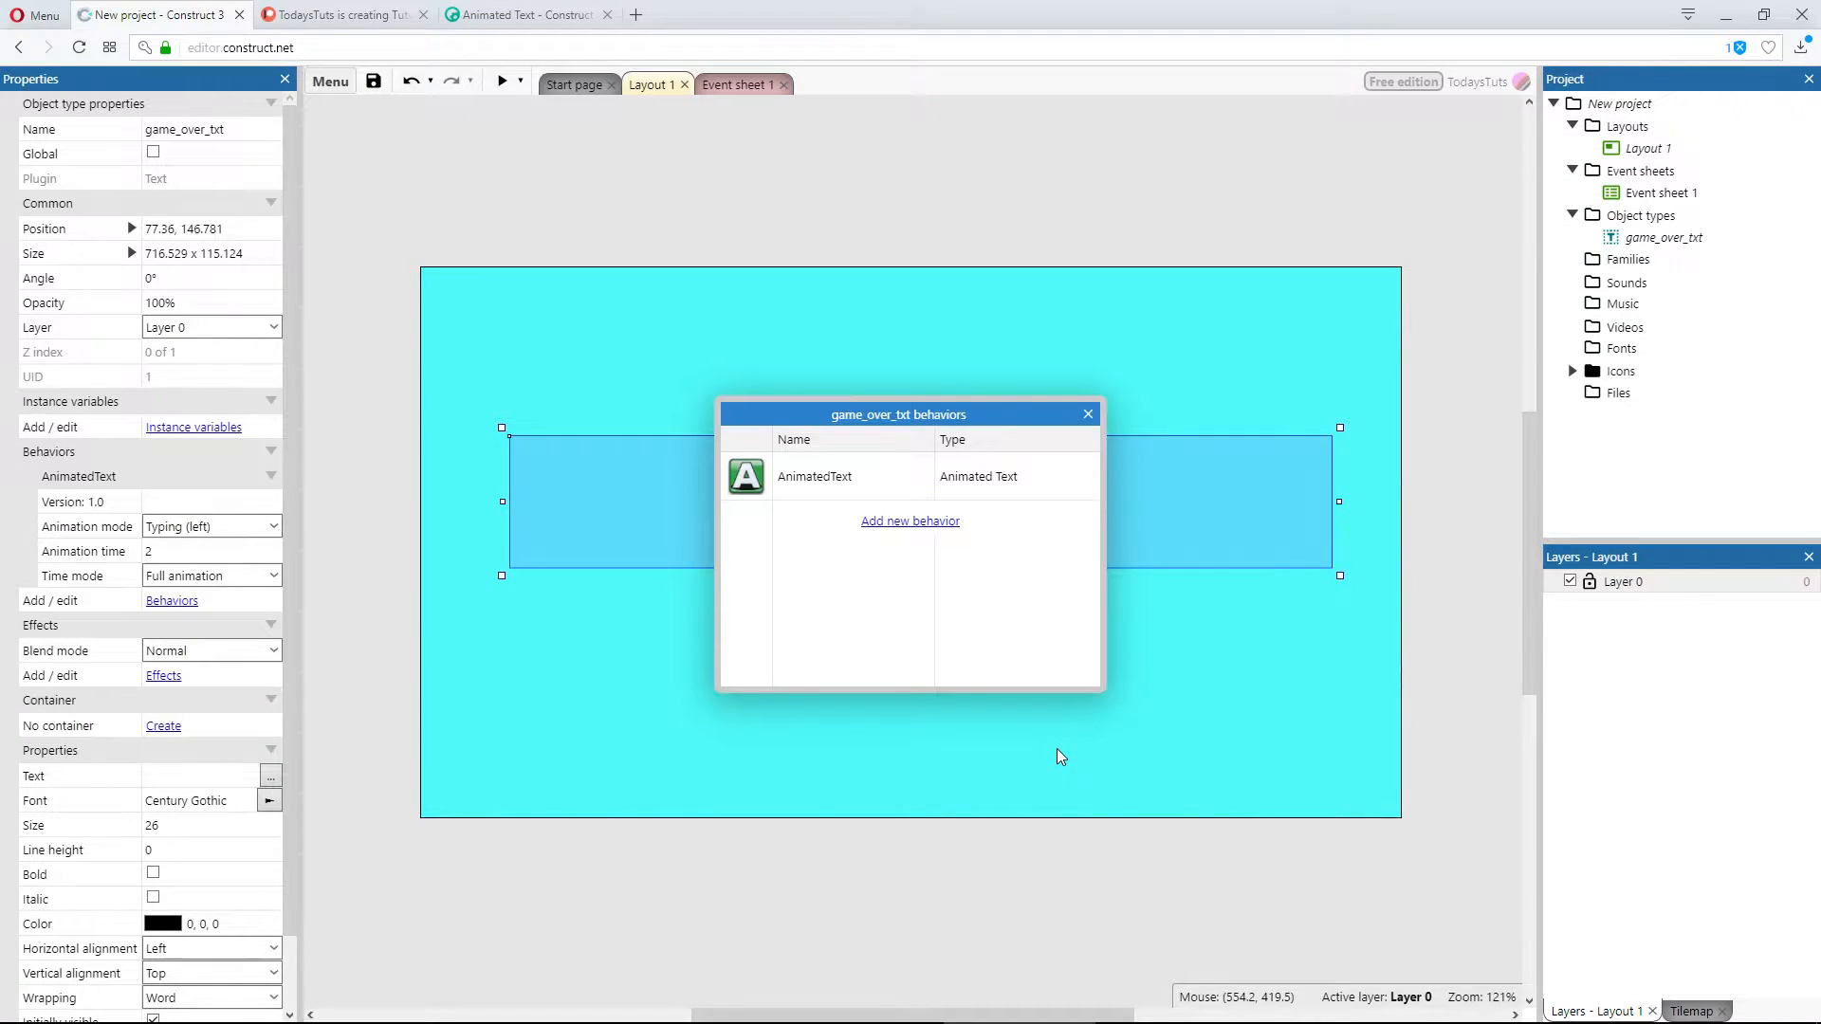
pyautogui.click(1087, 413)
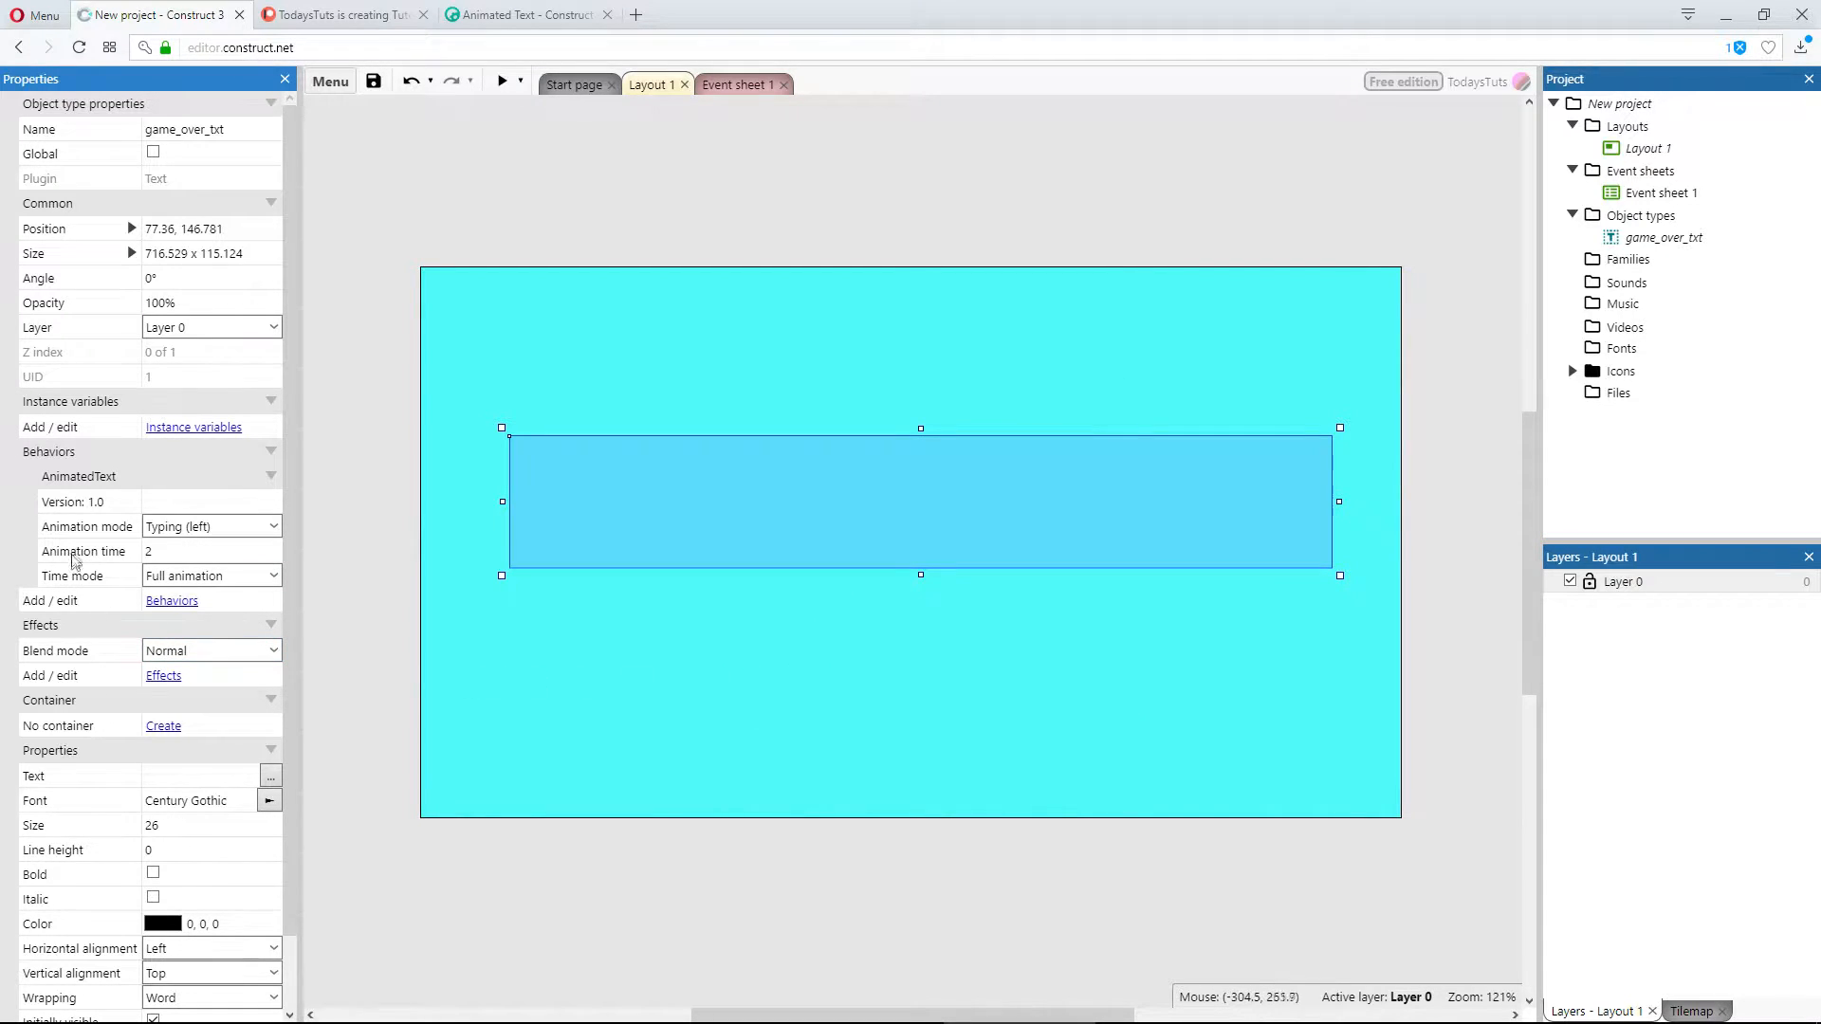
pyautogui.moveTo(344, 586)
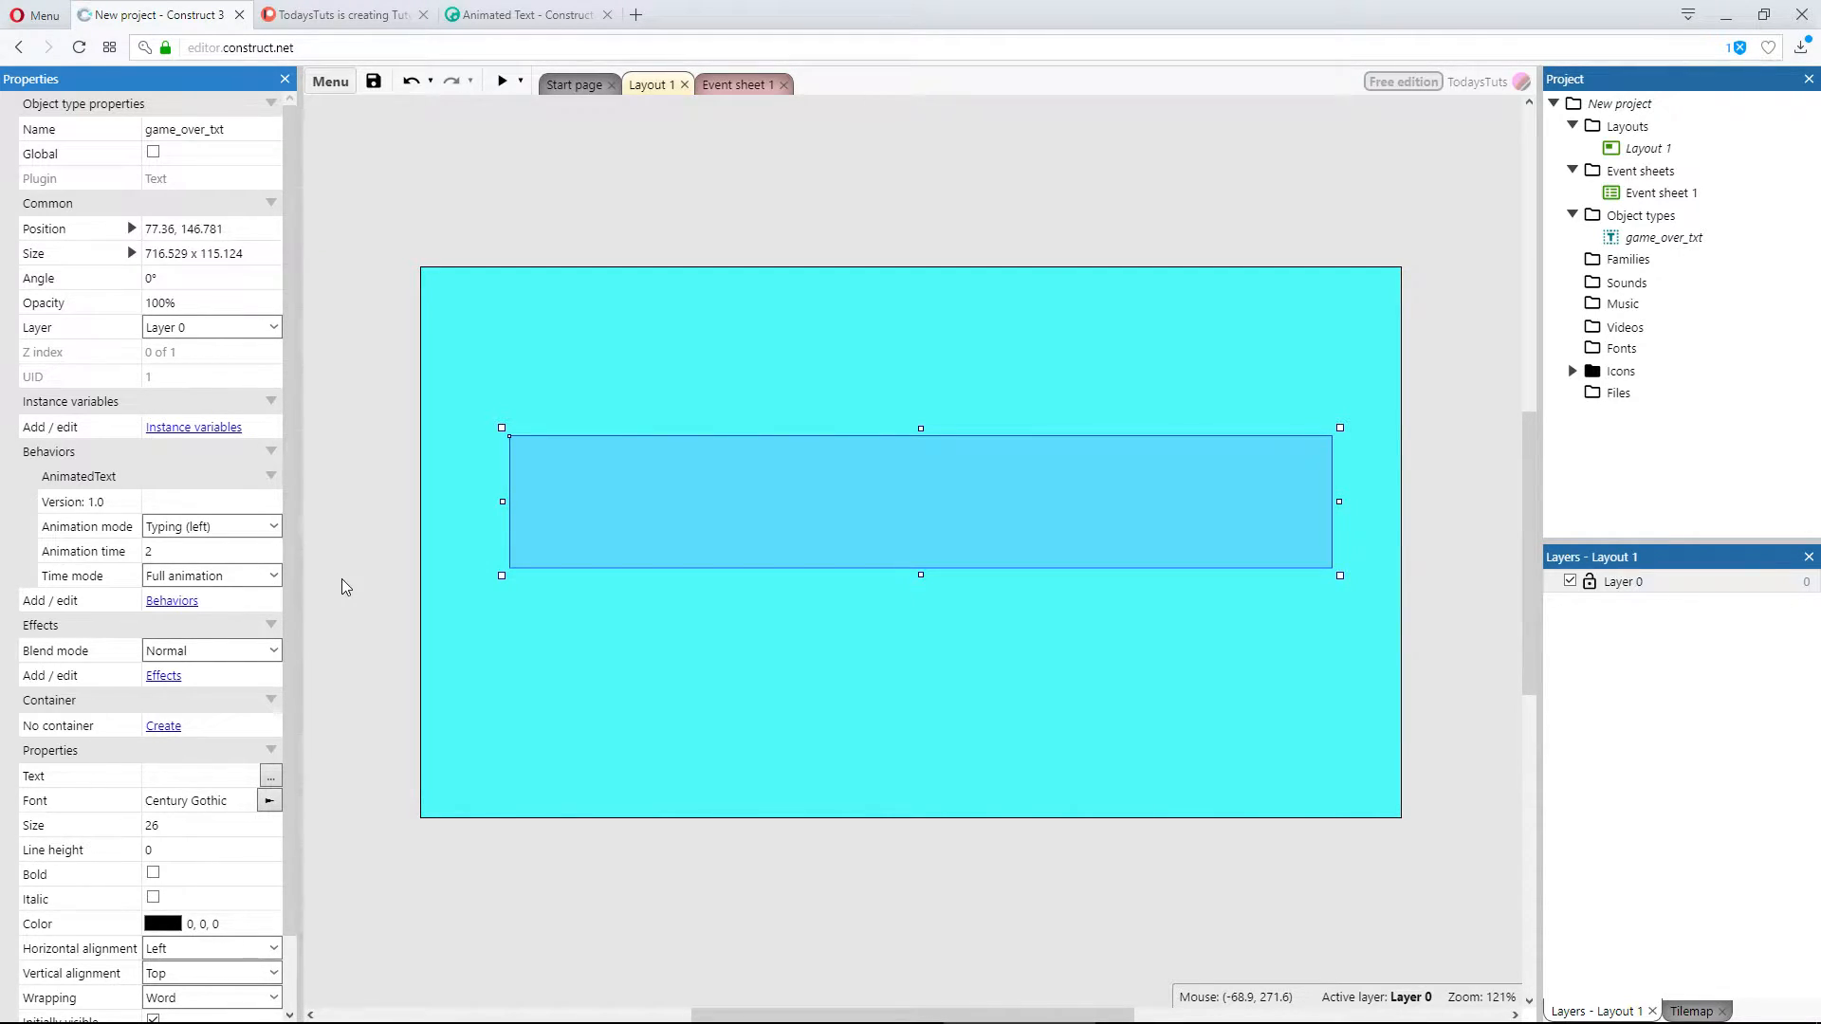
pyautogui.moveTo(355, 586)
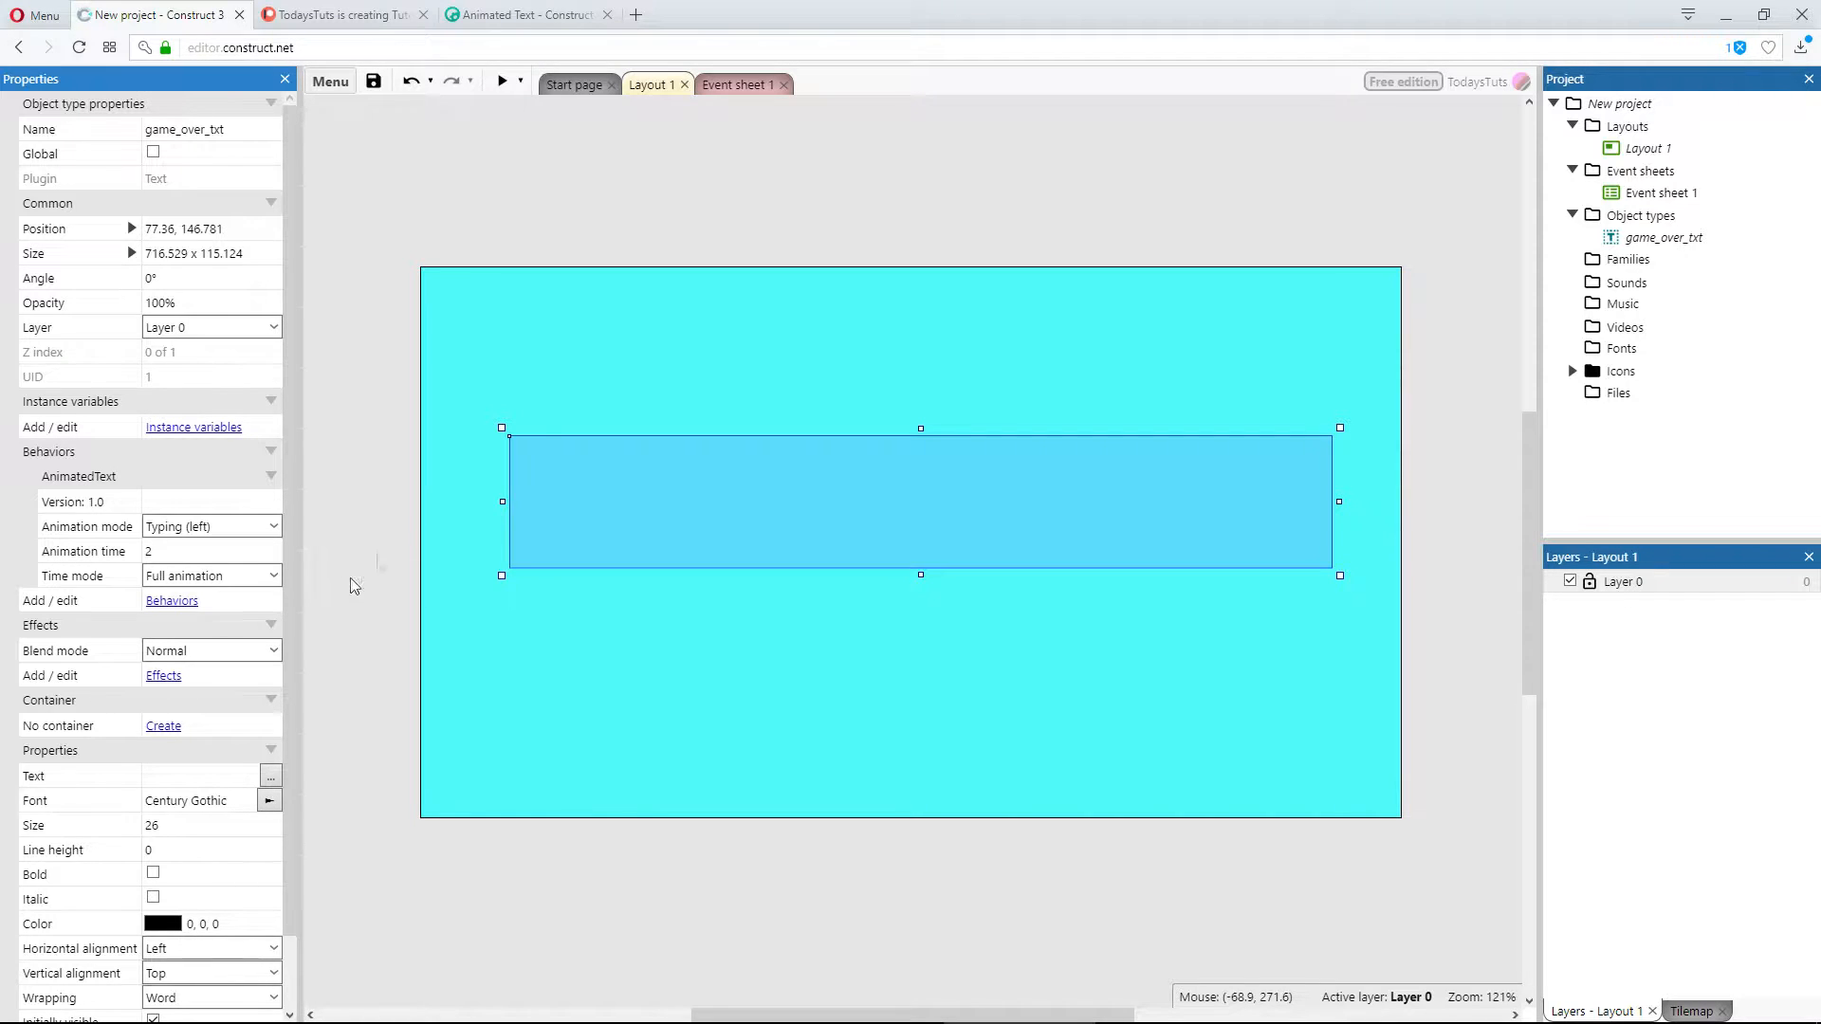
# Step: On the event sheet, create a System 'On start of layout' event
pyautogui.click(738, 83)
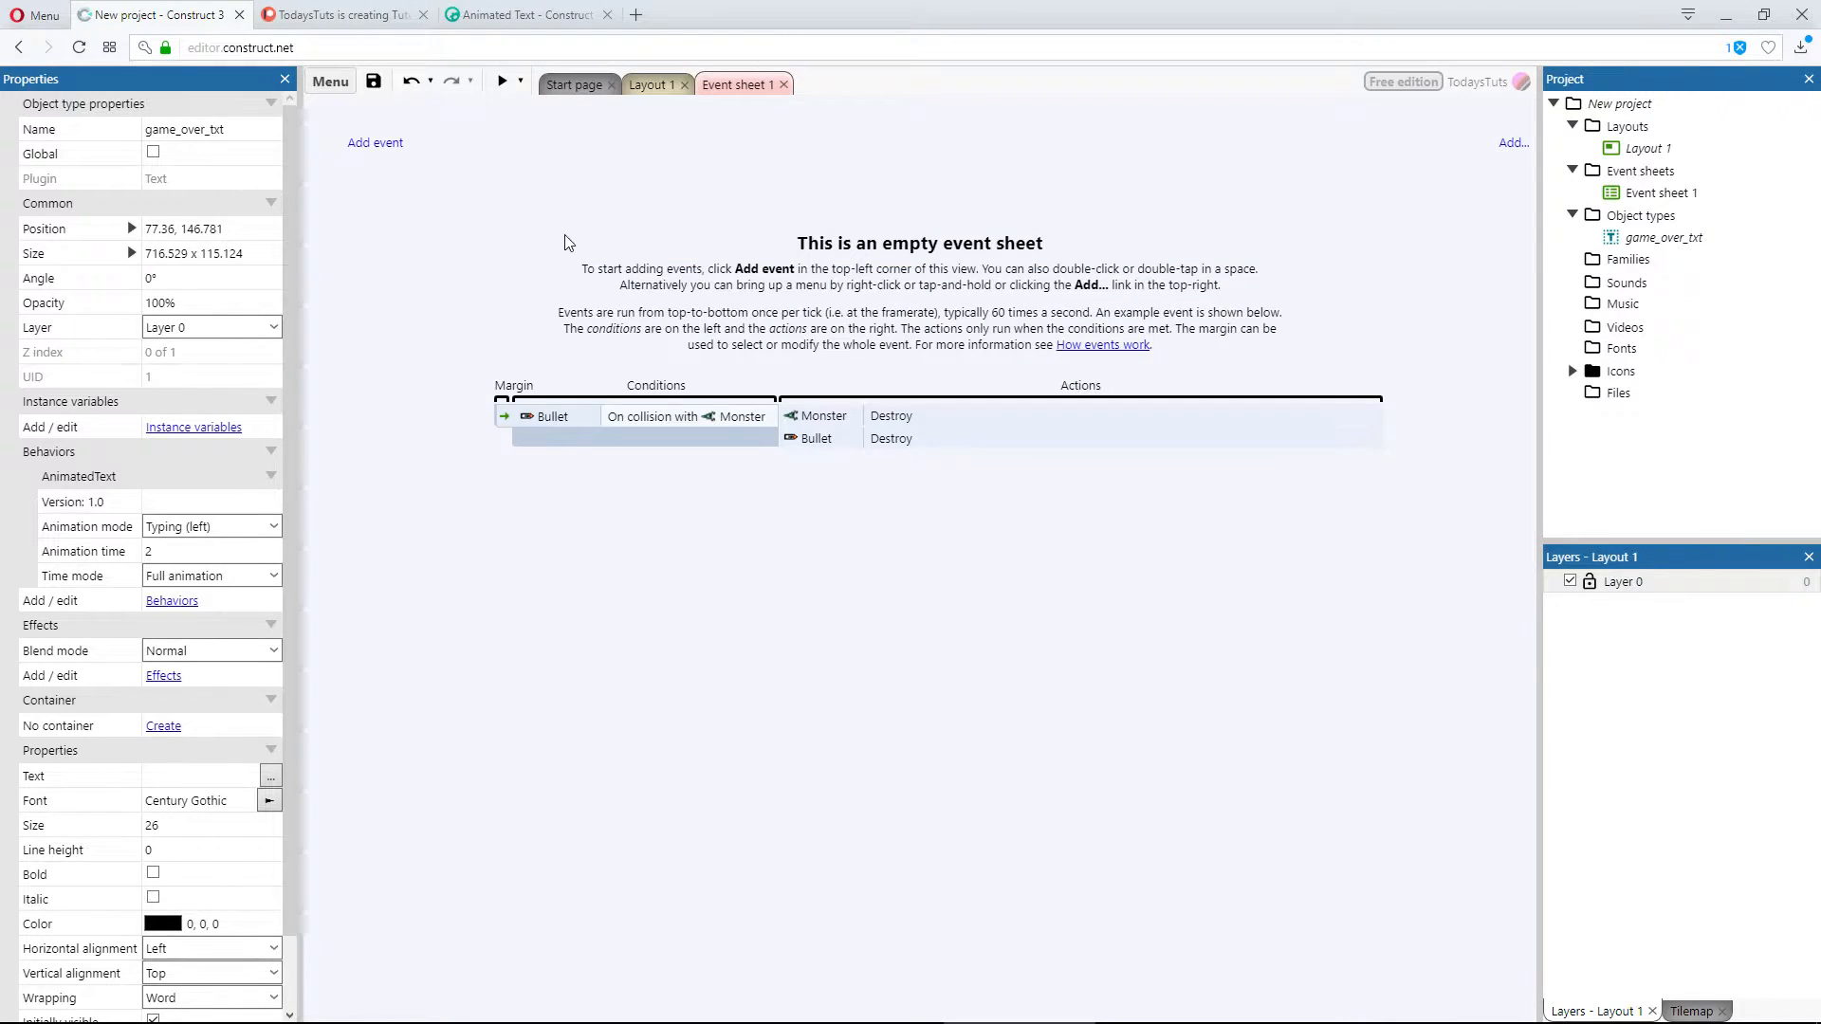
pyautogui.click(373, 142)
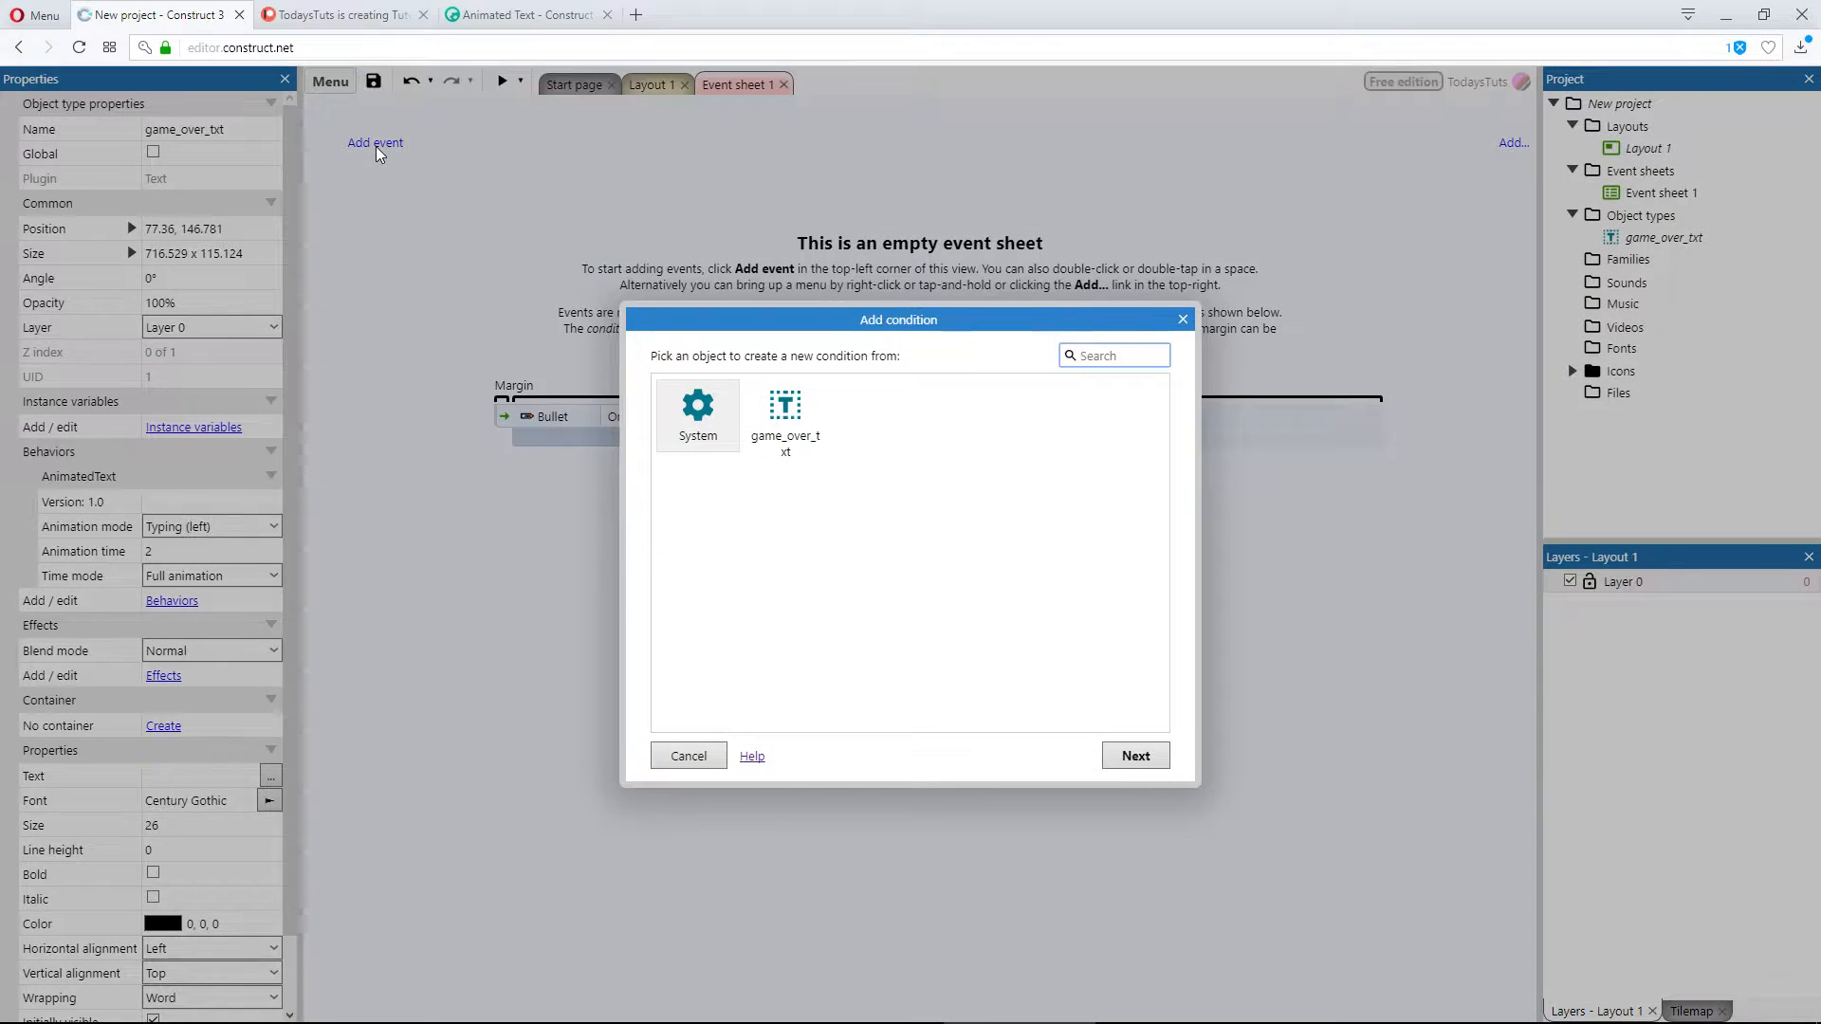
pyautogui.click(696, 412)
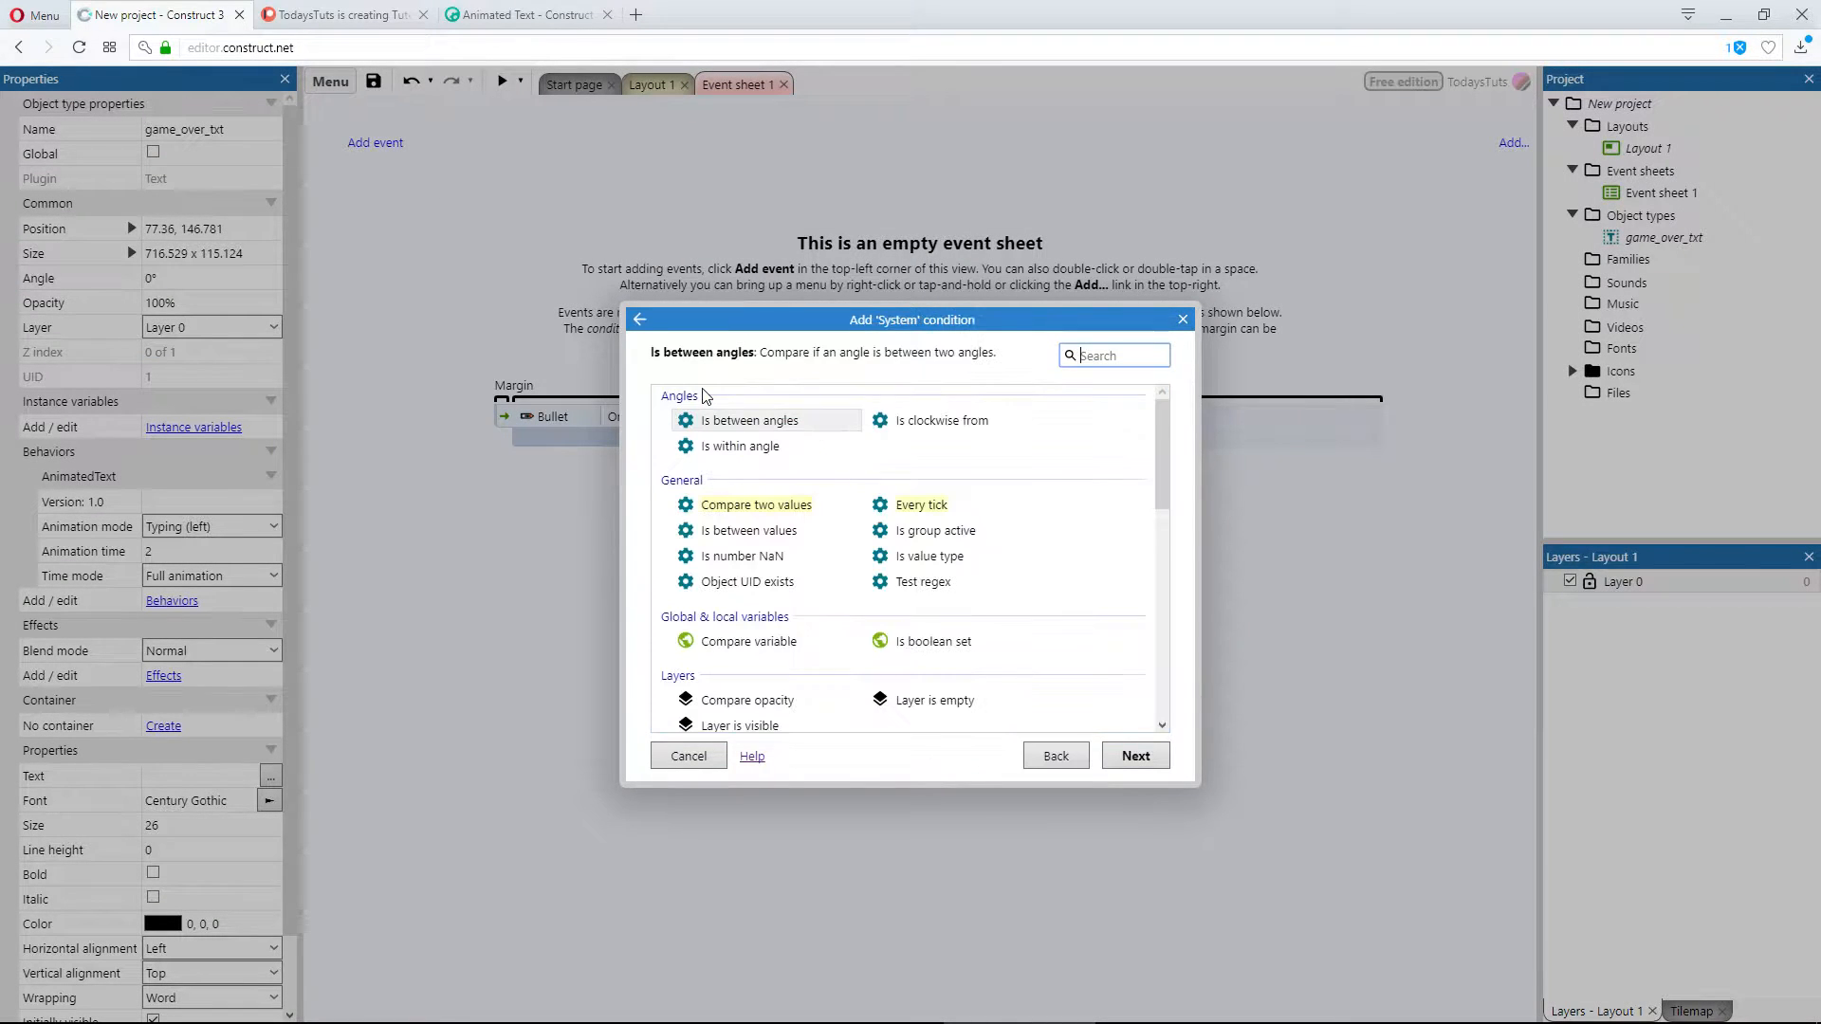
pyautogui.moveTo(1037, 440)
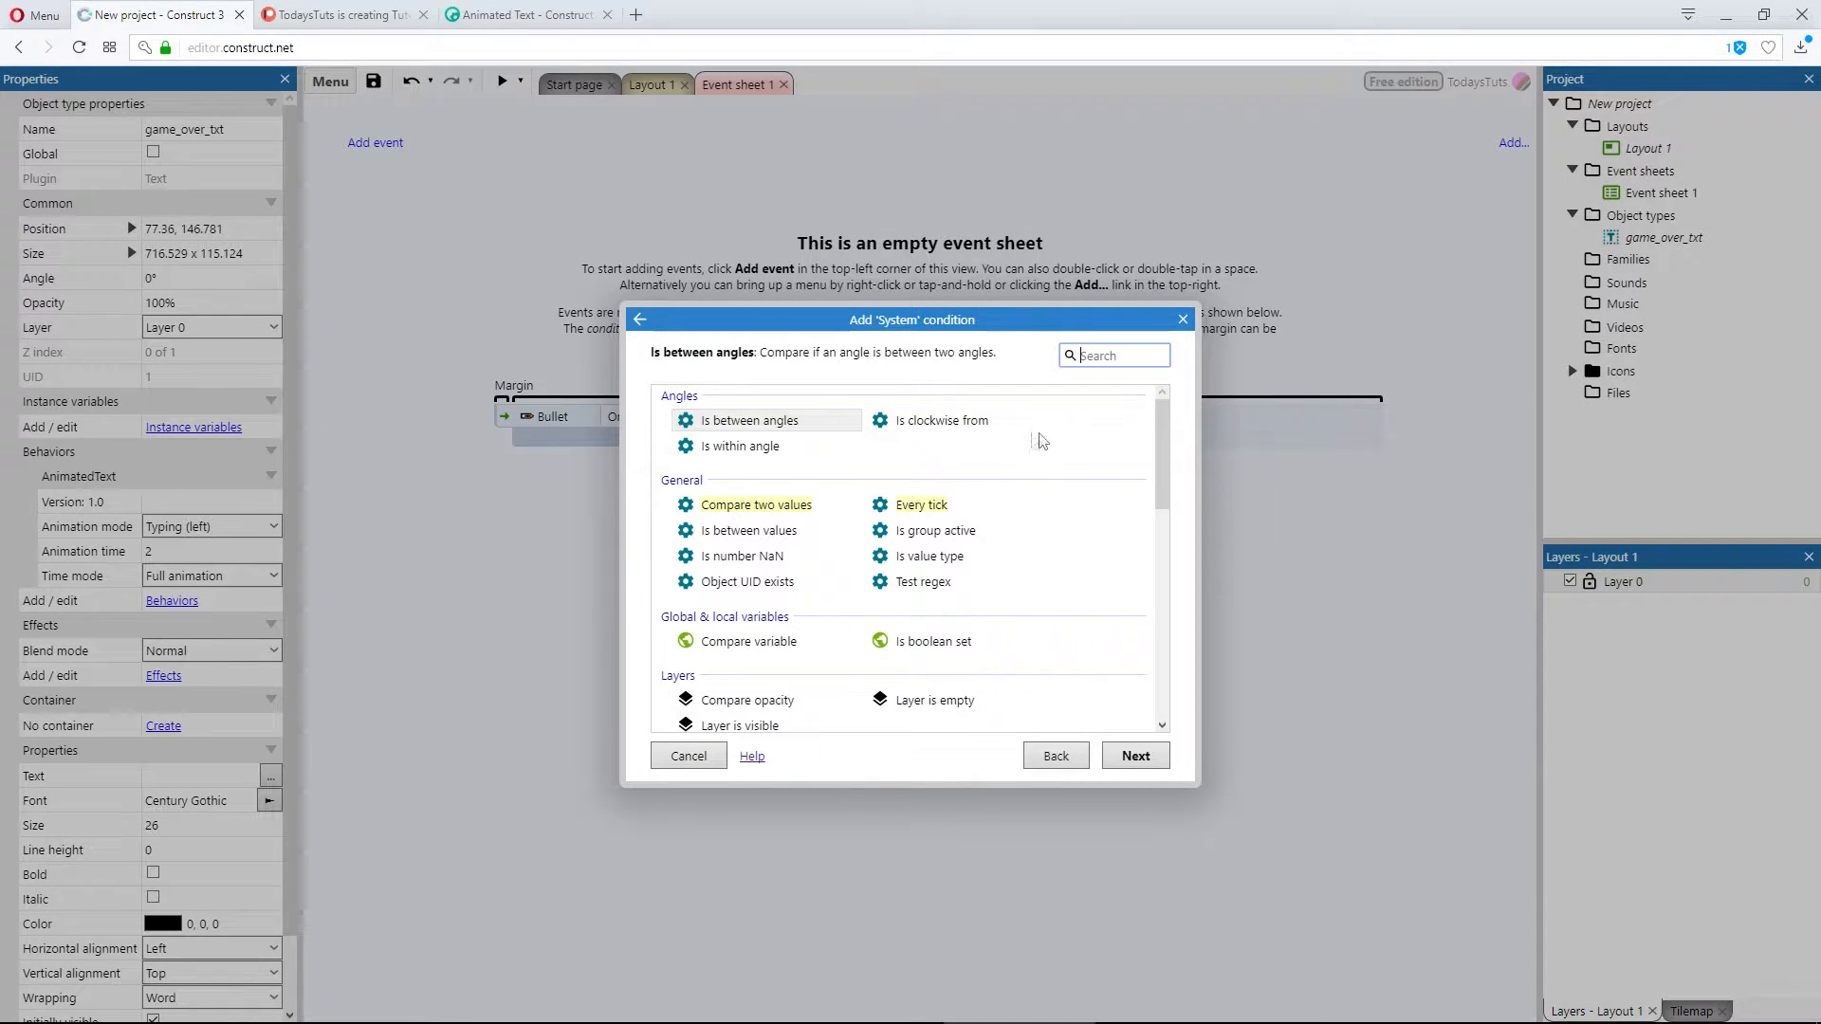
pyautogui.scroll(-3)
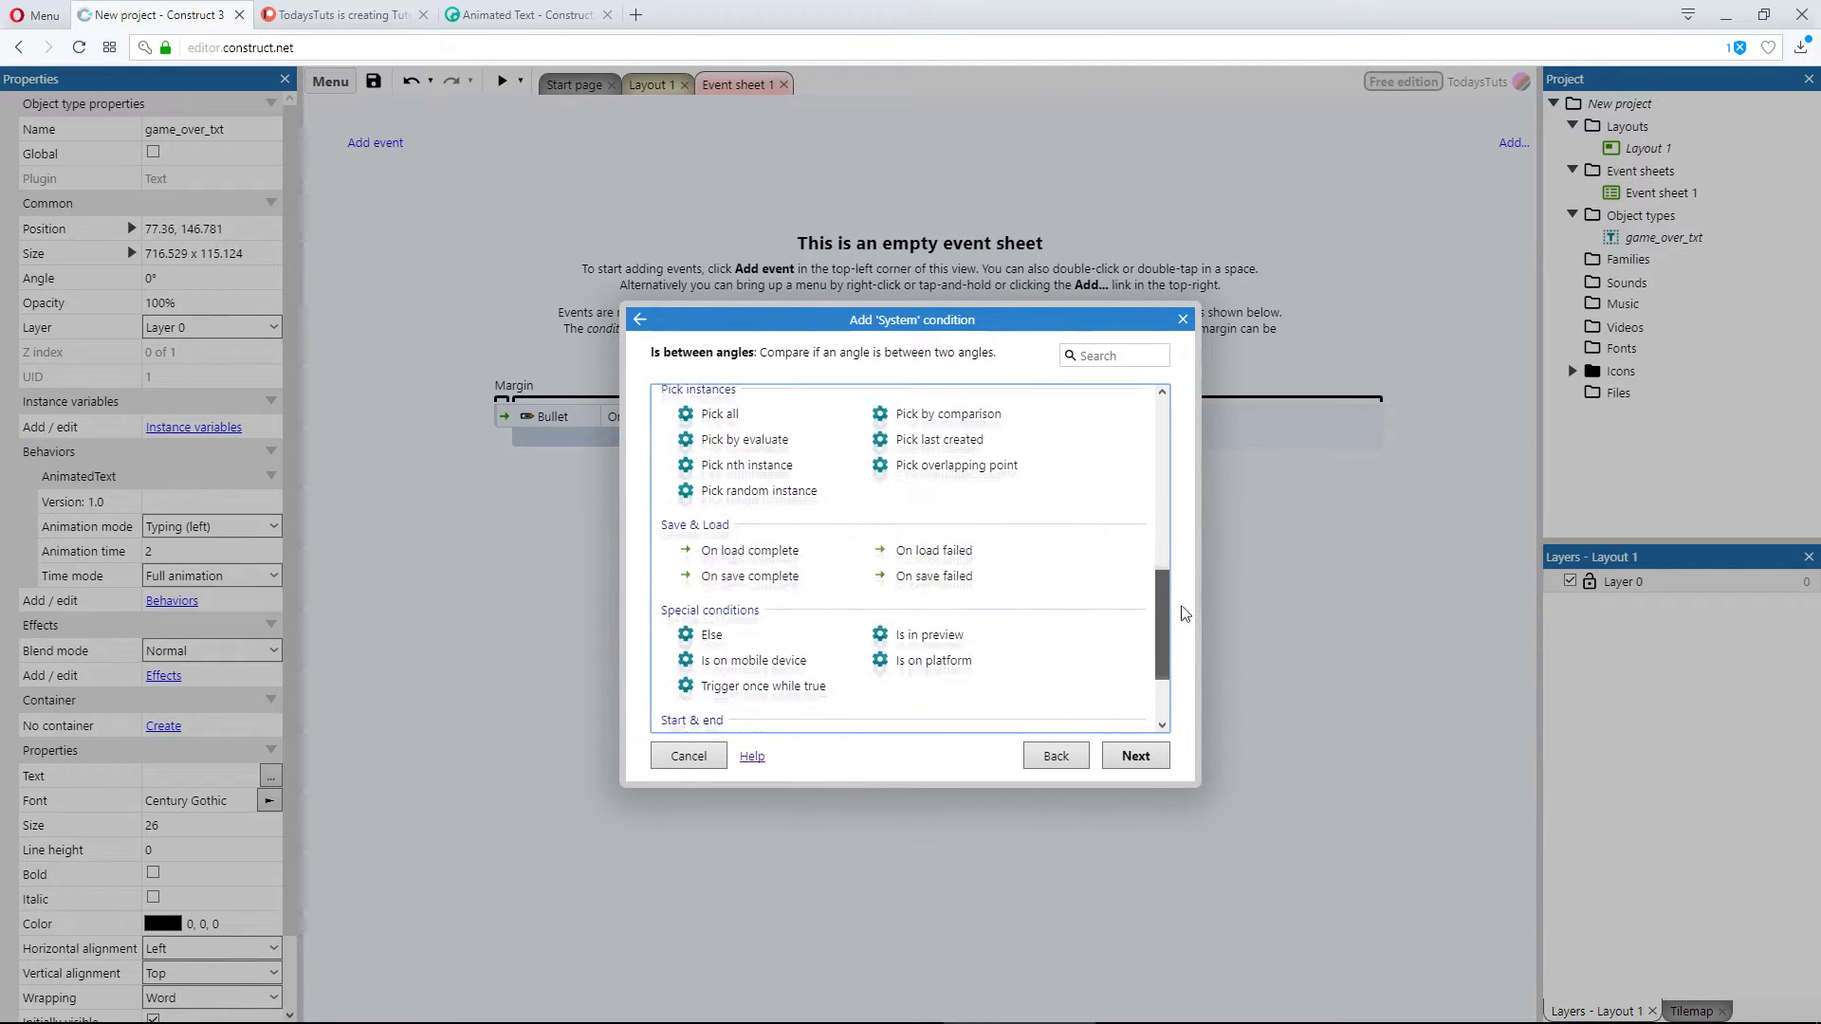
pyautogui.scroll(-3)
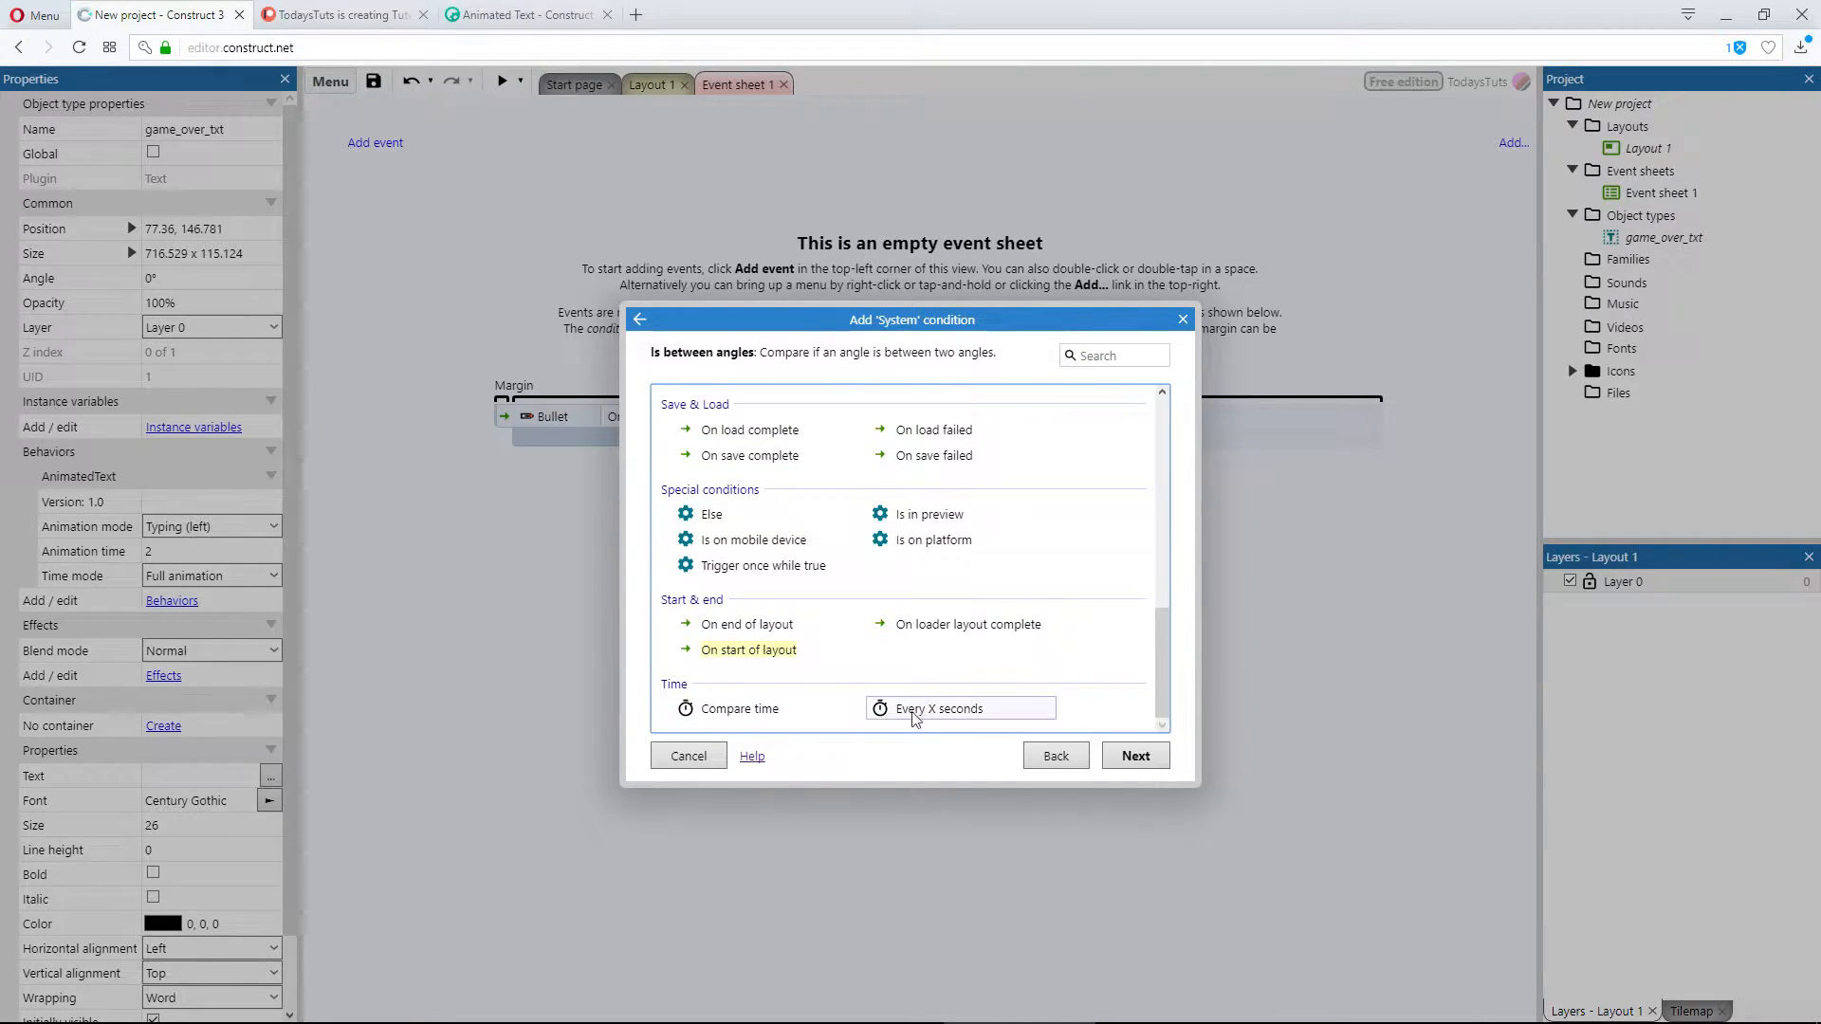
pyautogui.click(747, 649)
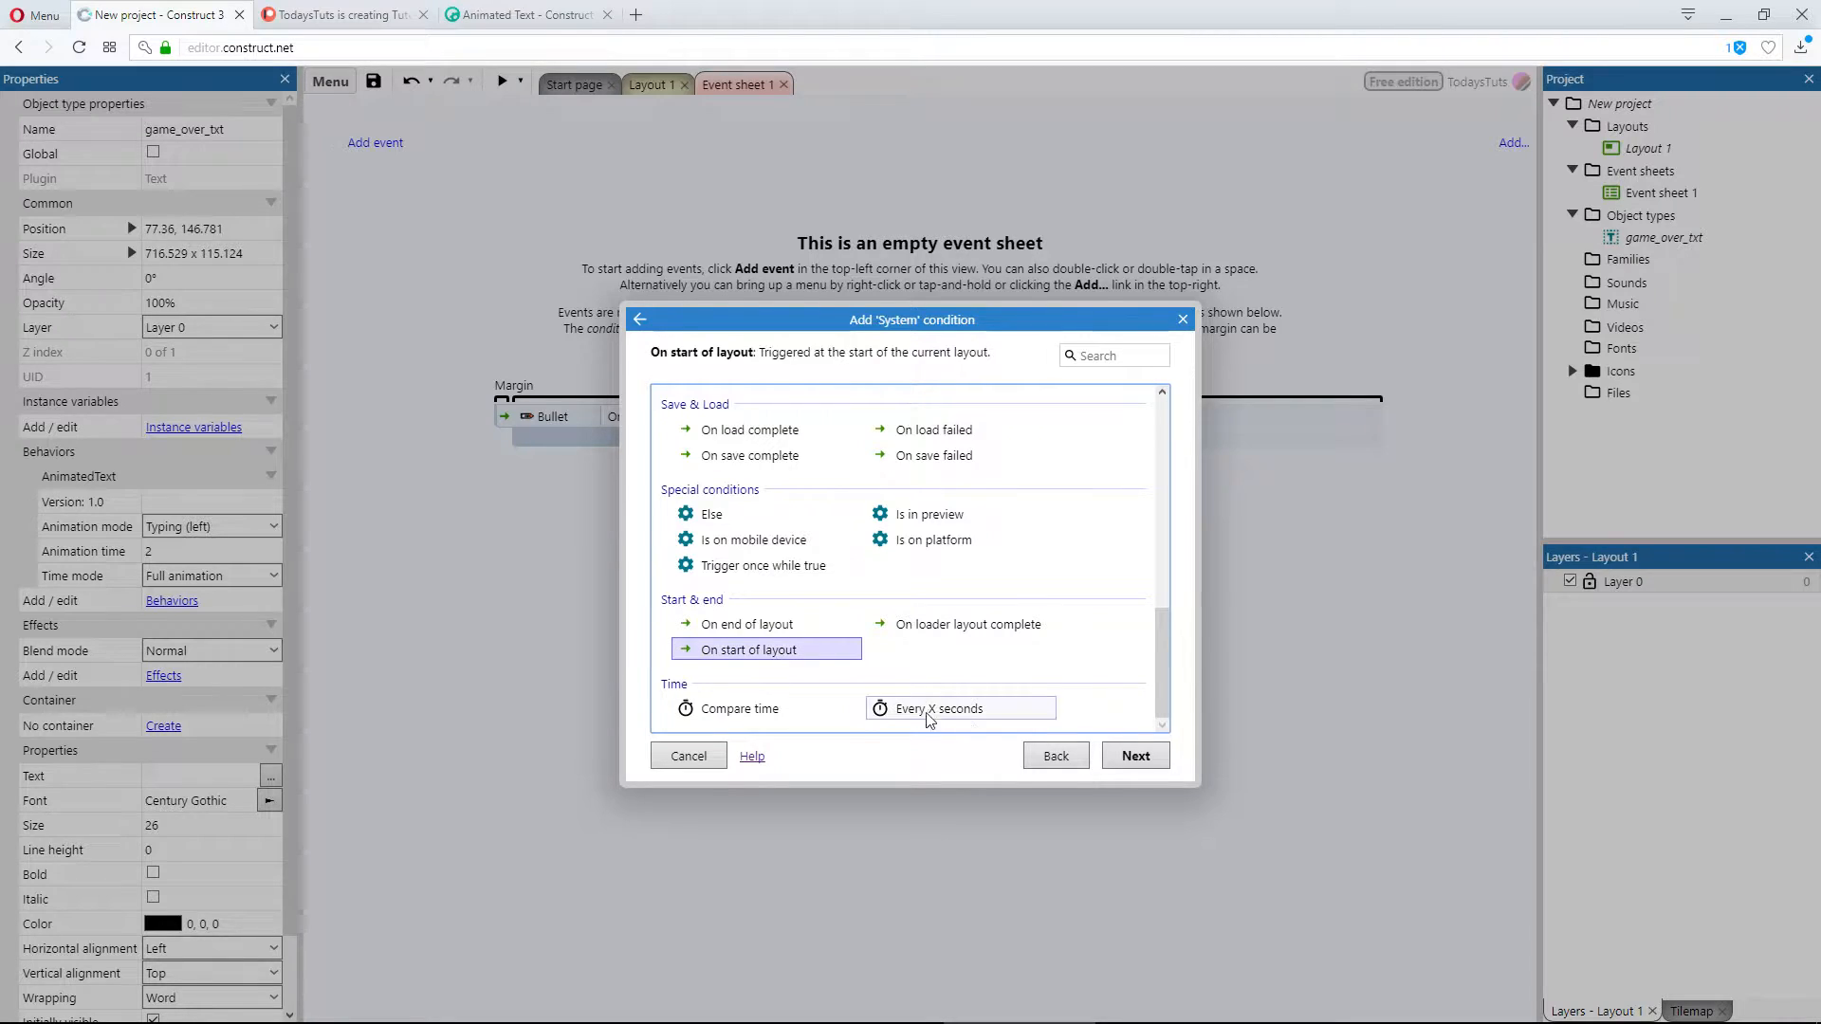
pyautogui.click(1132, 756)
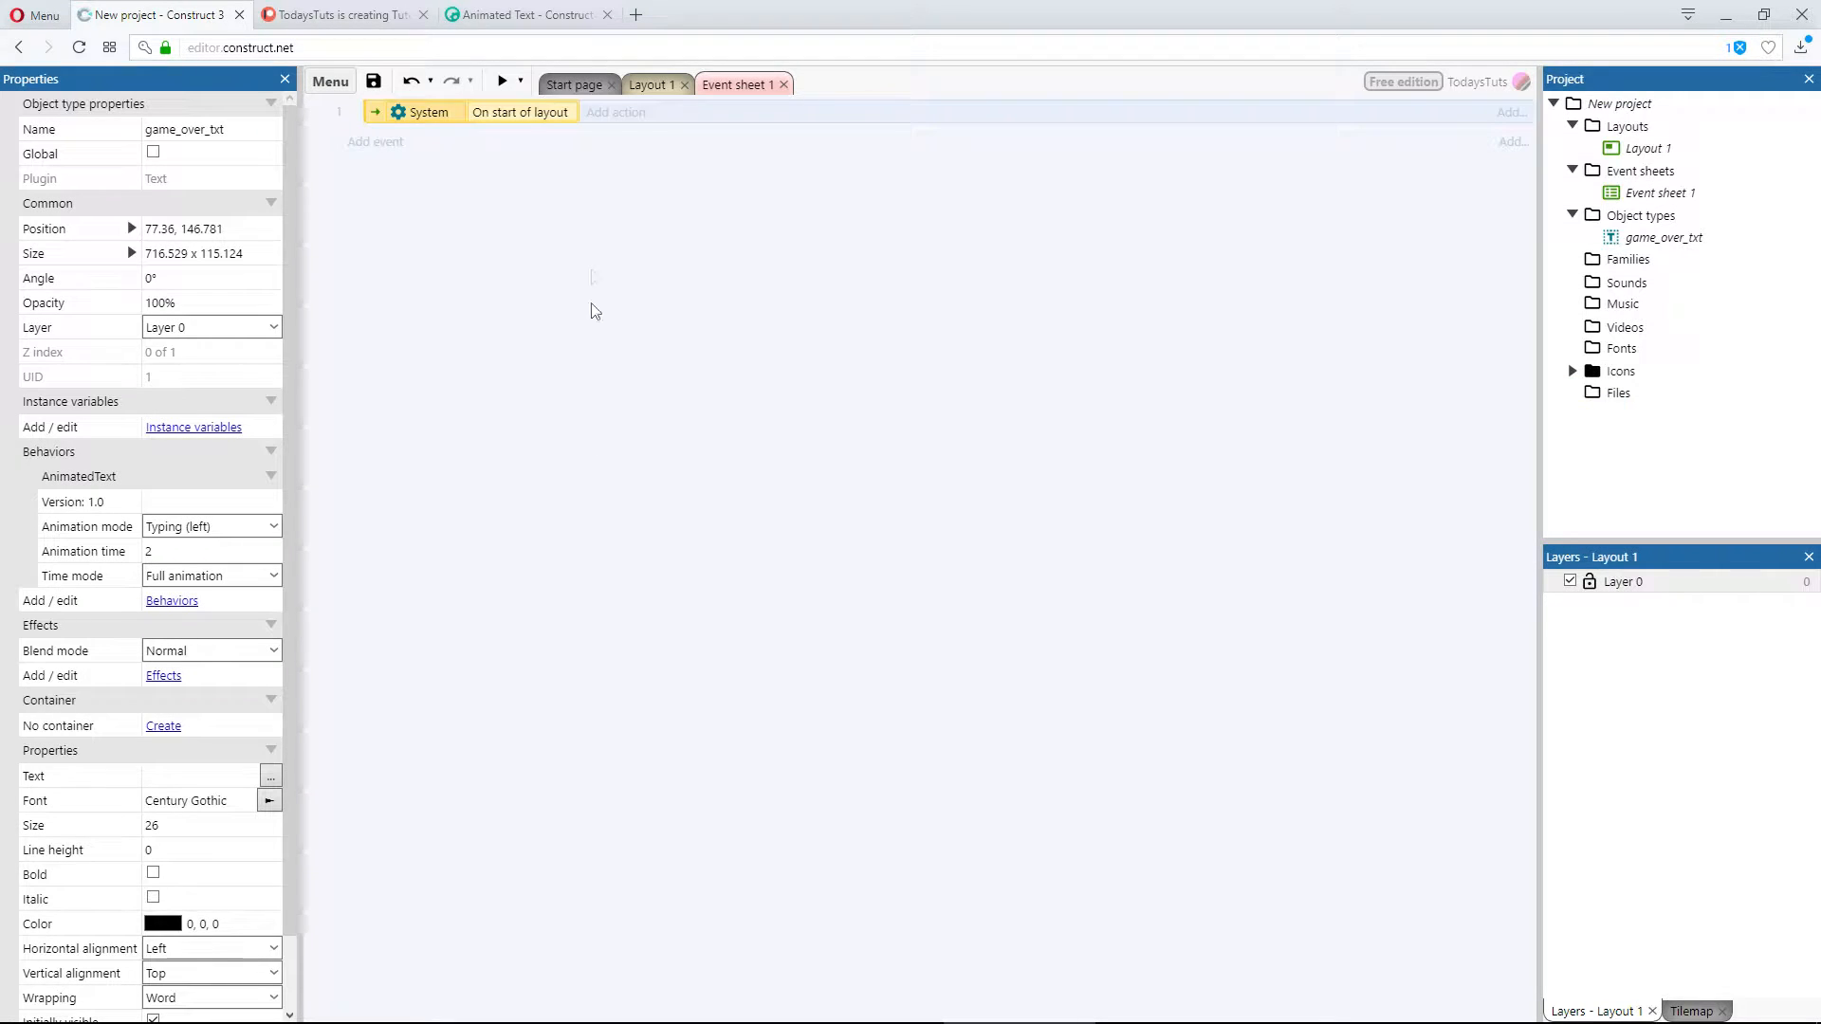
# Step: Add a game_over_txt AnimatedText Set text action to the event
pyautogui.click(614, 112)
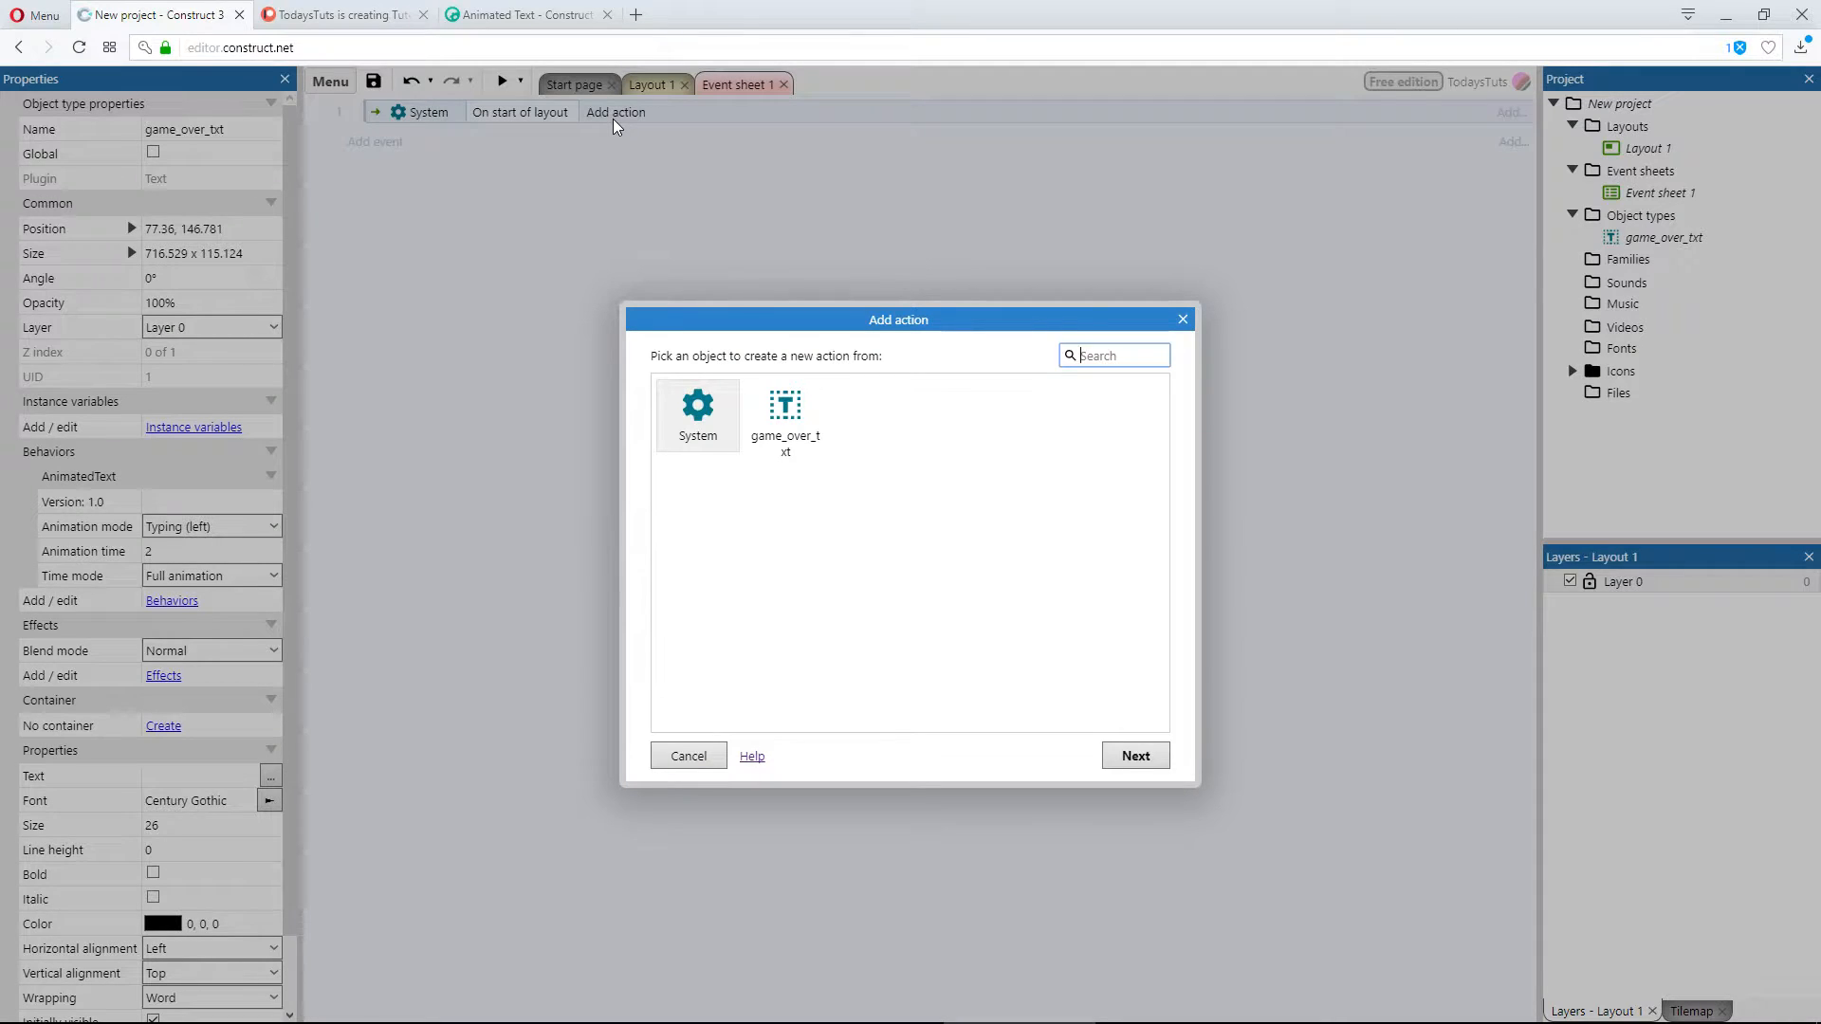
pyautogui.click(785, 417)
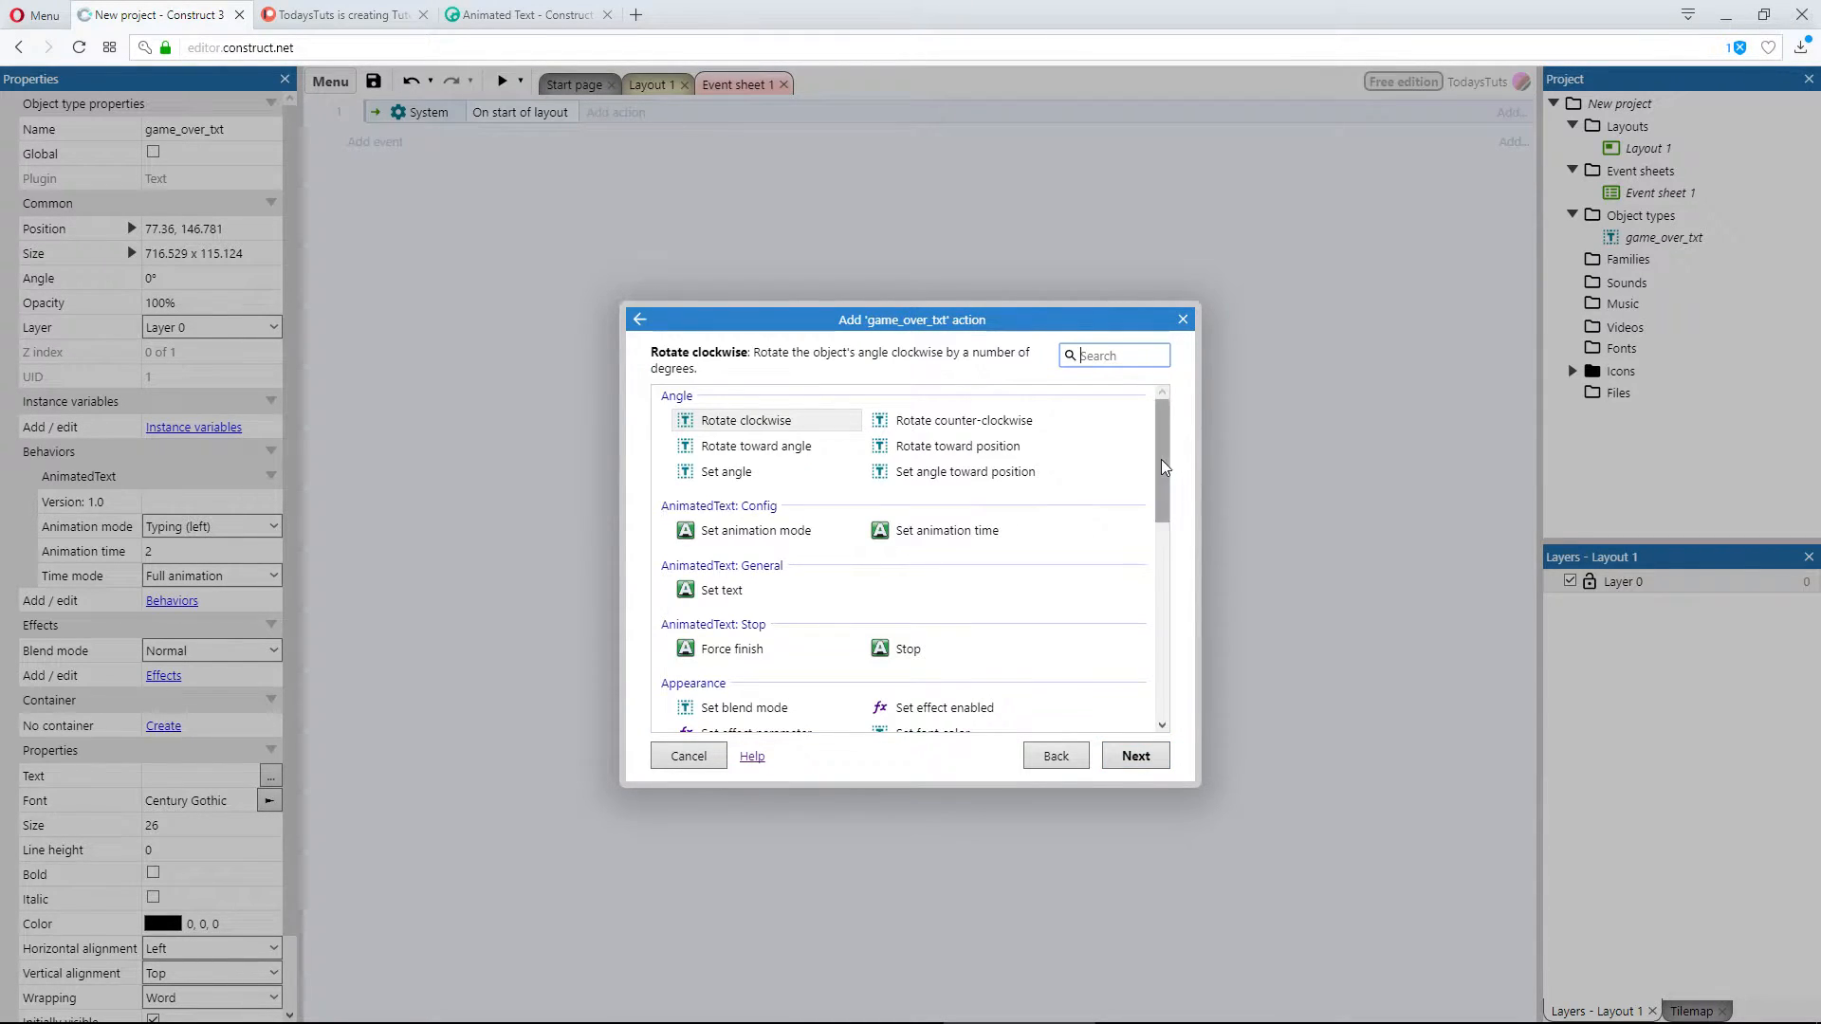
pyautogui.scroll(-3)
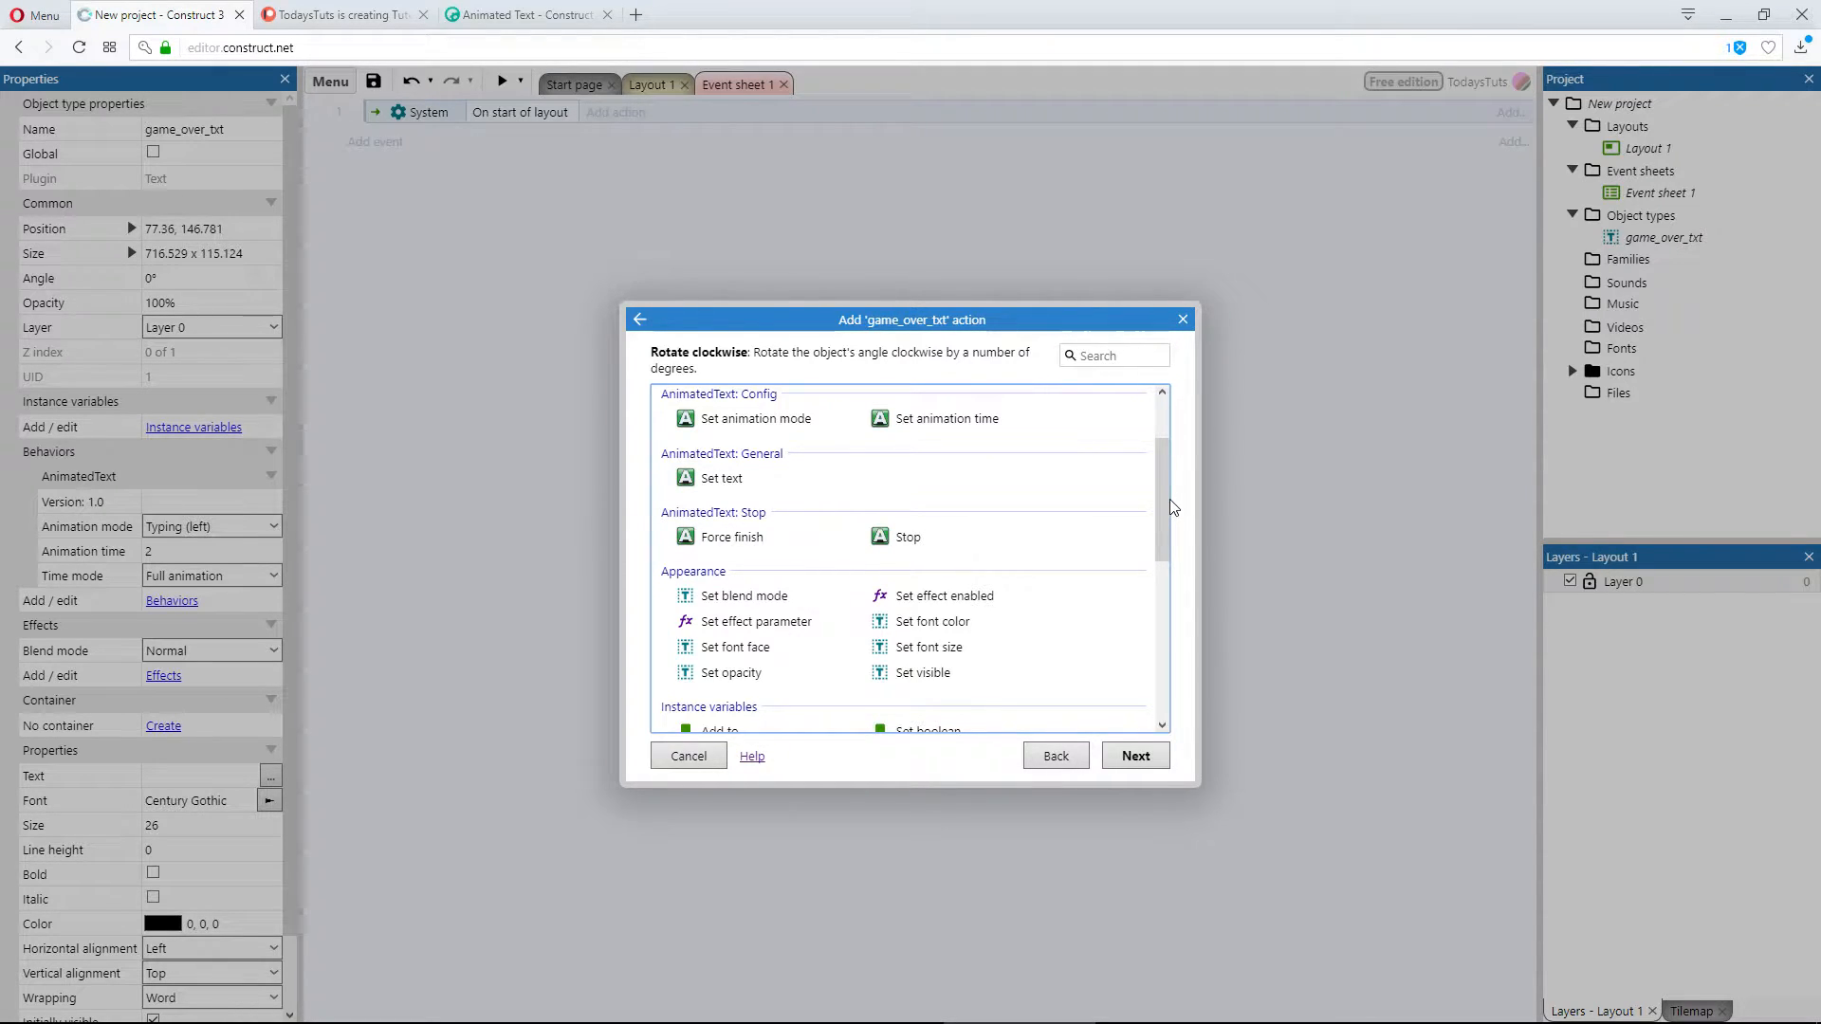
pyautogui.click(753, 417)
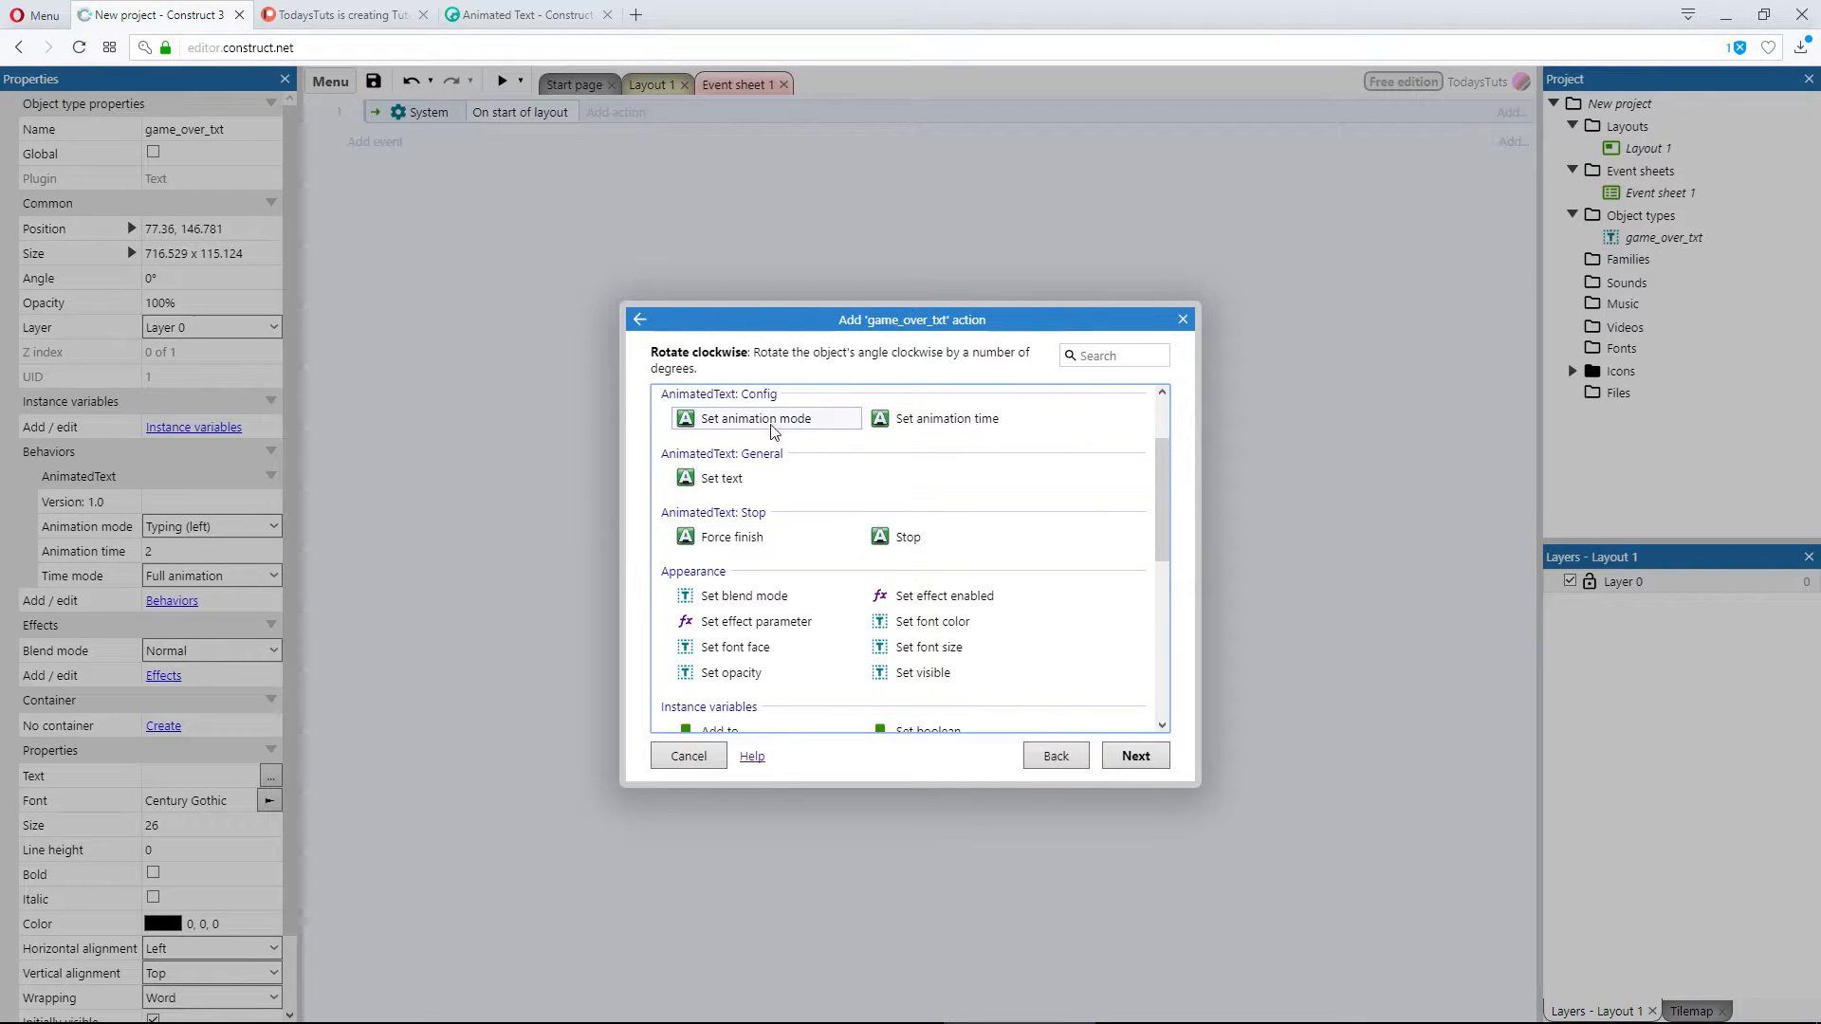
pyautogui.moveTo(1171, 480)
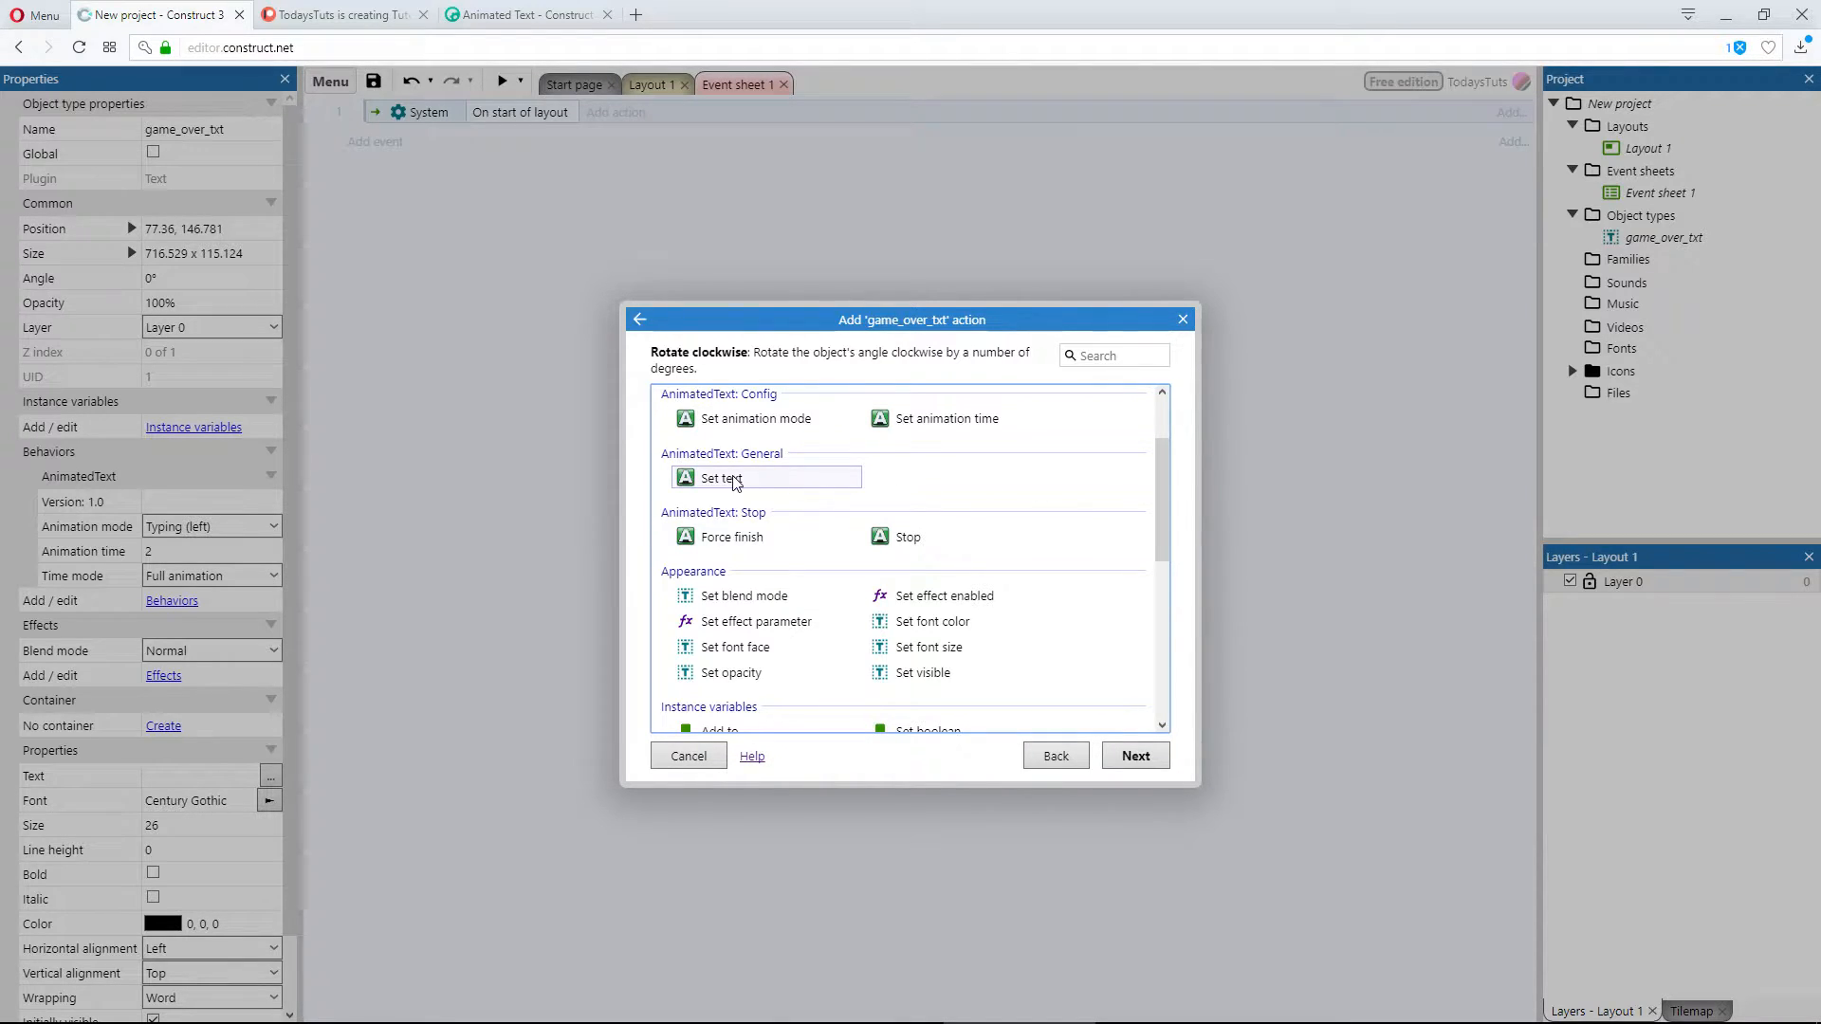
pyautogui.click(720, 478)
pyautogui.write('"G')
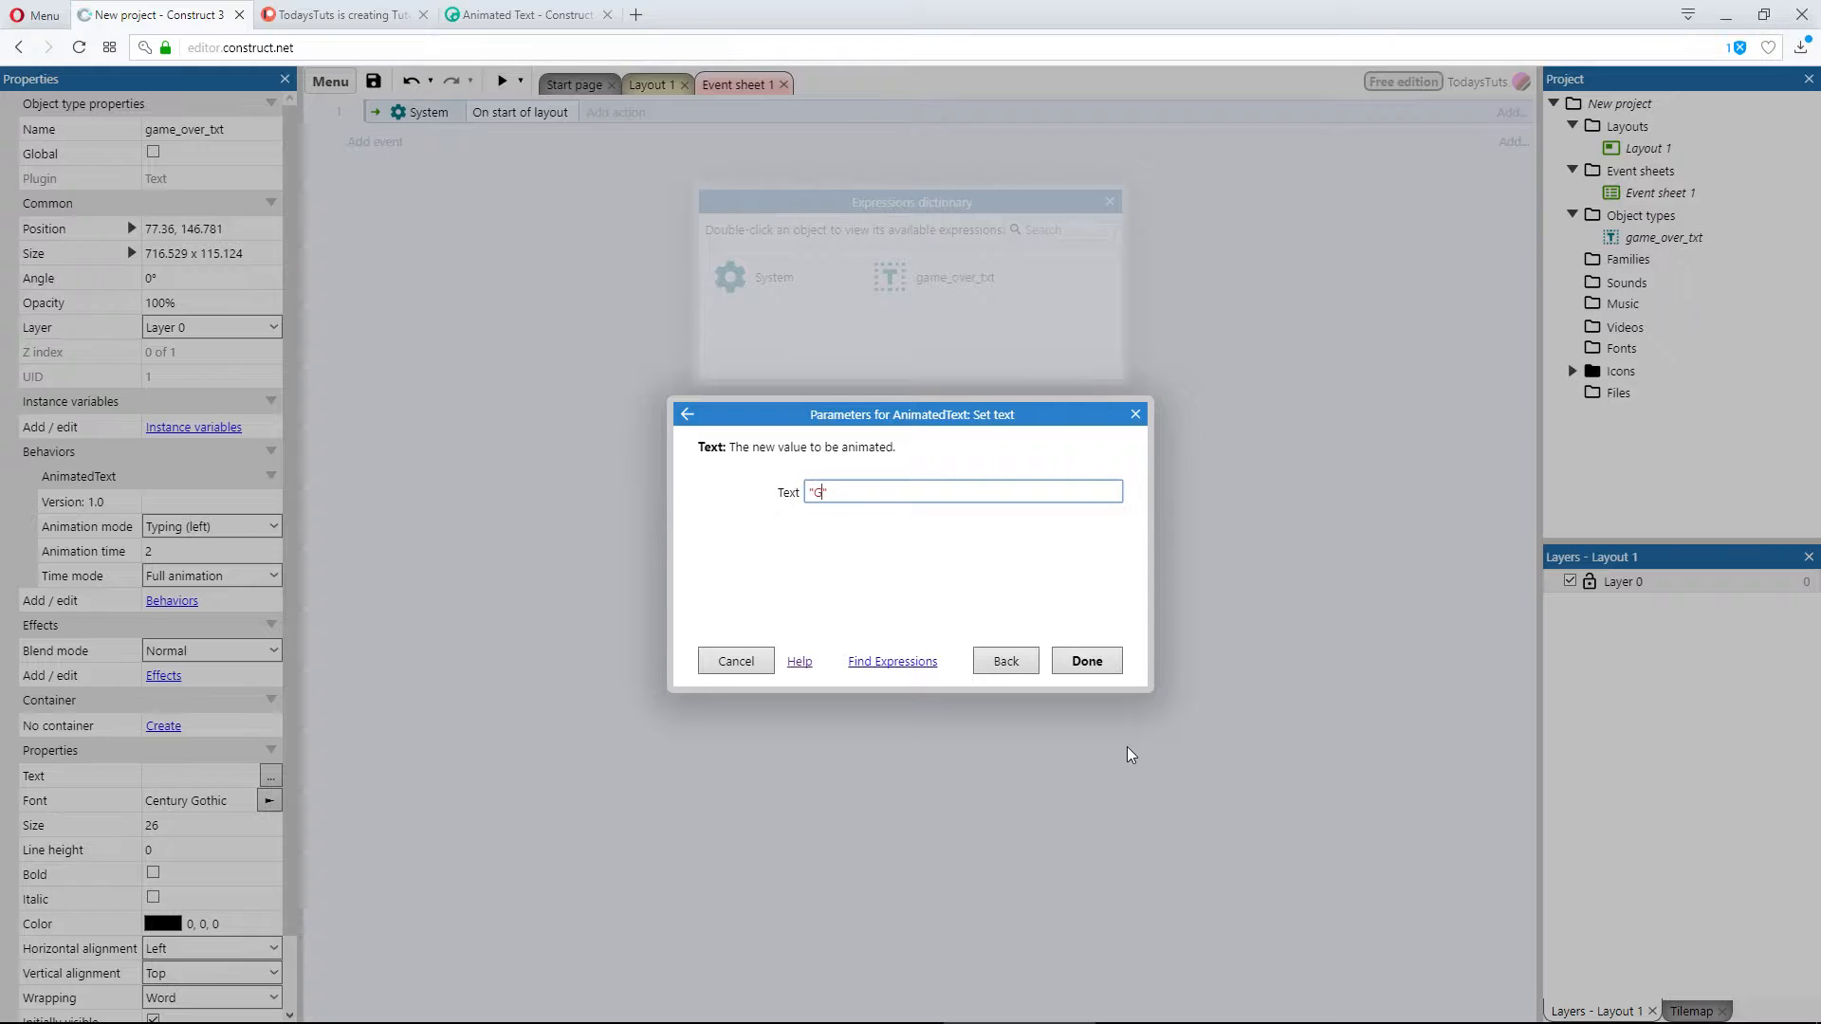
# Step: Enter 'Game Over, try again' as the animated text and confirm
pyautogui.write('Game Ov')
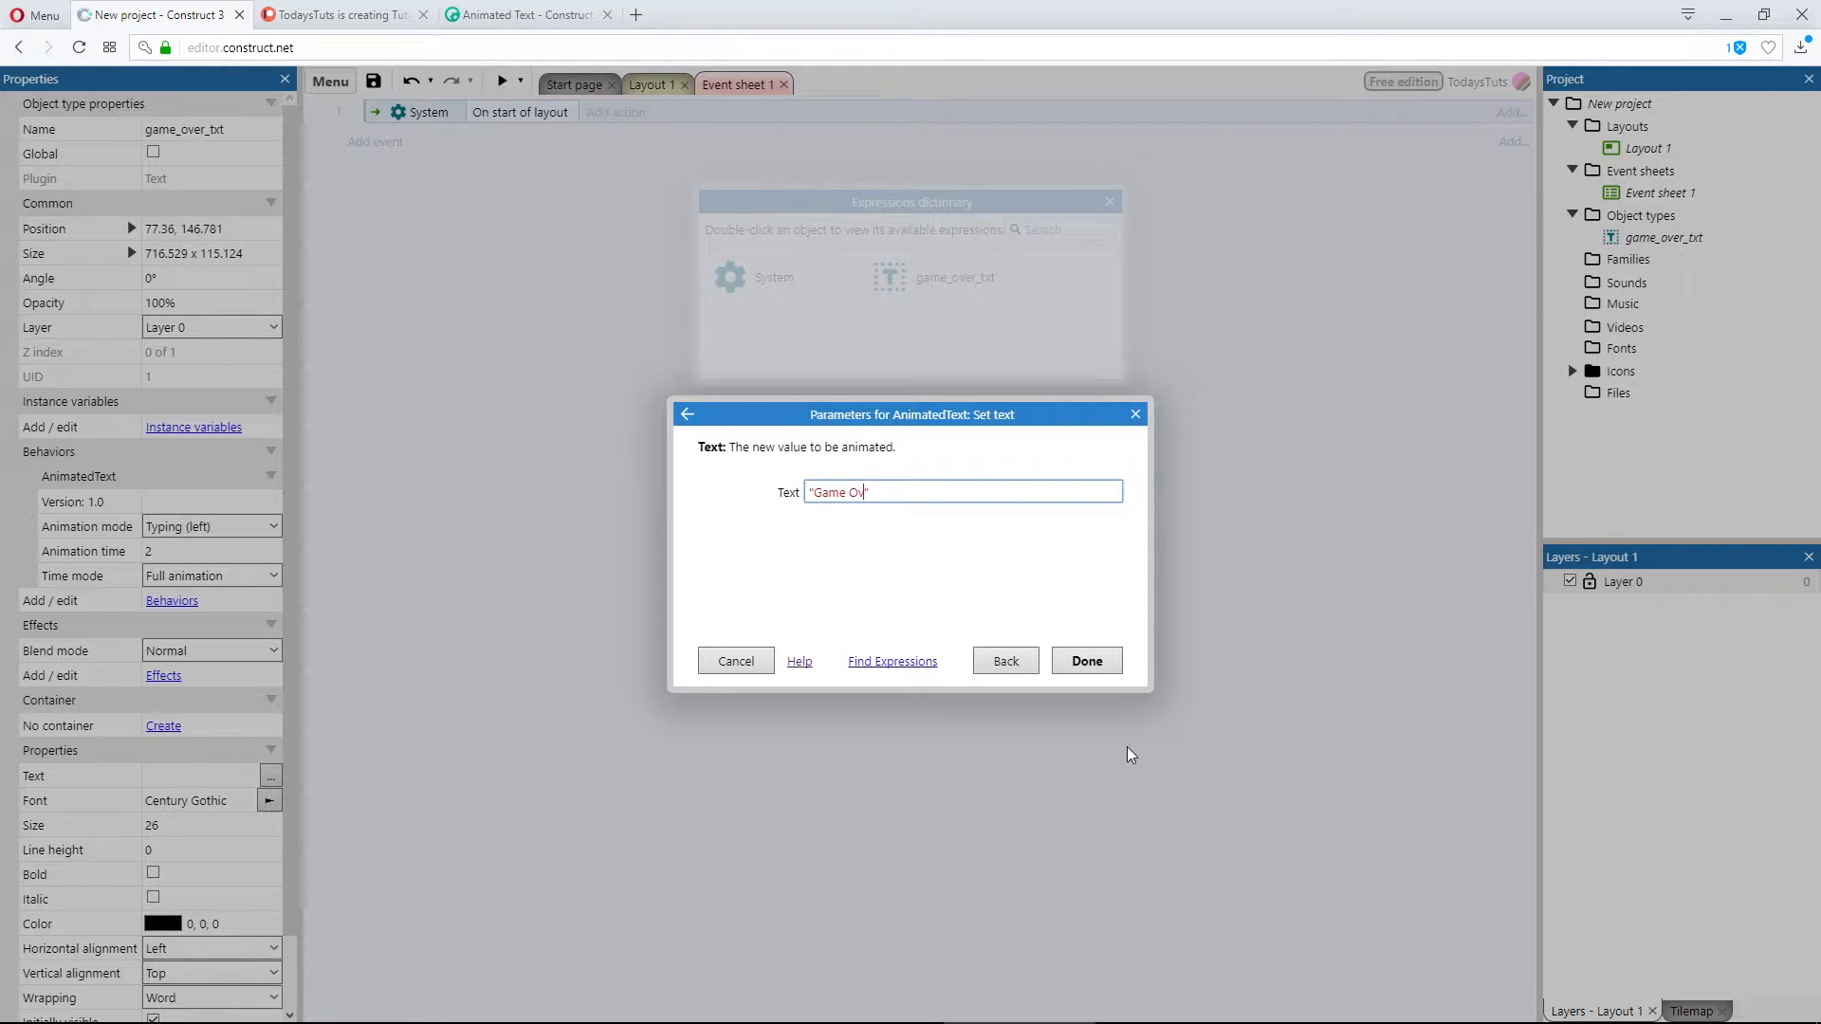
pyautogui.write('er, try')
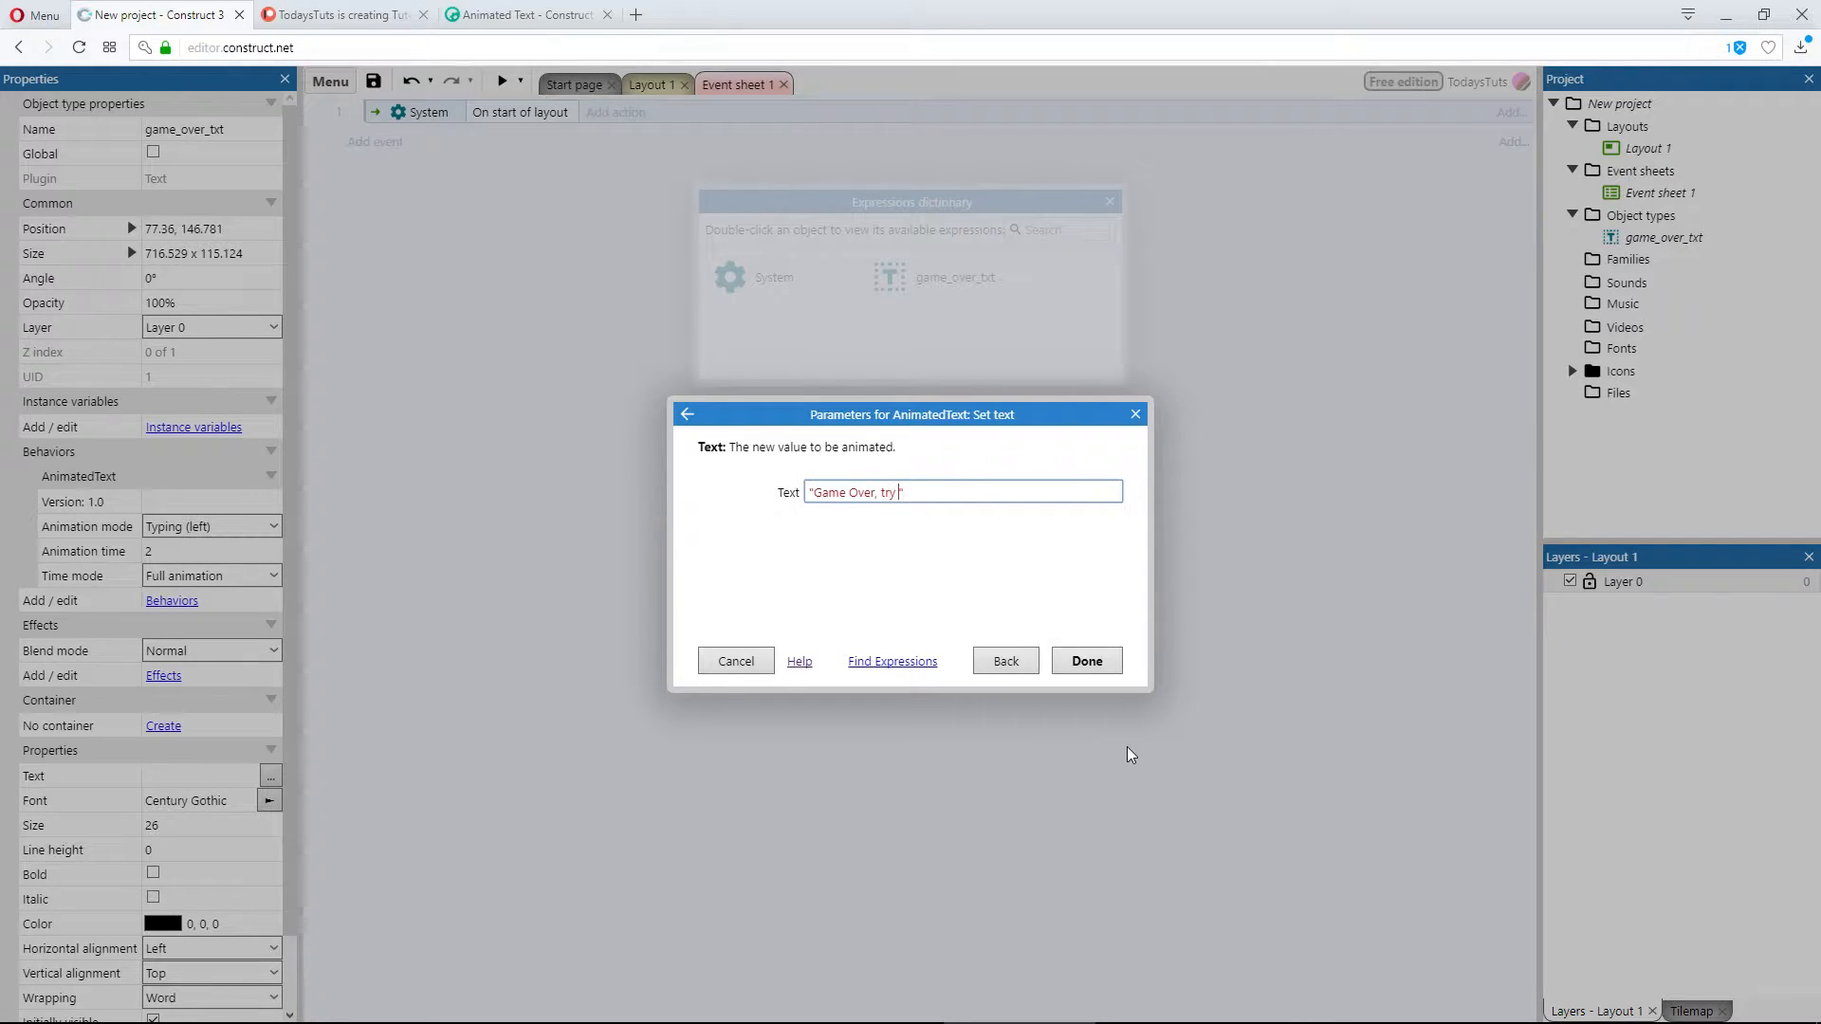
pyautogui.write('again')
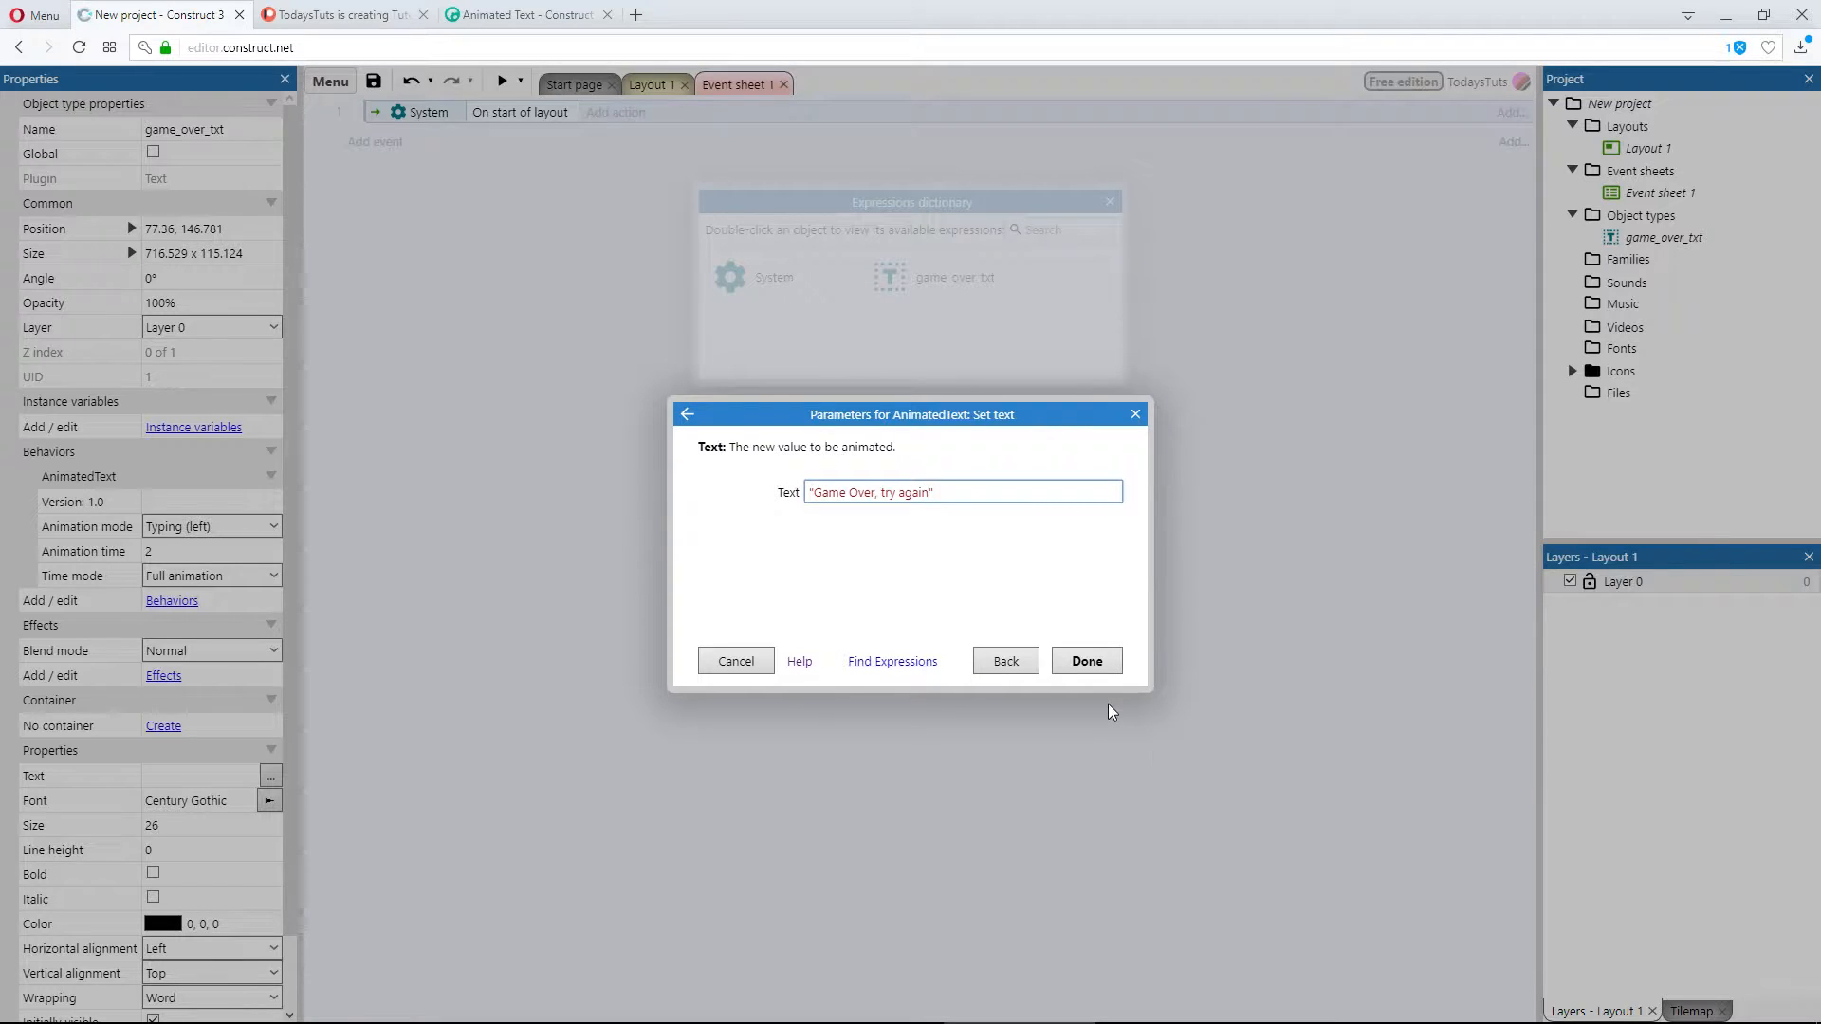
pyautogui.click(1085, 660)
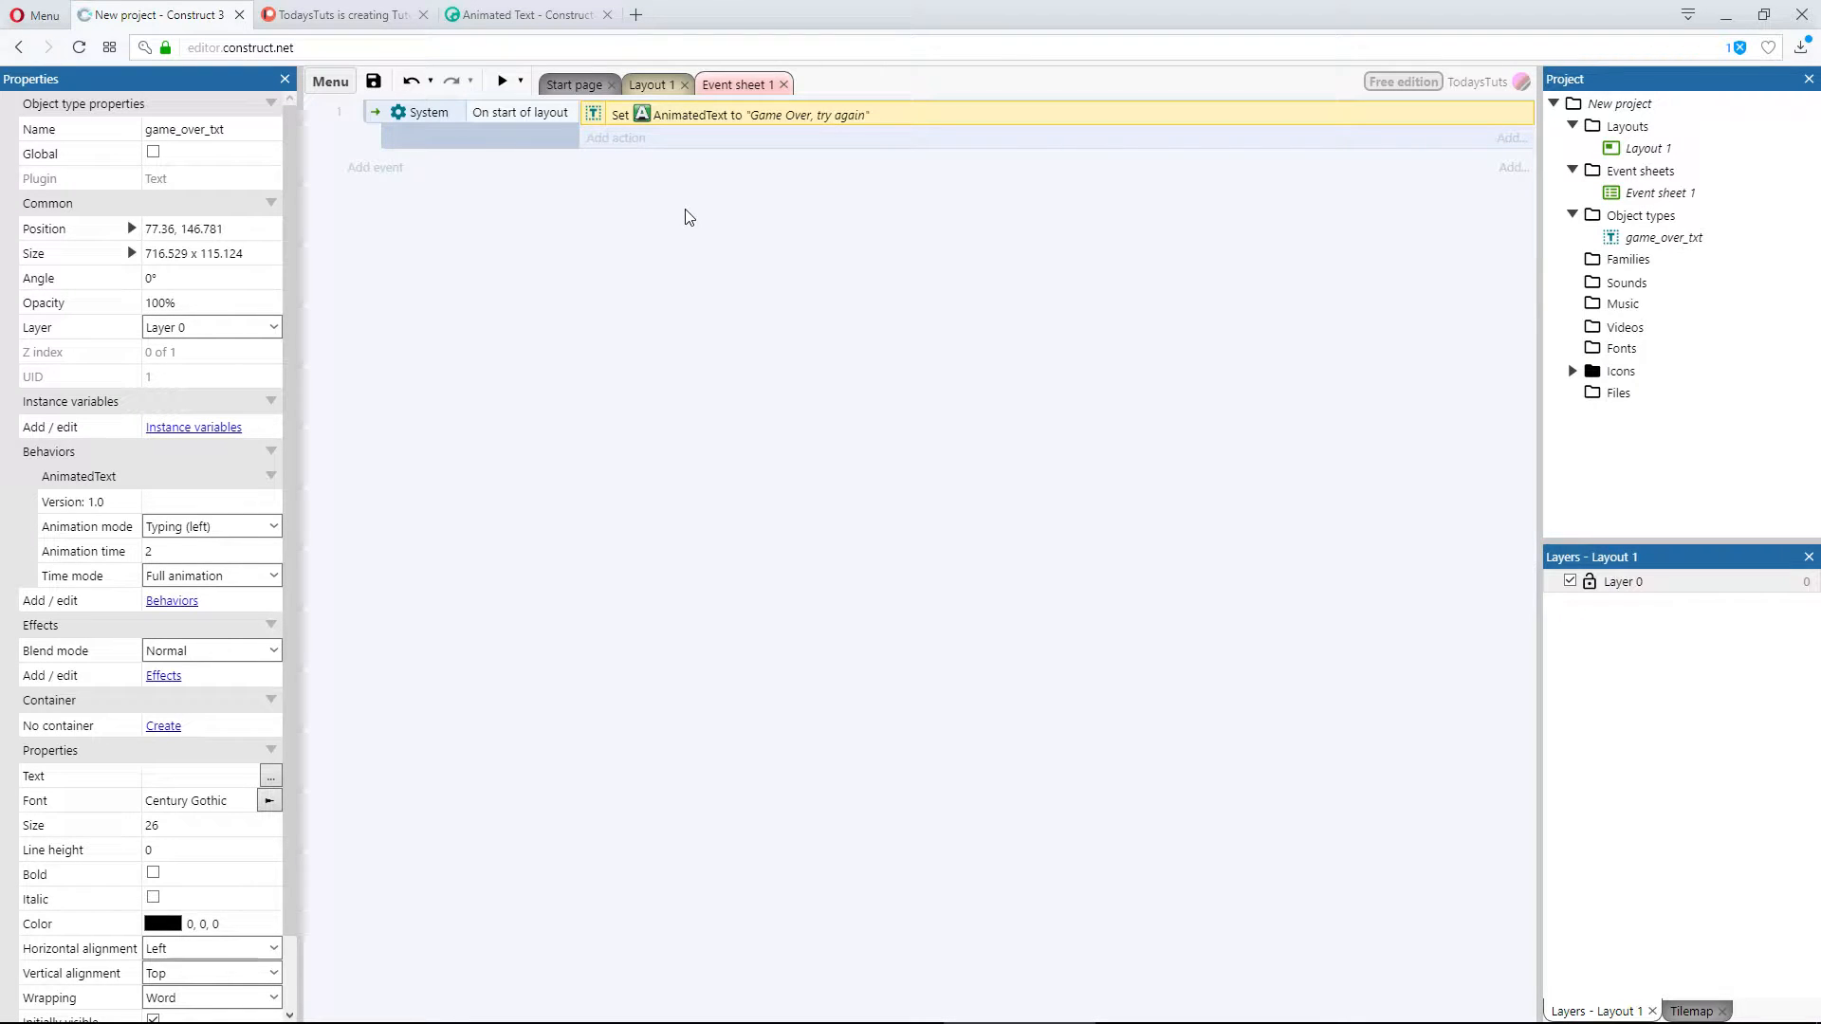
pyautogui.moveTo(574, 188)
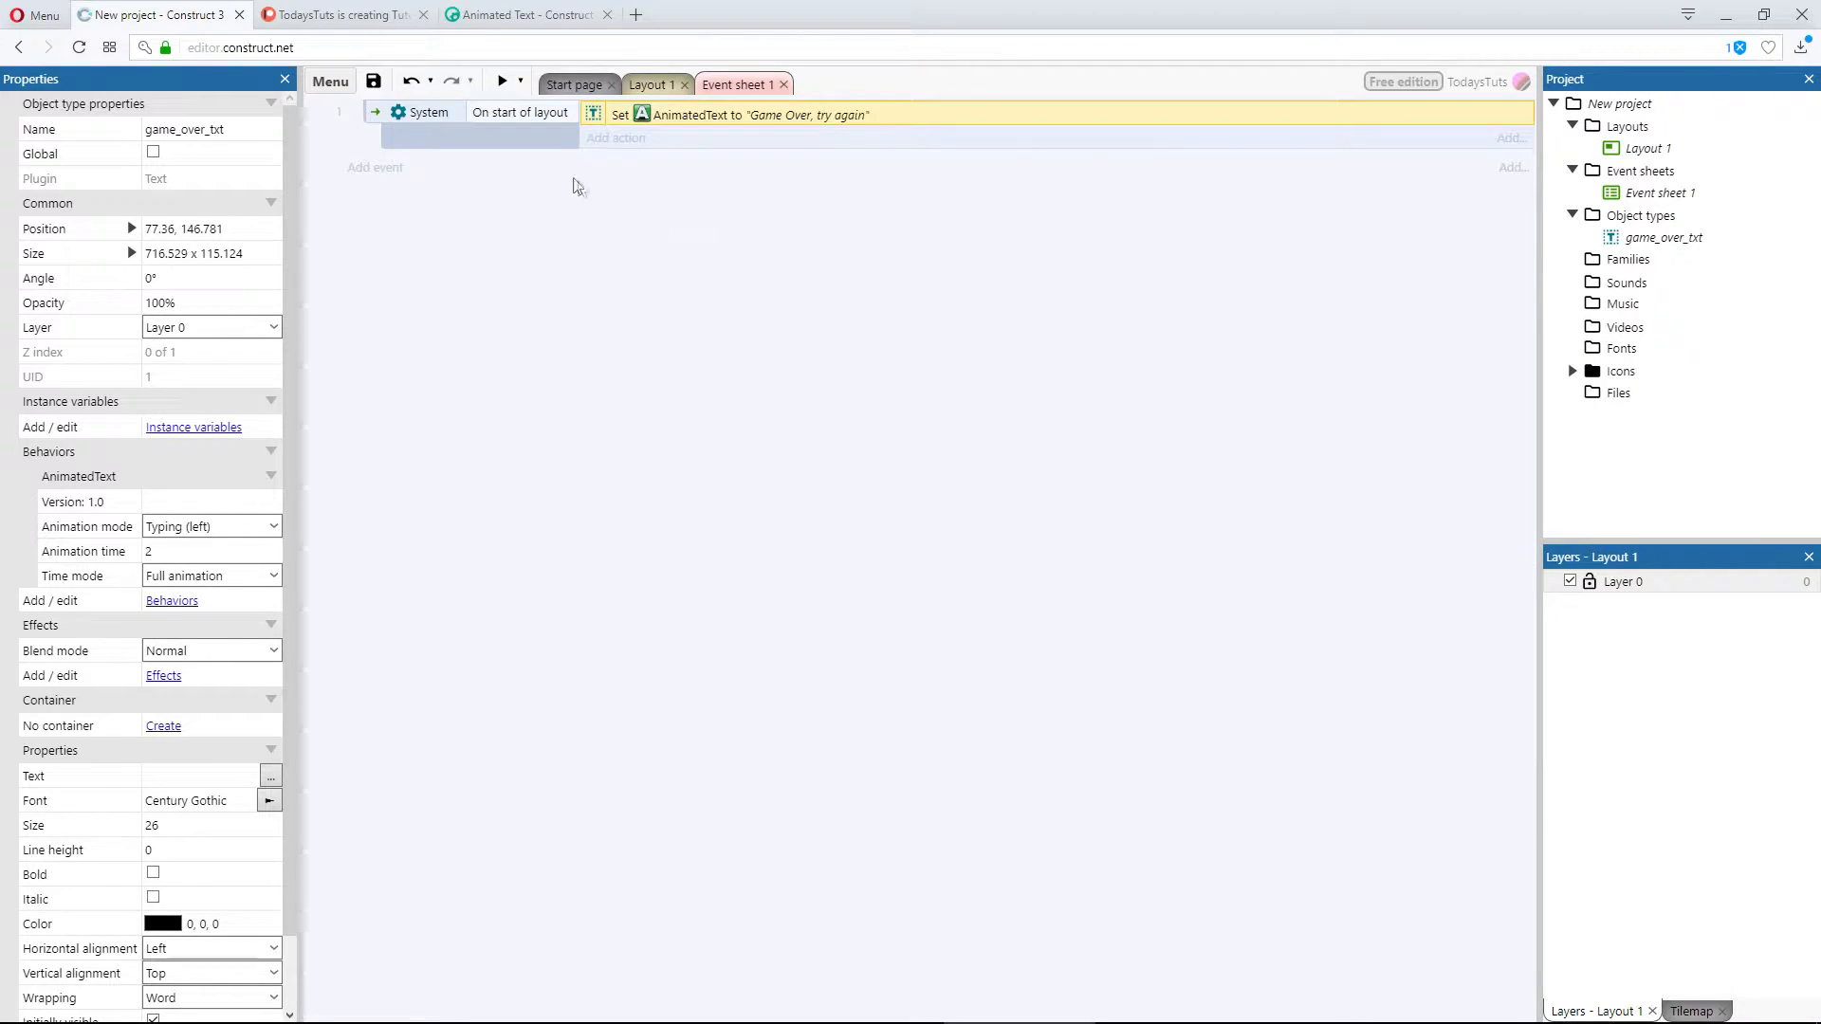
pyautogui.click(500, 80)
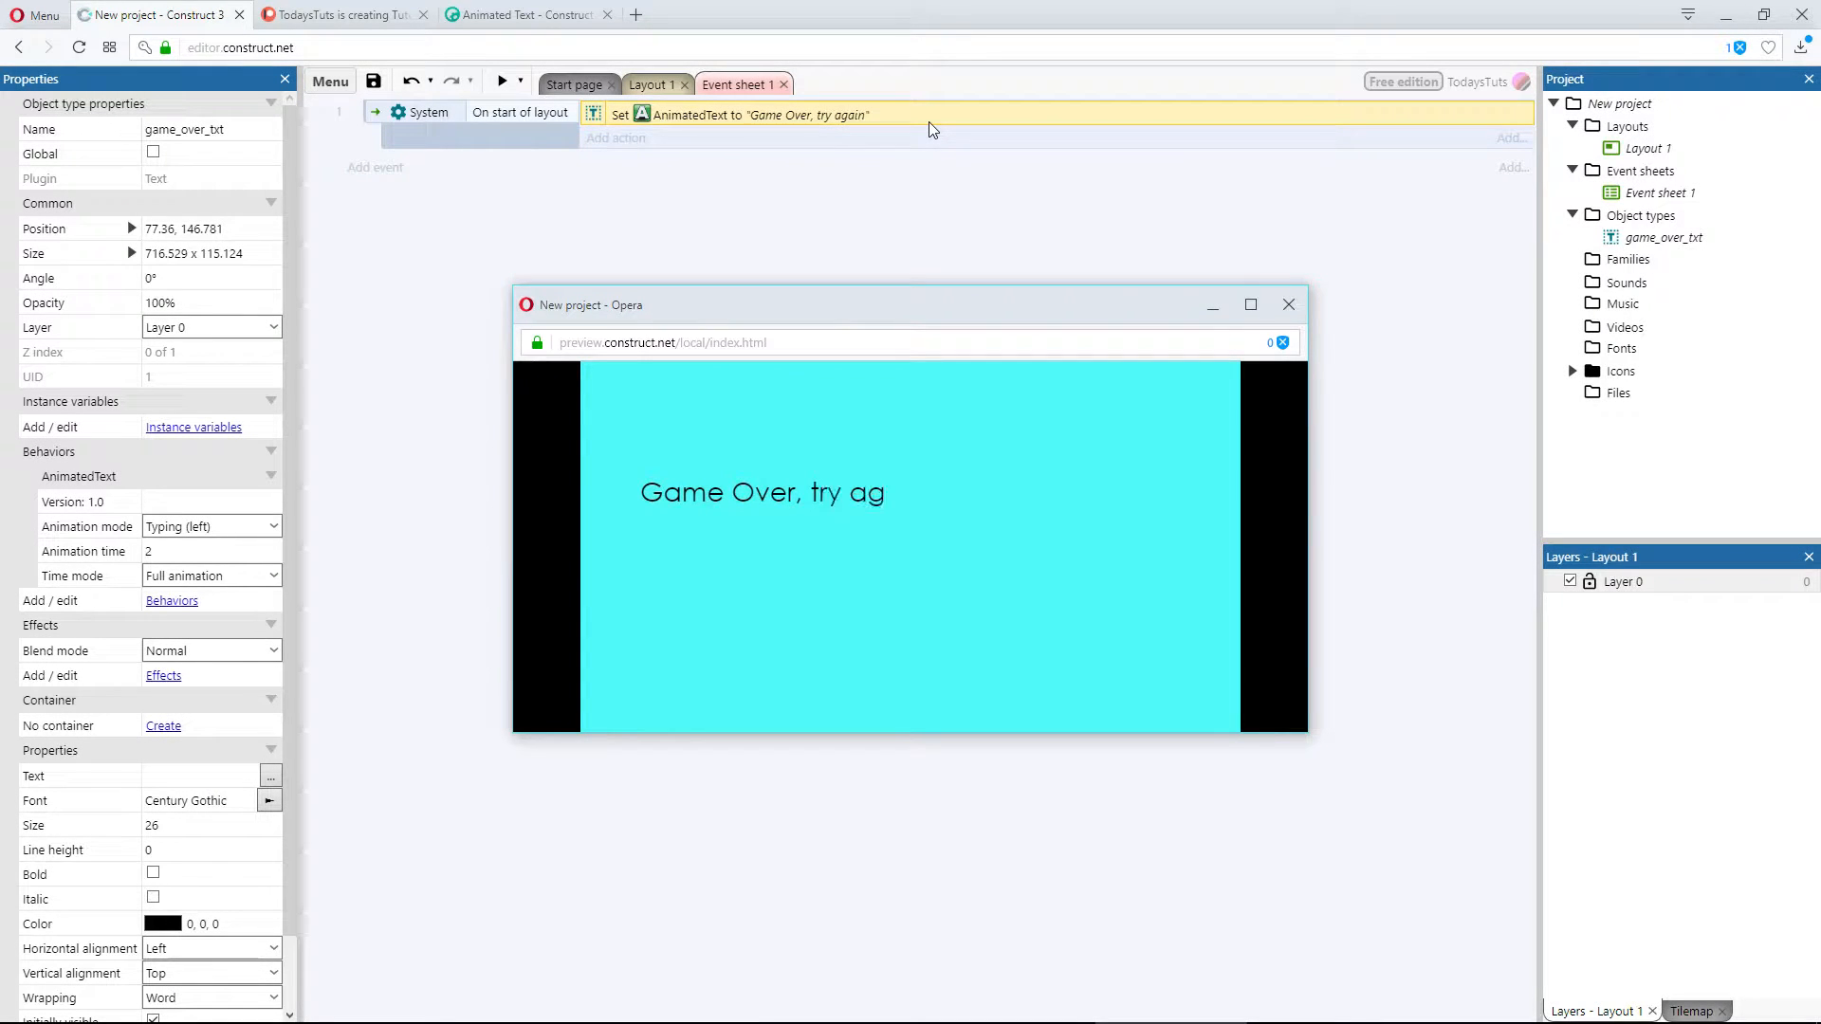
pyautogui.moveTo(1236, 288)
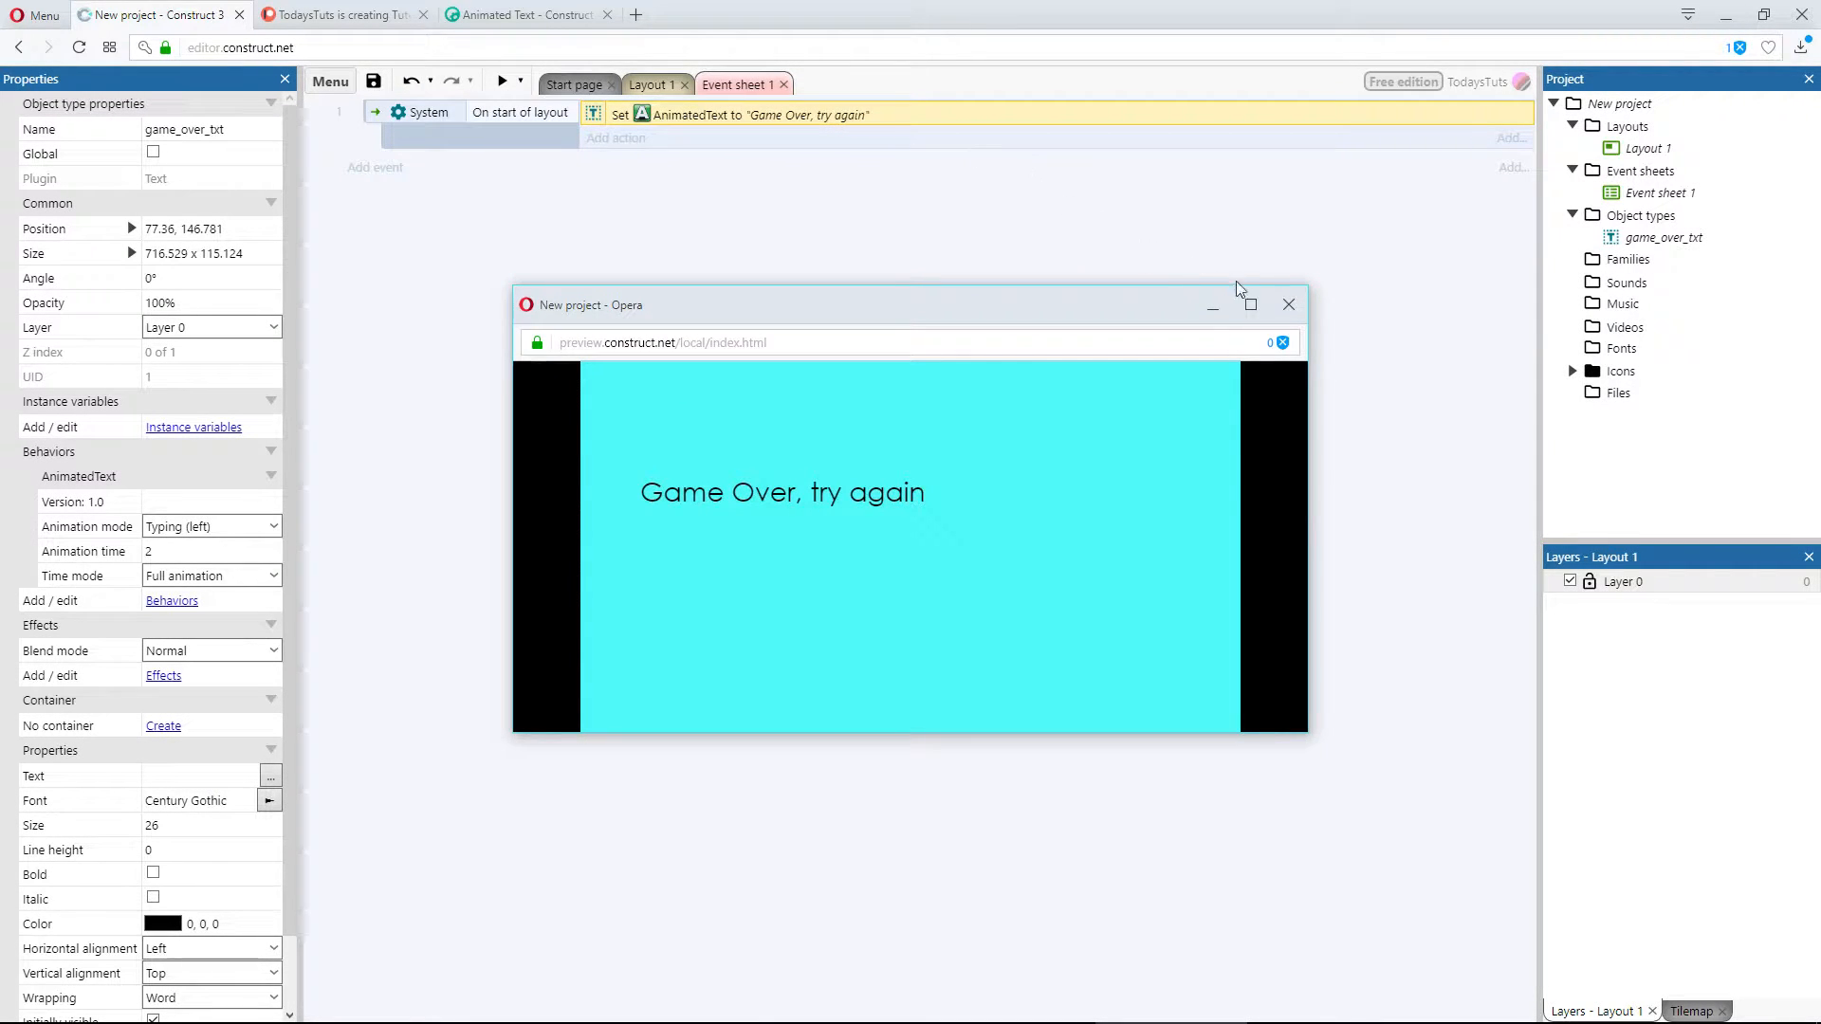
pyautogui.click(1286, 303)
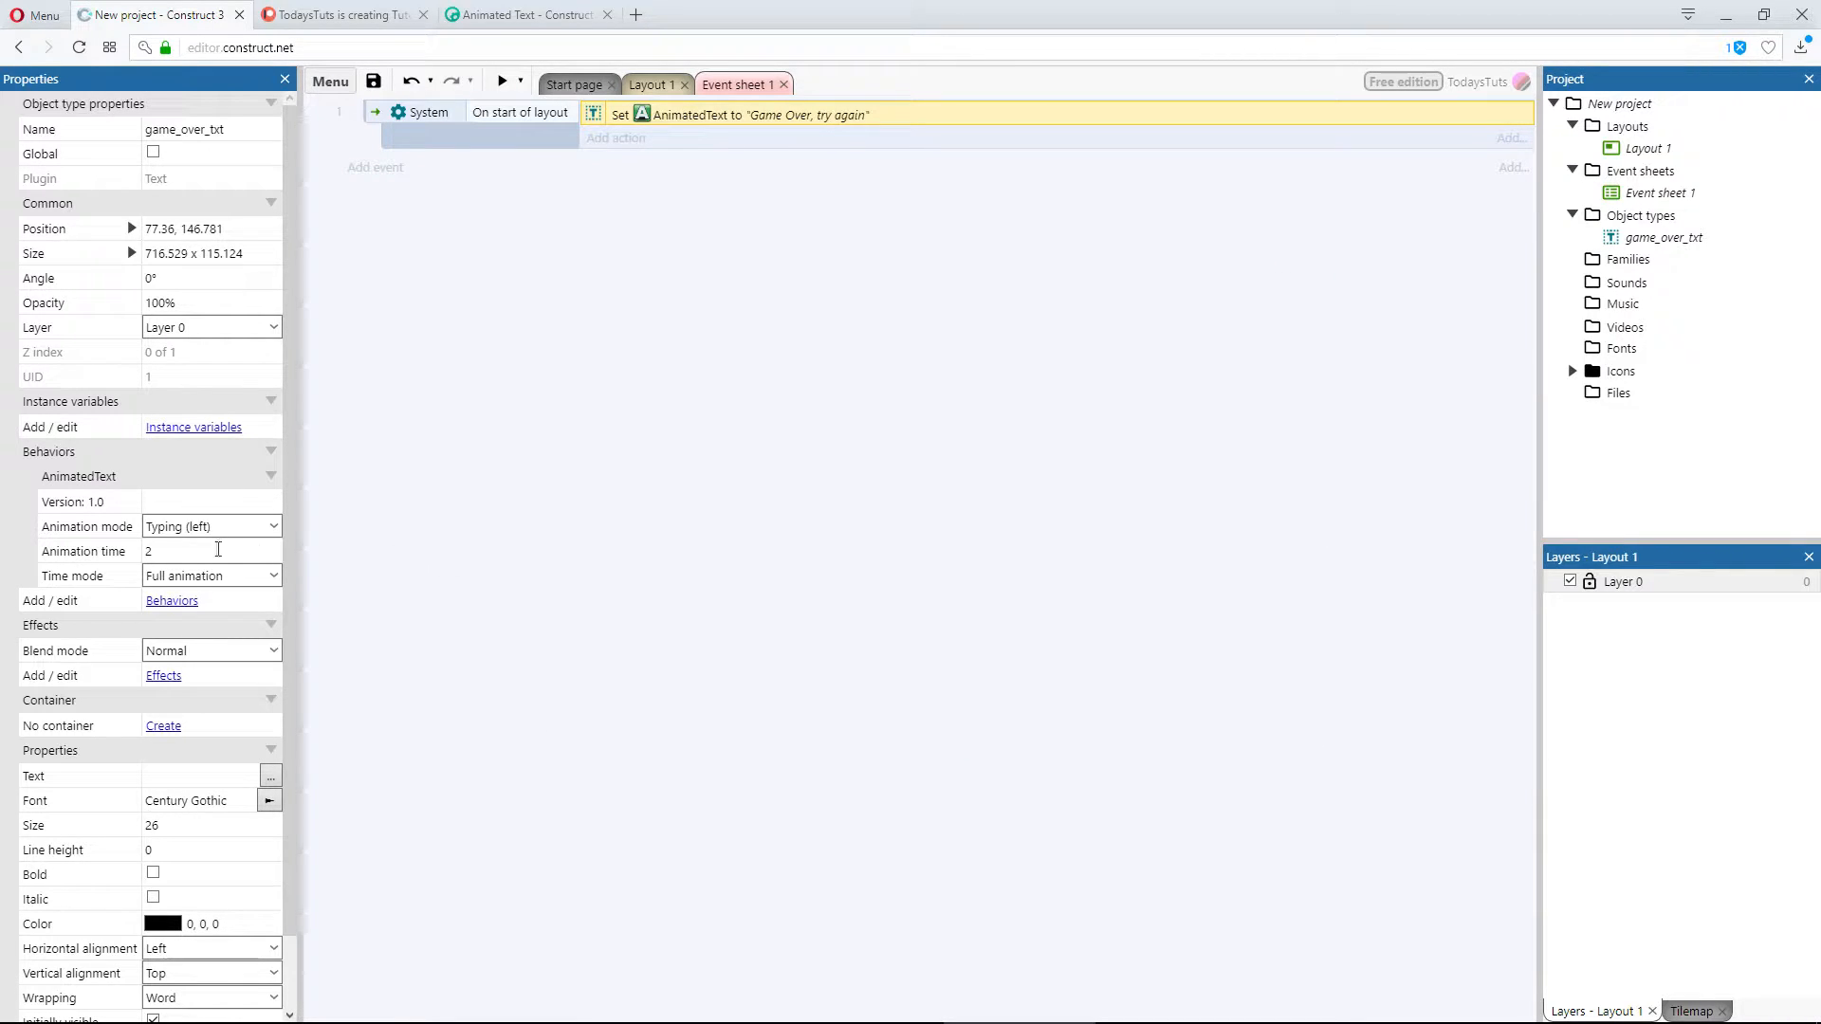
# Step: Change the AnimatedText animation time from 2 to 1
pyautogui.click(208, 550)
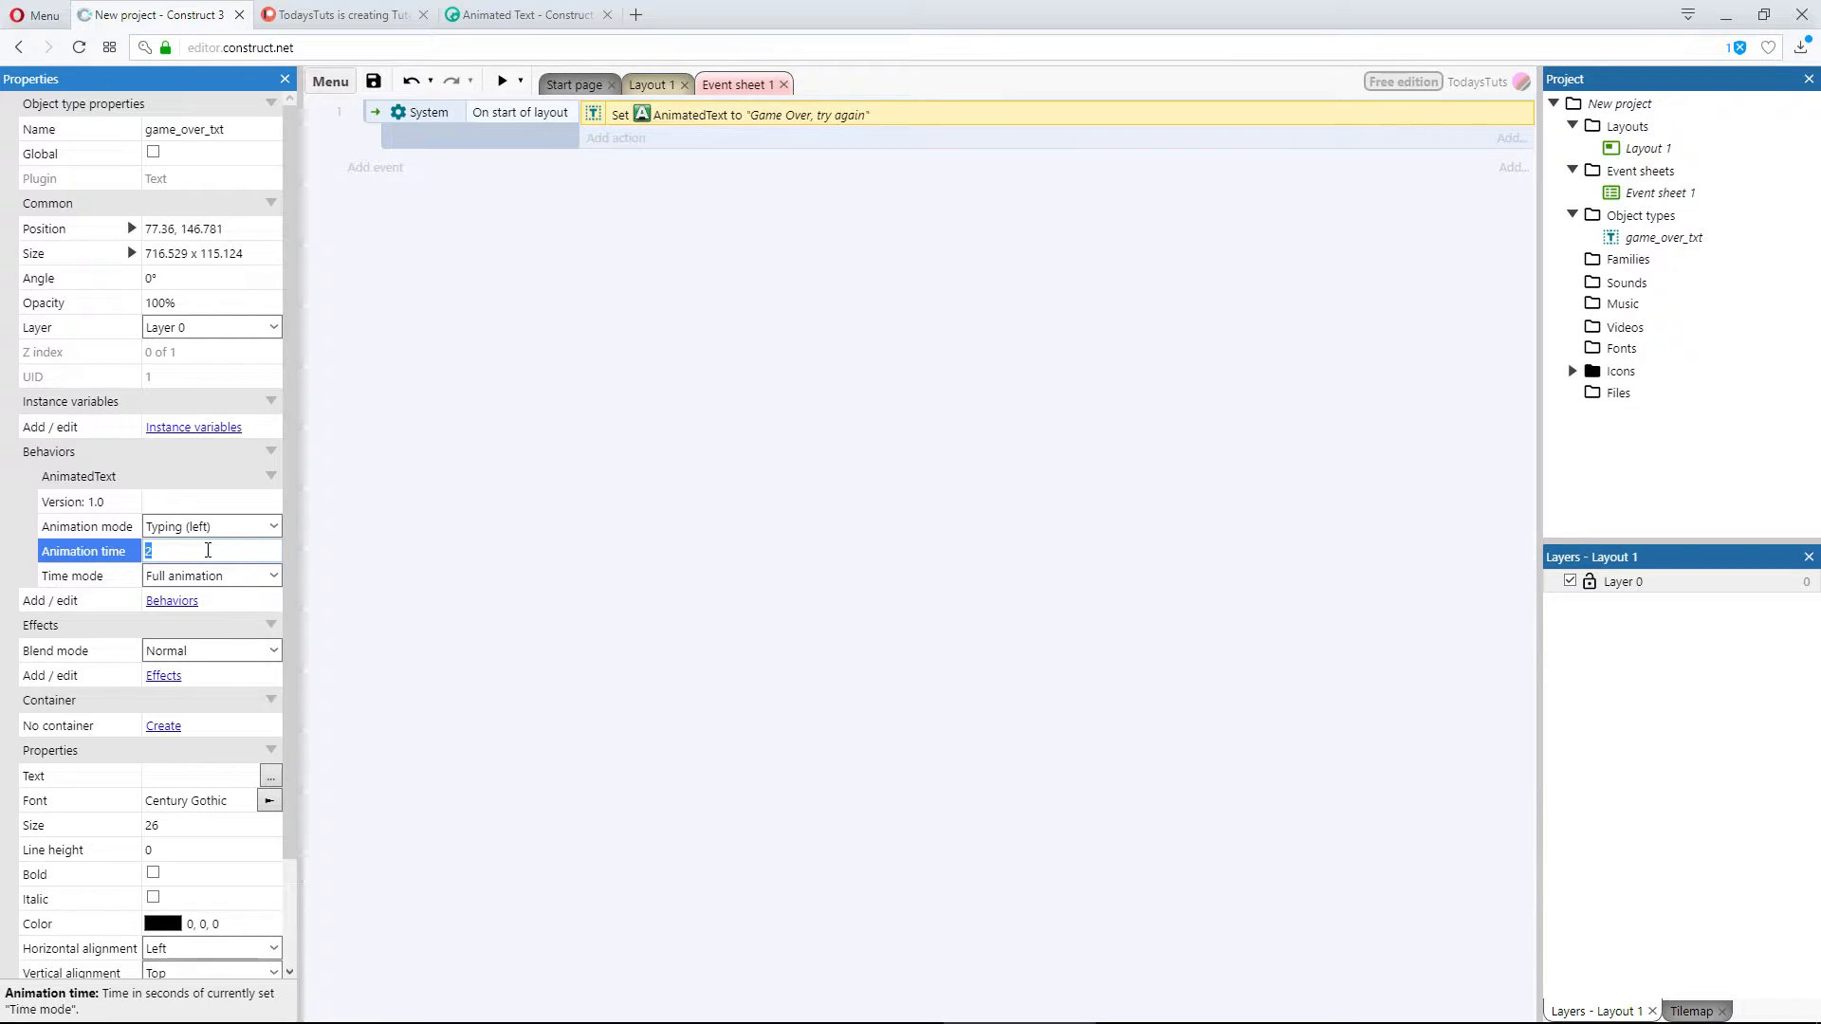
pyautogui.write('1')
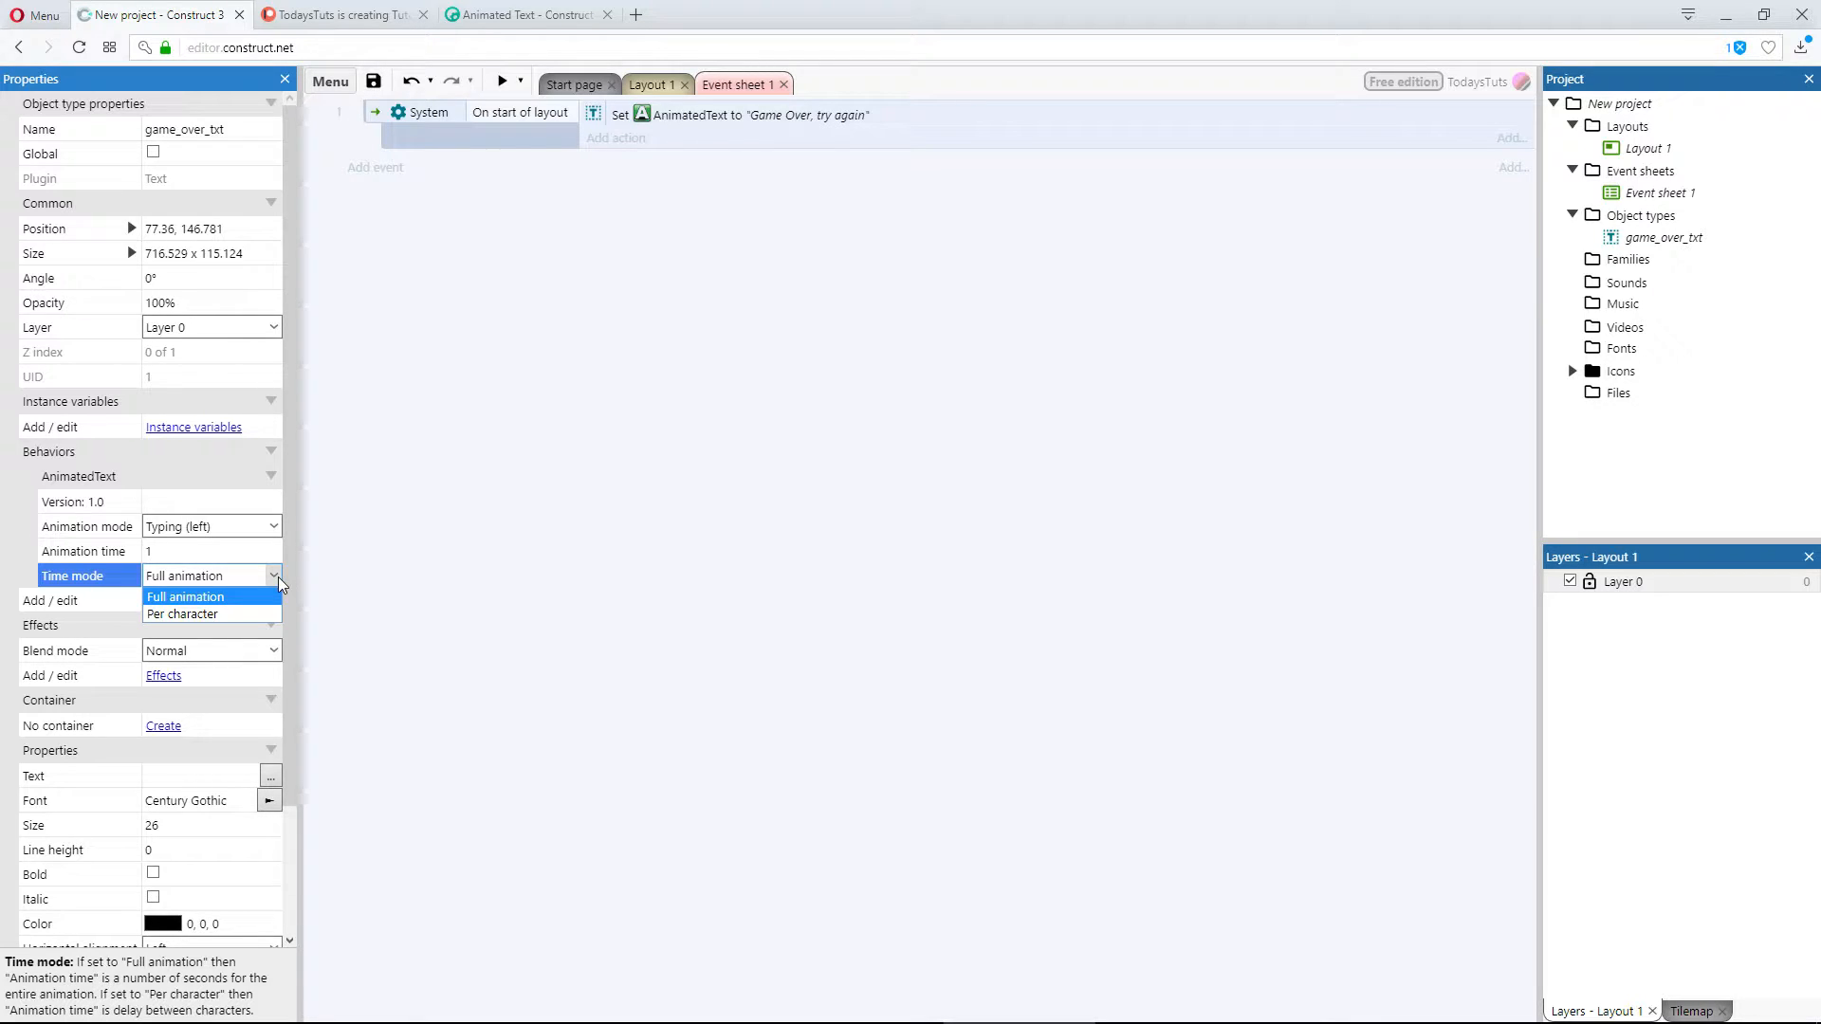
pyautogui.moveTo(322, 581)
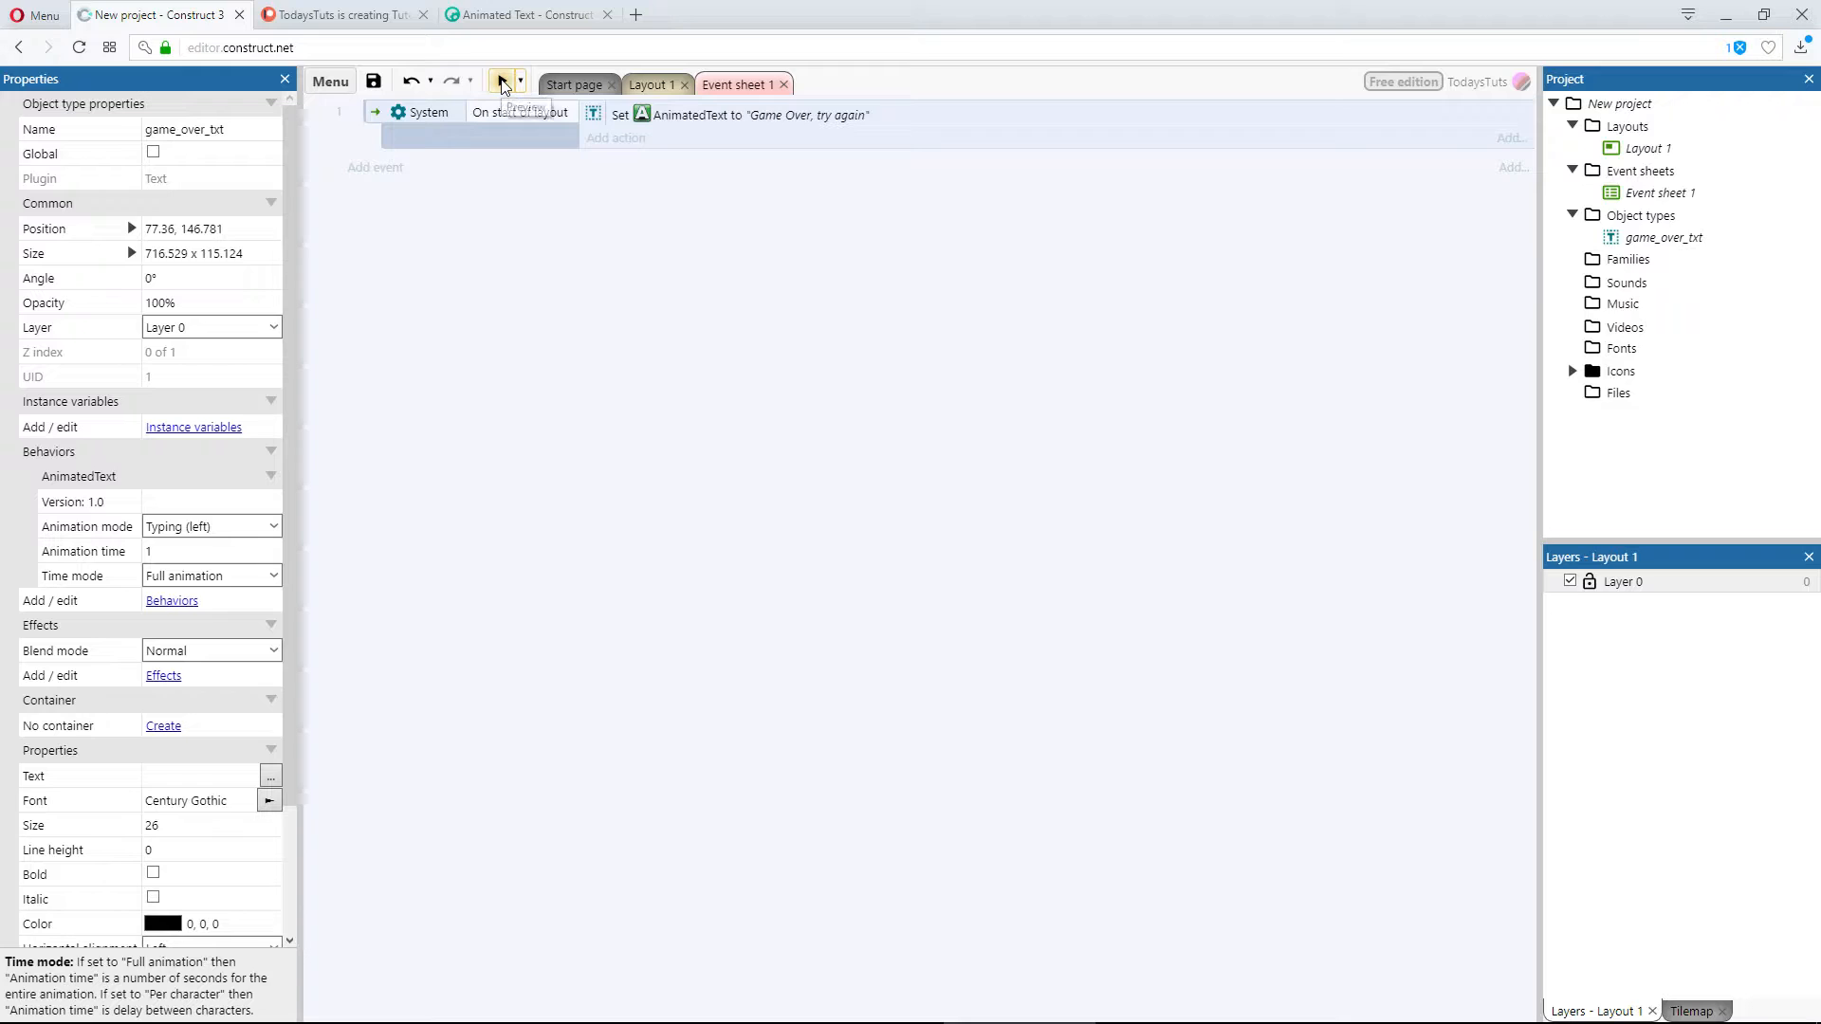
pyautogui.click(501, 82)
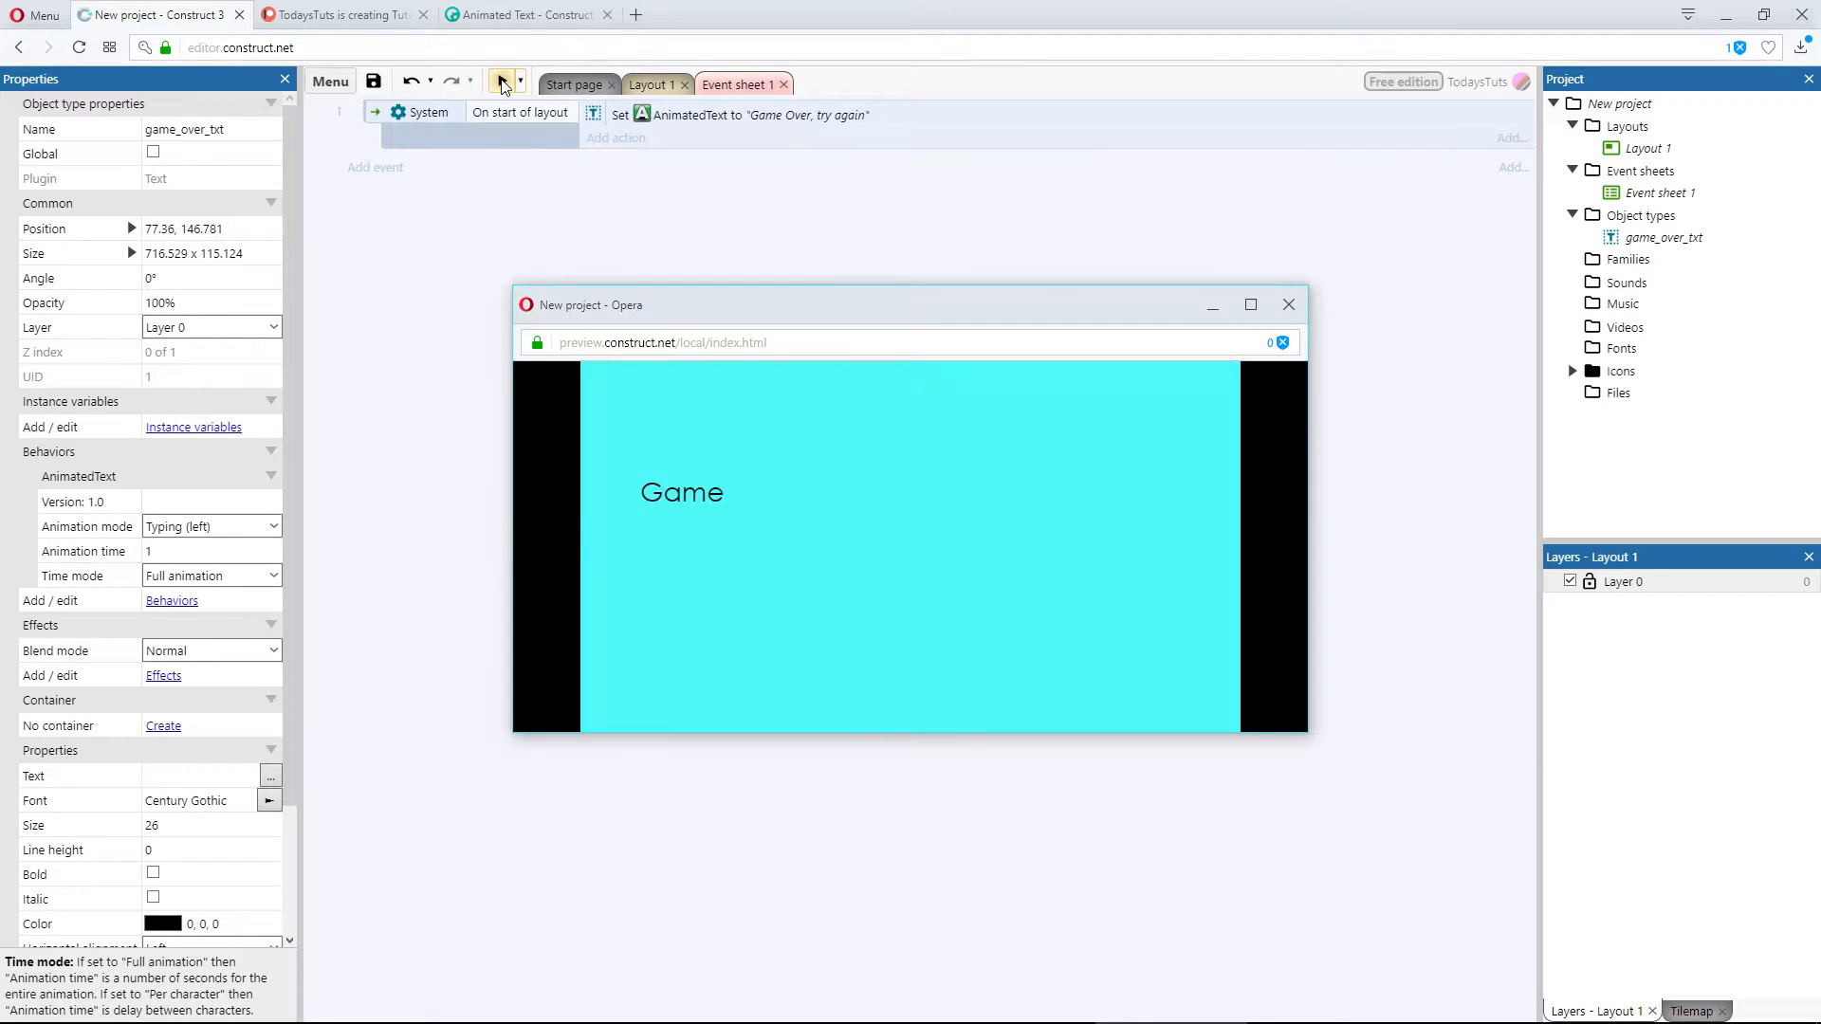
pyautogui.click(501, 82)
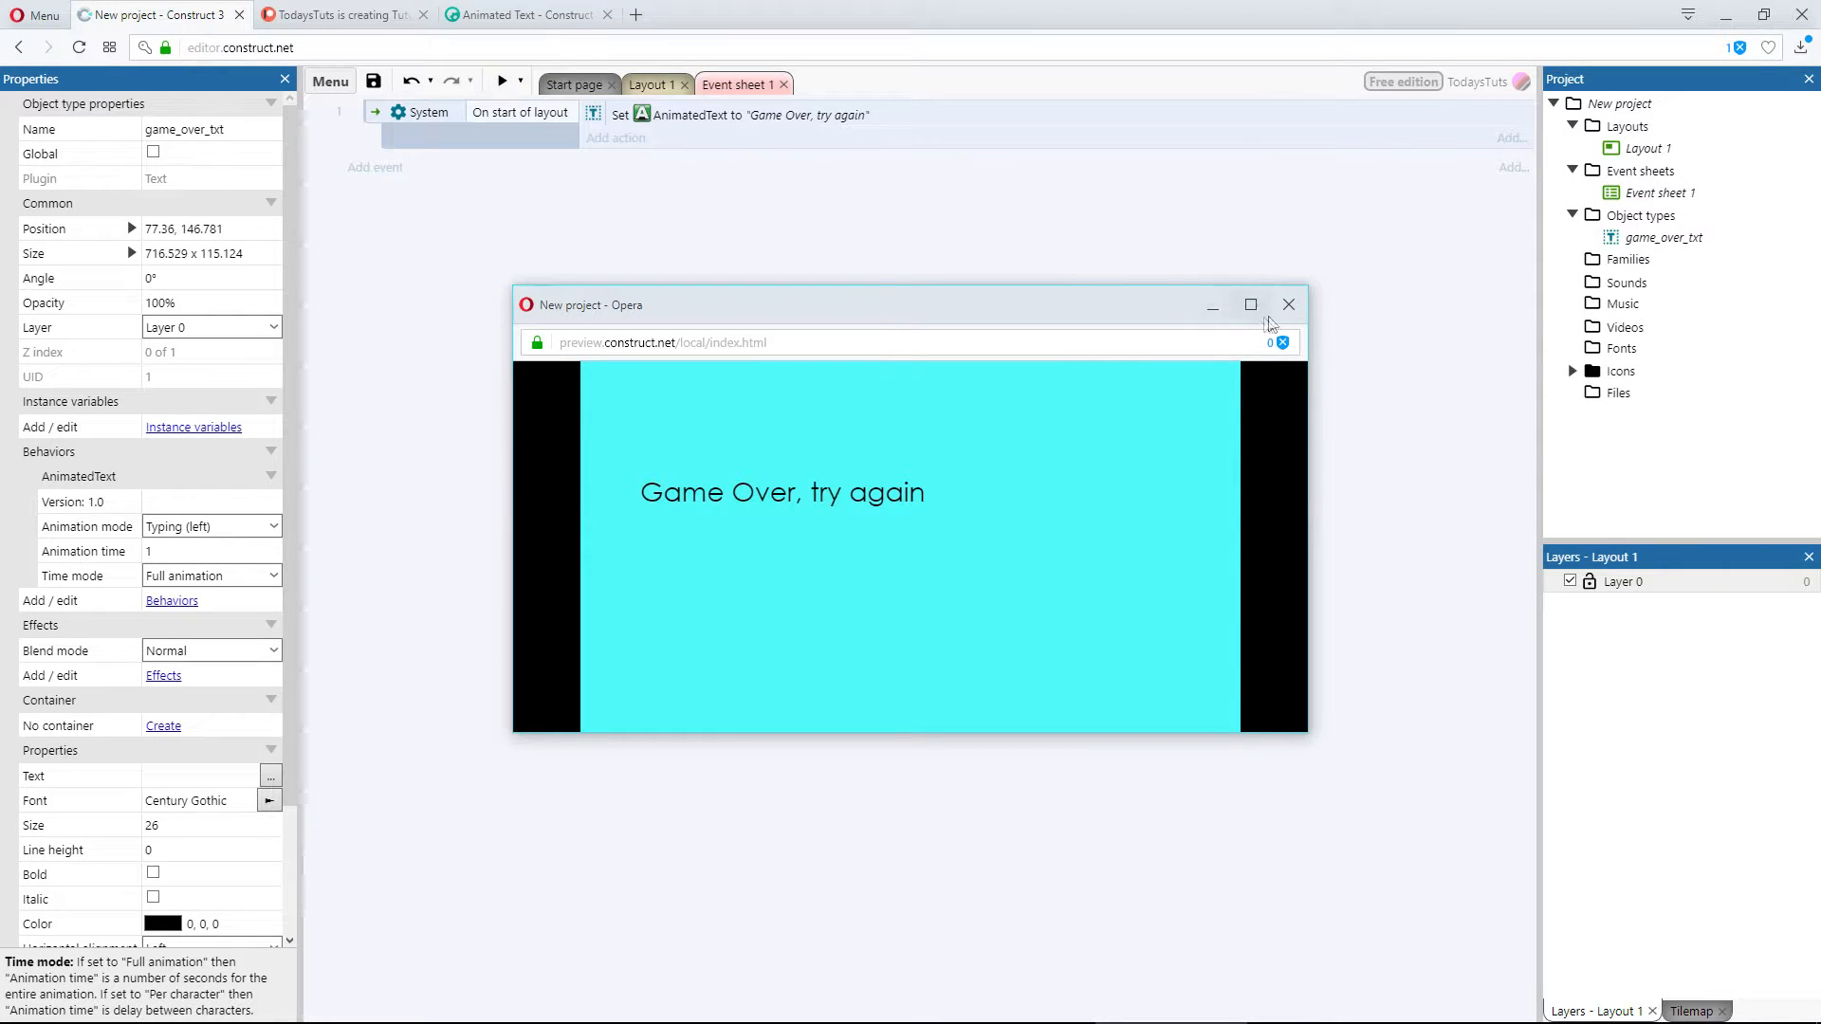
pyautogui.click(1288, 303)
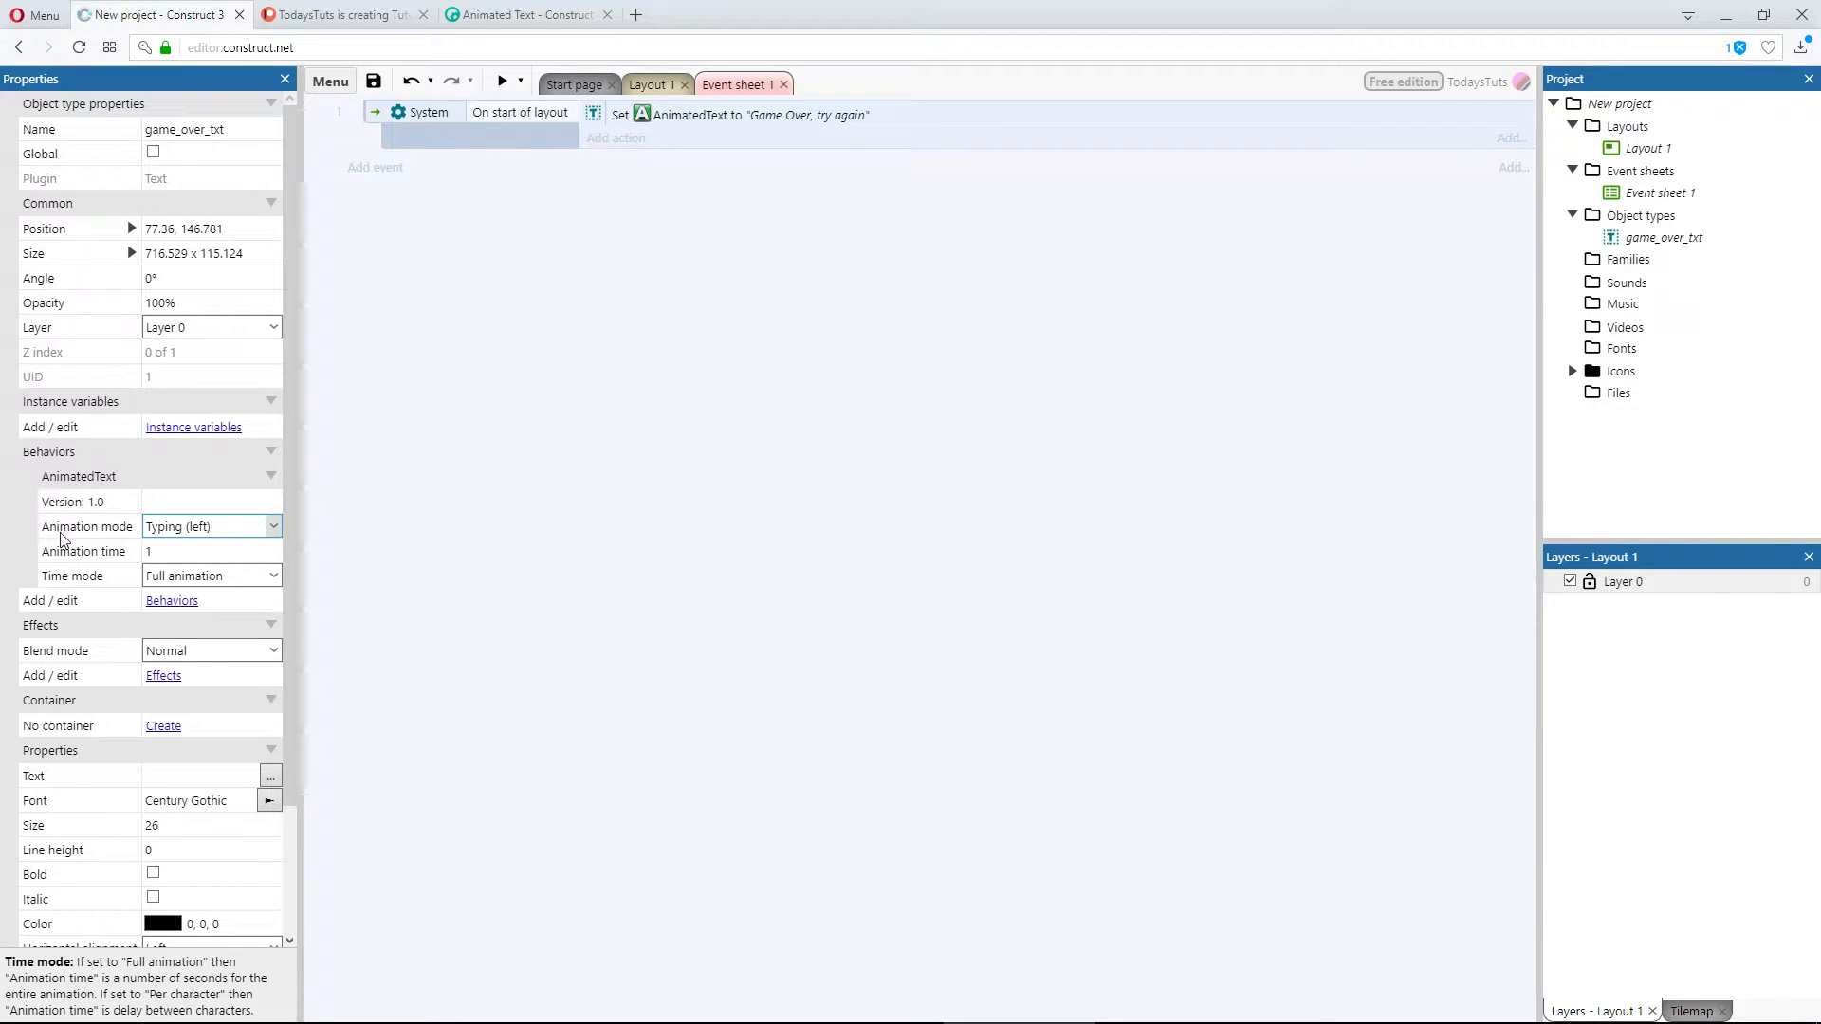
pyautogui.click(85, 526)
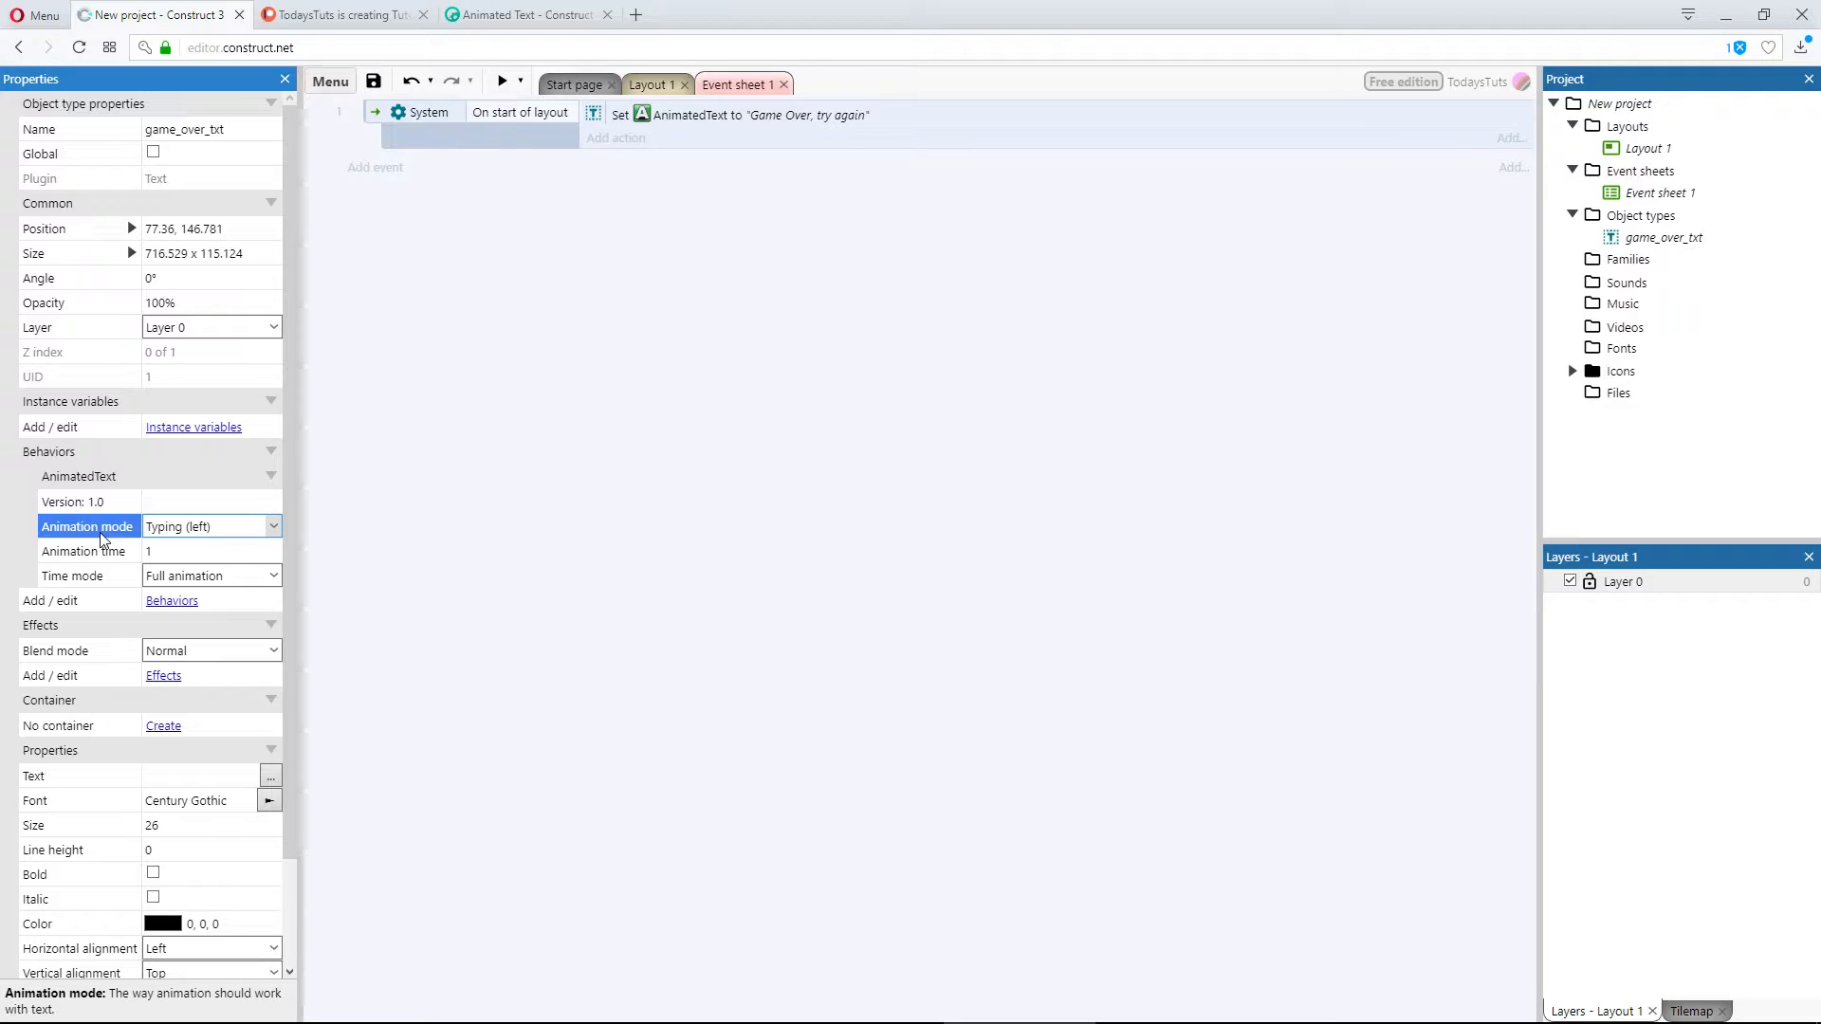
pyautogui.moveTo(72, 960)
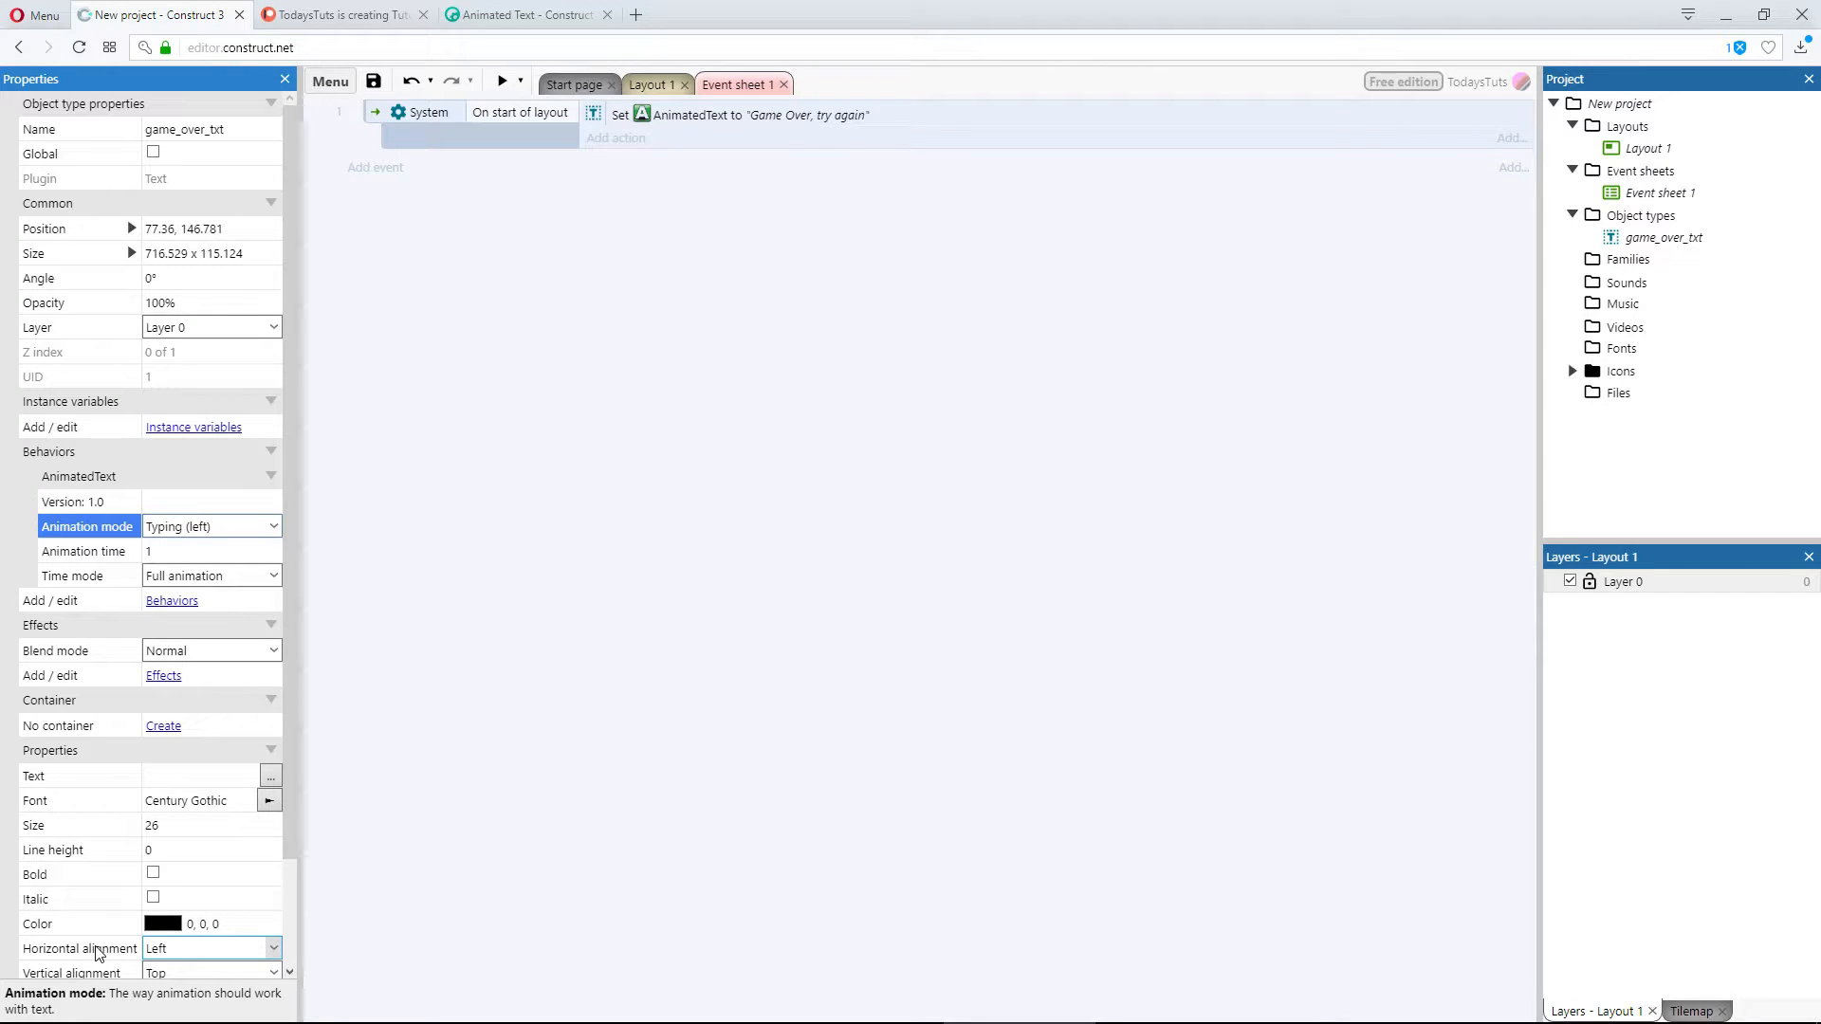
# Step: Right-align game_over_txt and check it in a preview
pyautogui.click(273, 948)
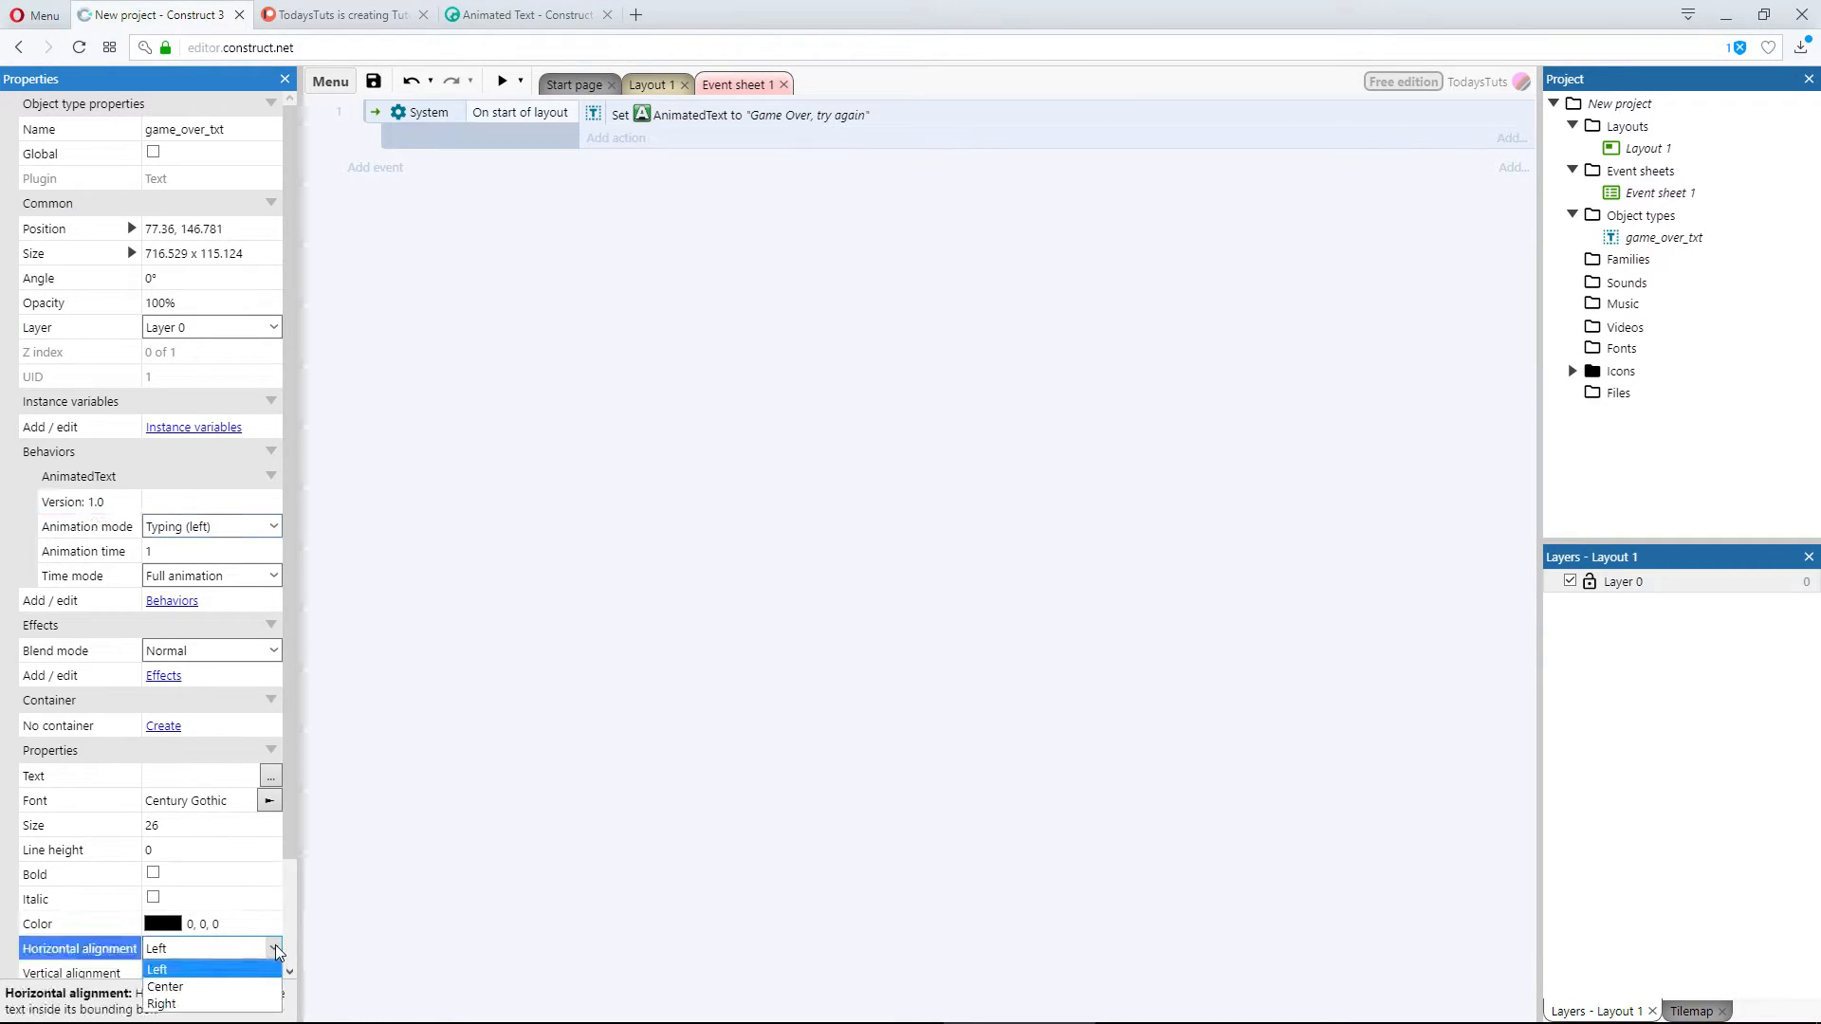
pyautogui.click(165, 1003)
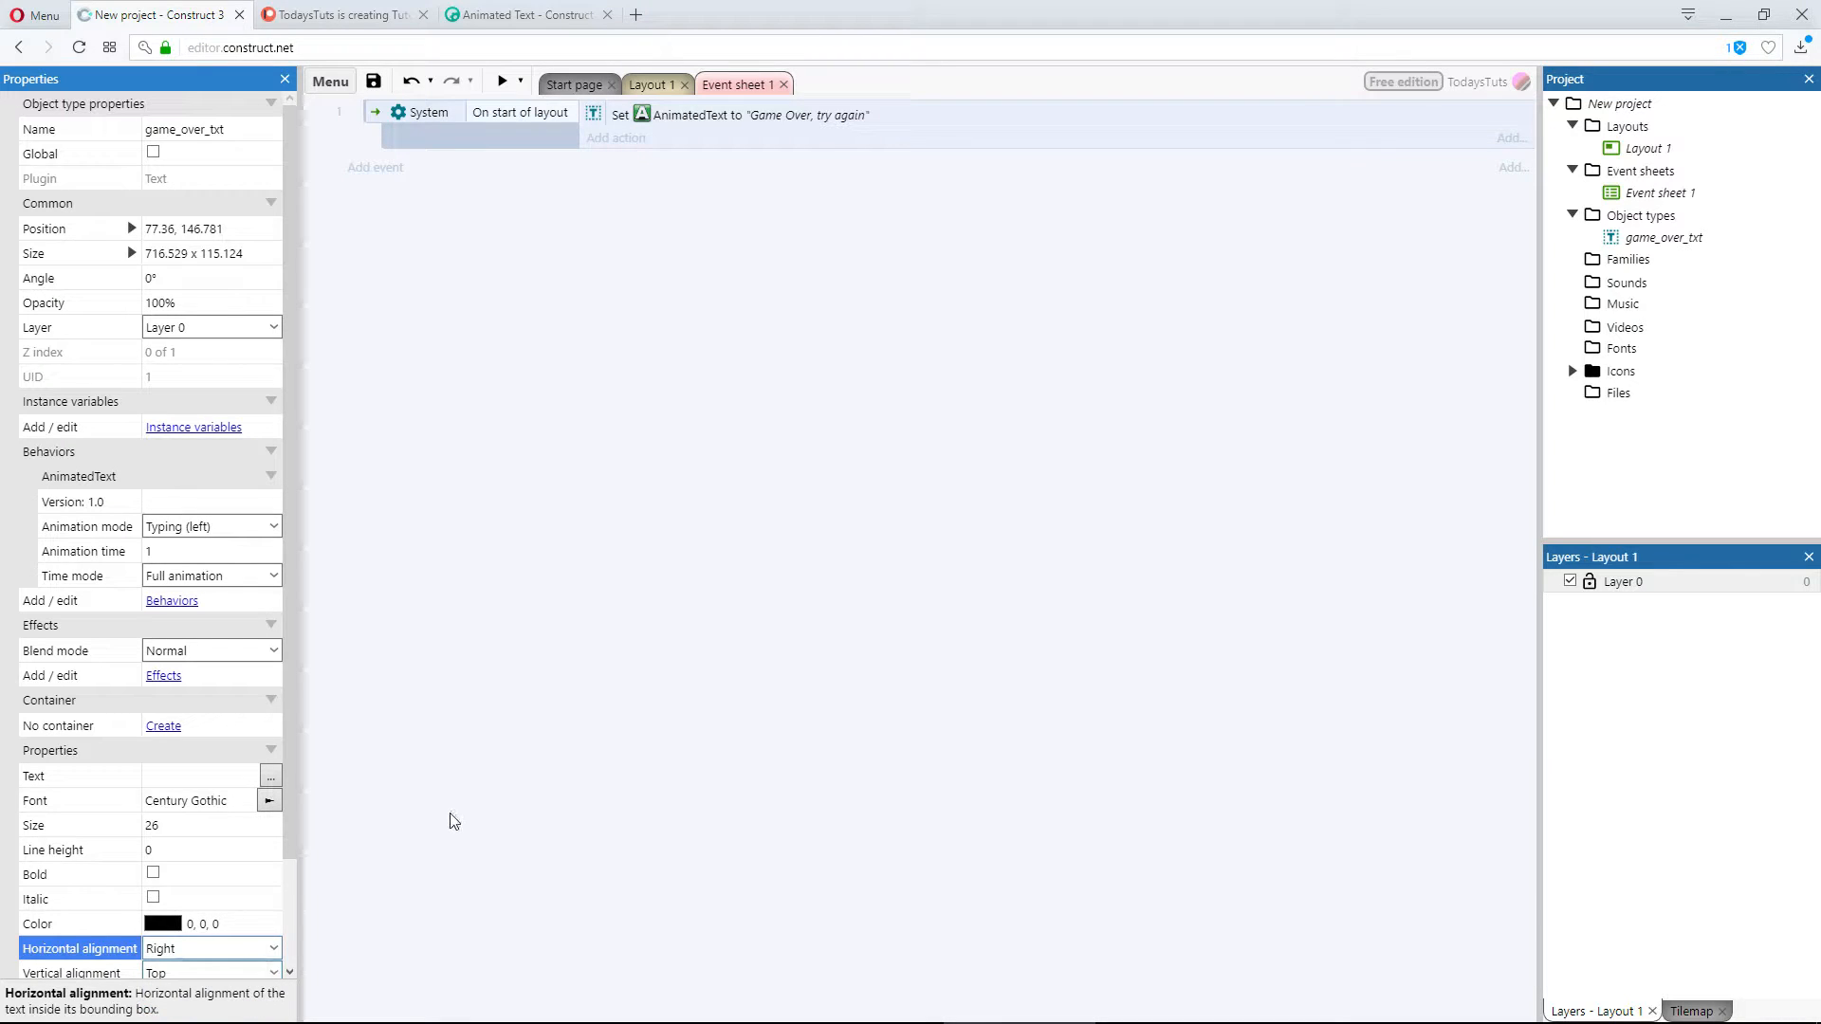
pyautogui.click(501, 81)
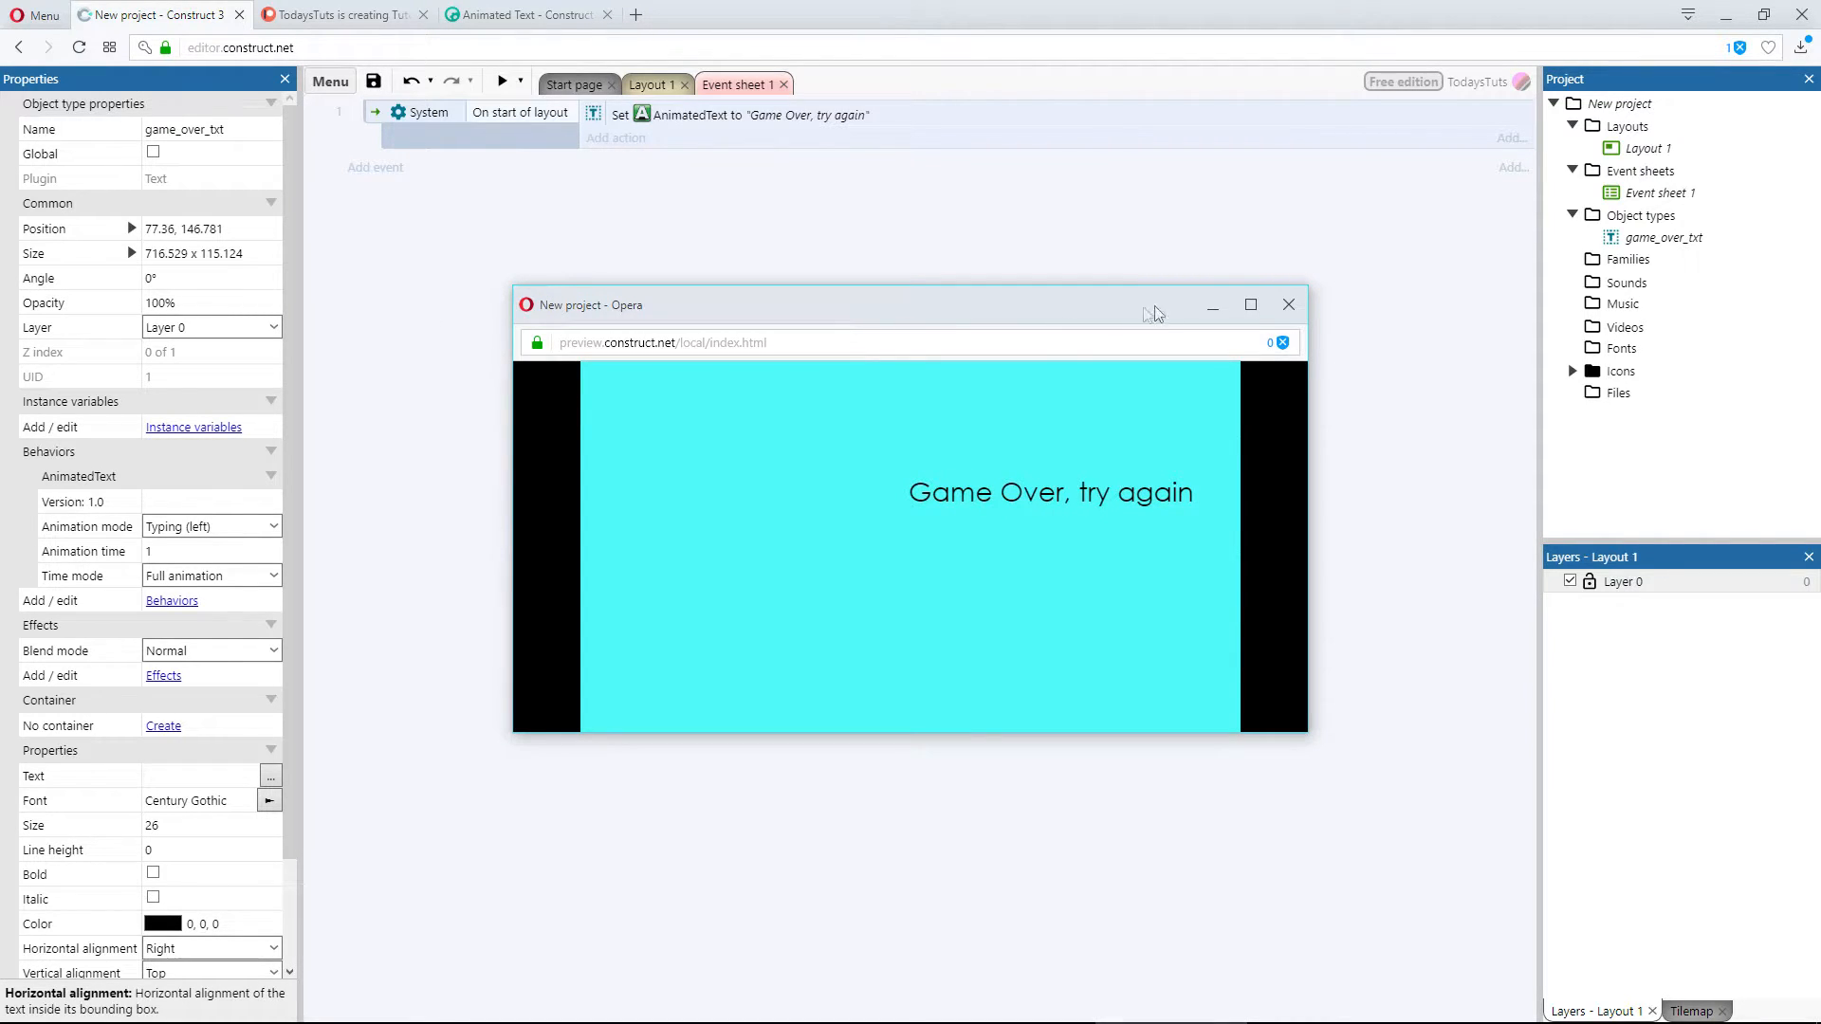
pyautogui.click(1286, 303)
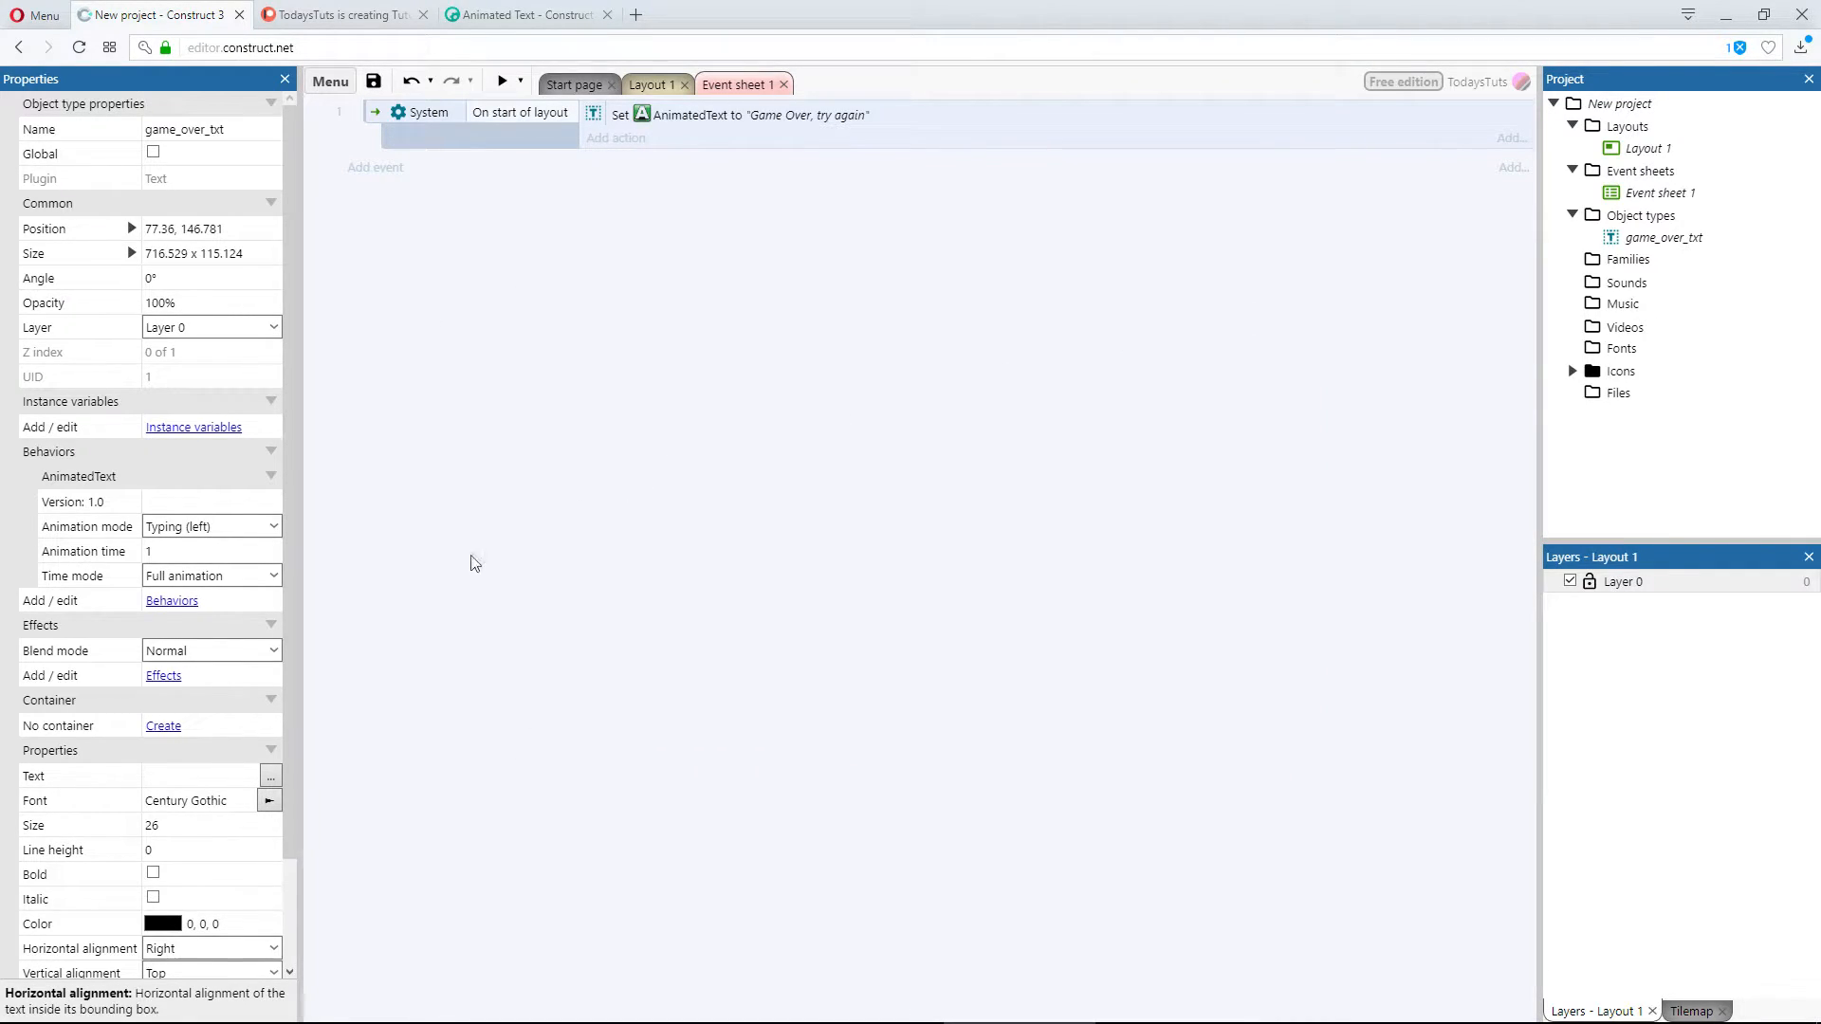
# Step: Set the animation mode to Typing (right) and preview again
pyautogui.click(210, 526)
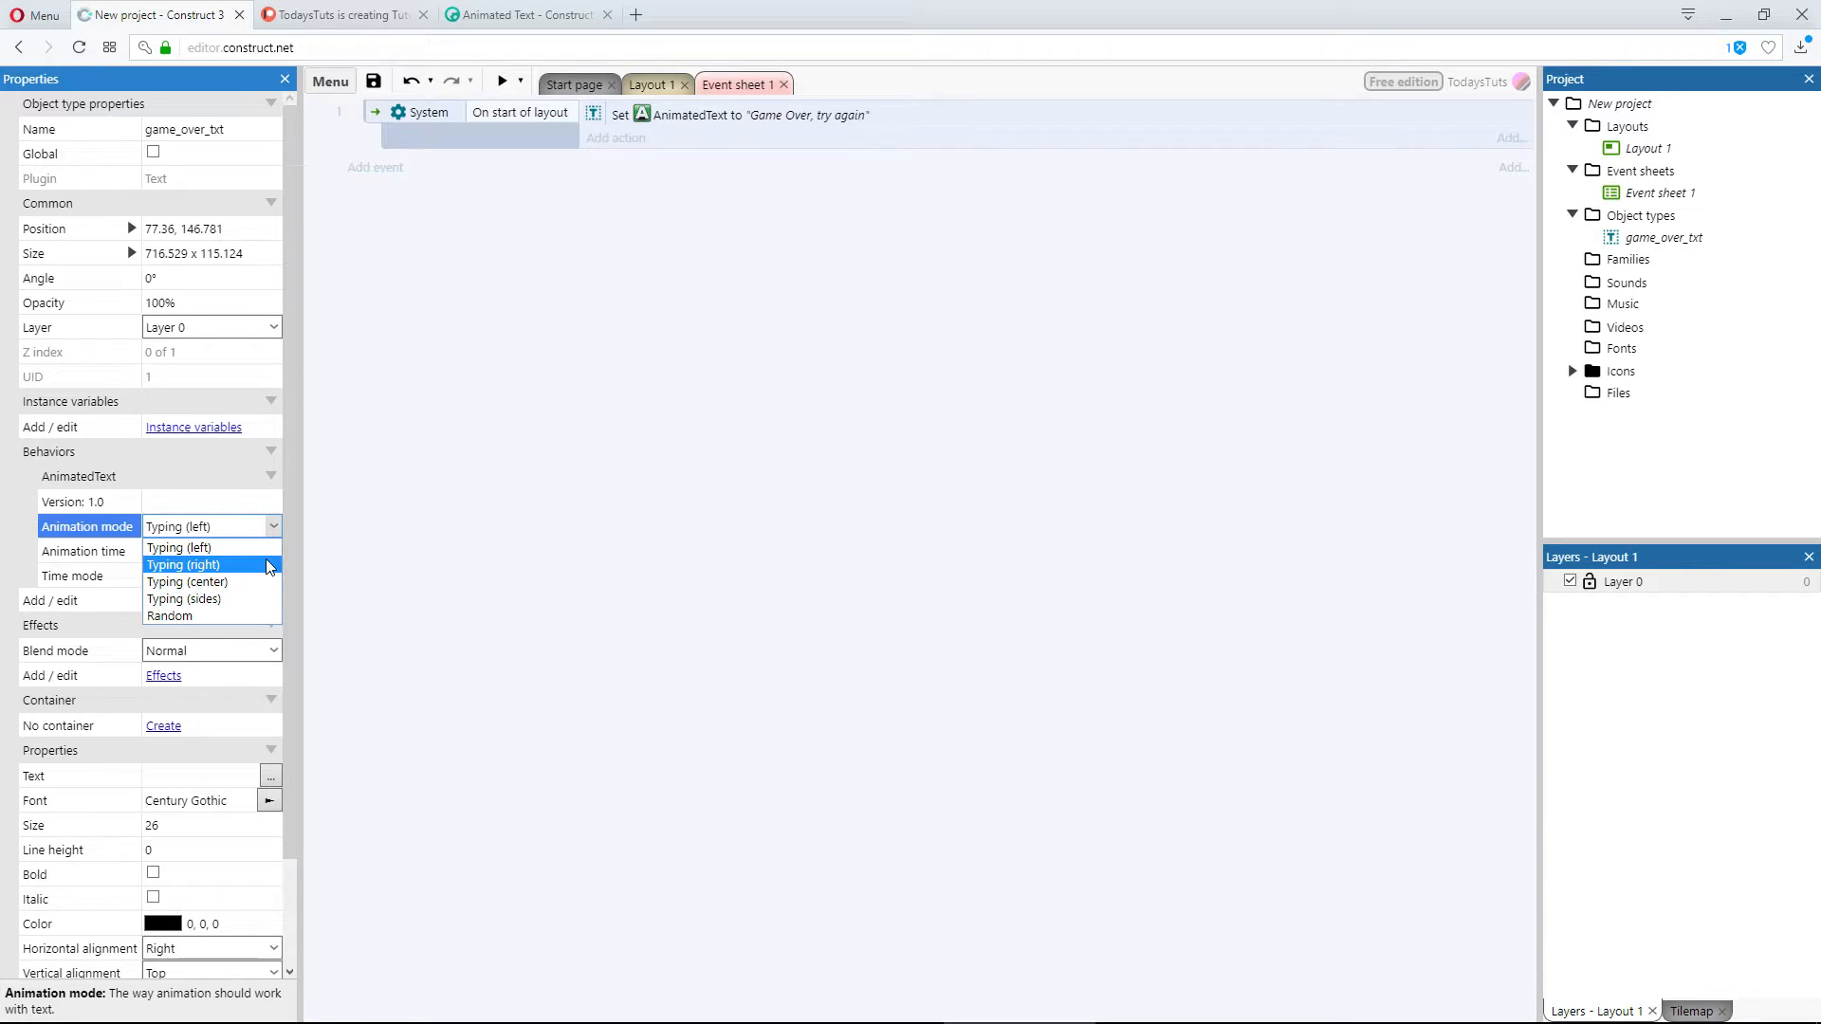
pyautogui.click(182, 565)
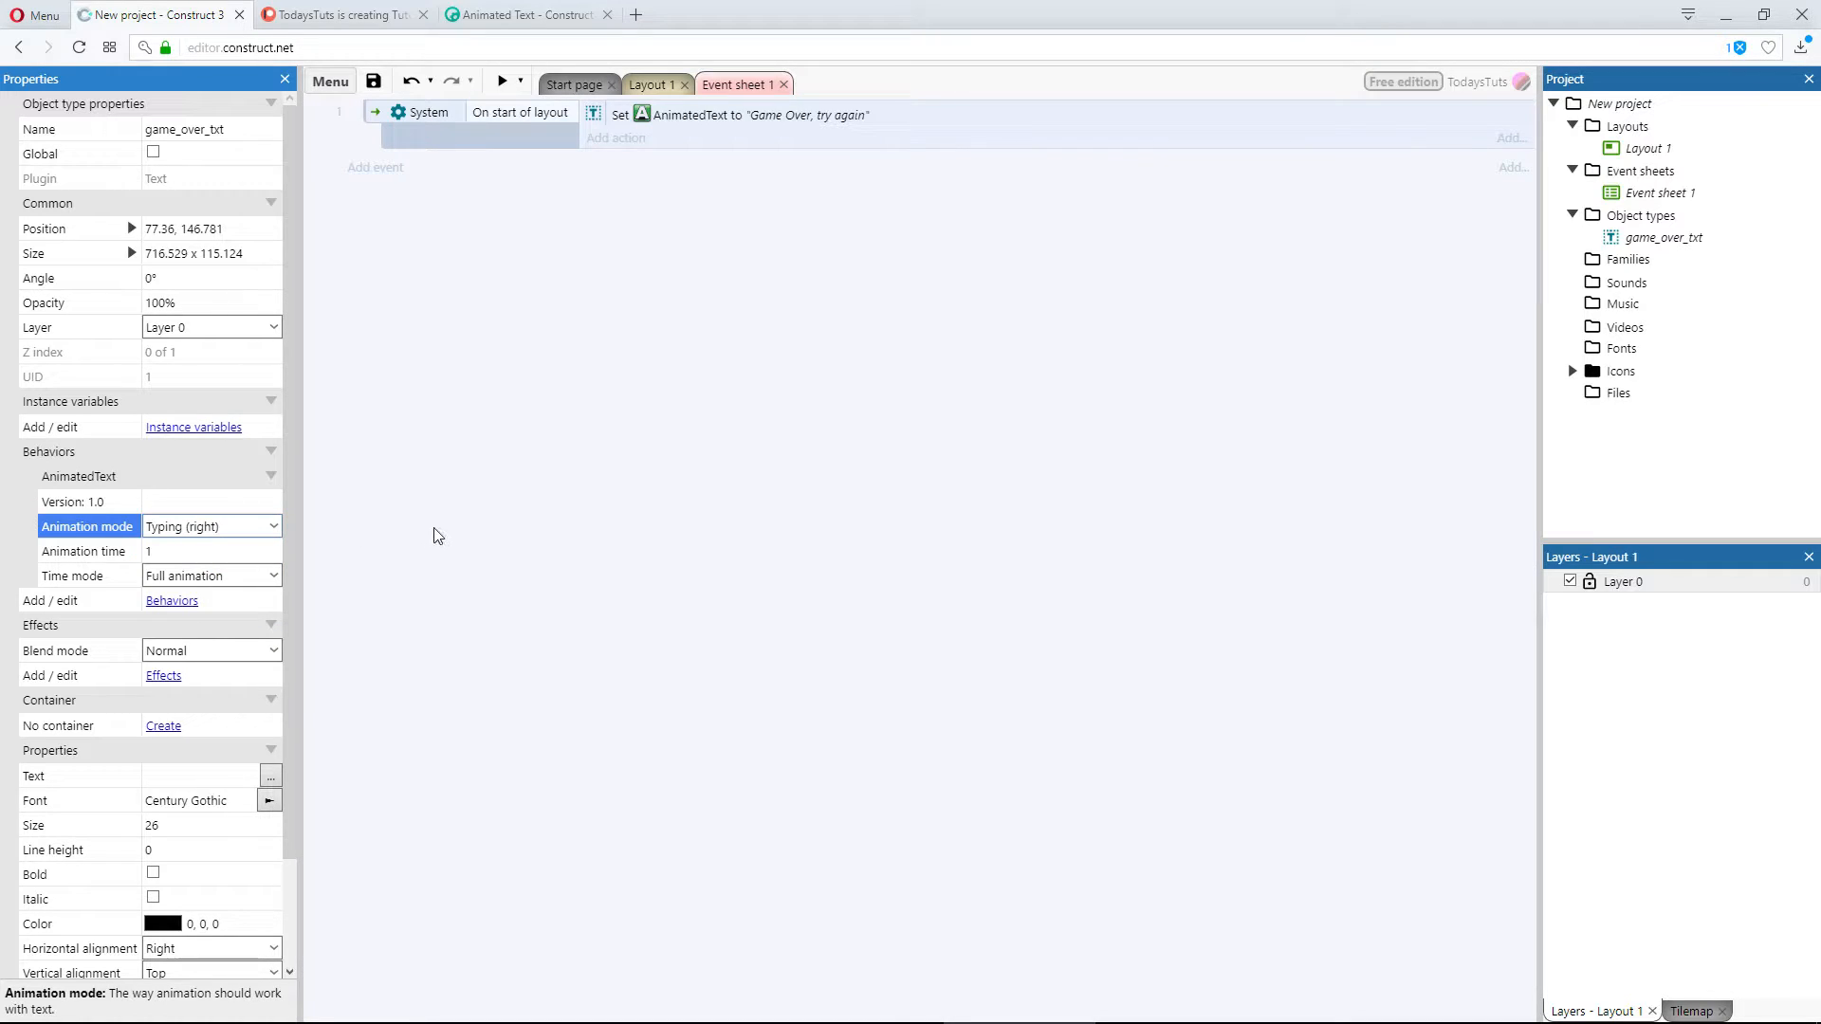
pyautogui.moveTo(485, 256)
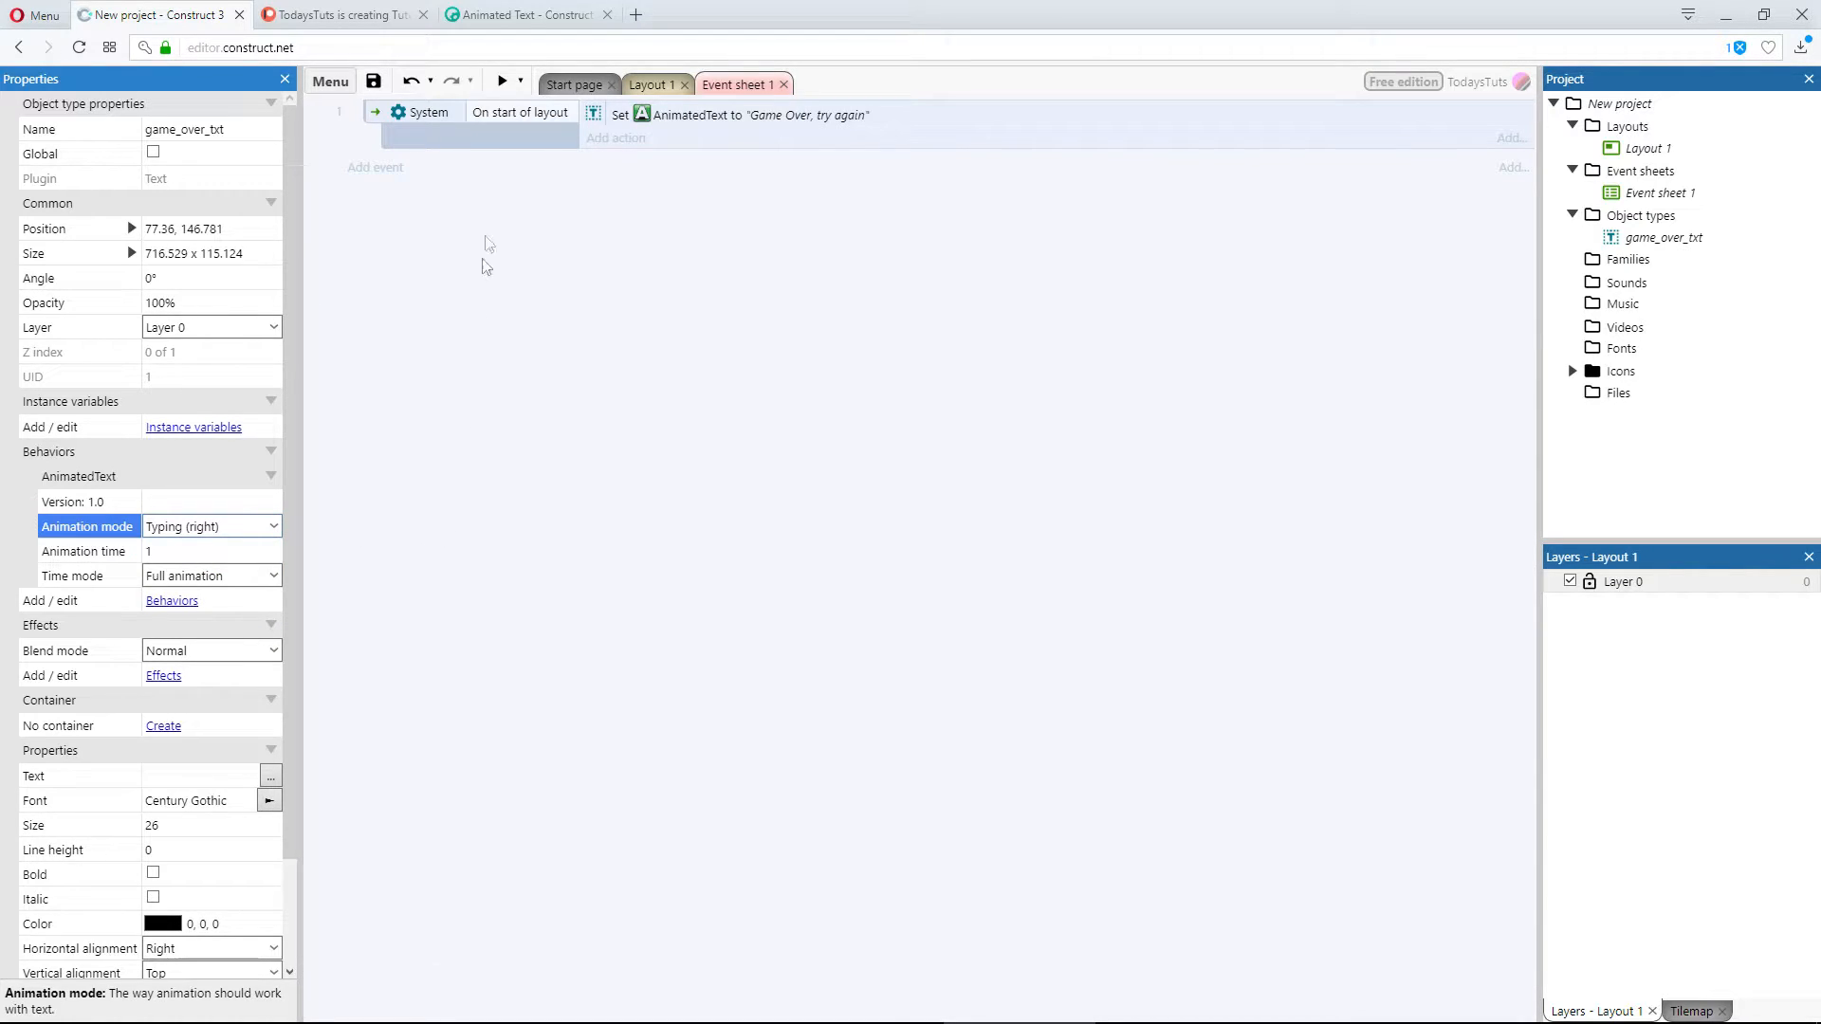
pyautogui.click(501, 82)
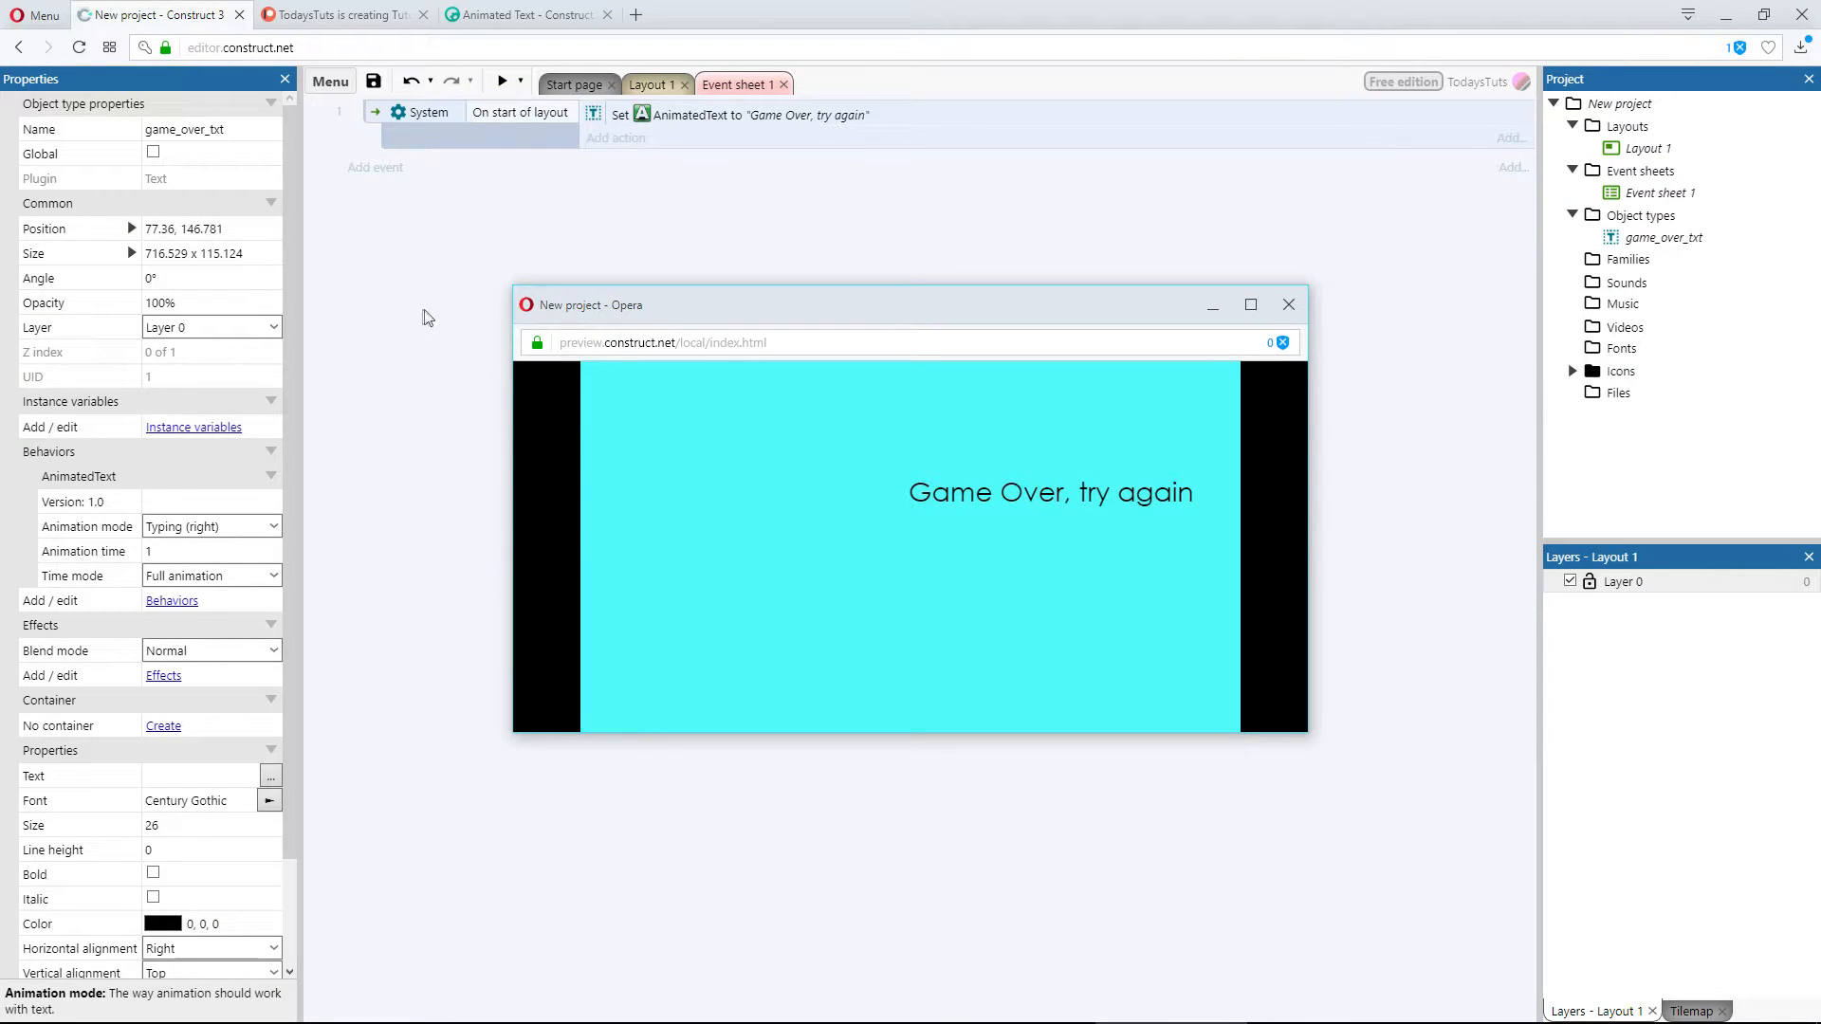
pyautogui.click(1286, 303)
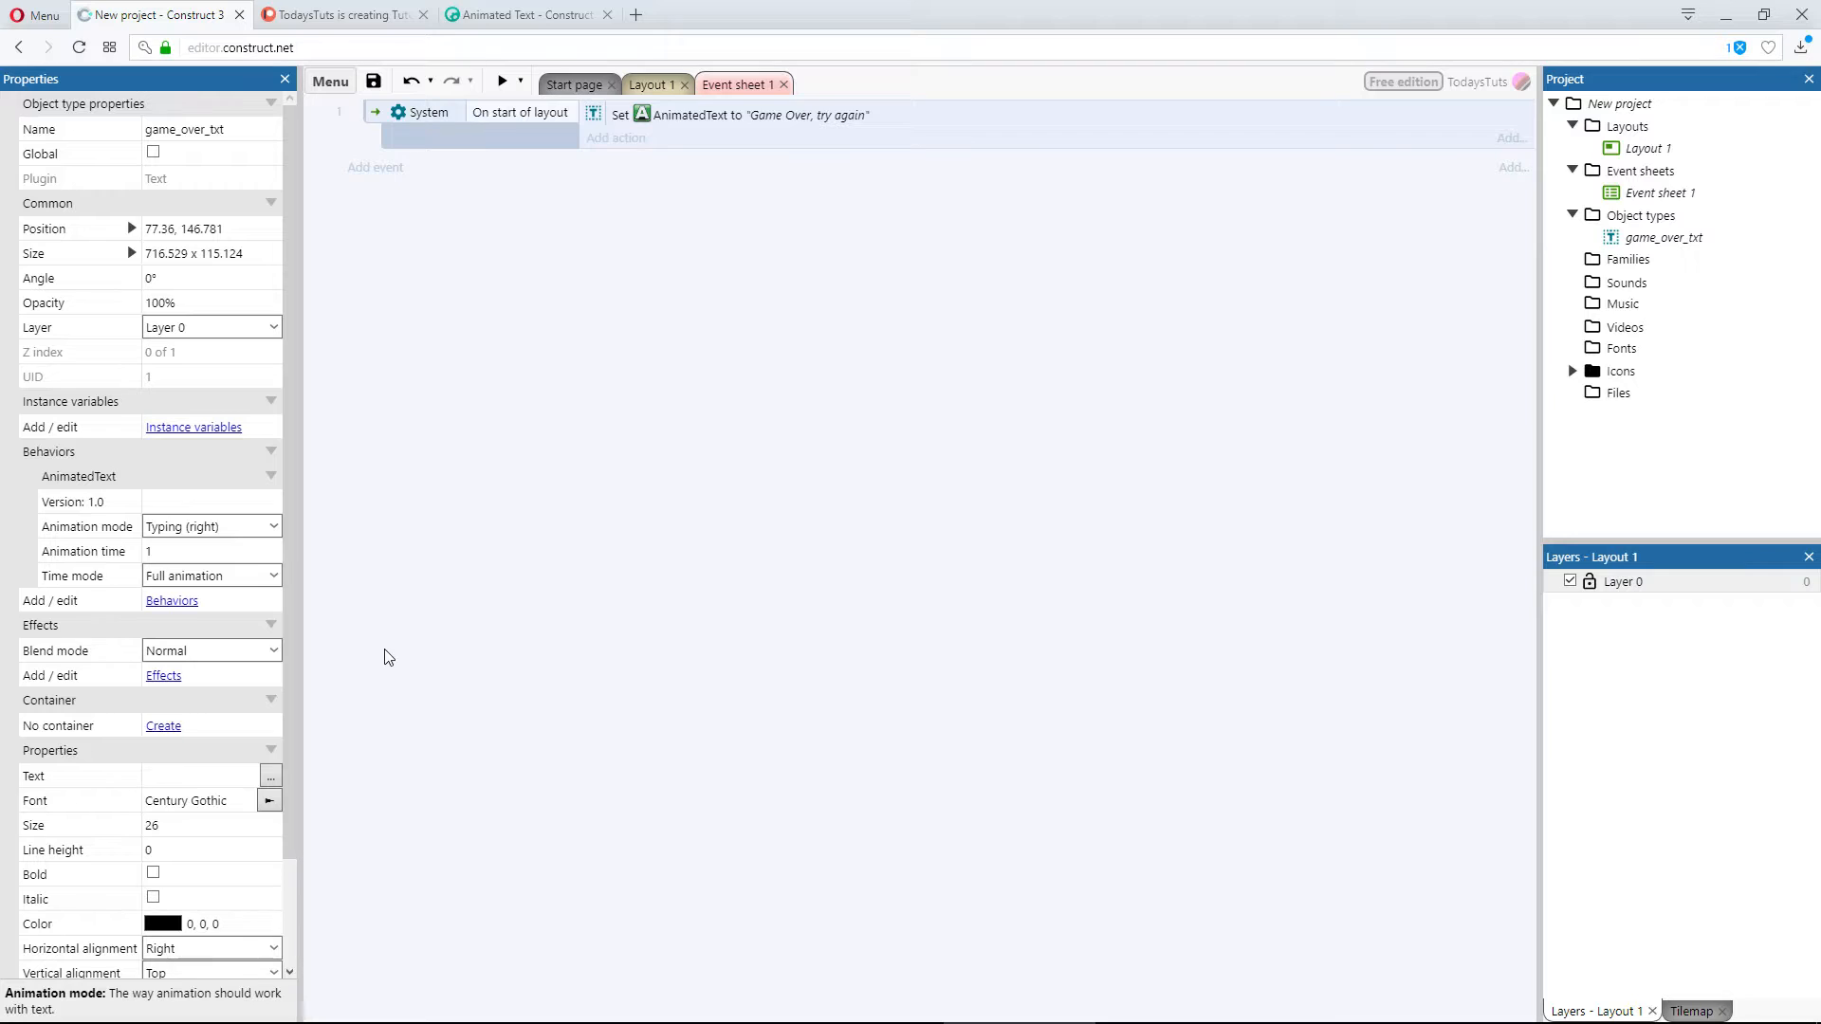
# Step: Switch the horizontal alignment to Left and preview the result
pyautogui.click(211, 948)
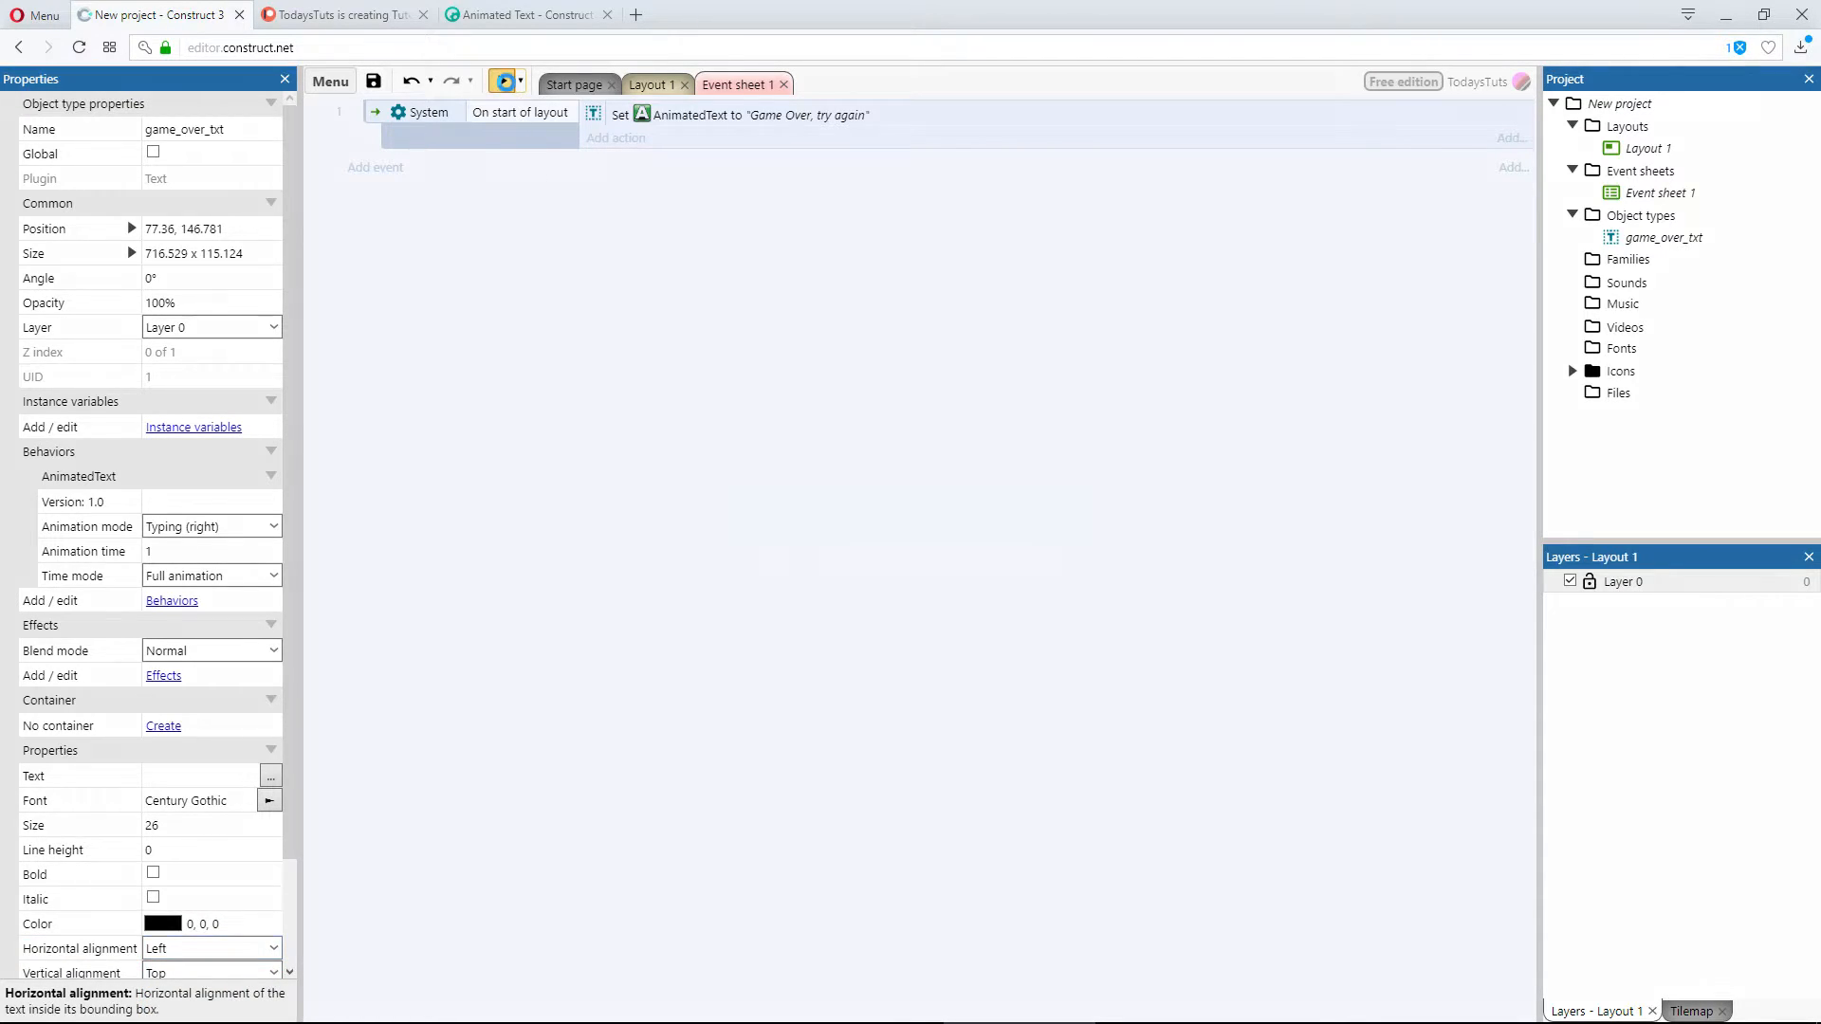
pyautogui.click(500, 81)
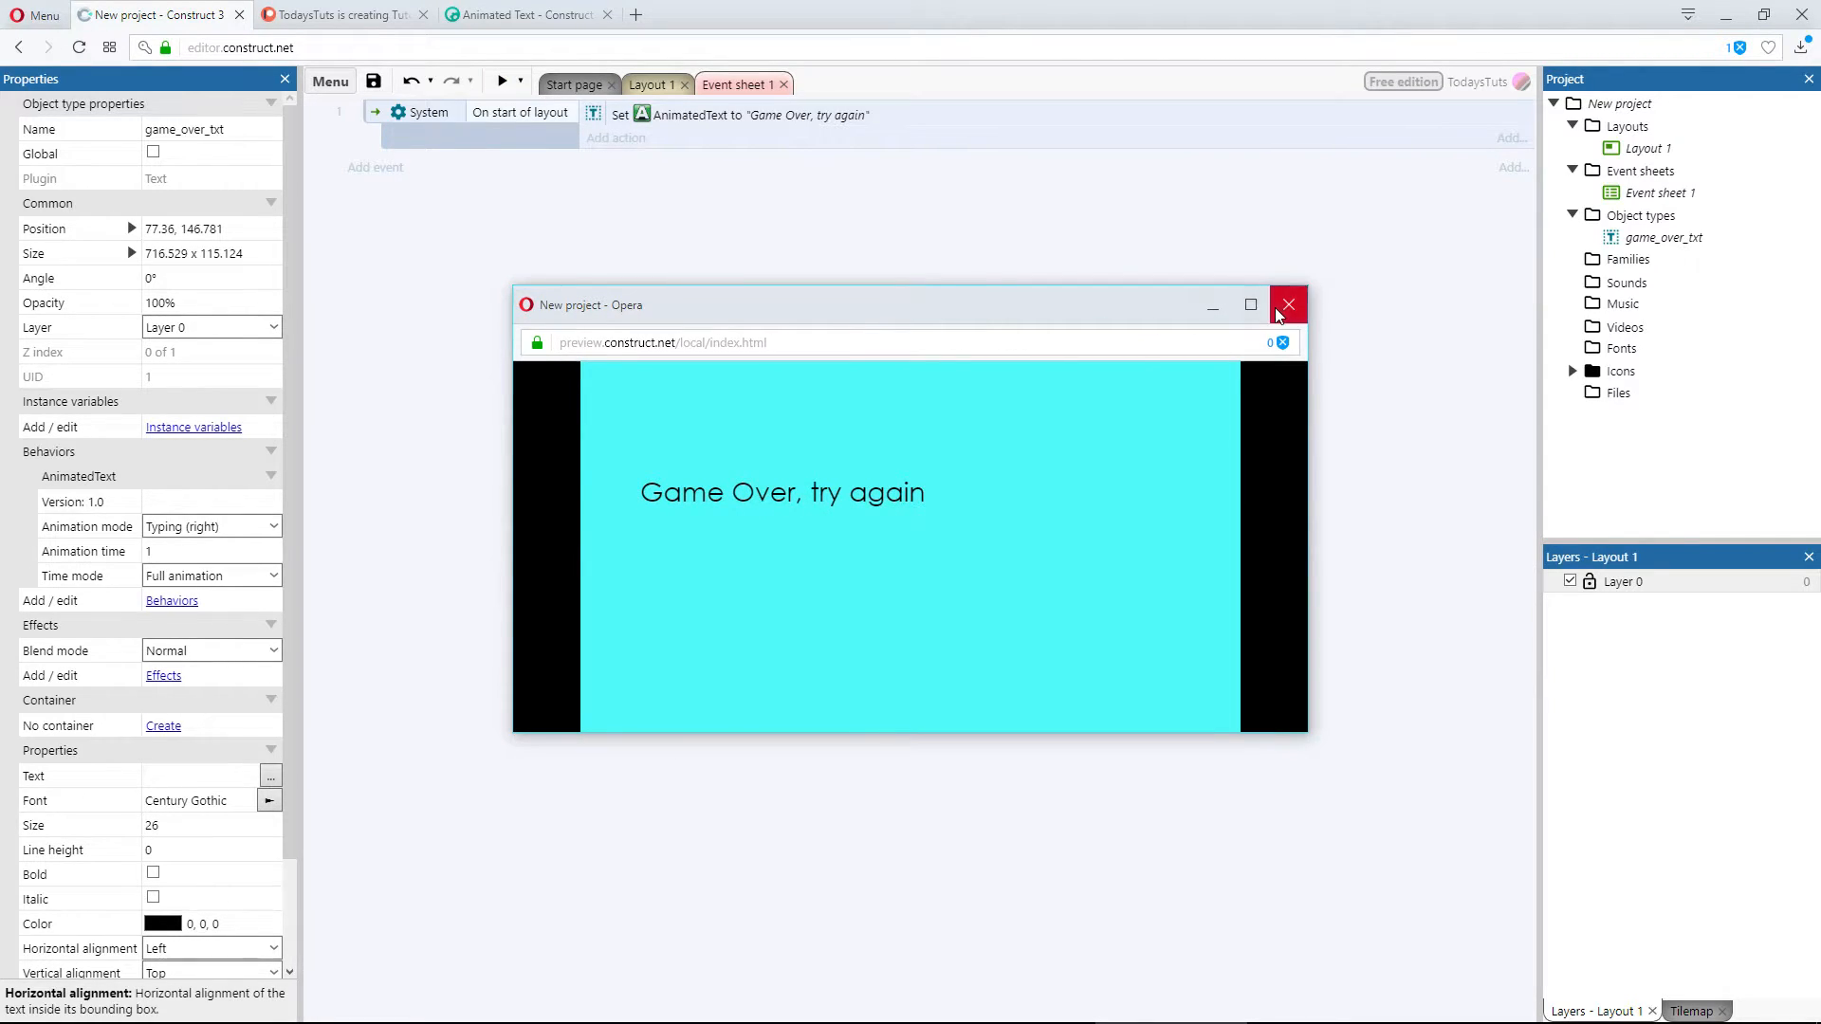
pyautogui.click(1286, 304)
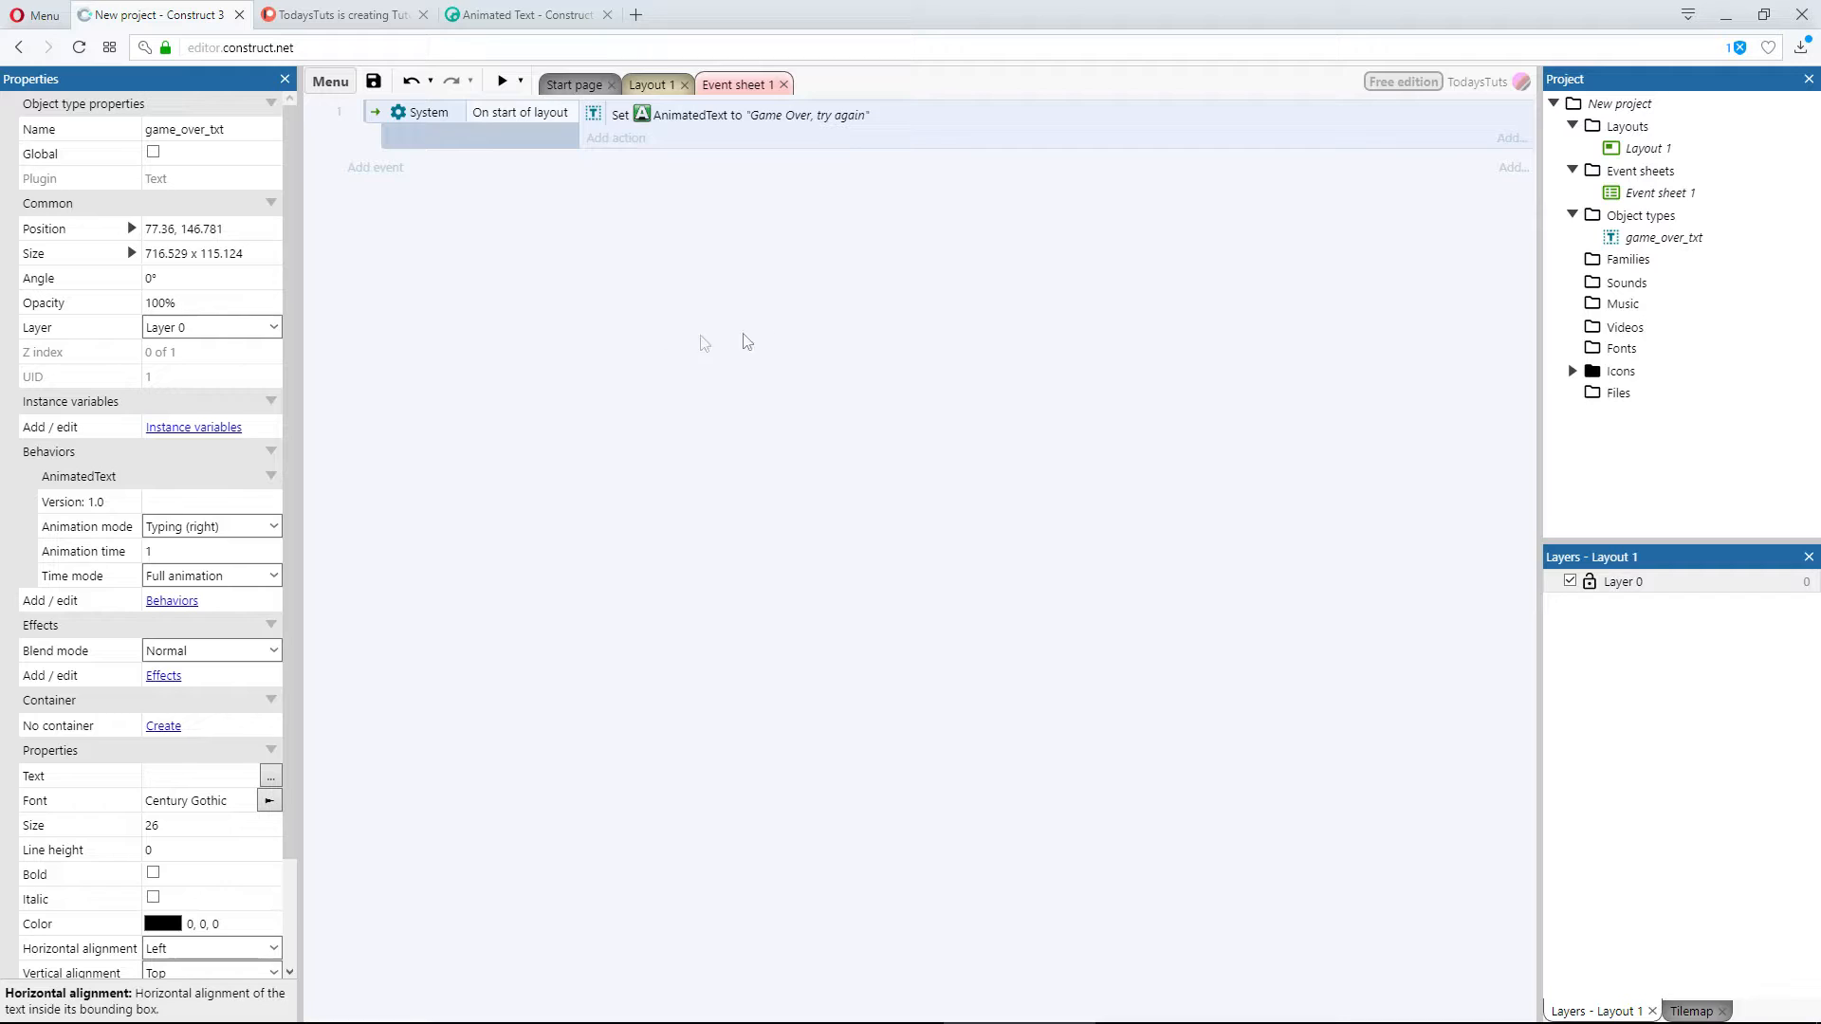
# Step: Set animation mode to Typing (center) and horizontal alignment to Center
pyautogui.click(211, 526)
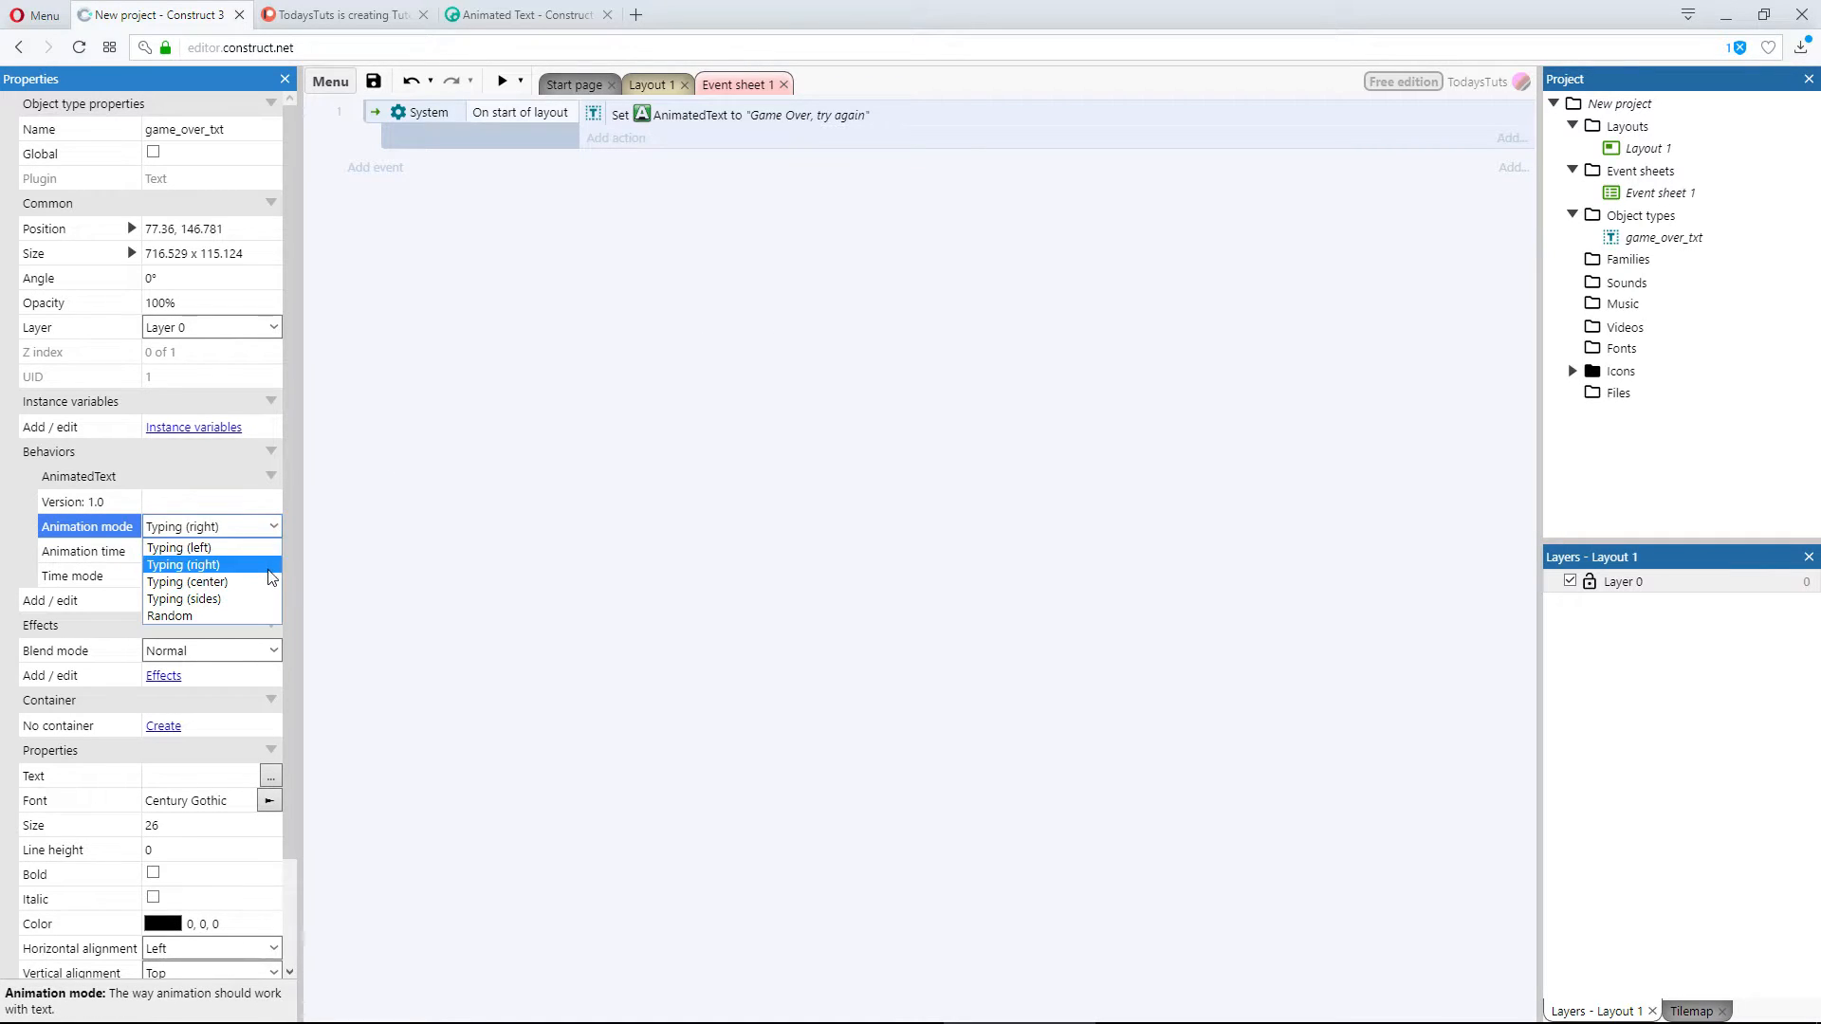
pyautogui.click(187, 581)
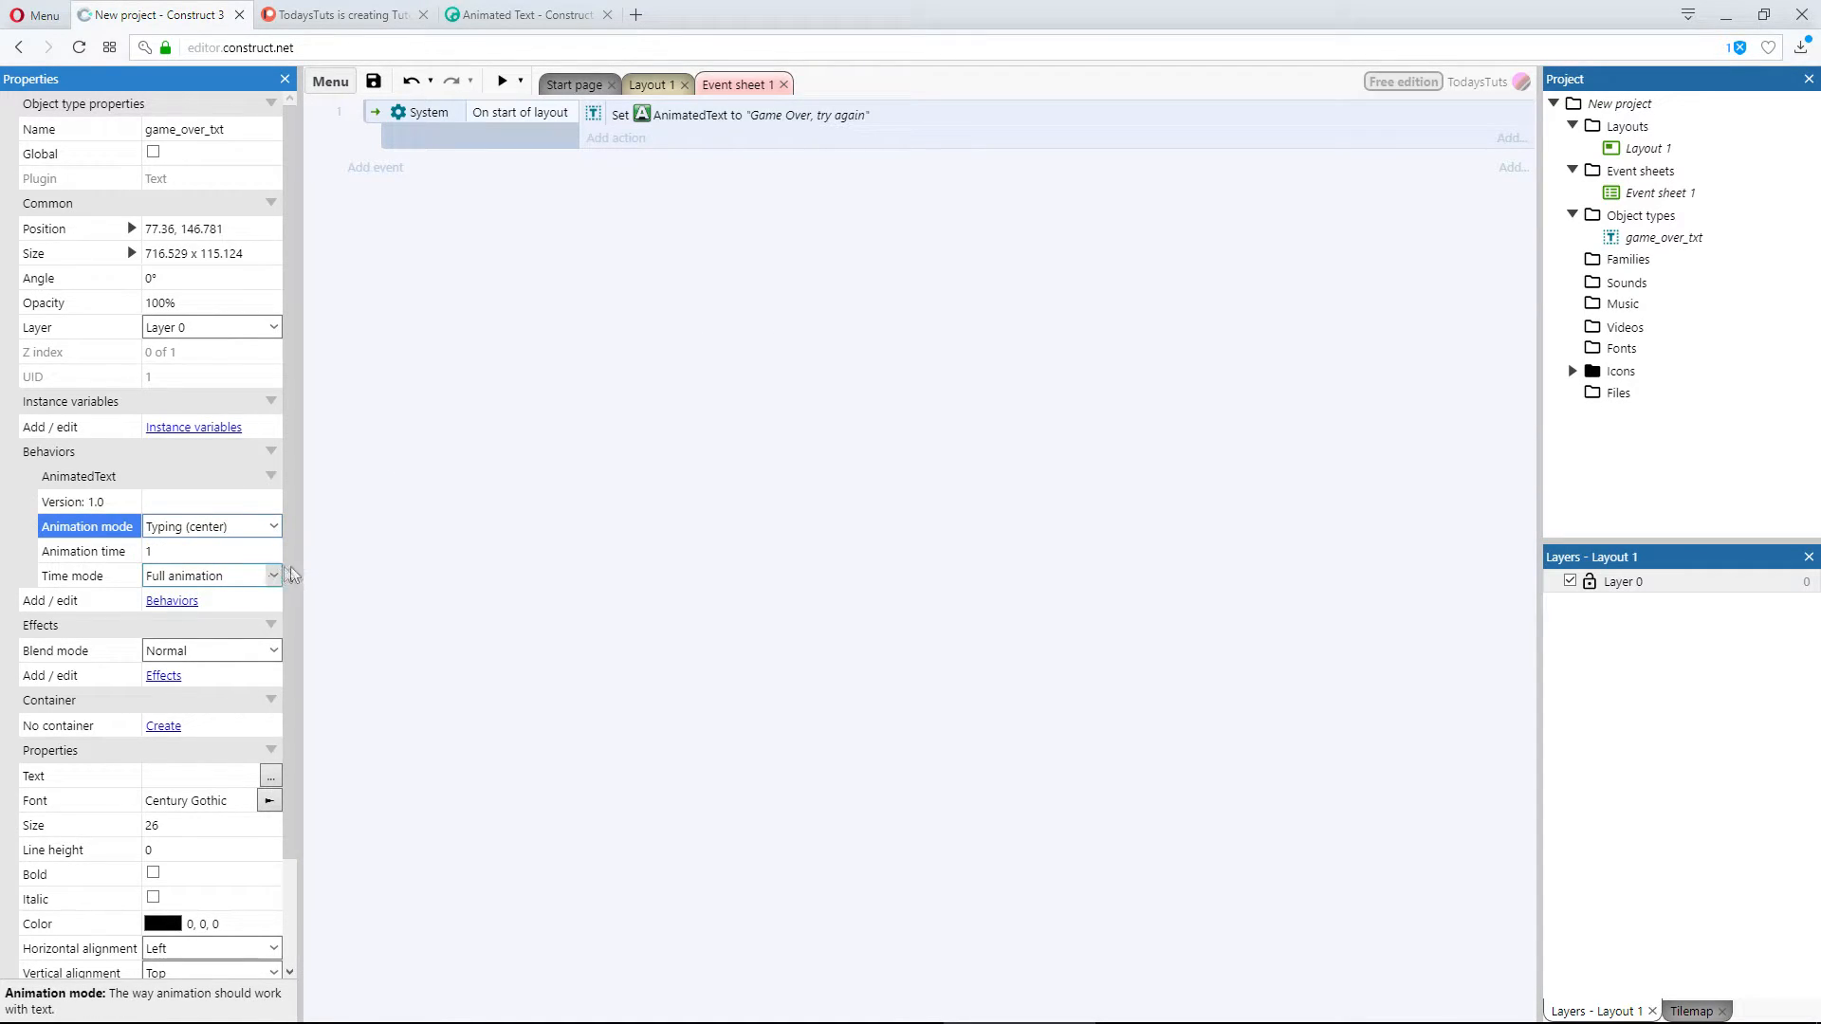
pyautogui.click(270, 948)
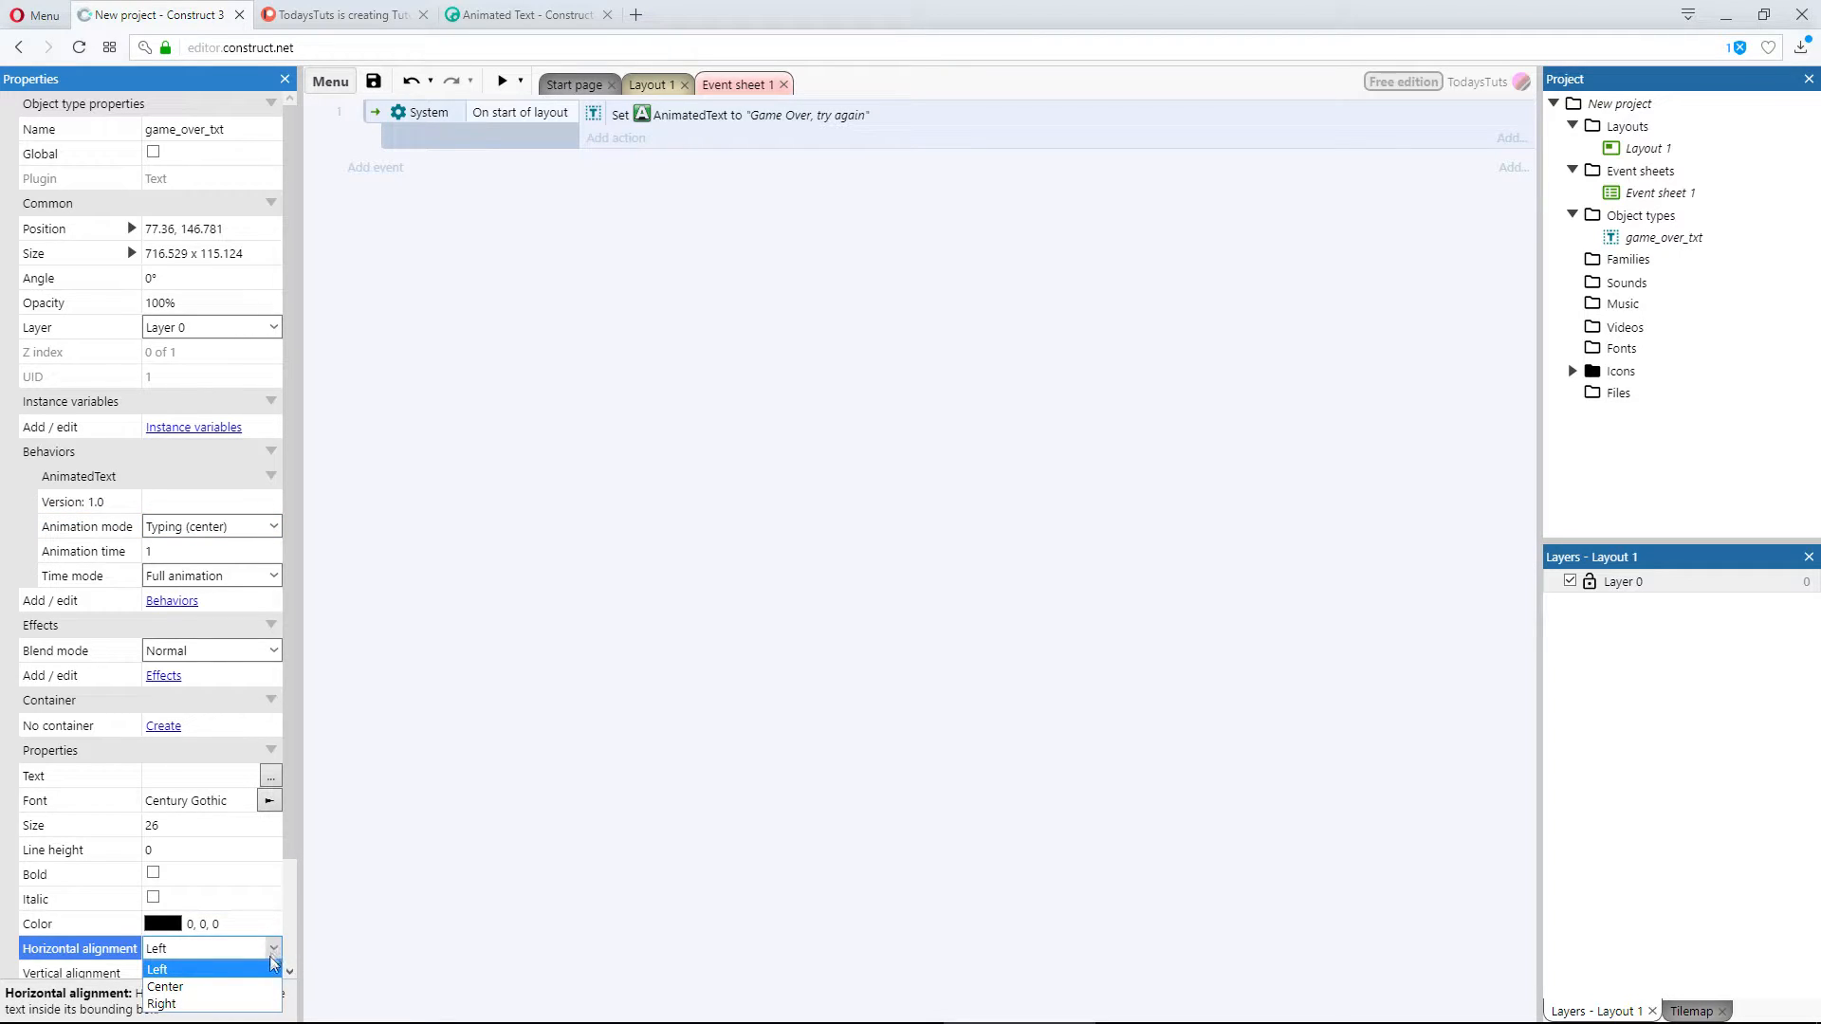
pyautogui.click(165, 987)
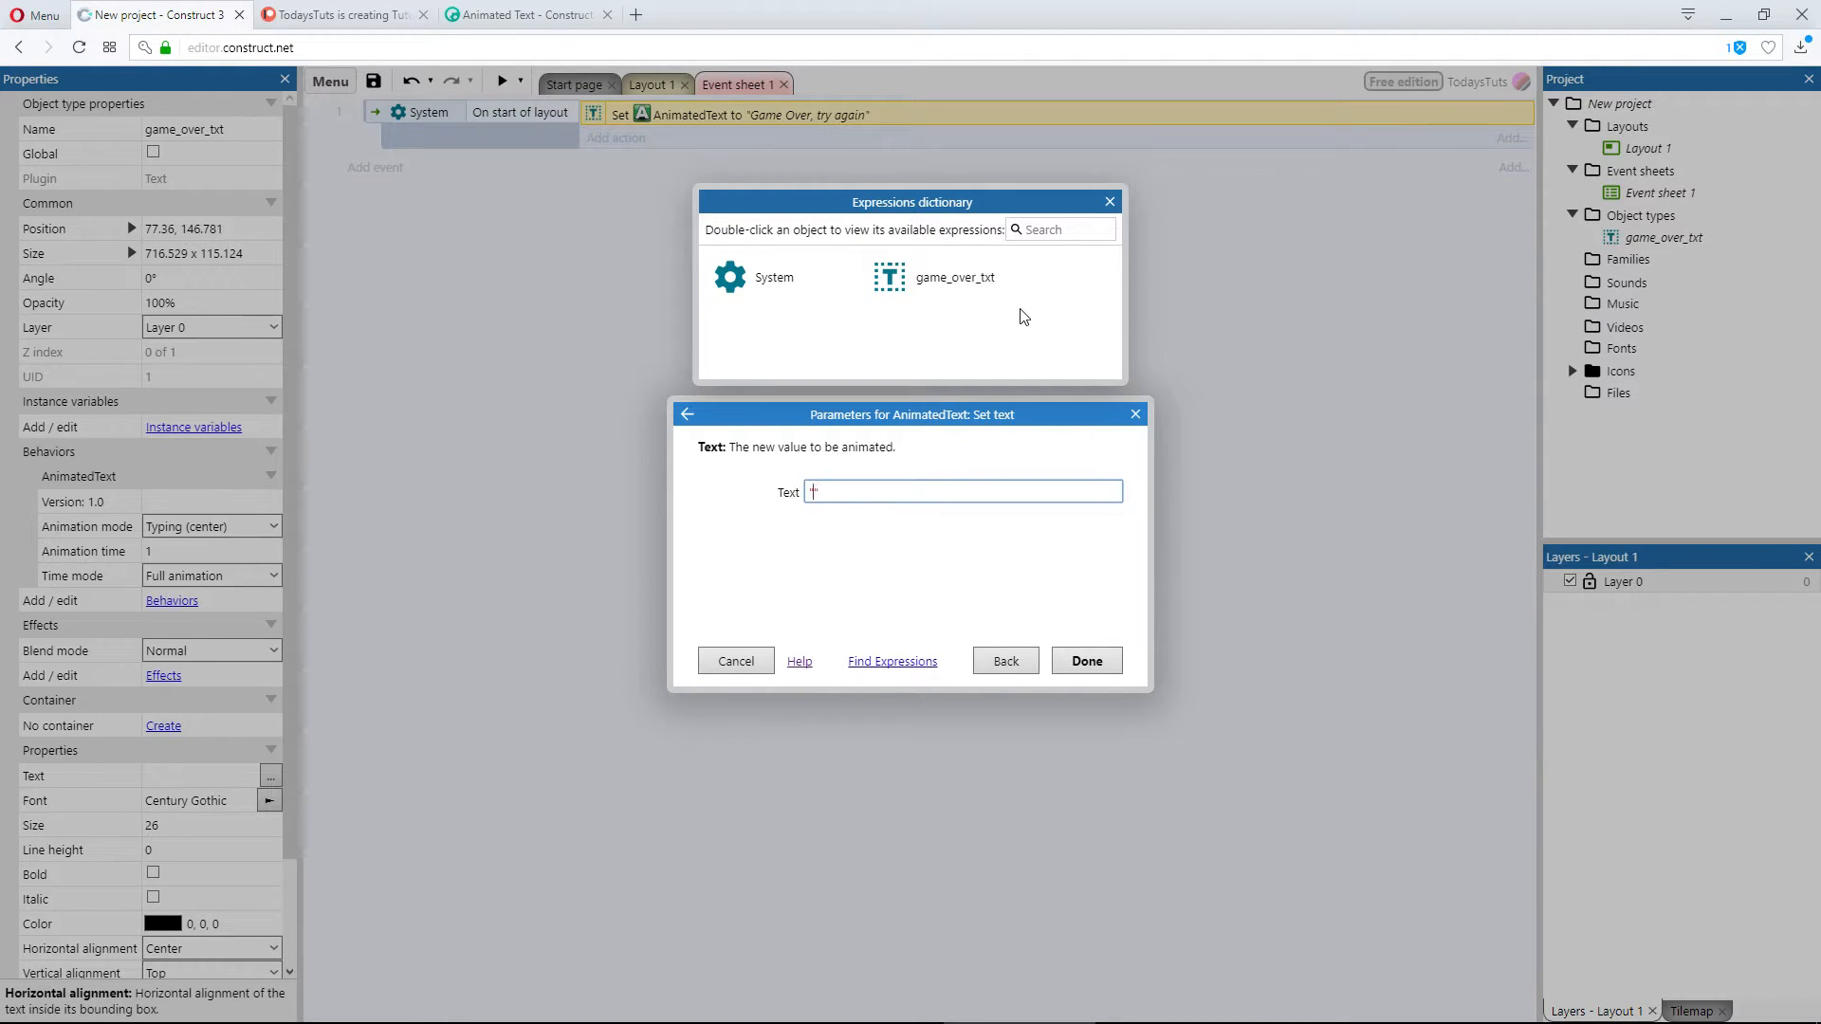
# Step: Replace the Set text value with 'dcbaabcd' and confirm
pyautogui.write('"dcba"')
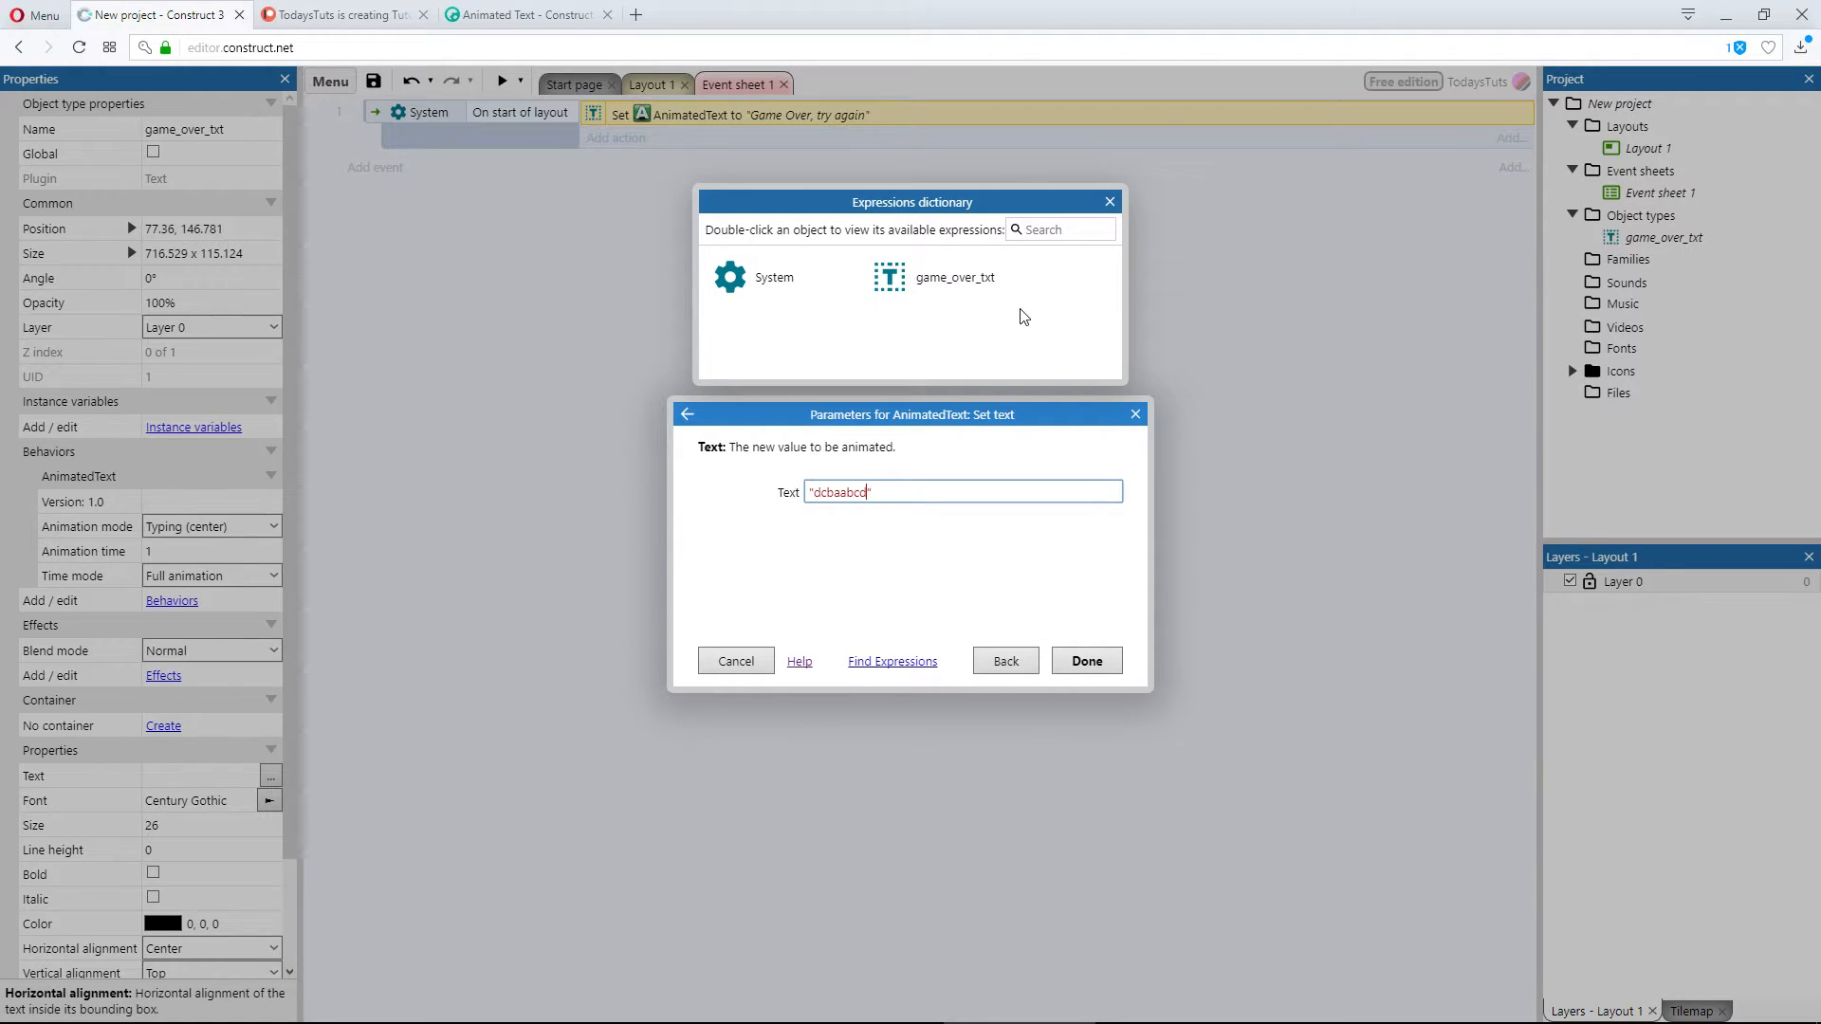
pyautogui.click(1085, 660)
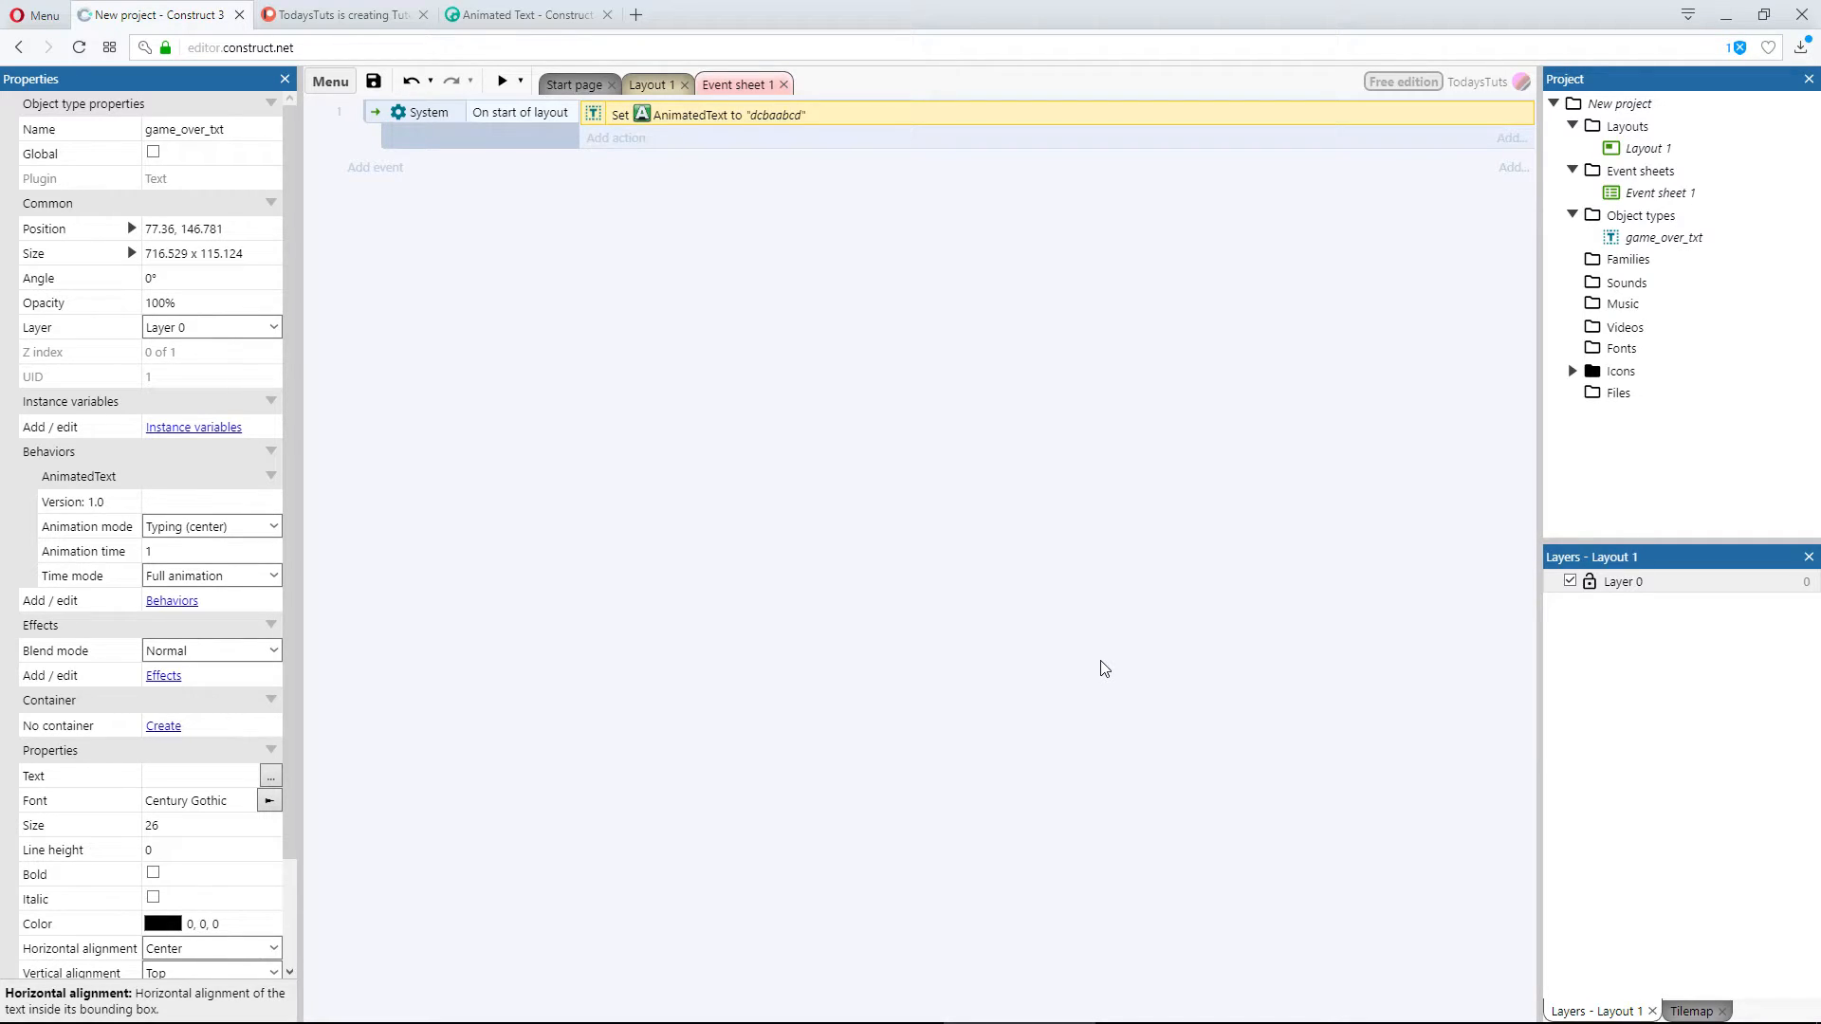
pyautogui.moveTo(1026, 503)
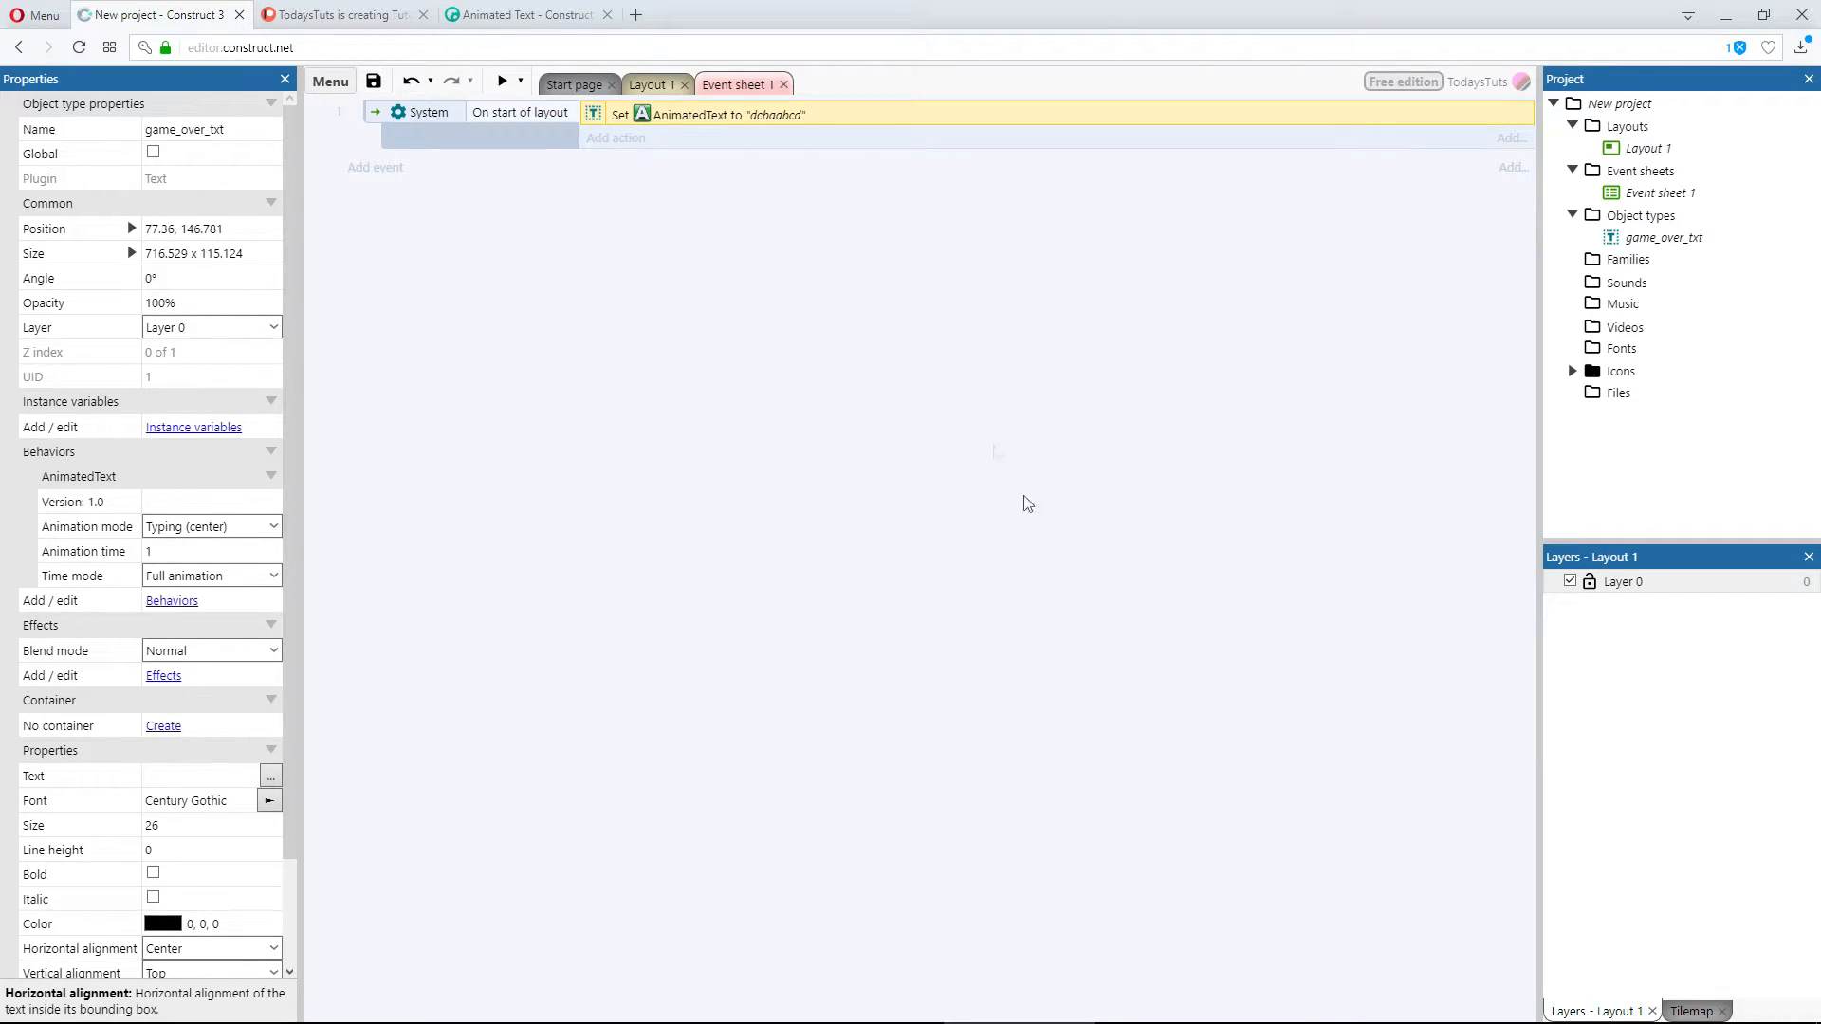
pyautogui.click(501, 81)
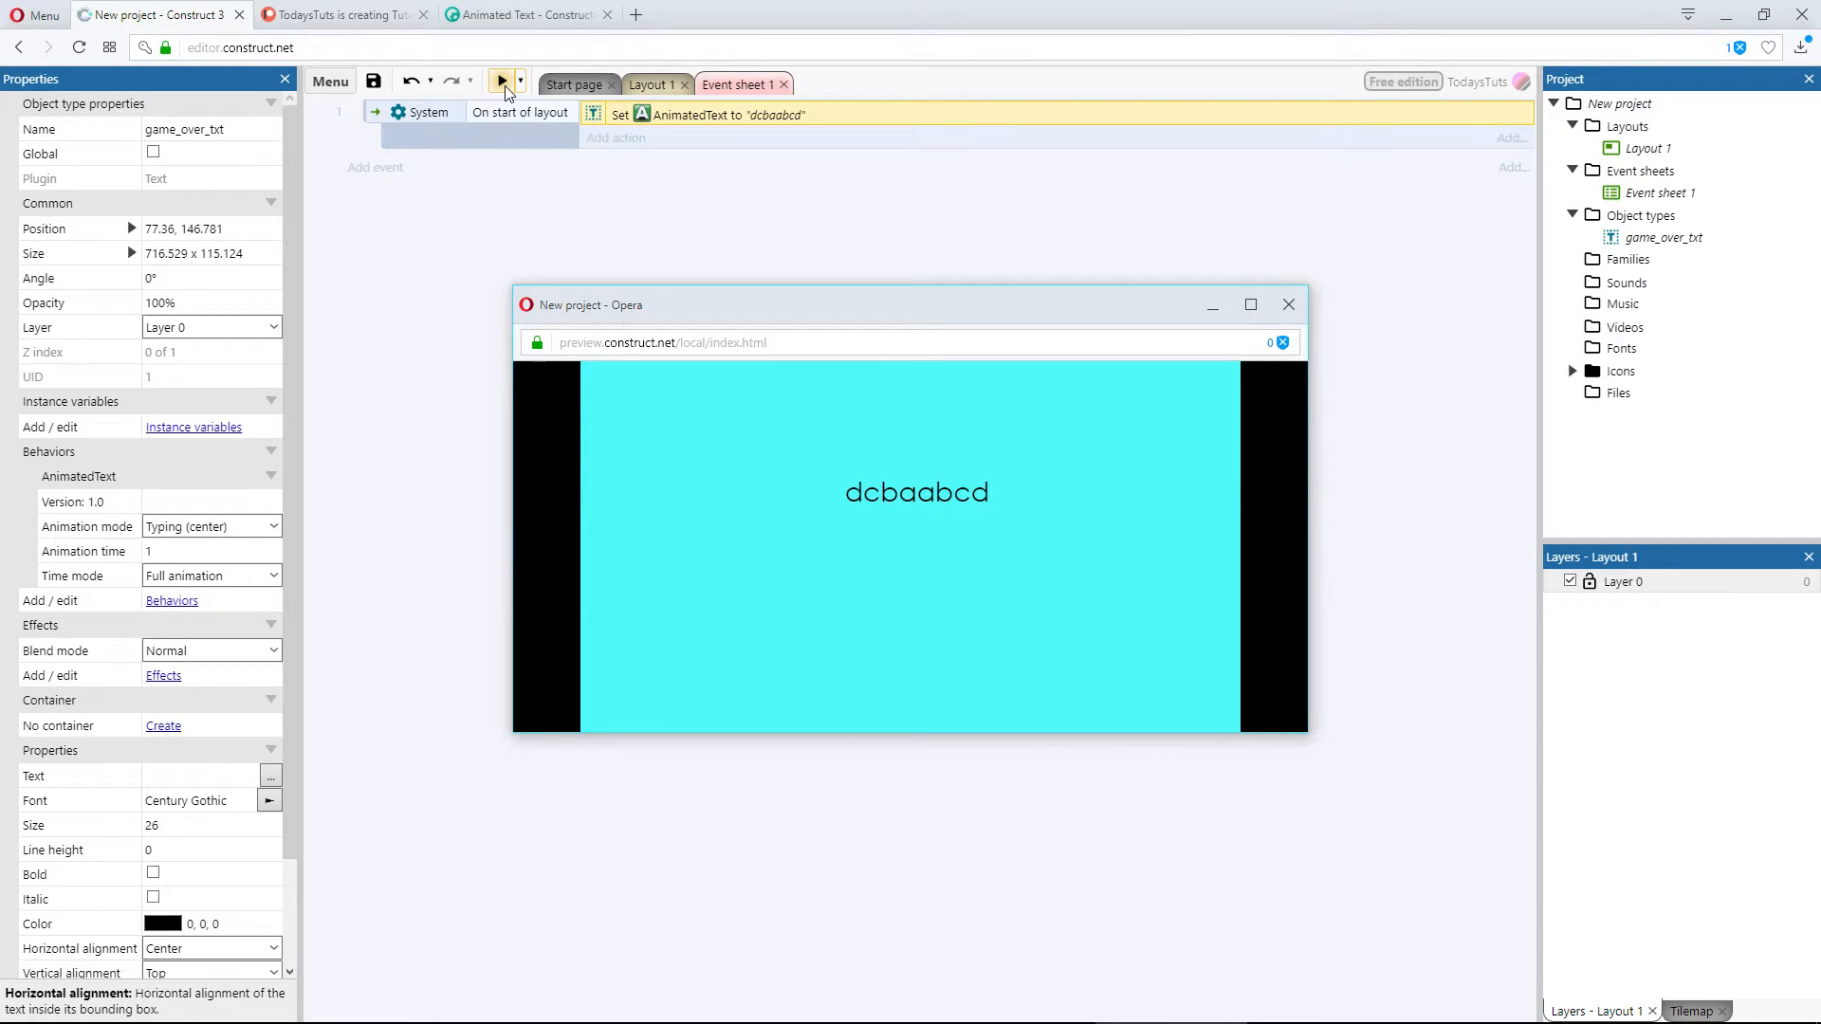
pyautogui.moveTo(1288, 304)
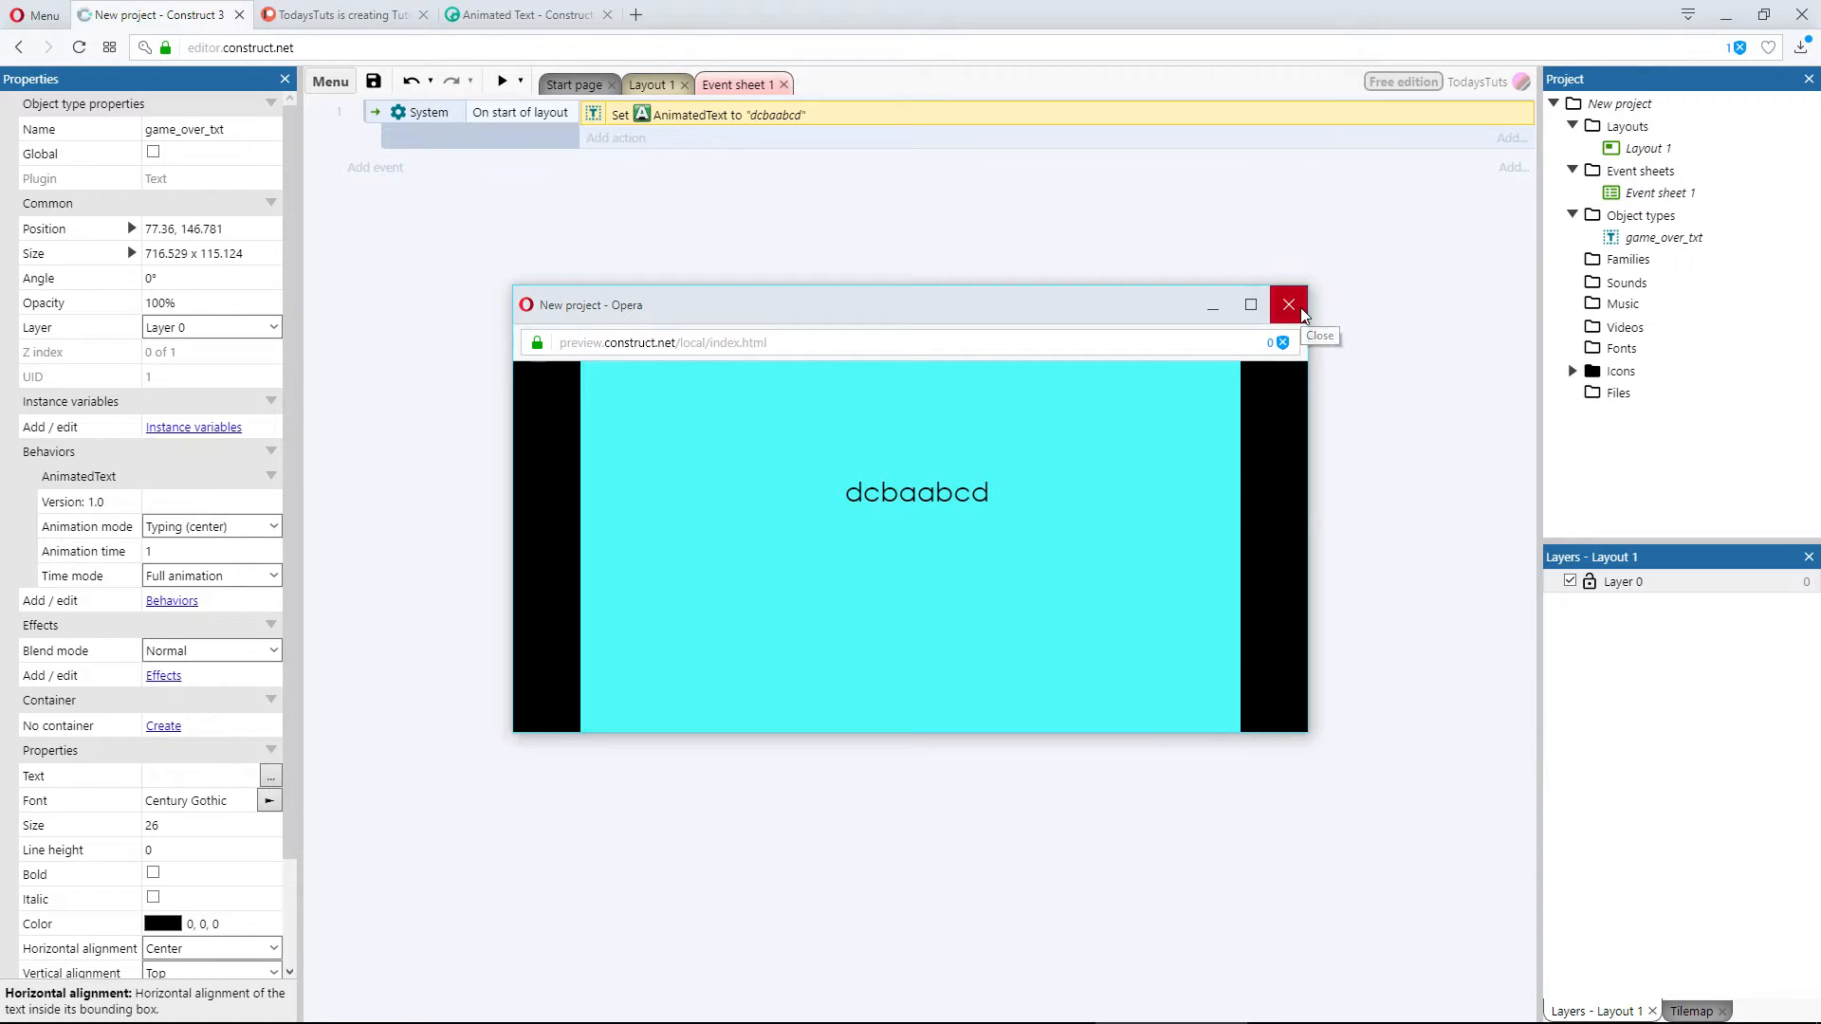
pyautogui.click(1286, 304)
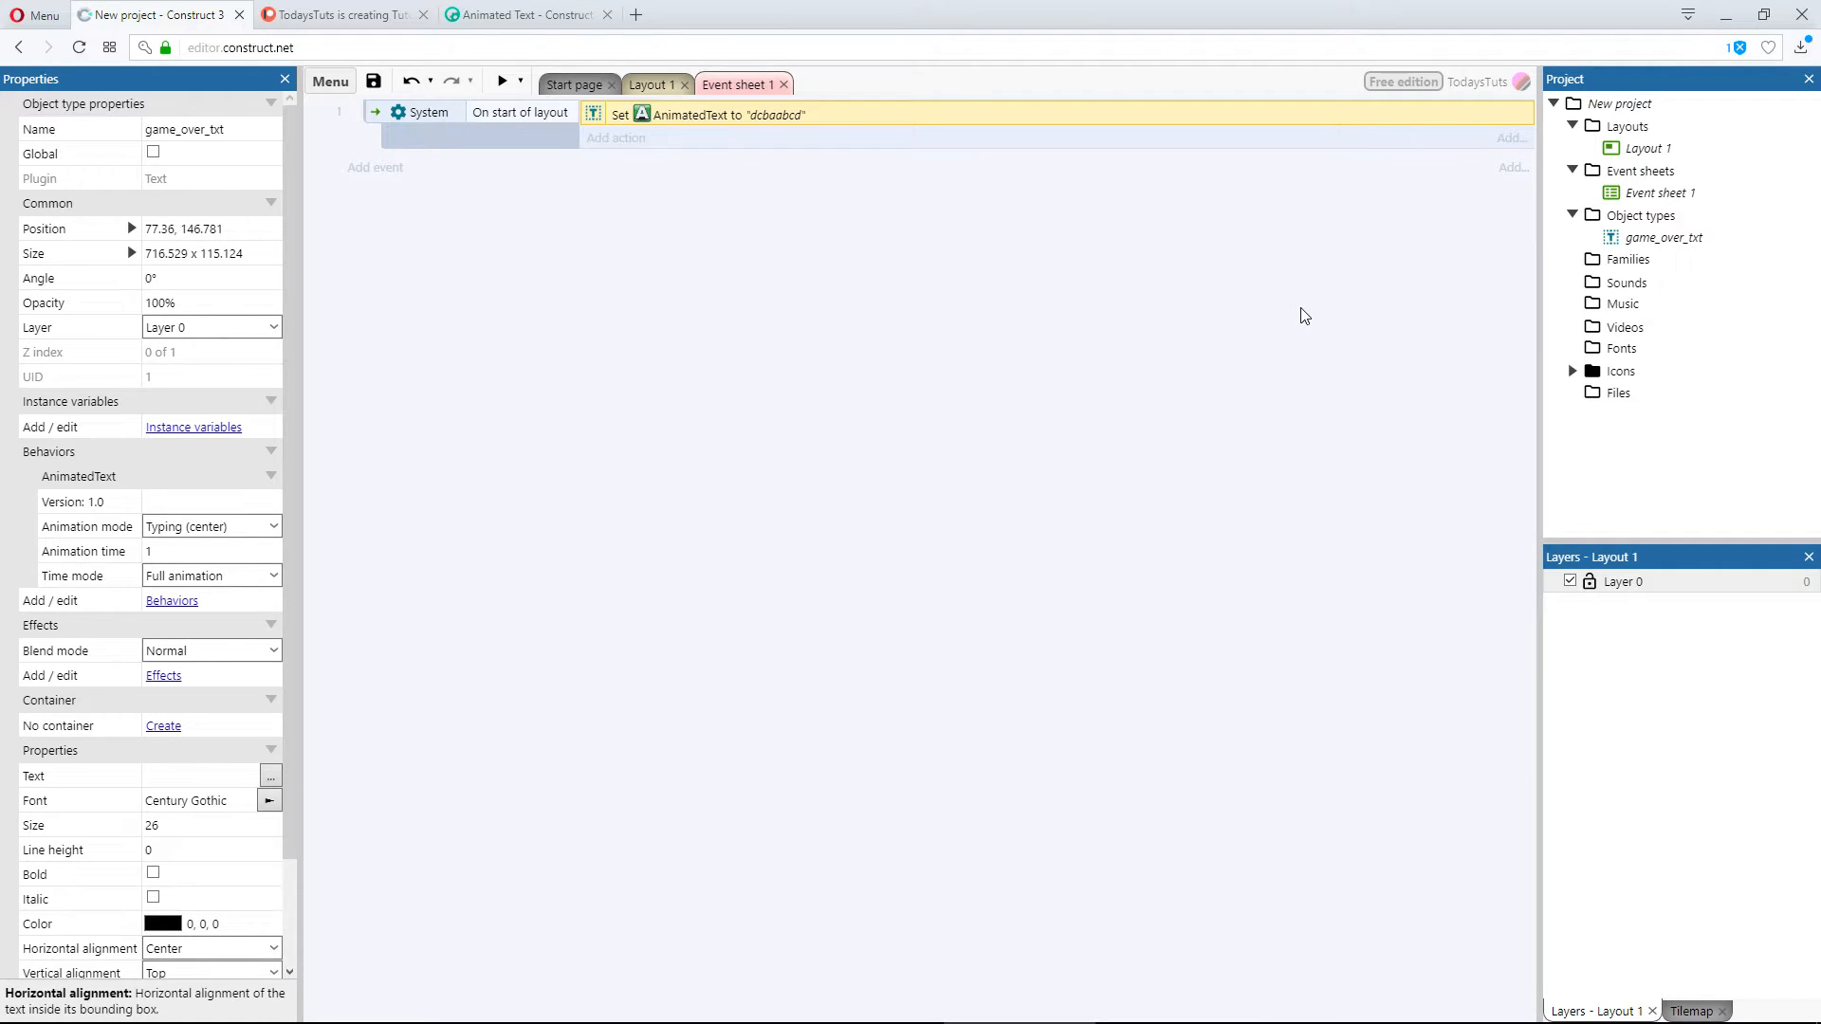
# Step: Set the animation mode to Typing (sides) and run a preview
pyautogui.click(273, 525)
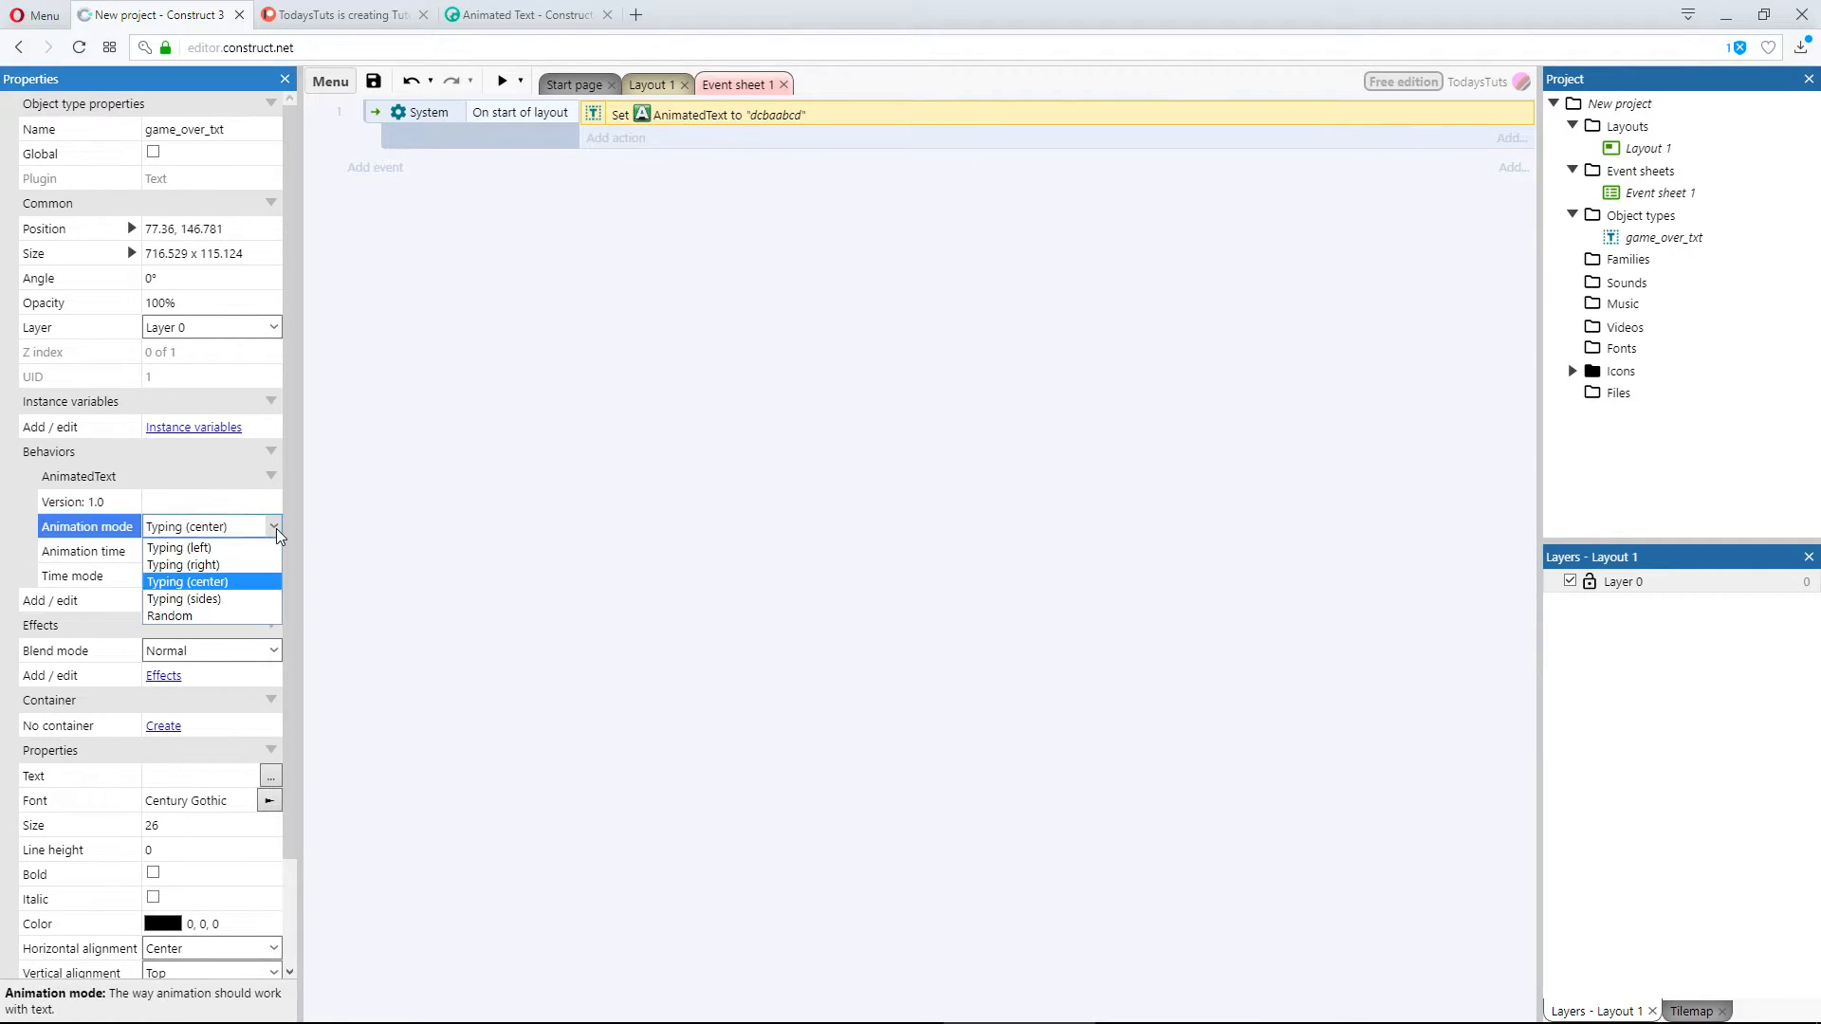
pyautogui.moveTo(186, 598)
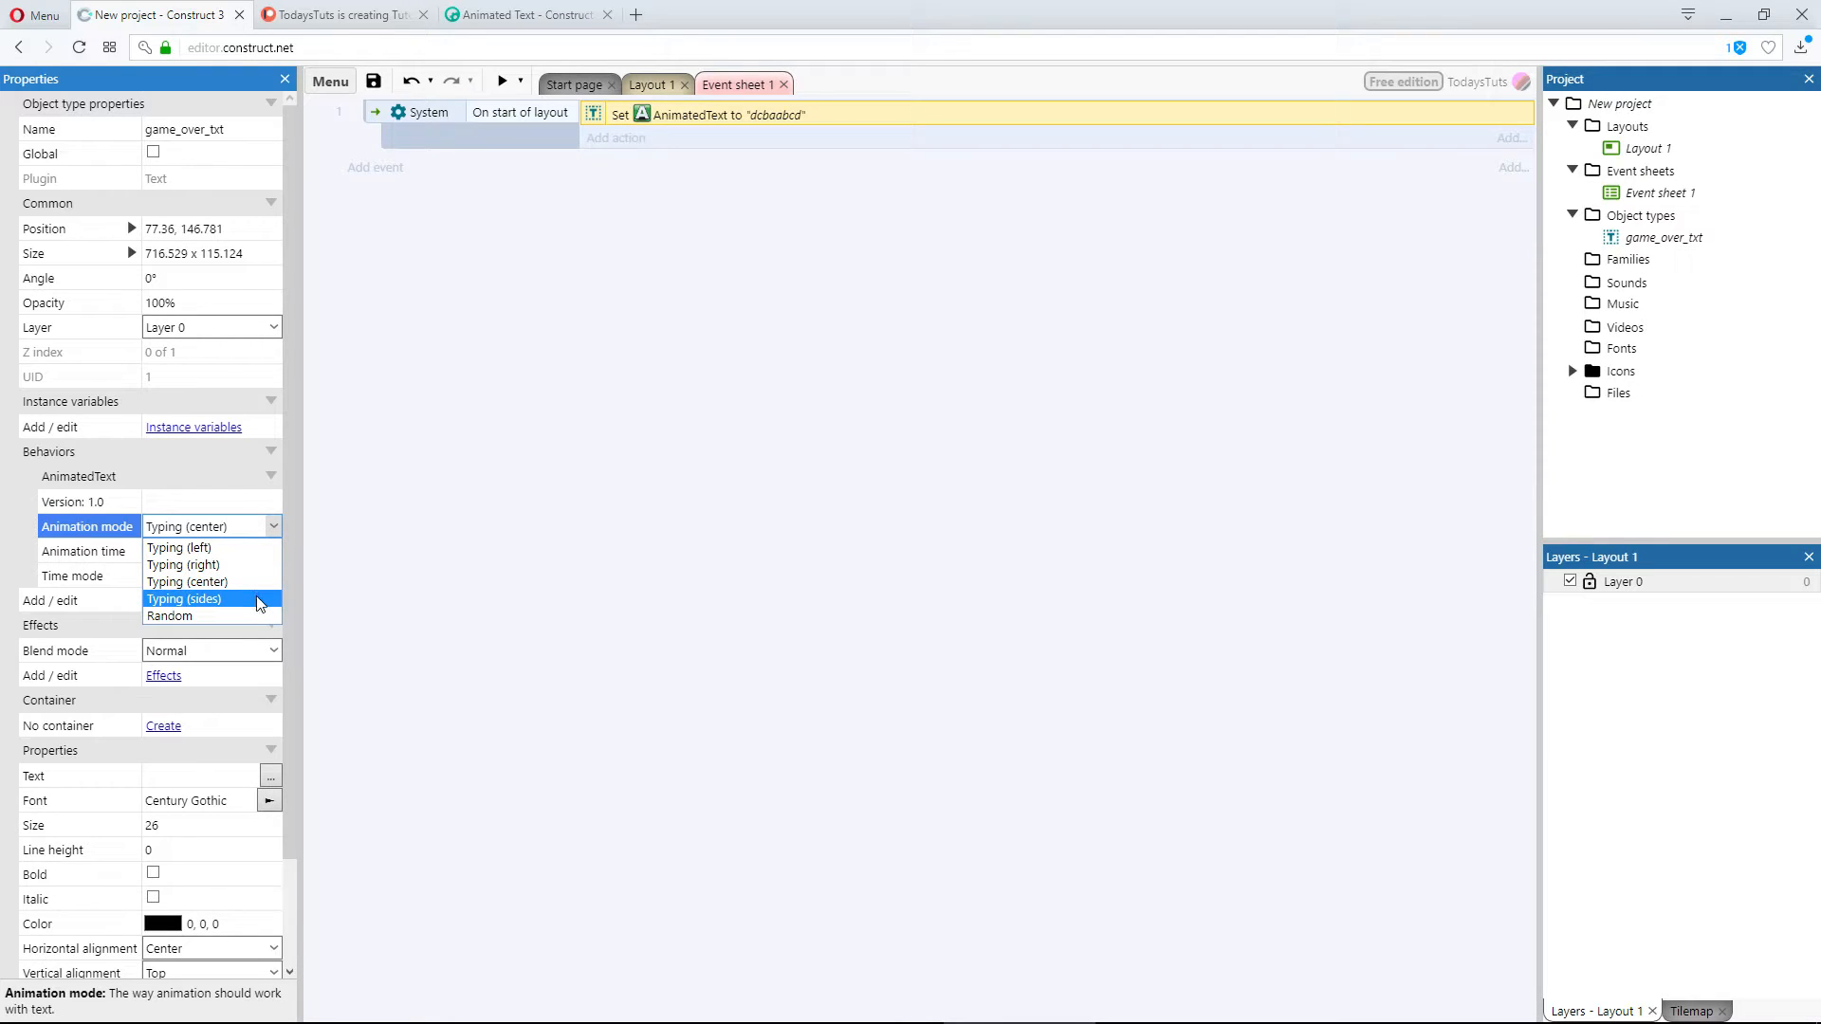
pyautogui.click(184, 597)
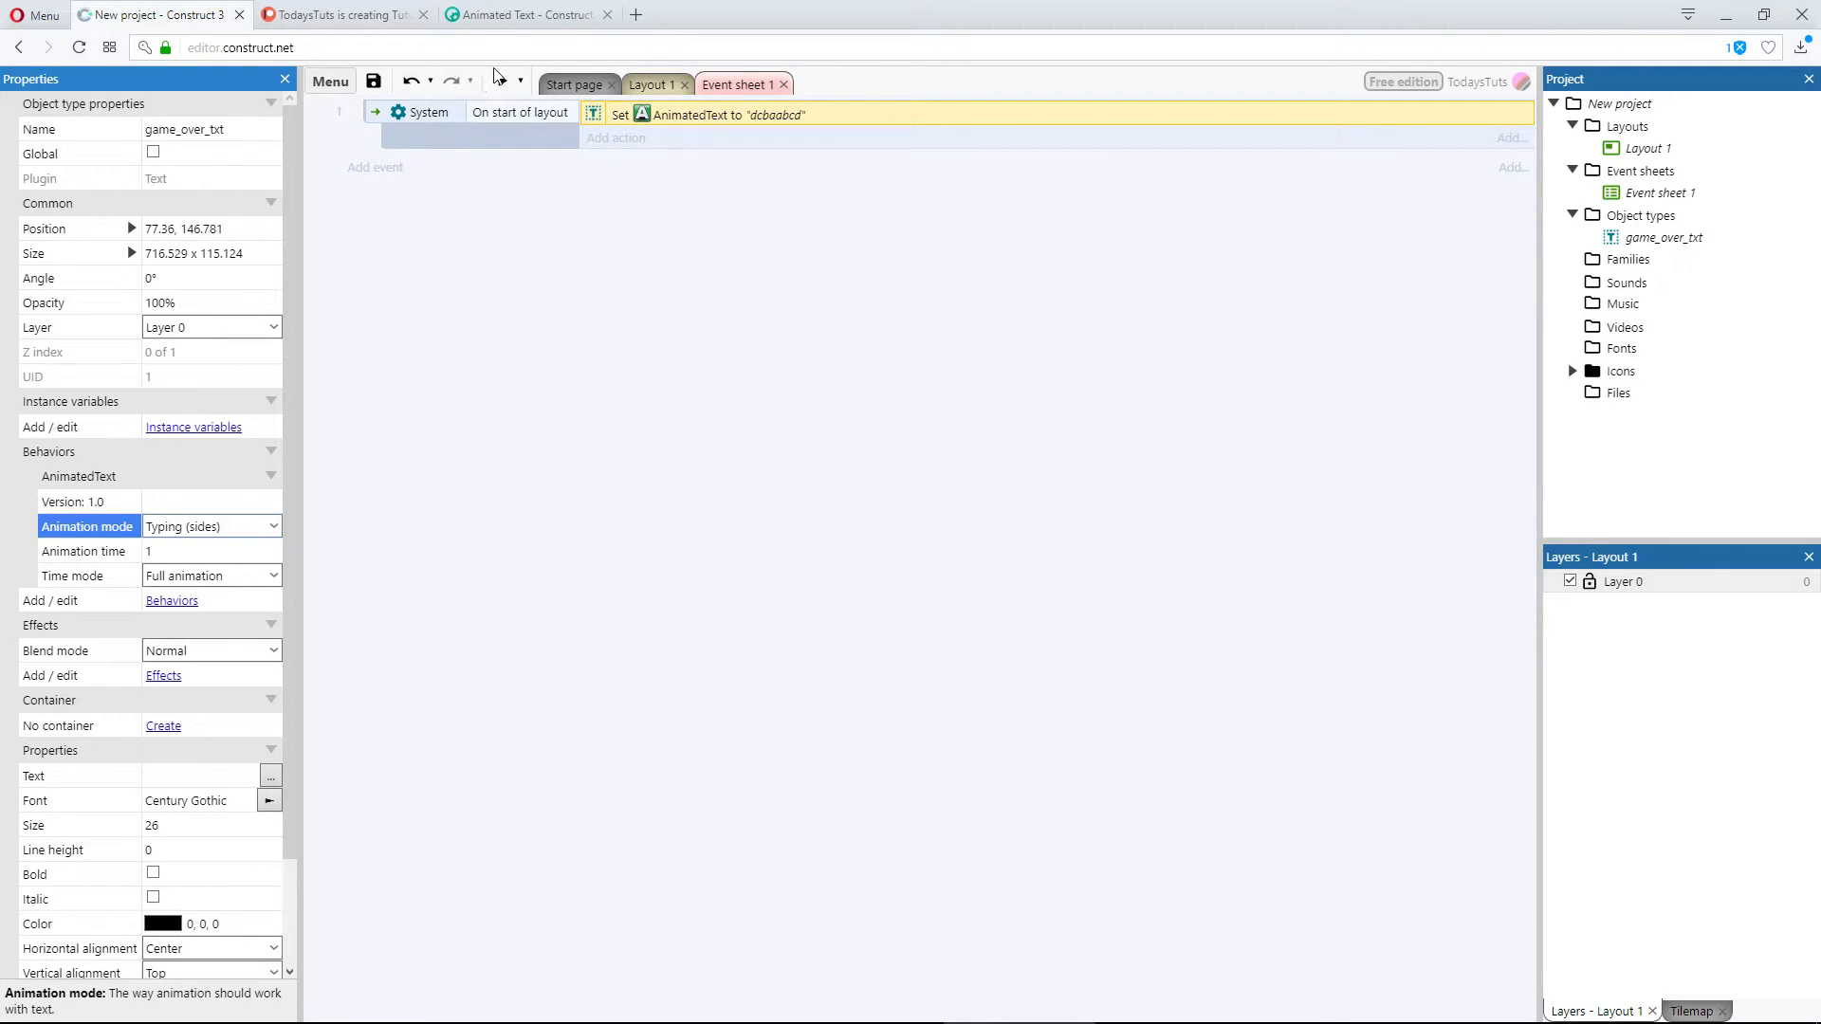
pyautogui.moveTo(499, 82)
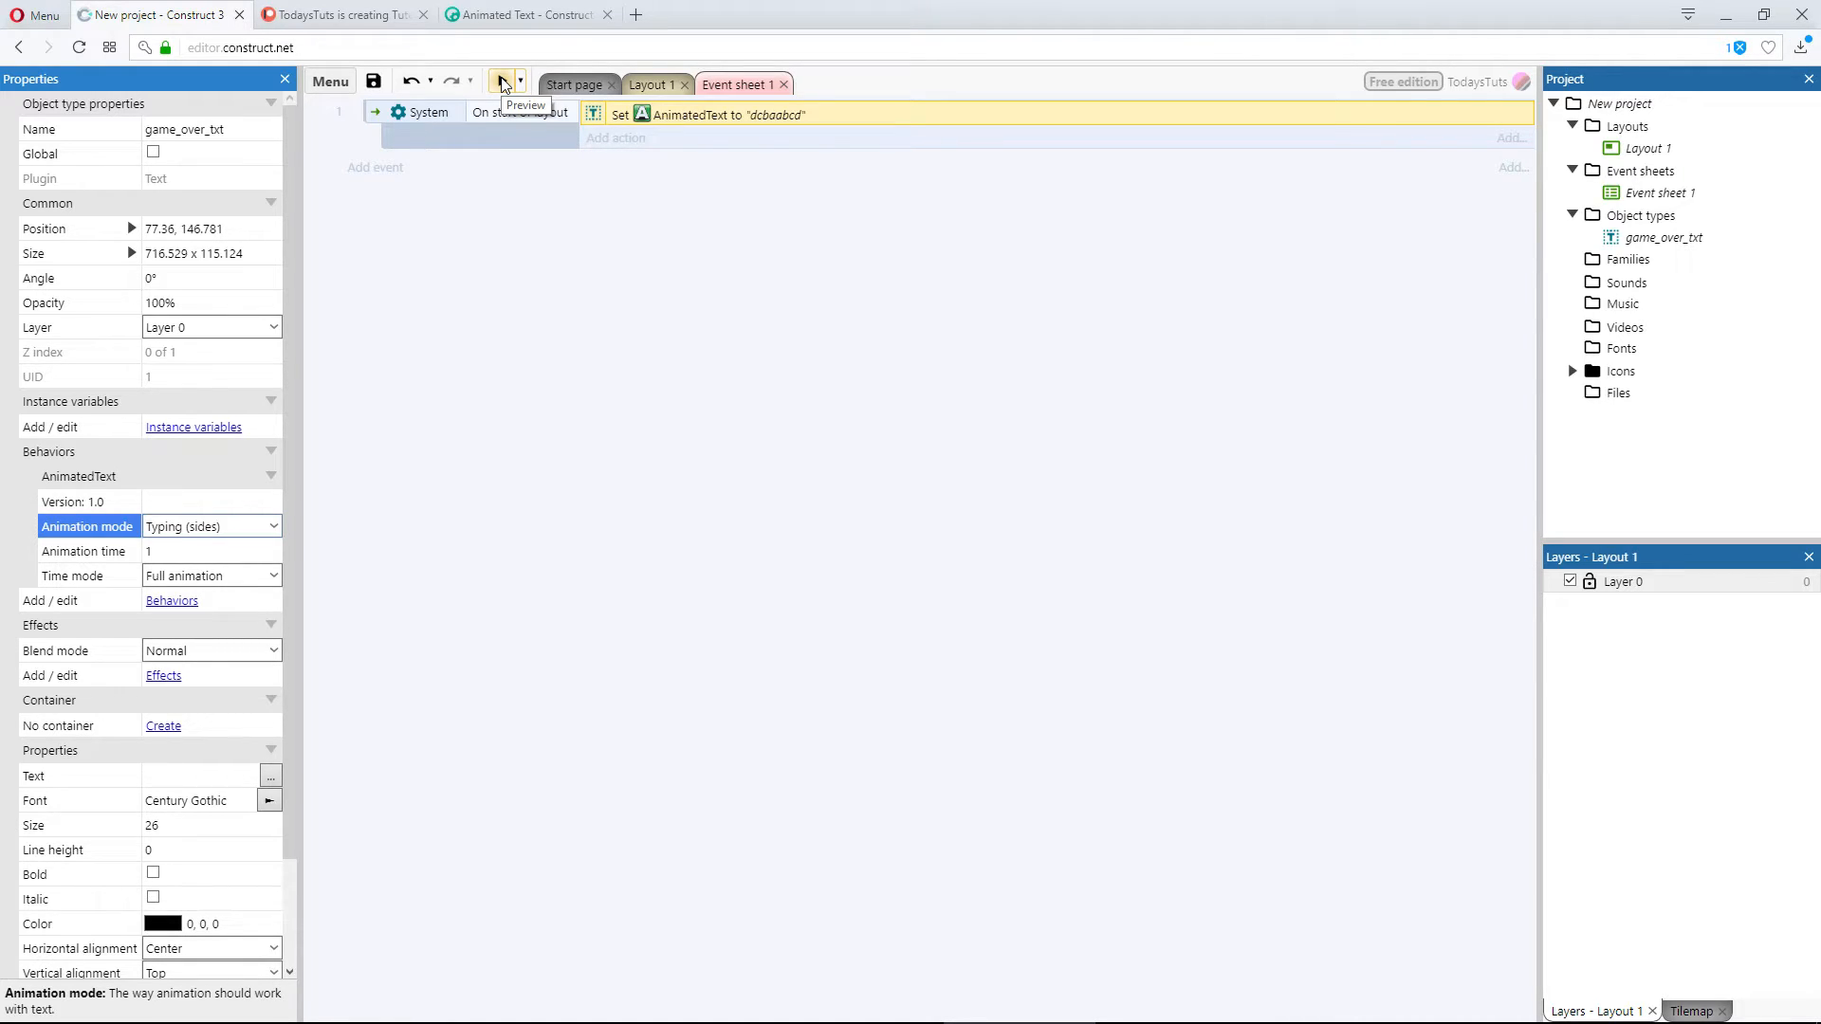
pyautogui.click(500, 81)
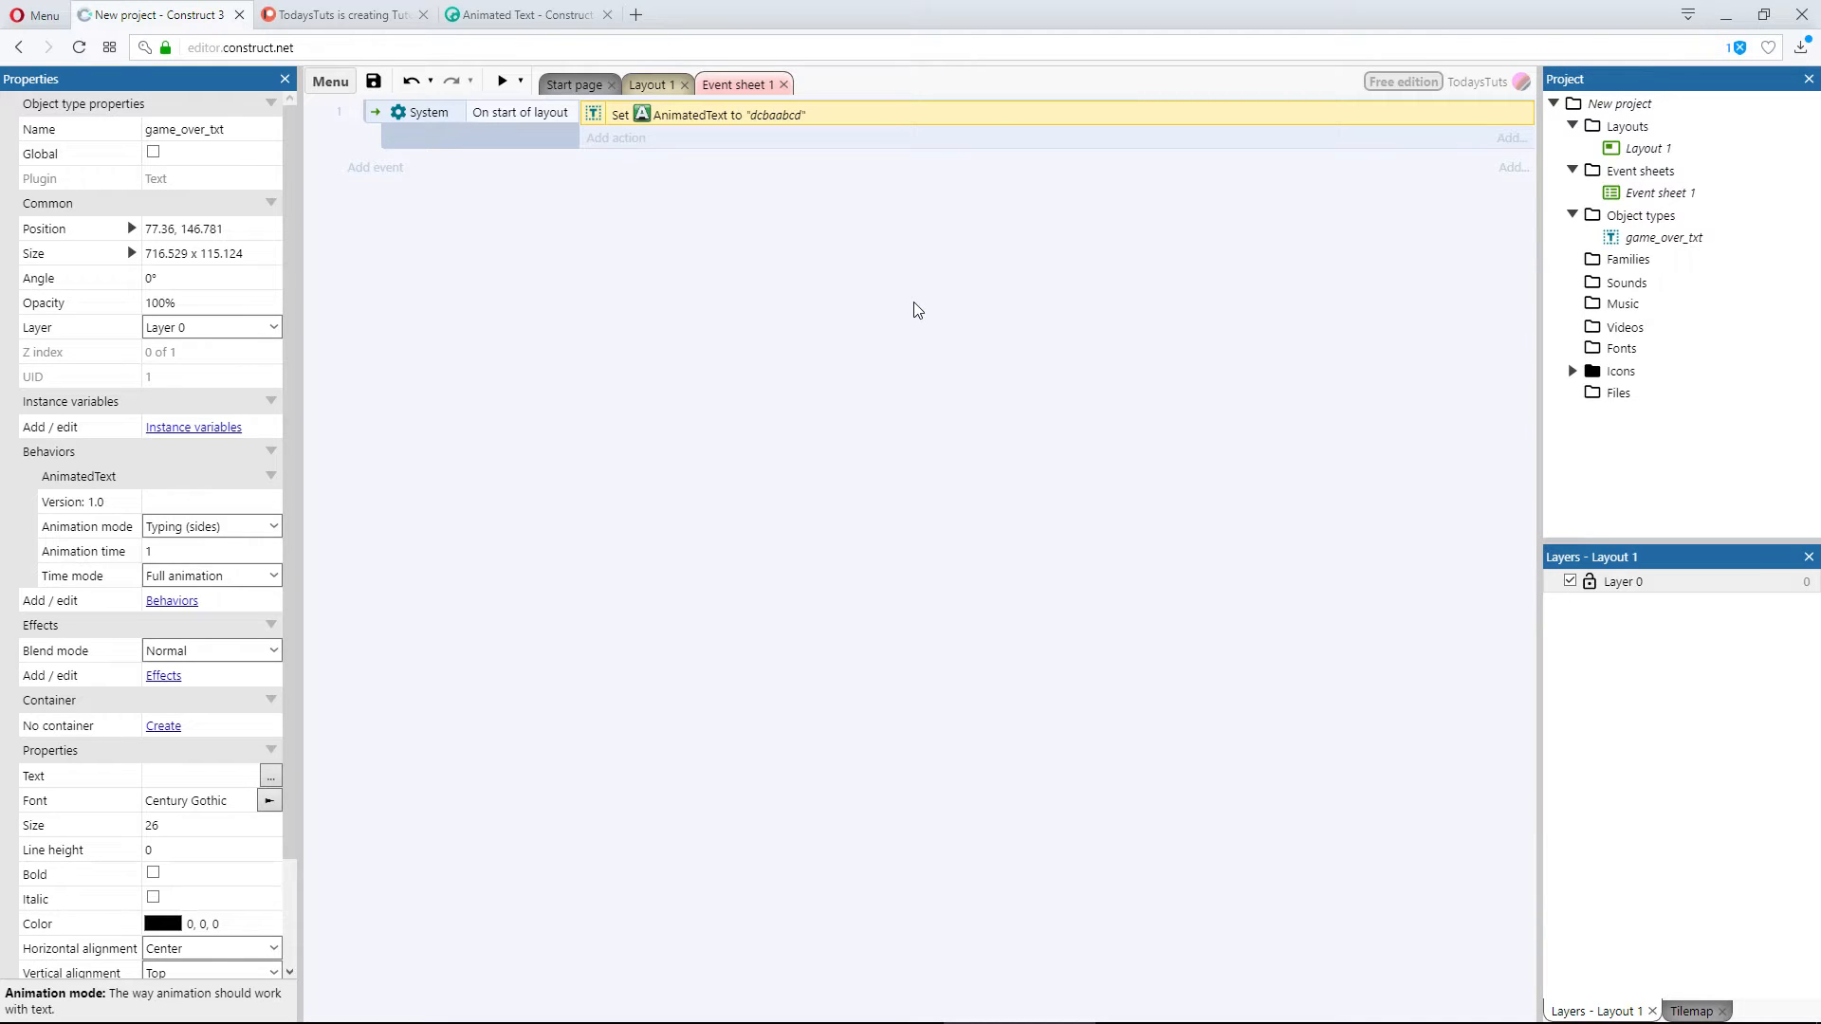
pyautogui.moveTo(358, 495)
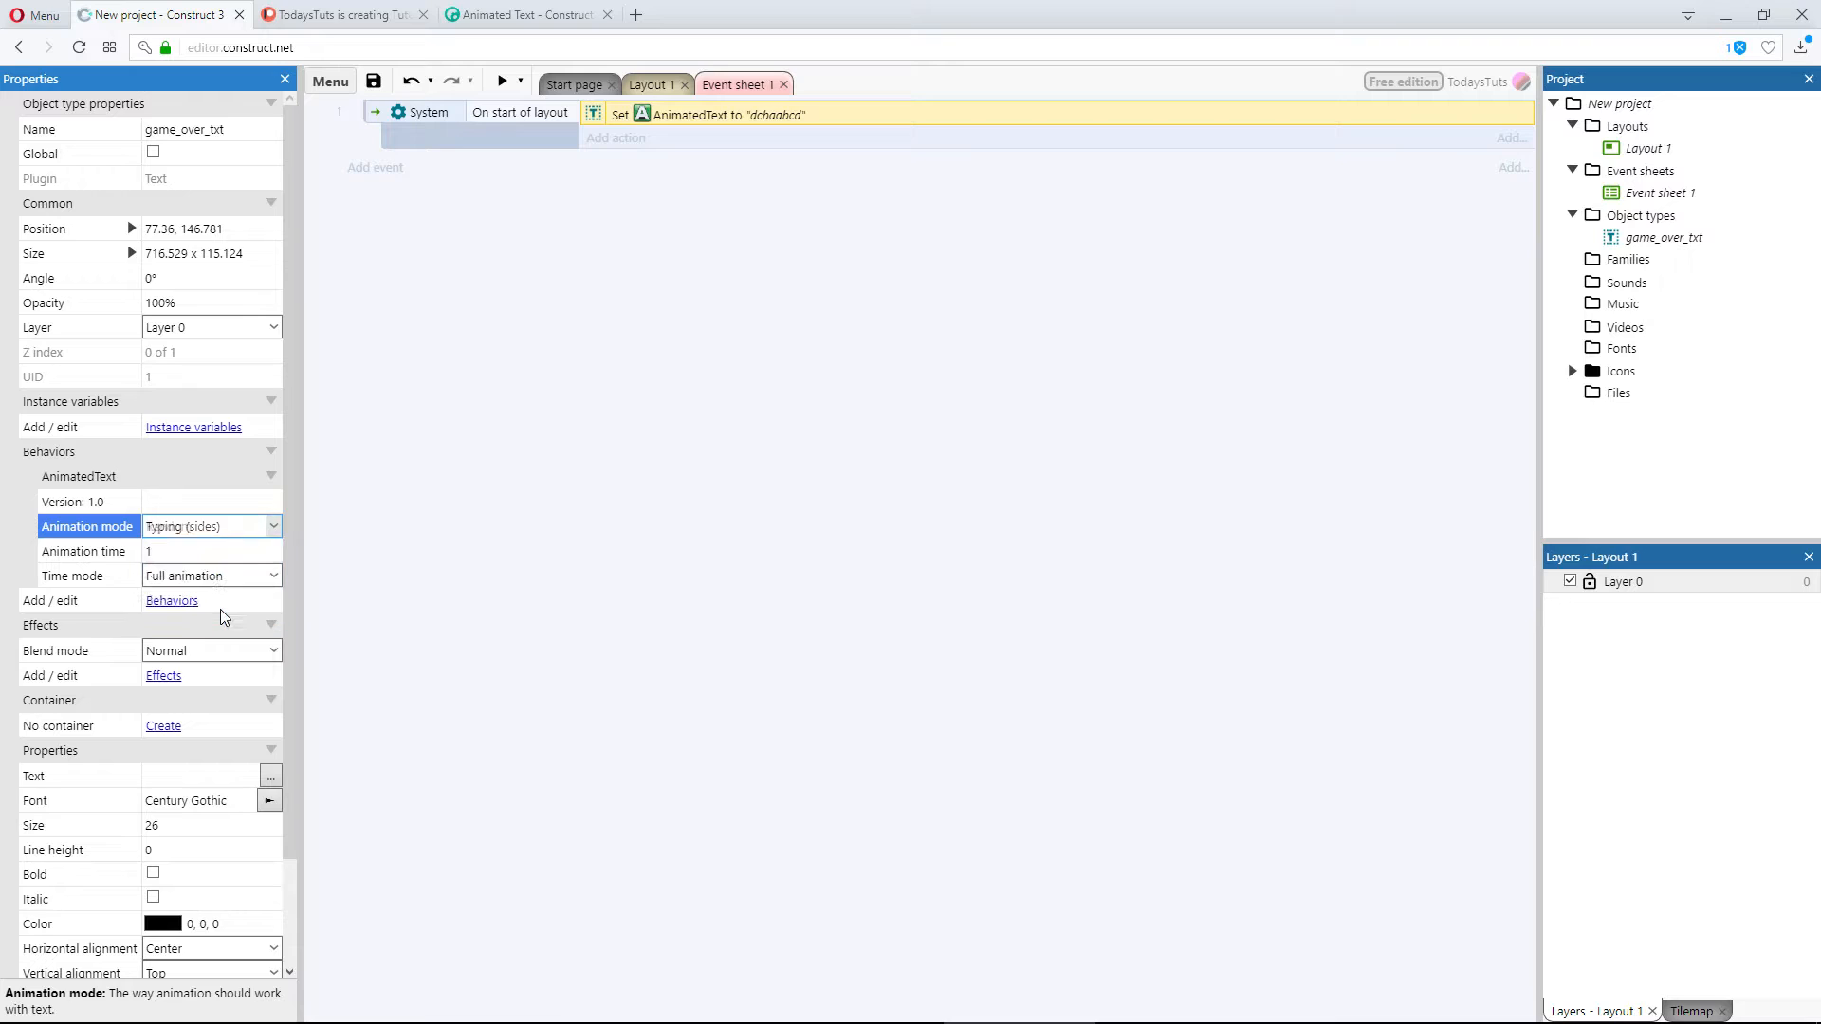
# Step: Set game_over_txt Animation mode to Random and preview the layout, then close the preview
pyautogui.click(213, 526)
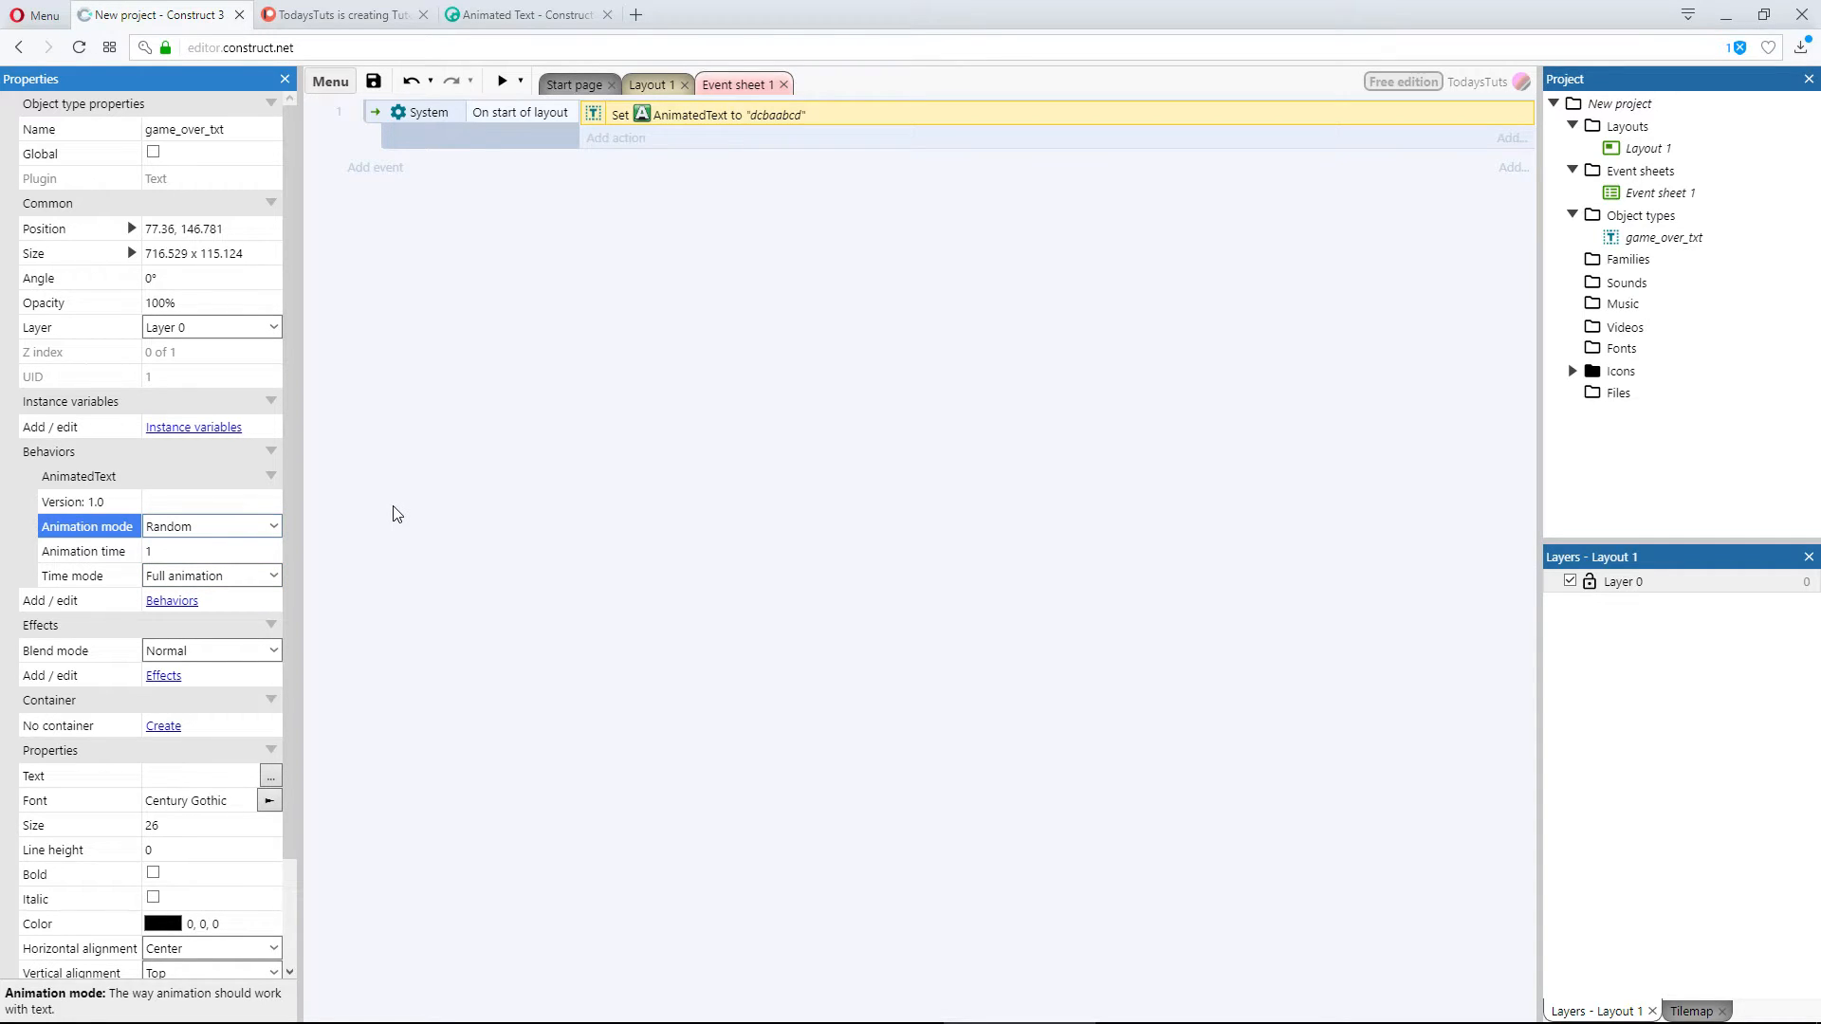
pyautogui.click(503, 81)
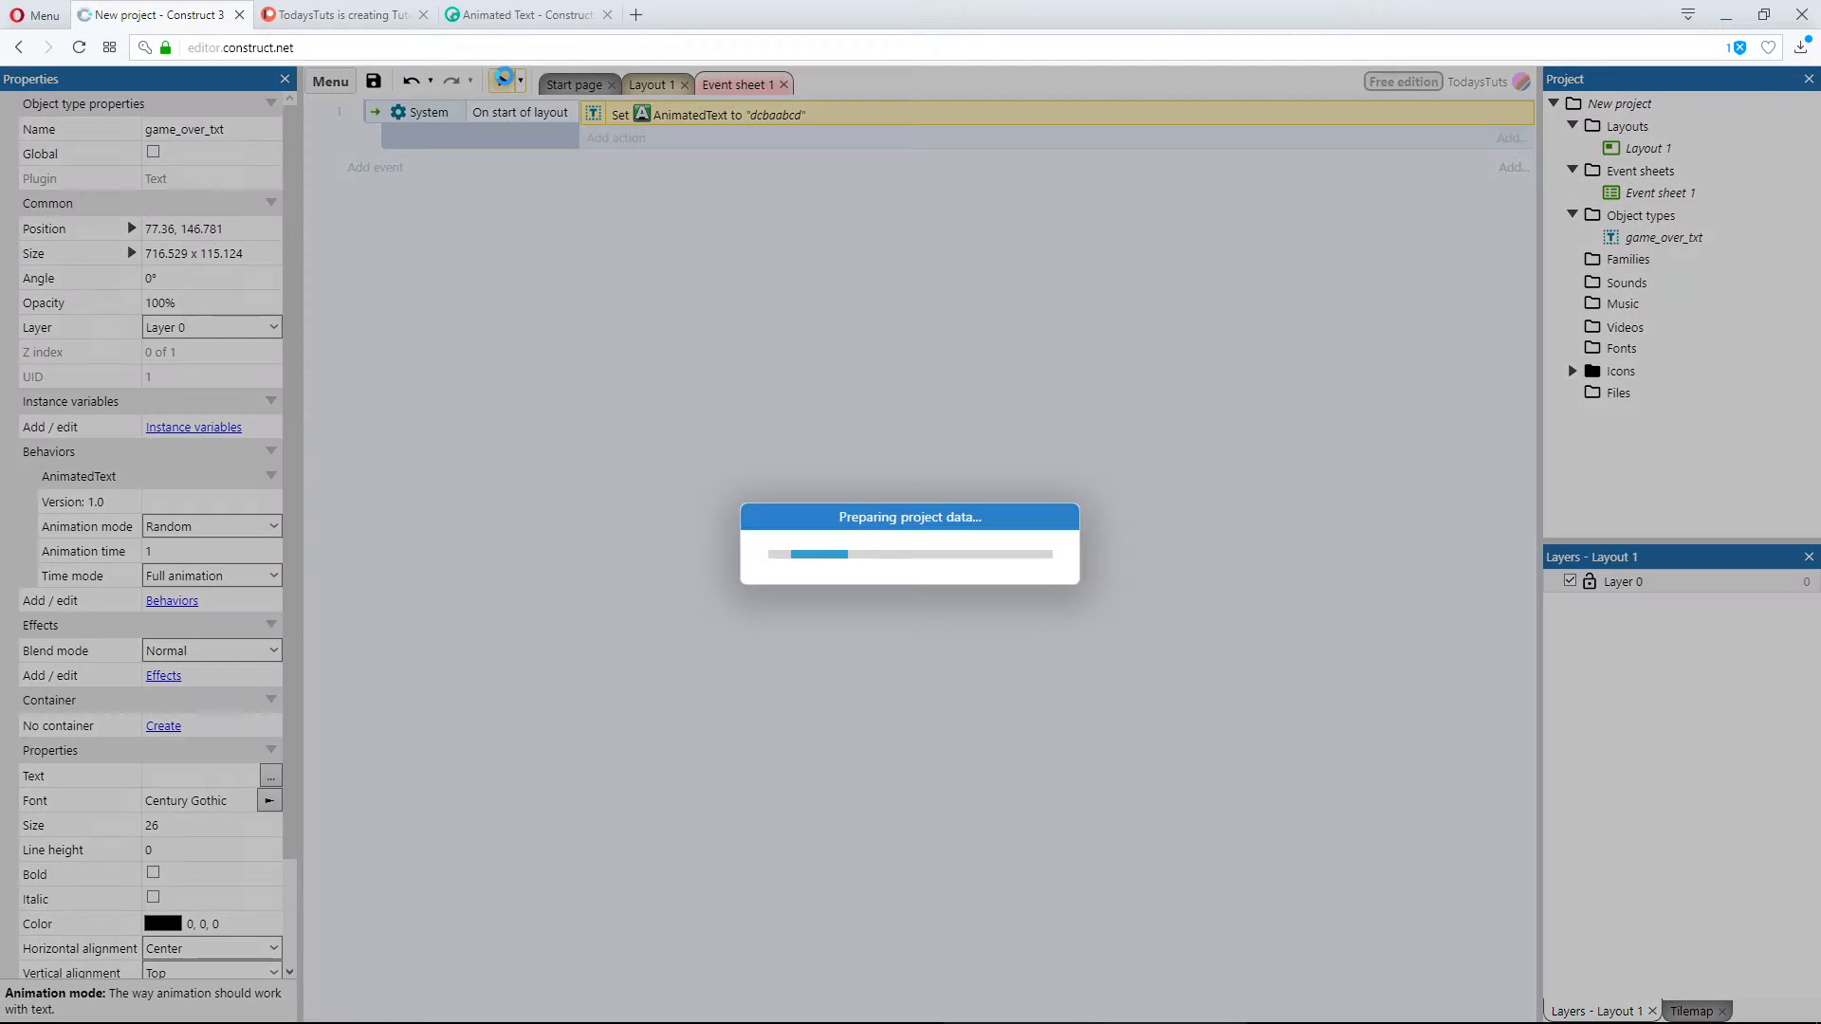
pyautogui.click(504, 79)
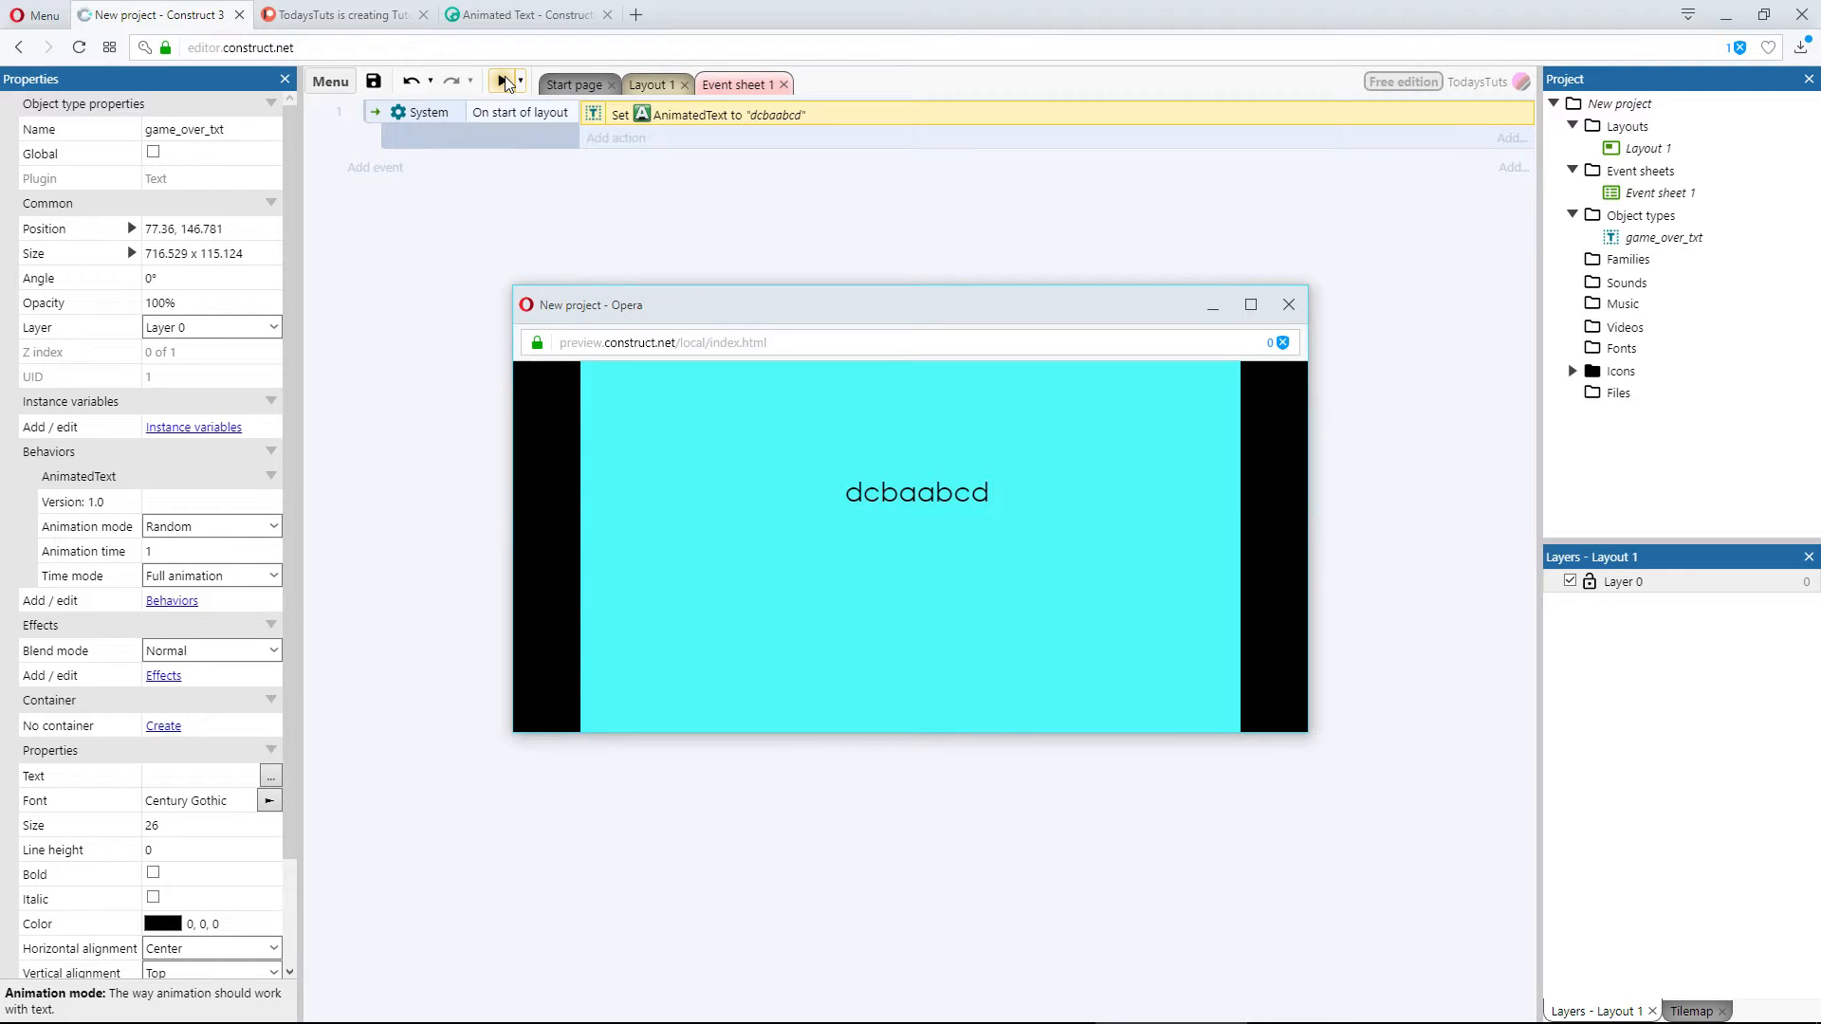
pyautogui.moveTo(1285, 303)
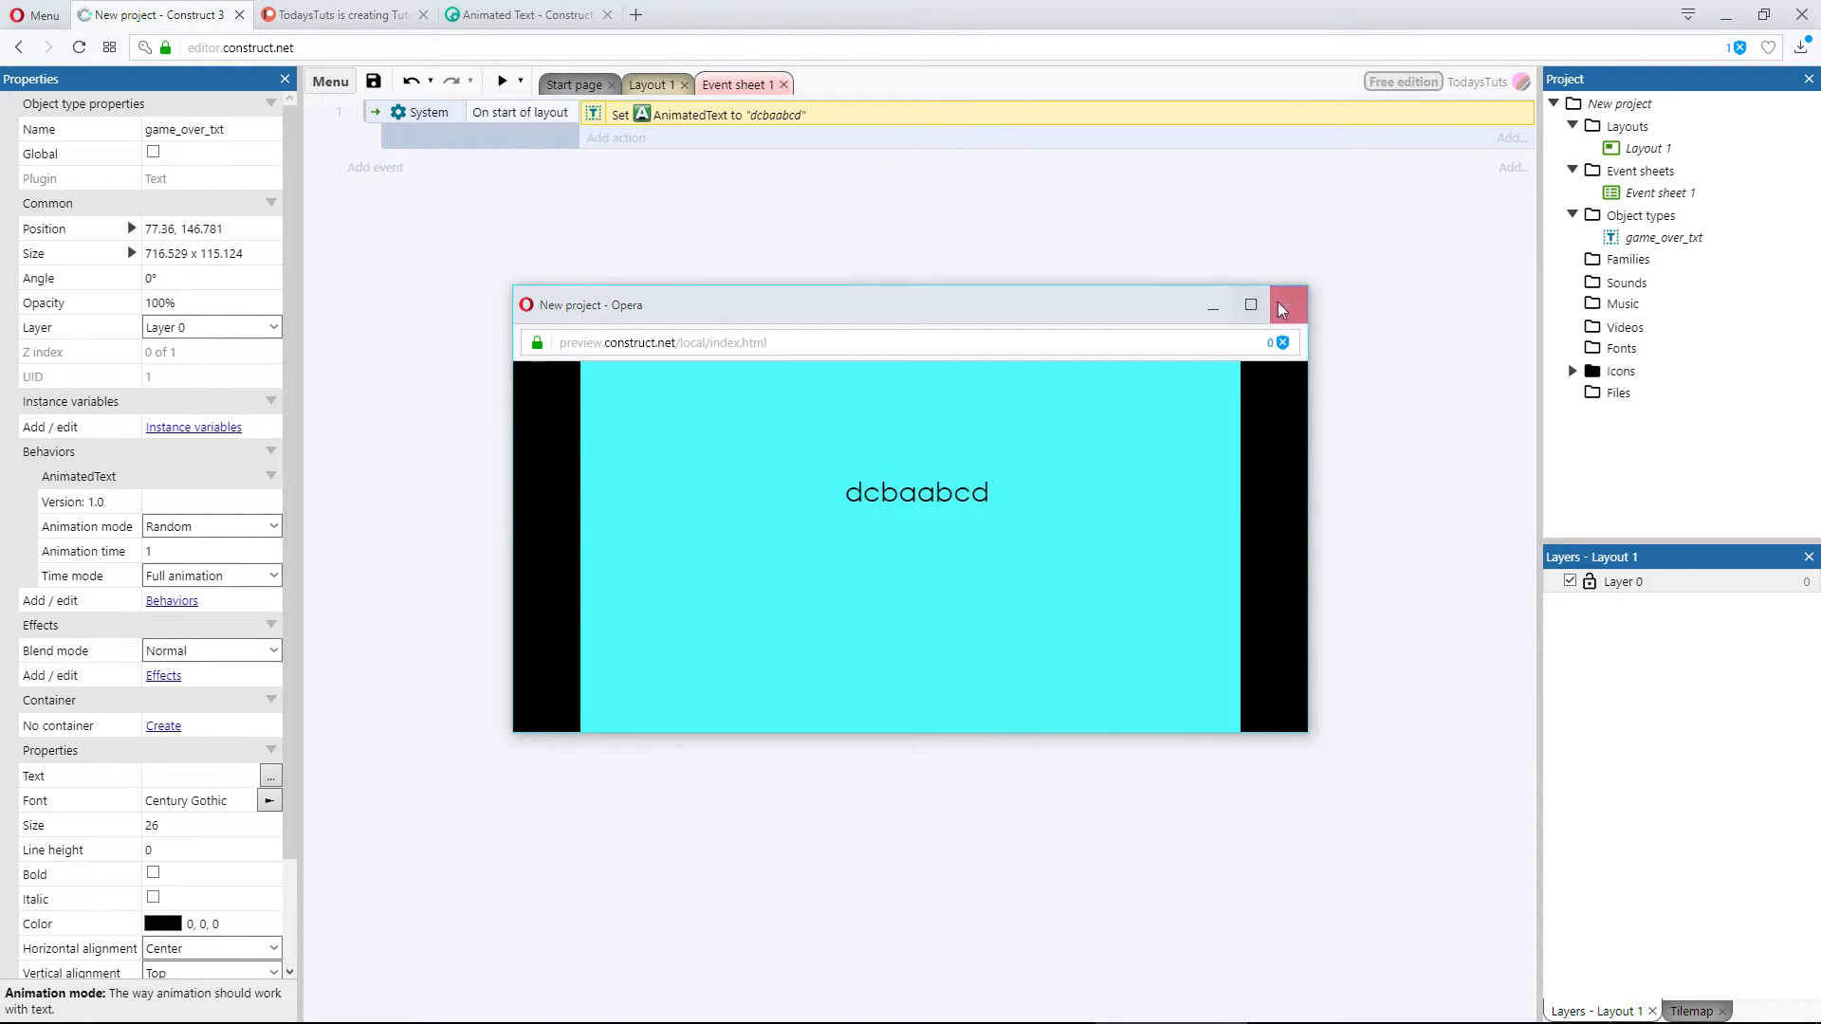
pyautogui.click(1284, 305)
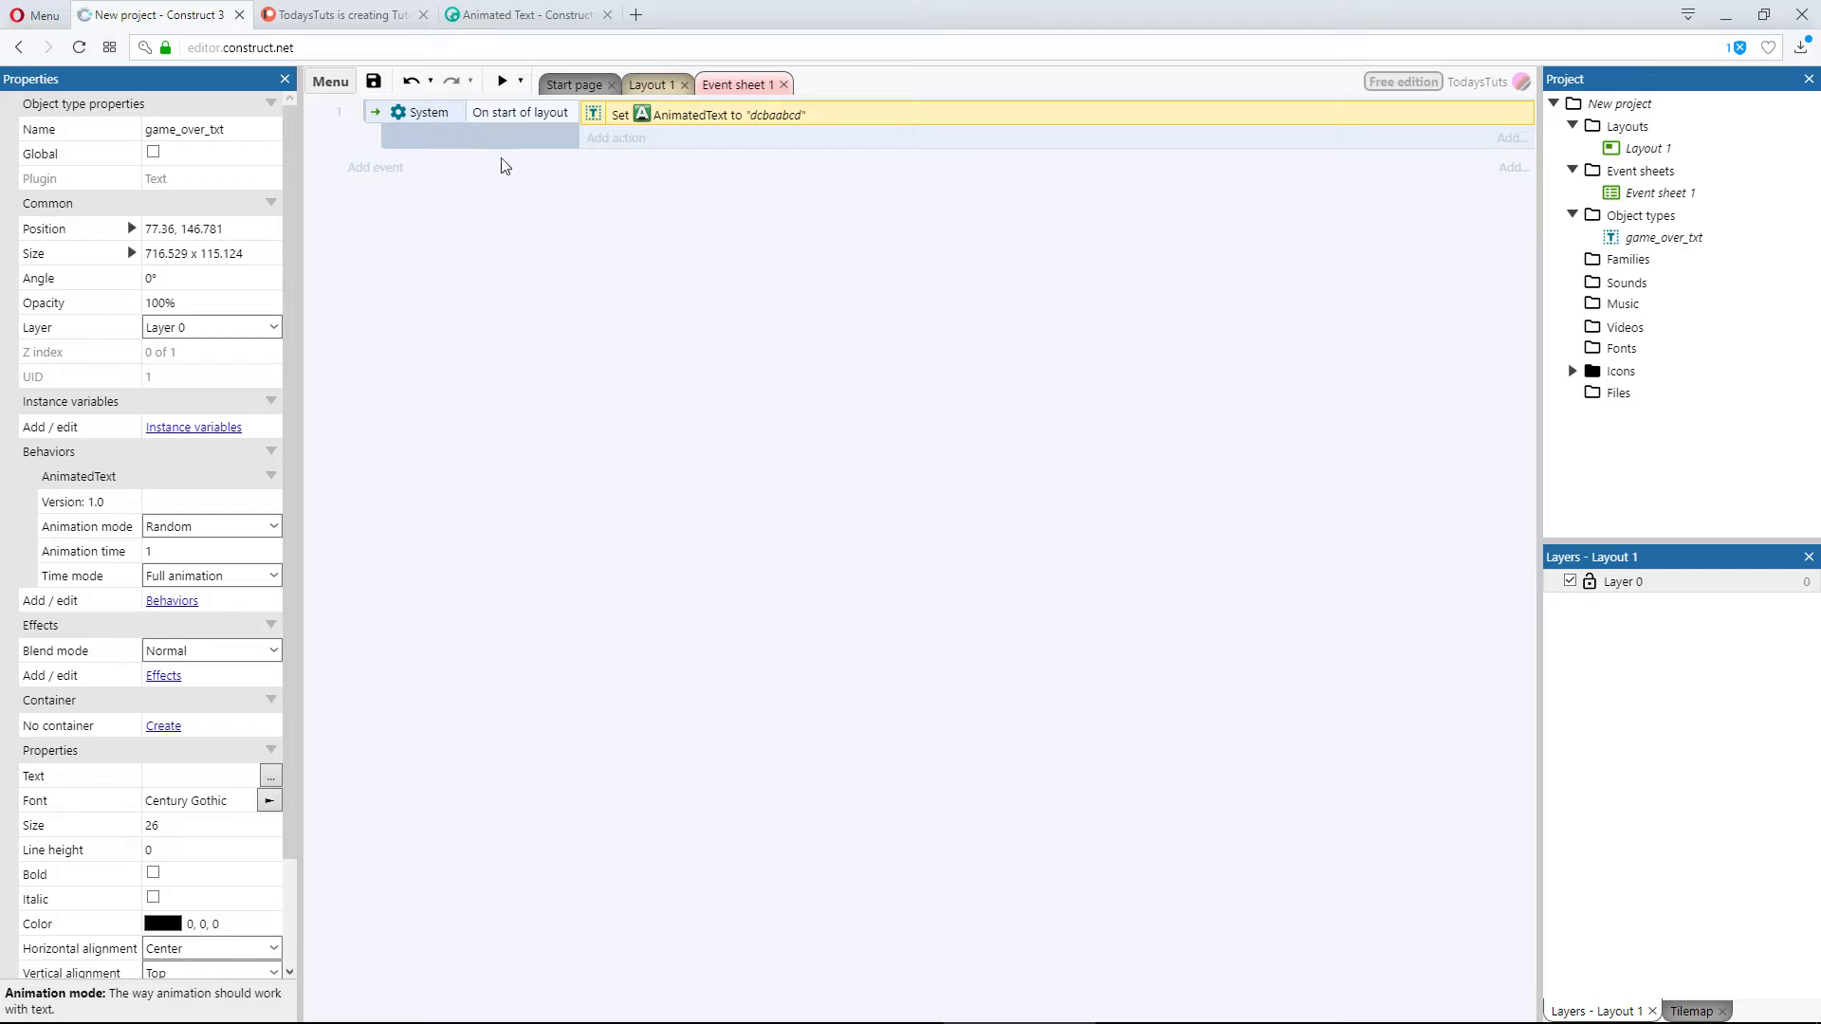
pyautogui.click(500, 81)
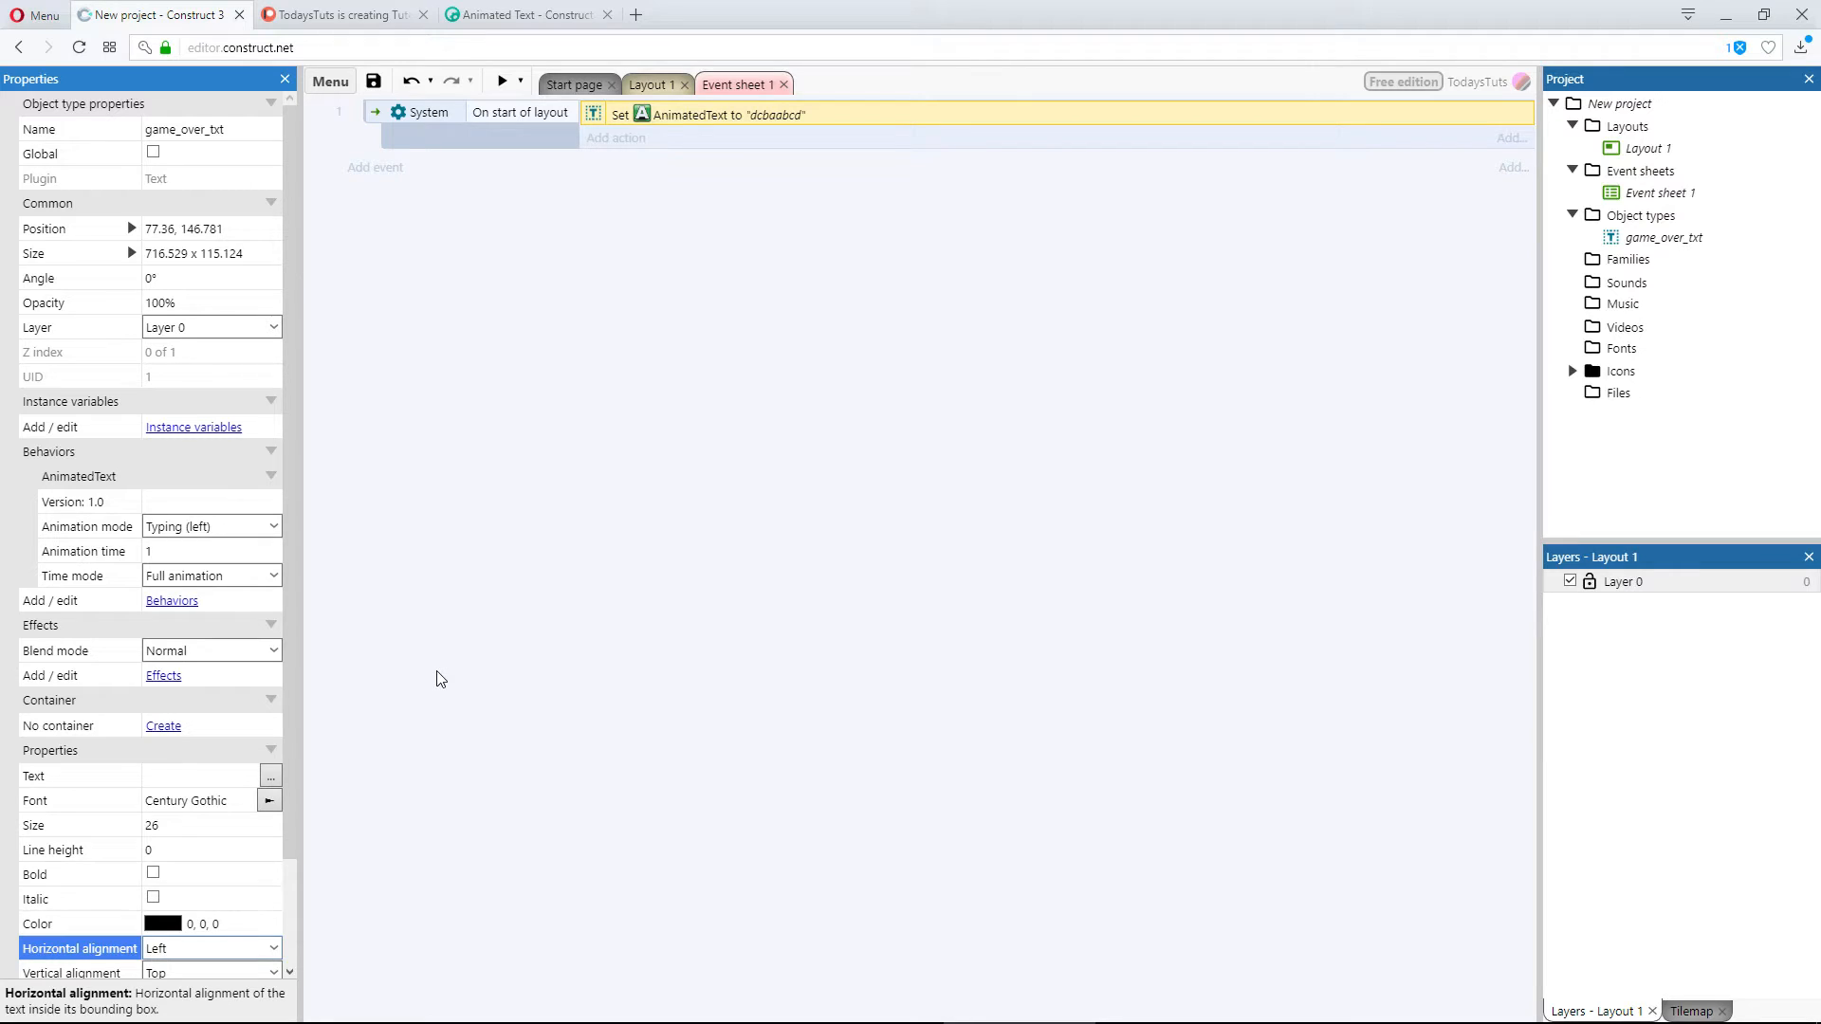
pyautogui.moveTo(696, 111)
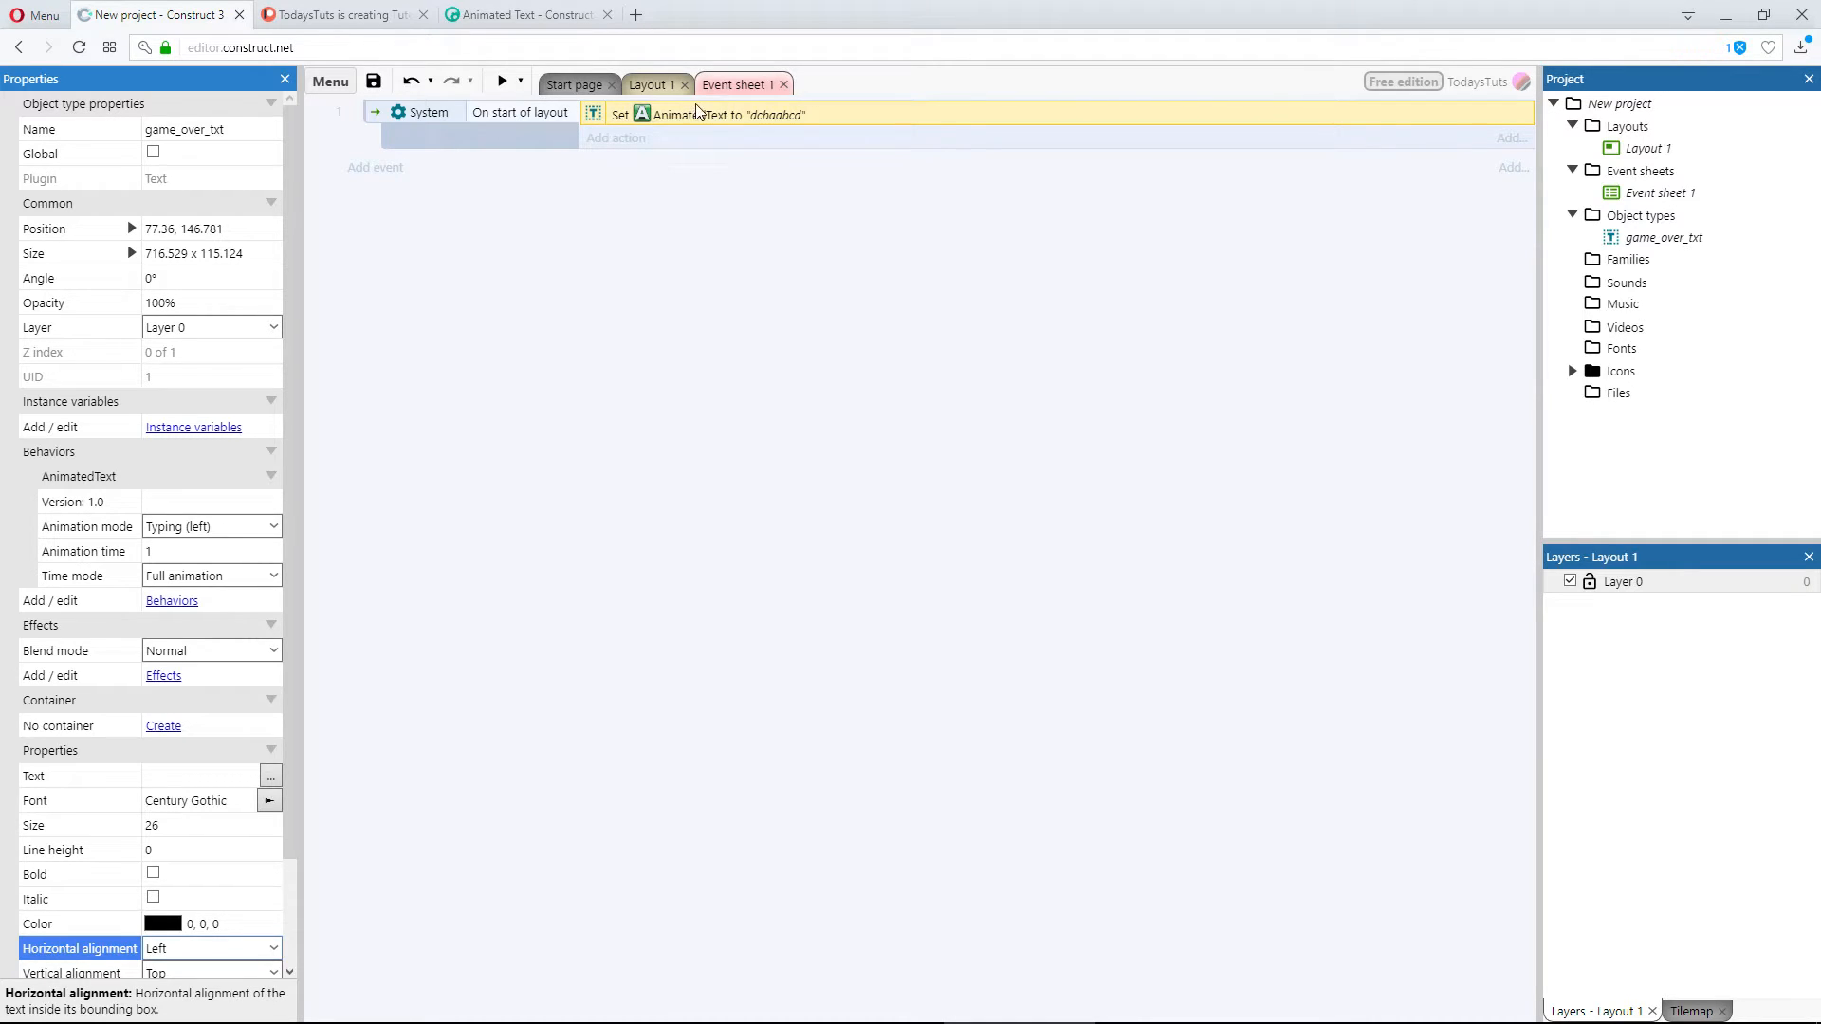
# Step: Change the Set text action's value from the placeholder to "Thanks for playing!"
pyautogui.doubleClick(721, 114)
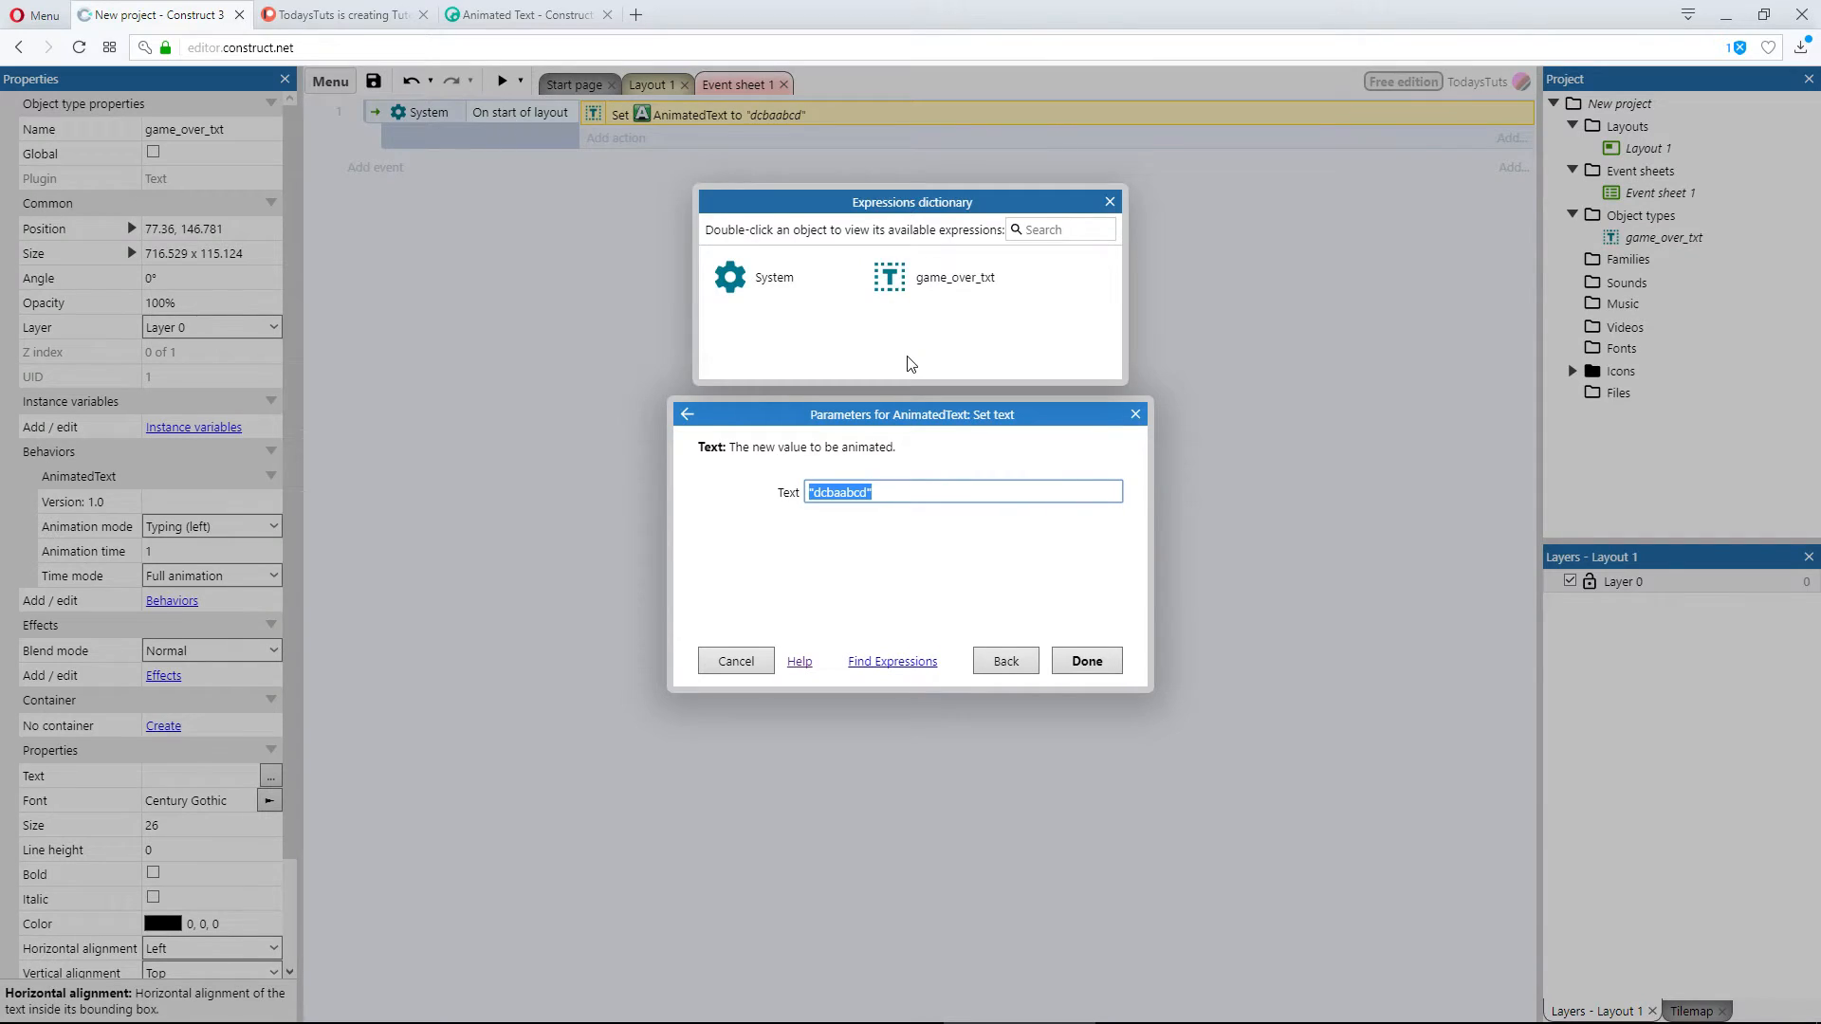
pyautogui.write('Tha')
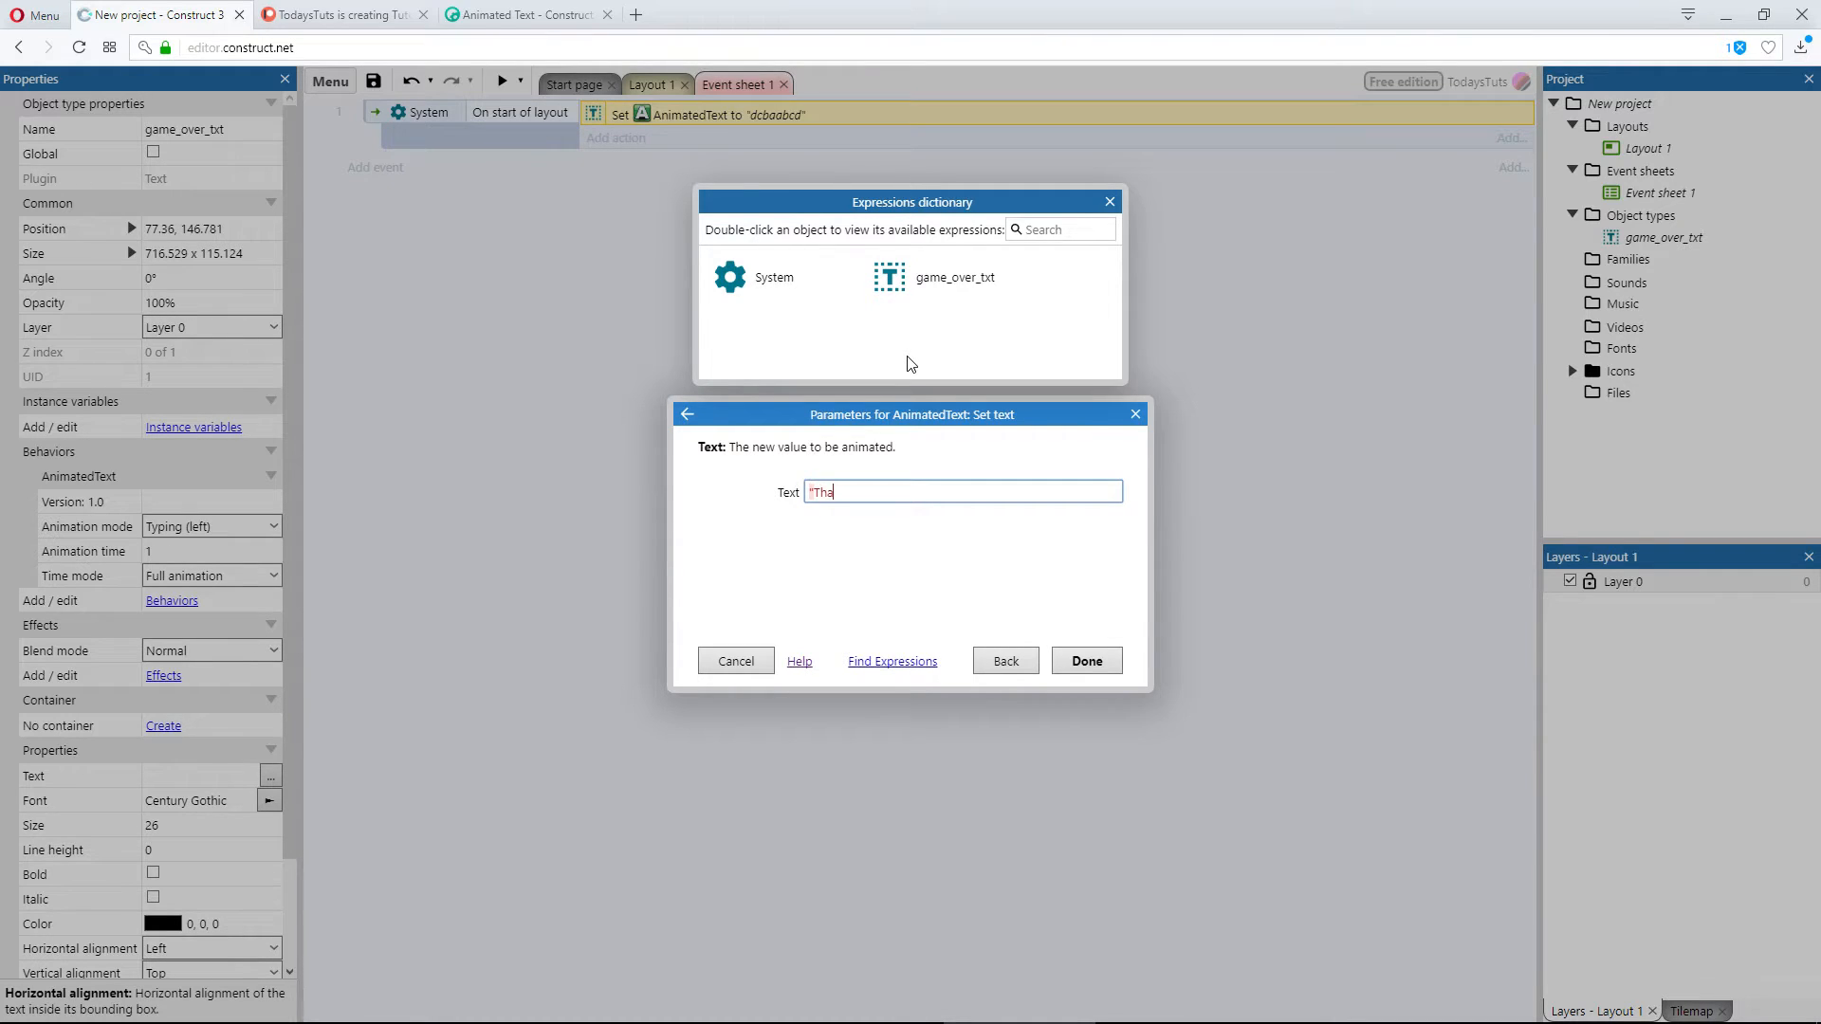
pyautogui.write('nks for play')
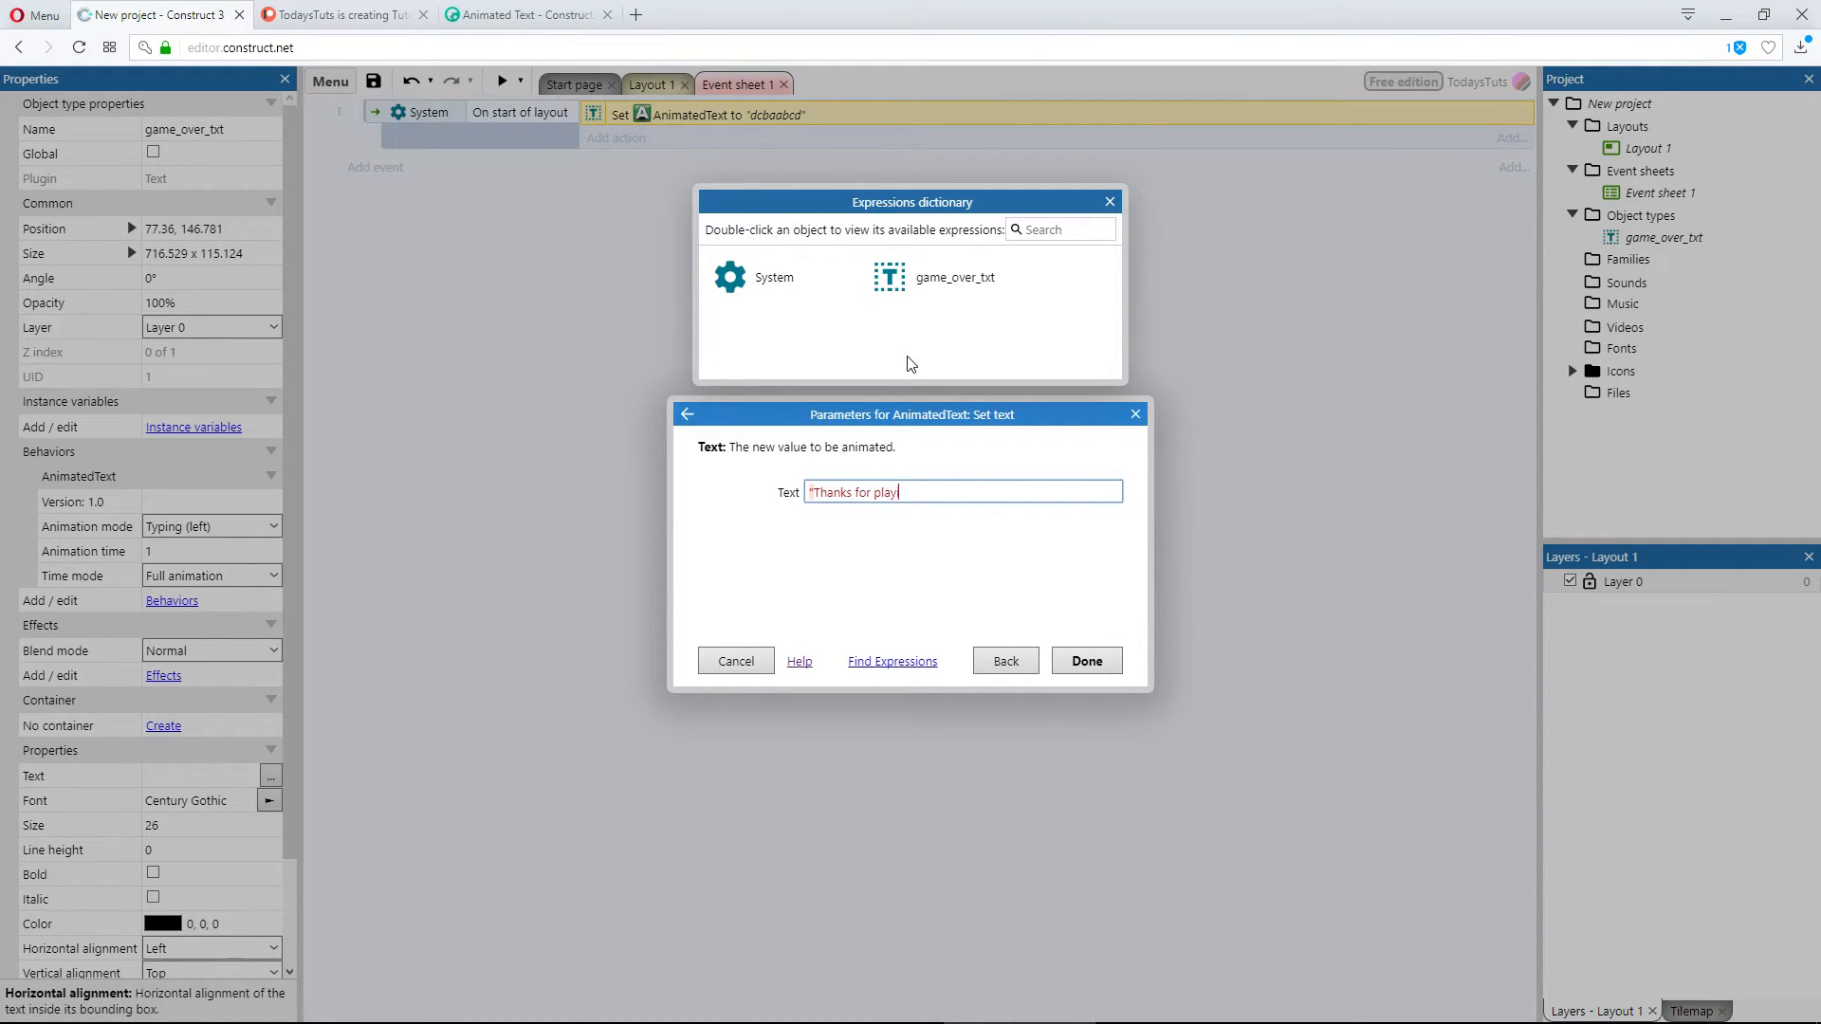
pyautogui.write('ing!"')
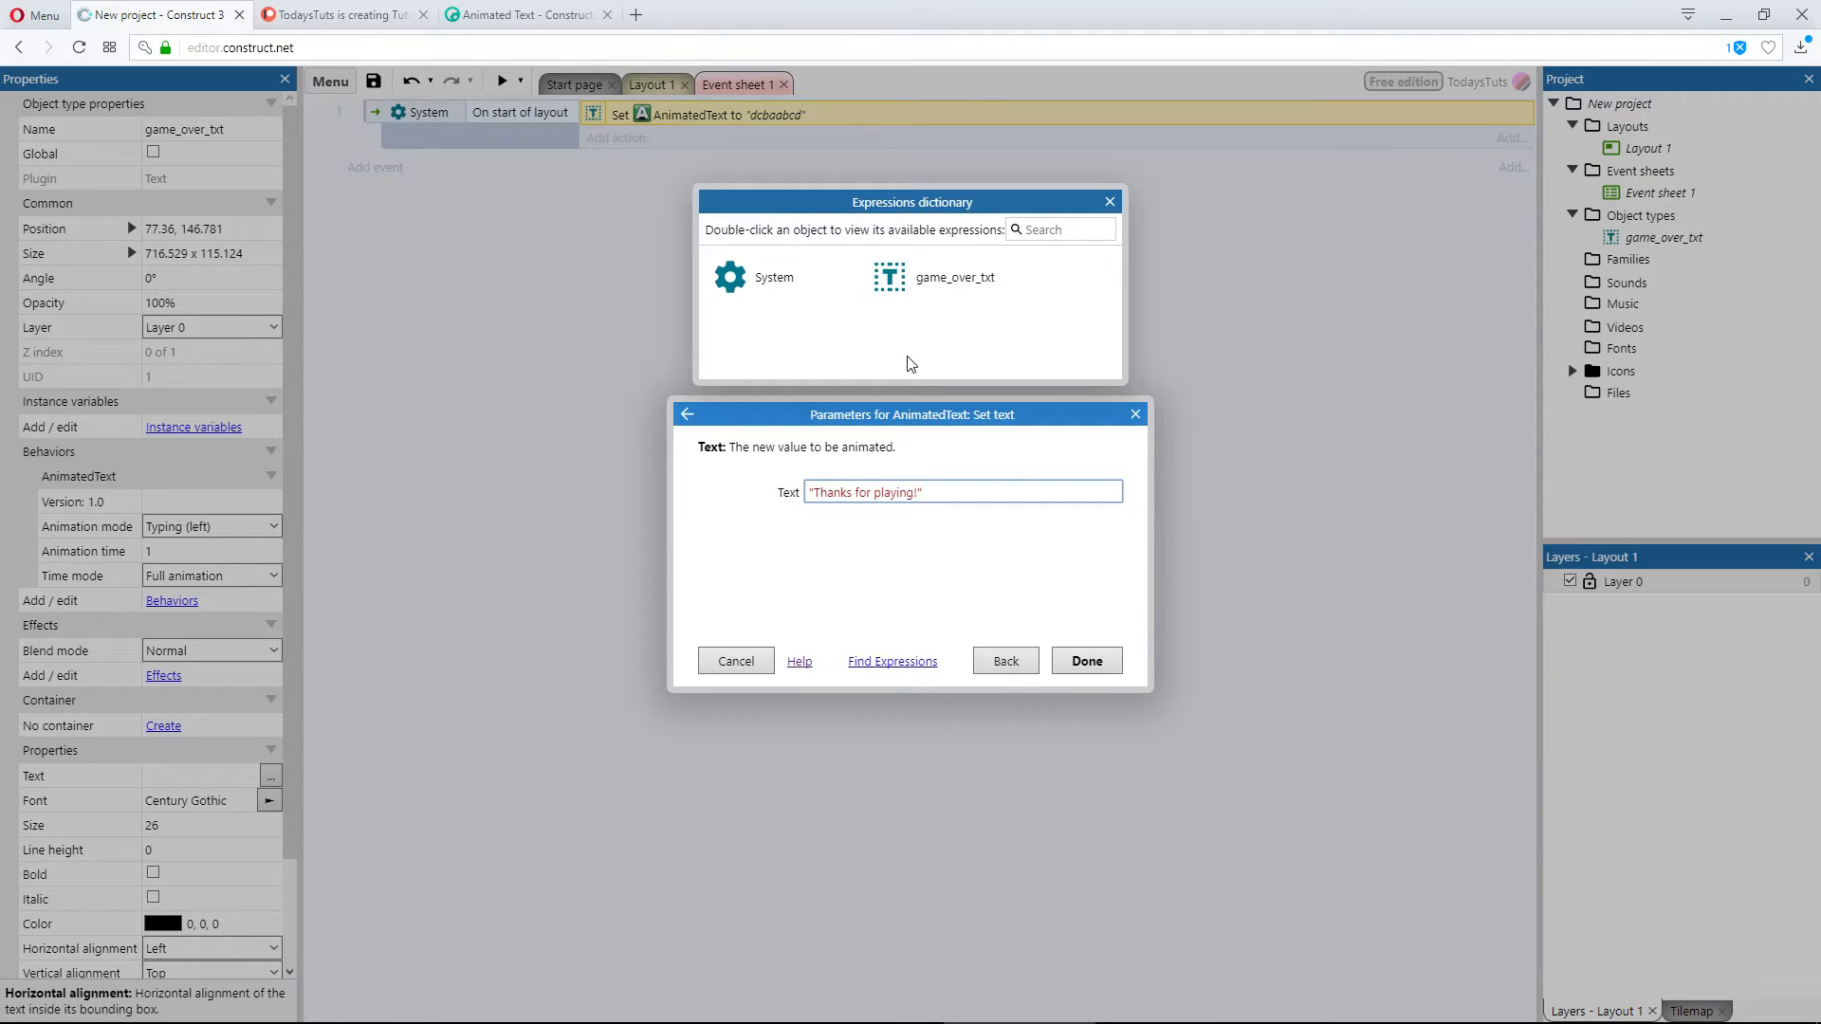
pyautogui.click(1084, 660)
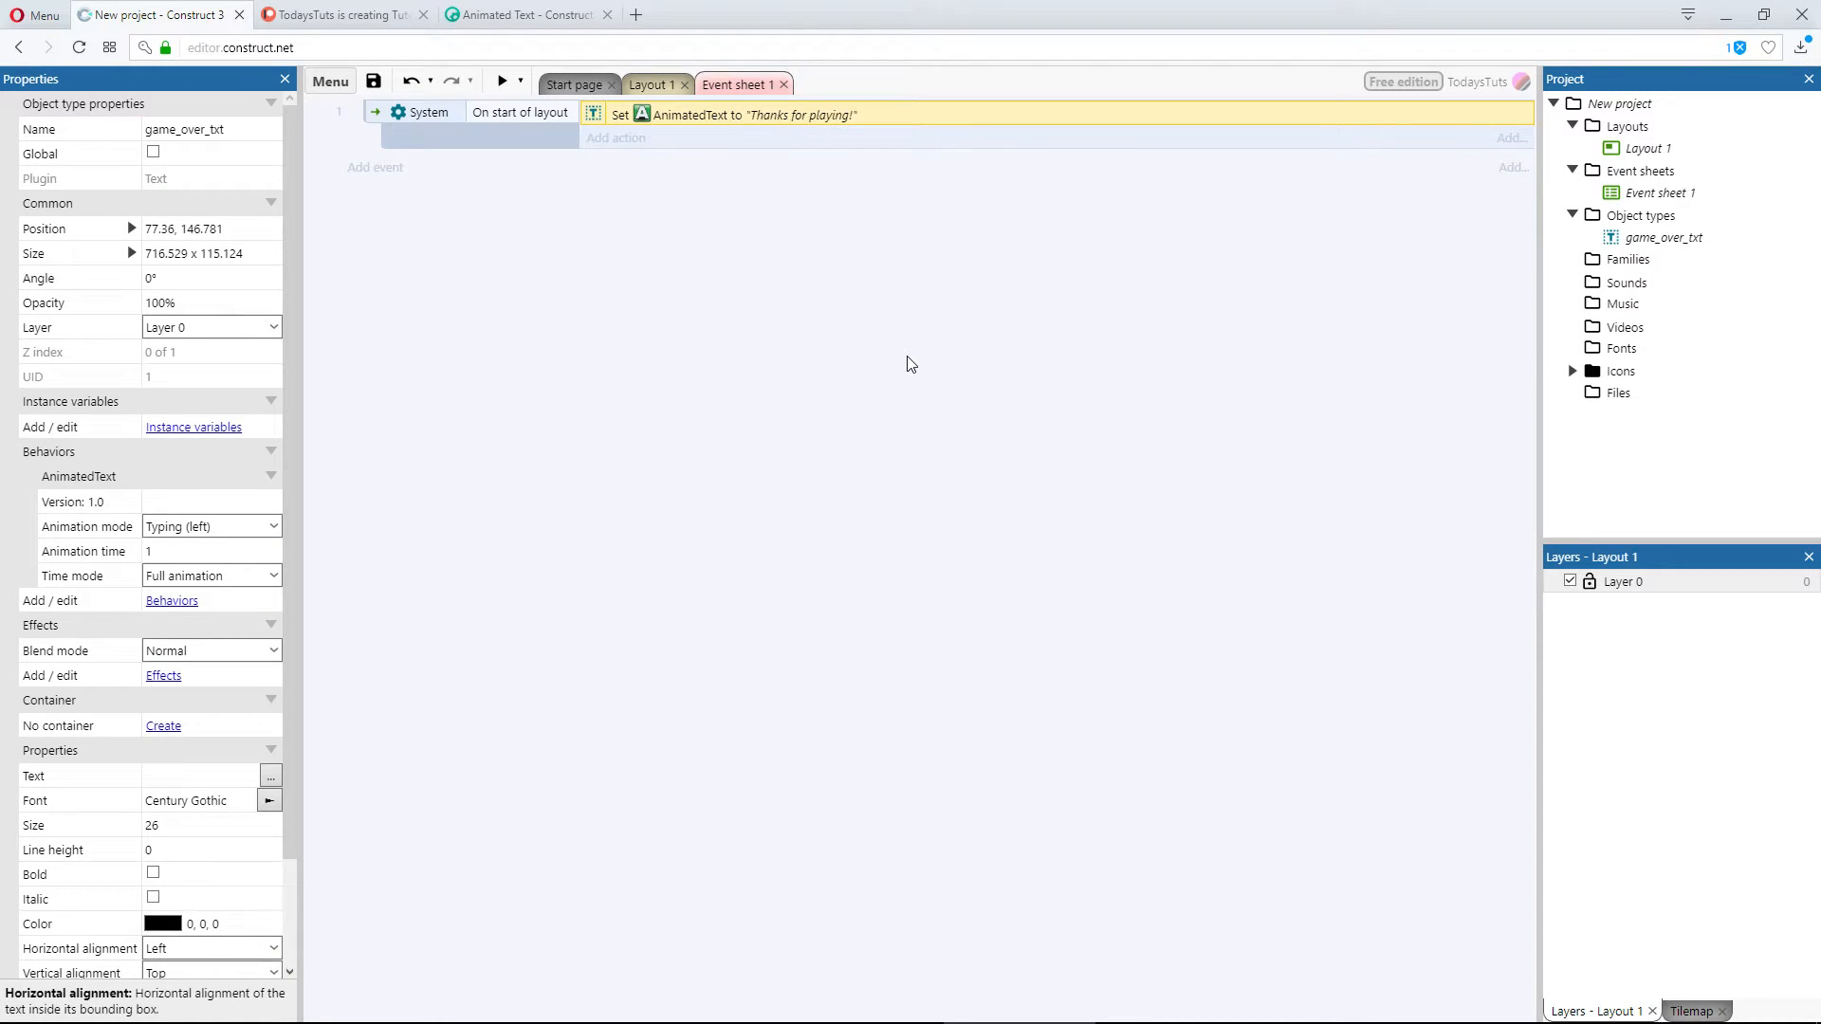
pyautogui.click(374, 167)
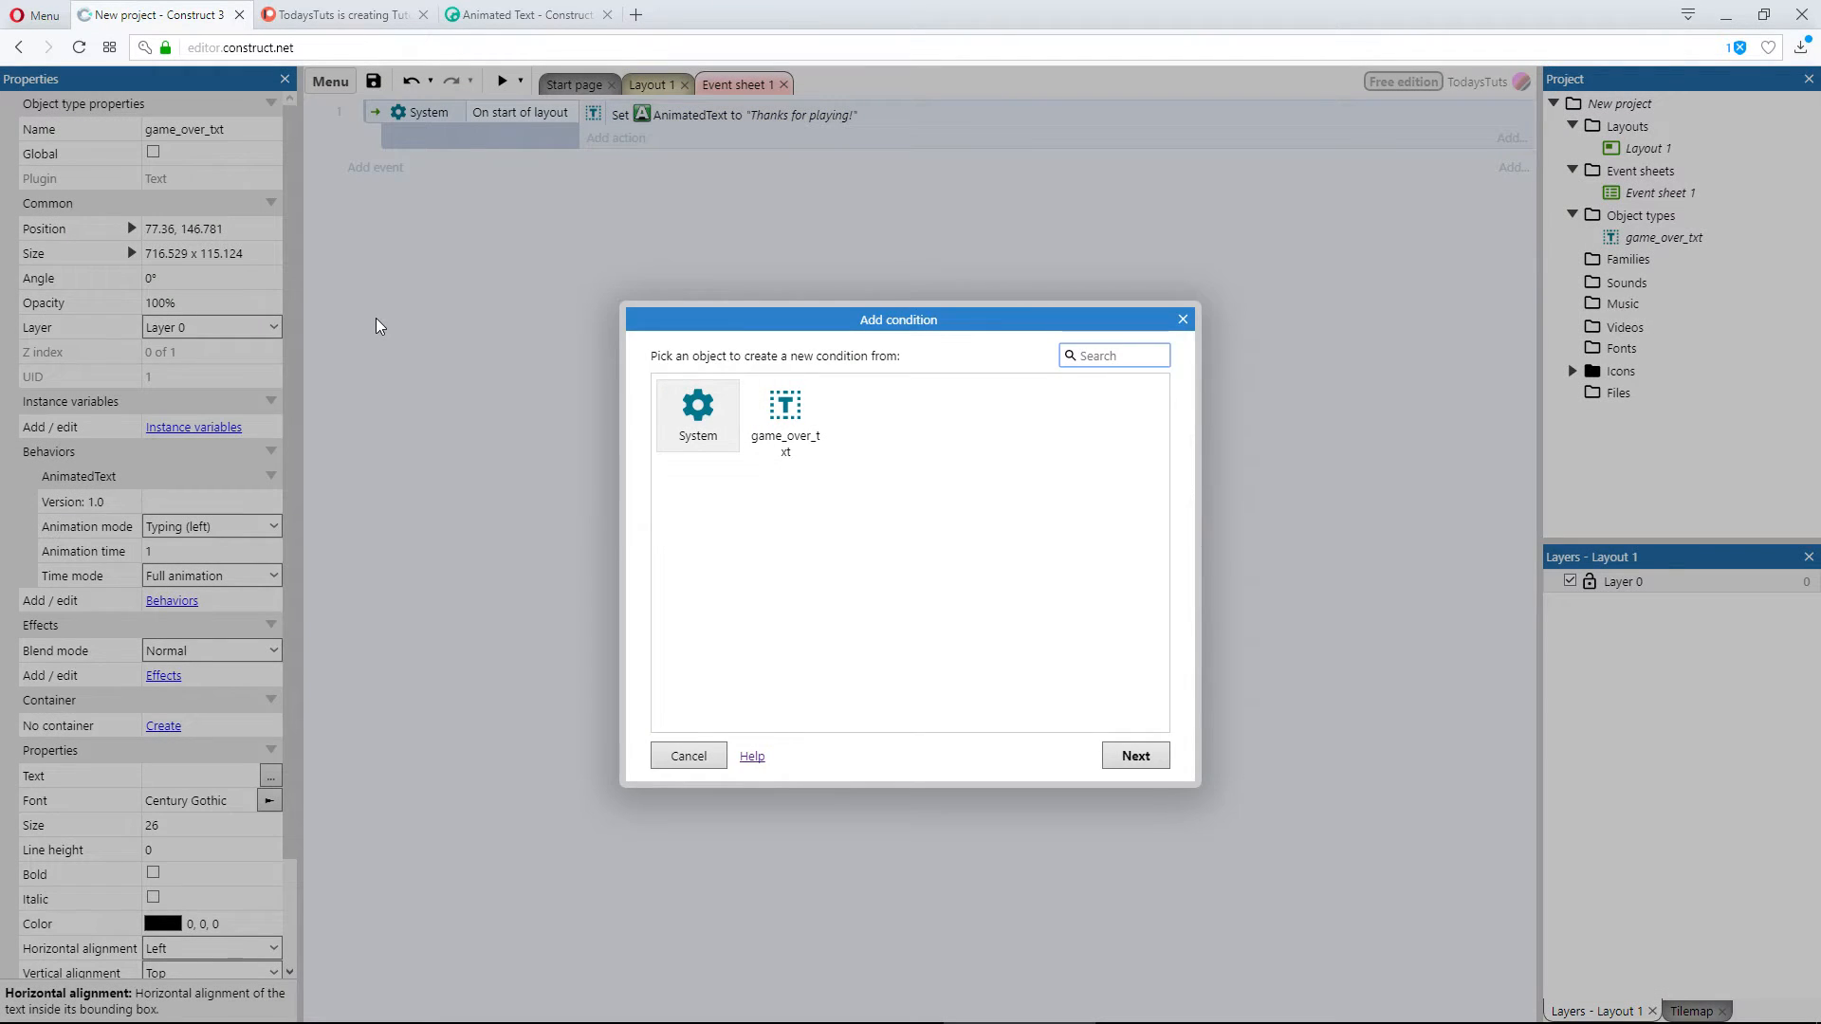
pyautogui.click(785, 416)
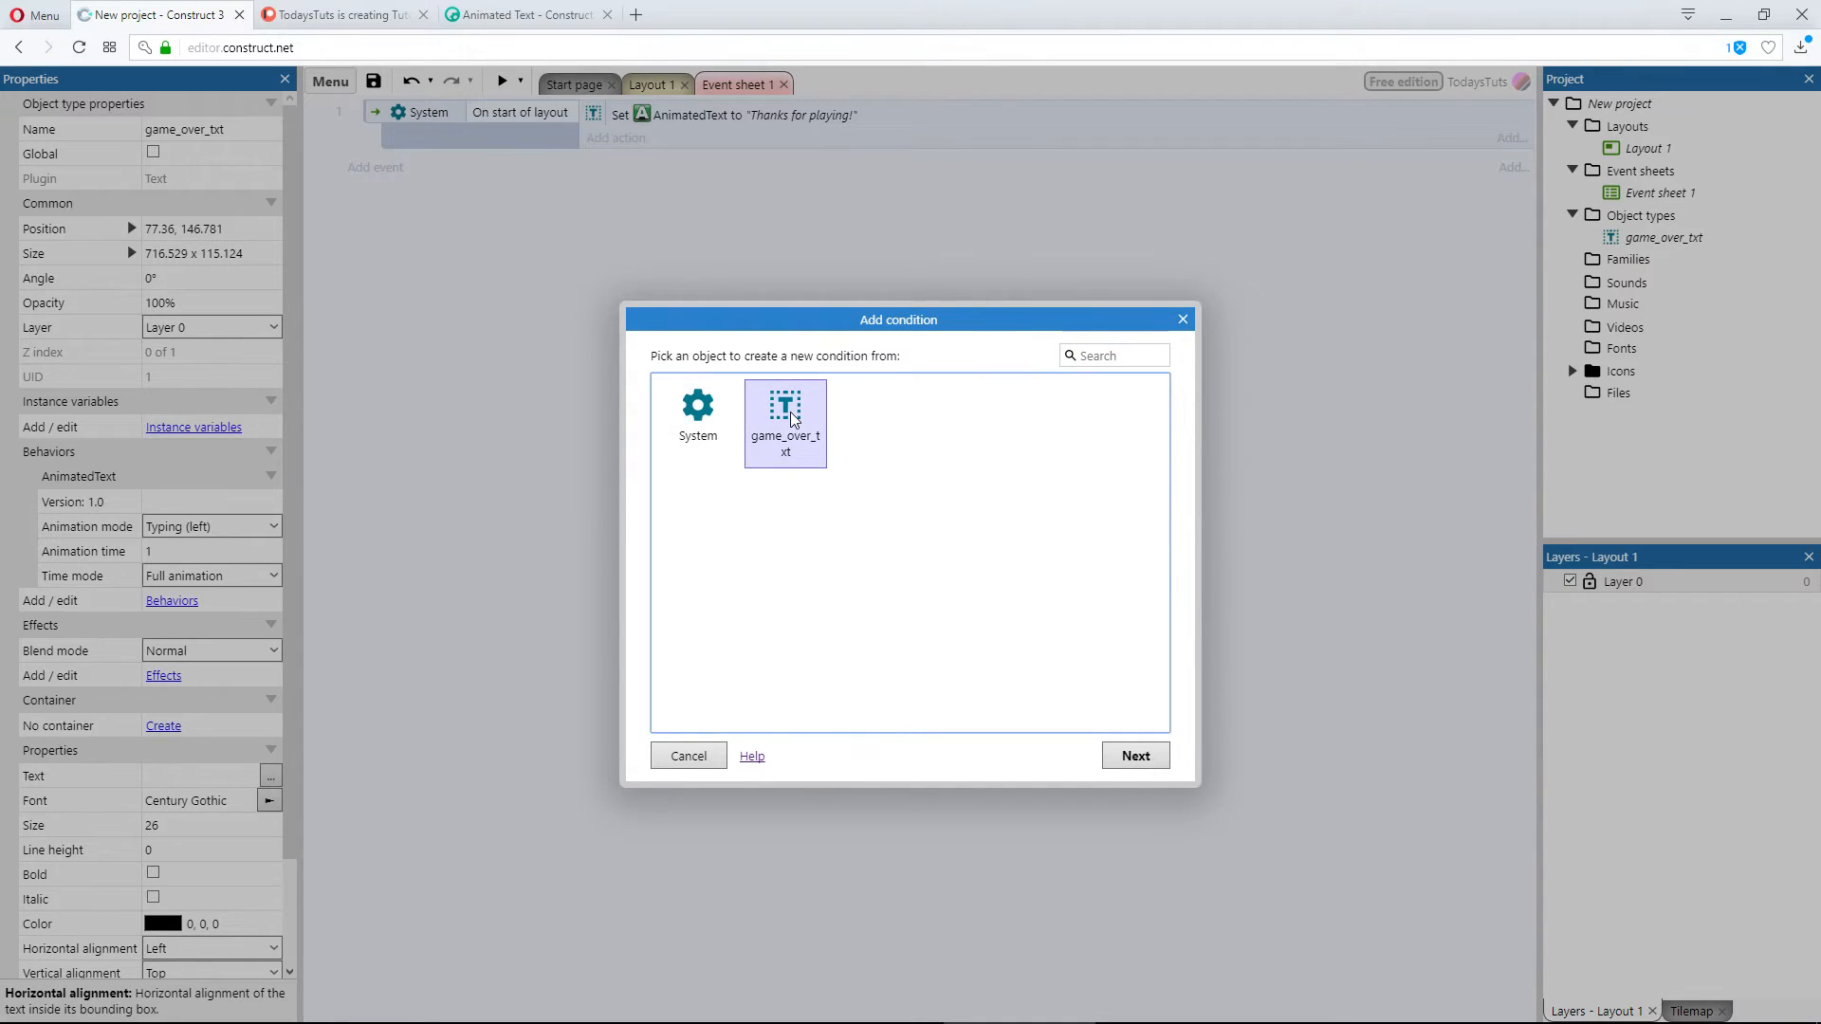
pyautogui.doubleClick(785, 418)
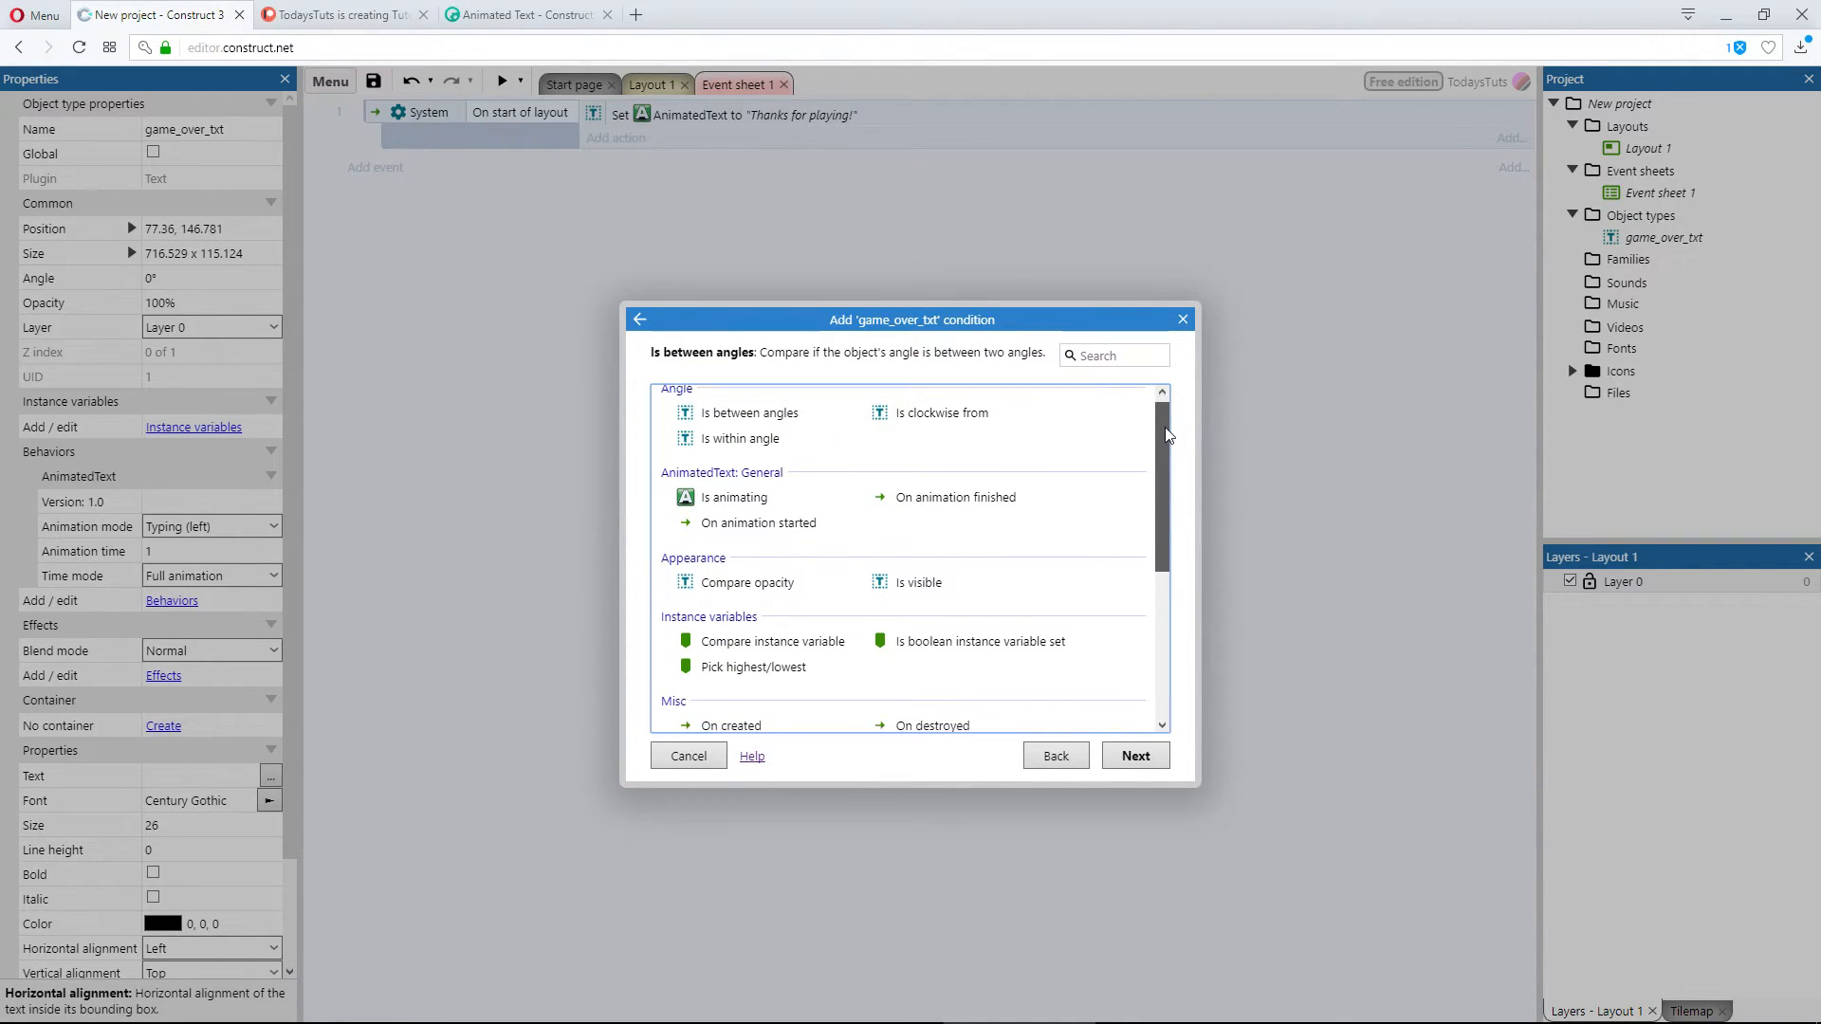
pyautogui.scroll(-3)
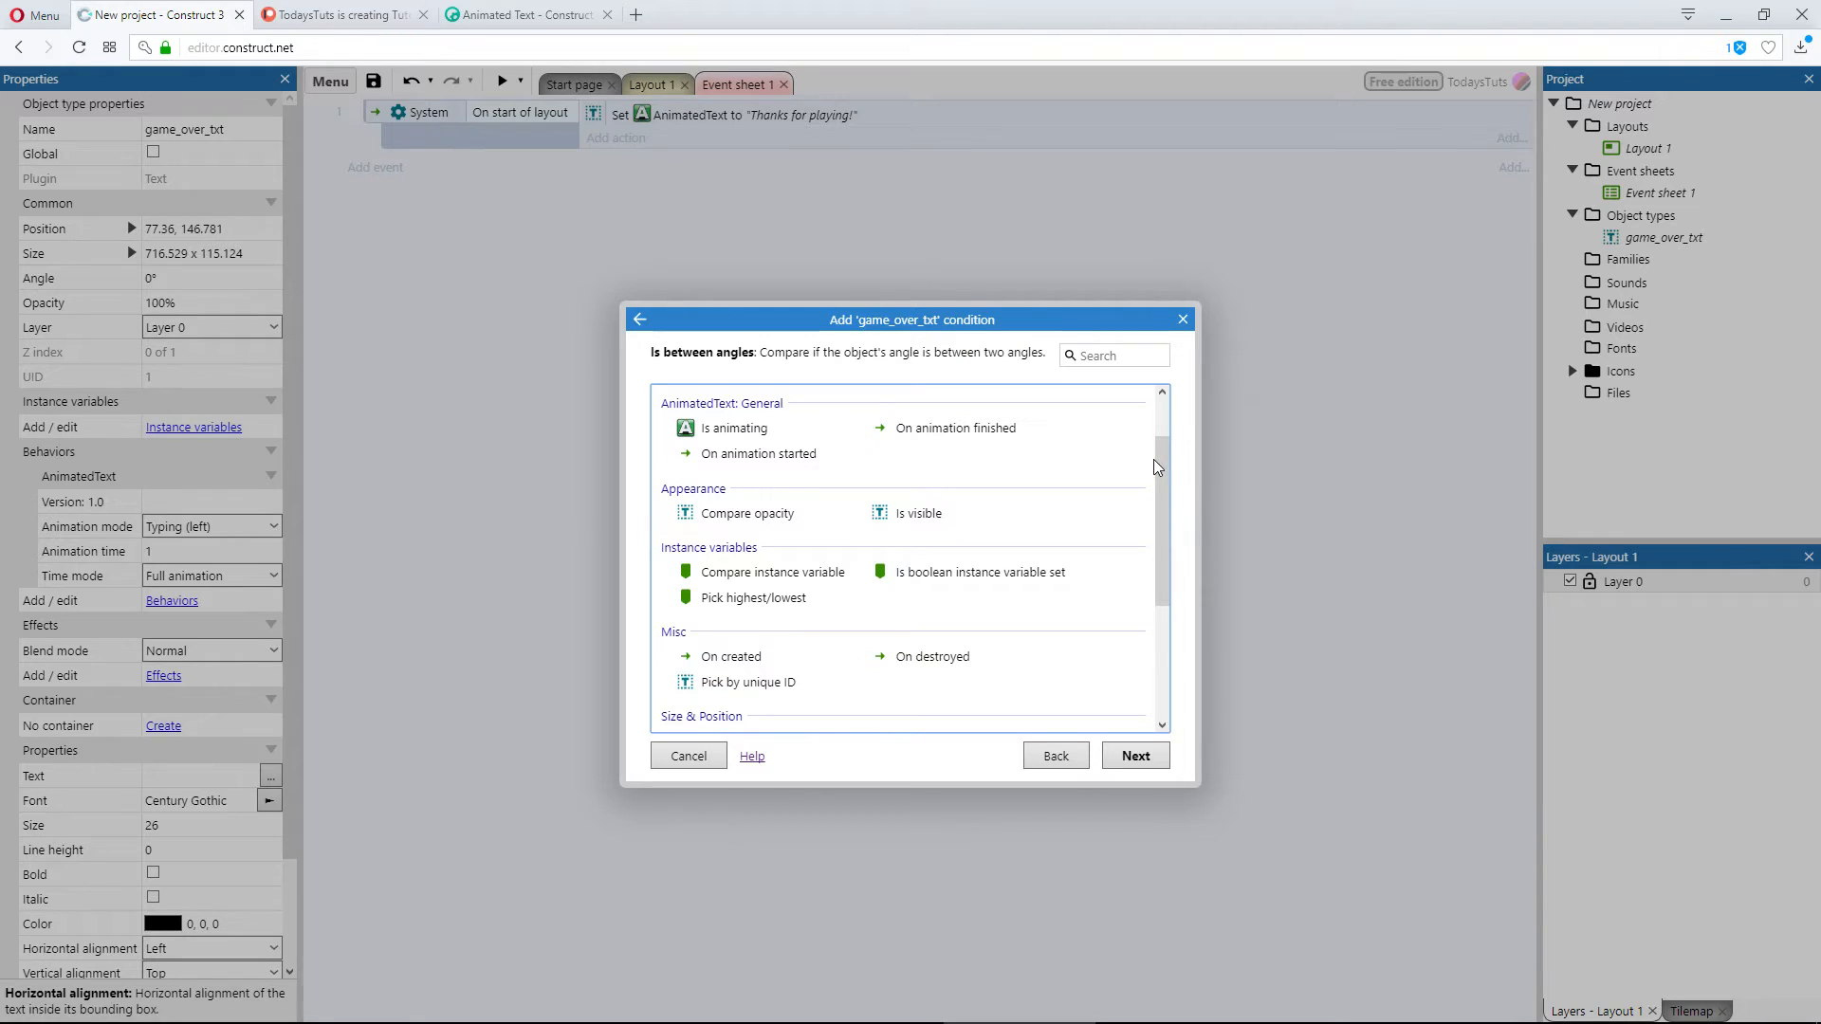
pyautogui.moveTo(906, 415)
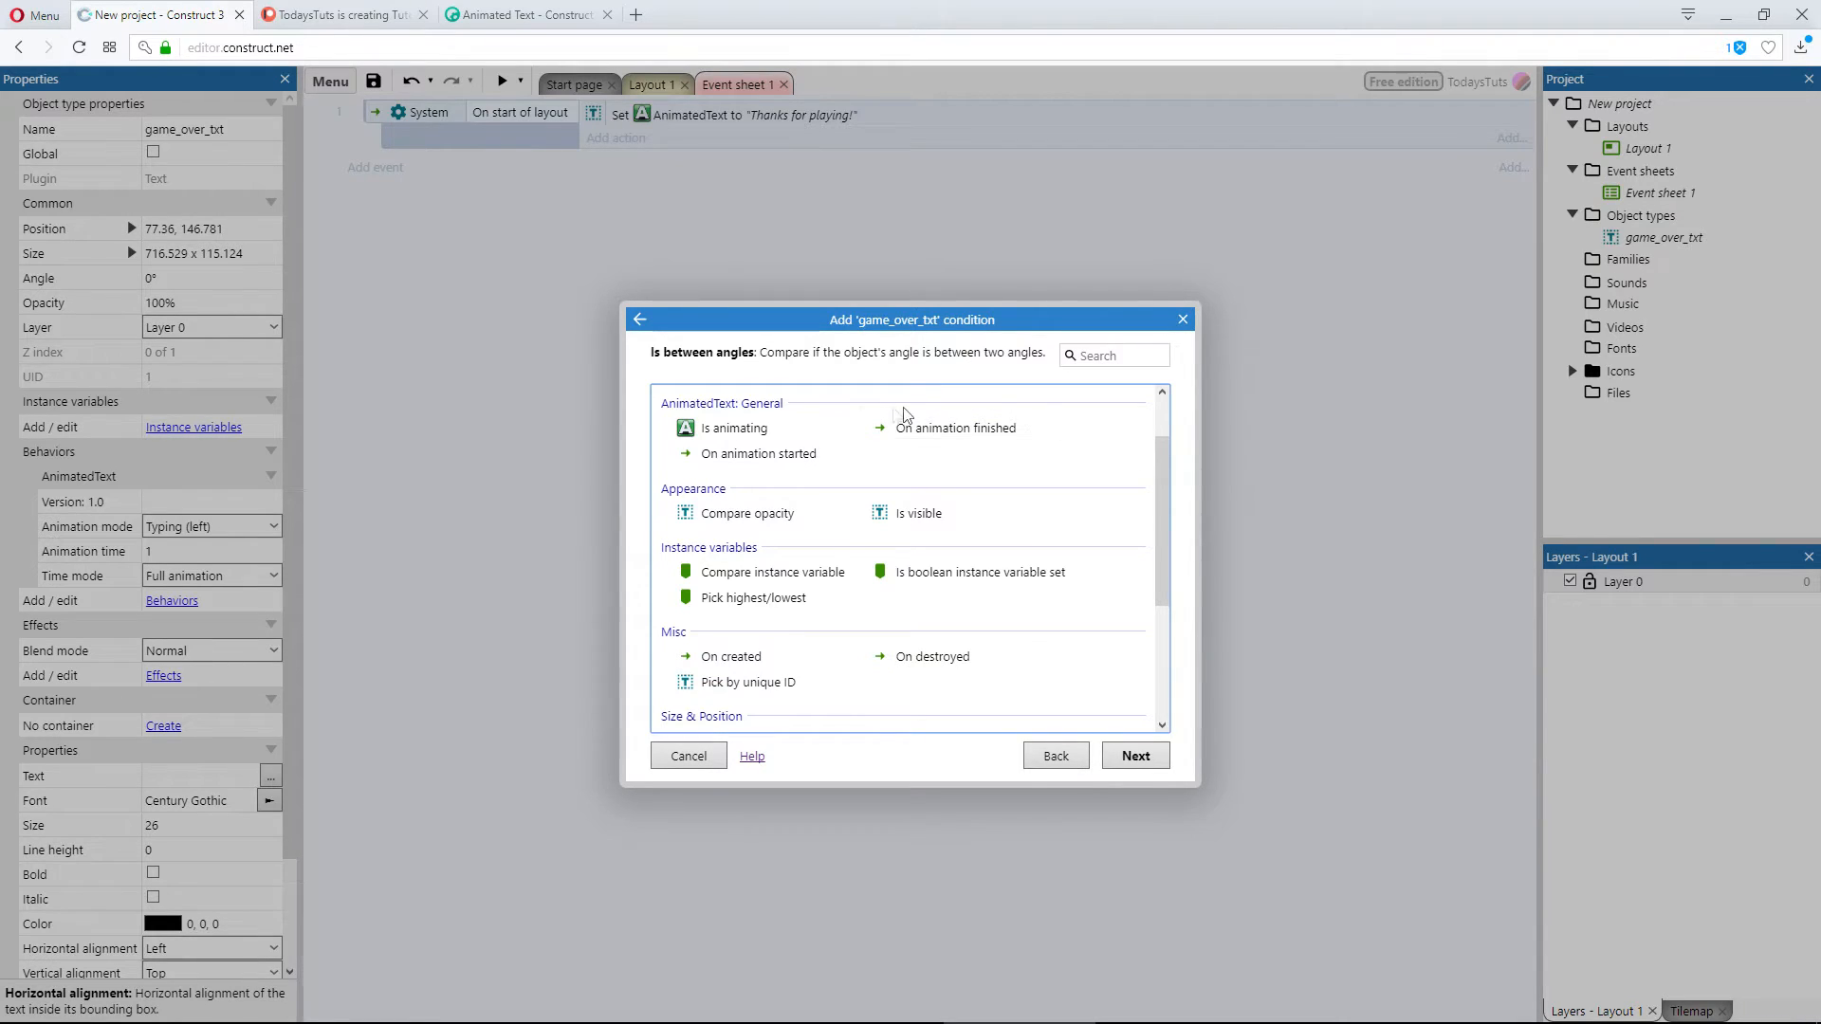
pyautogui.moveTo(1049, 465)
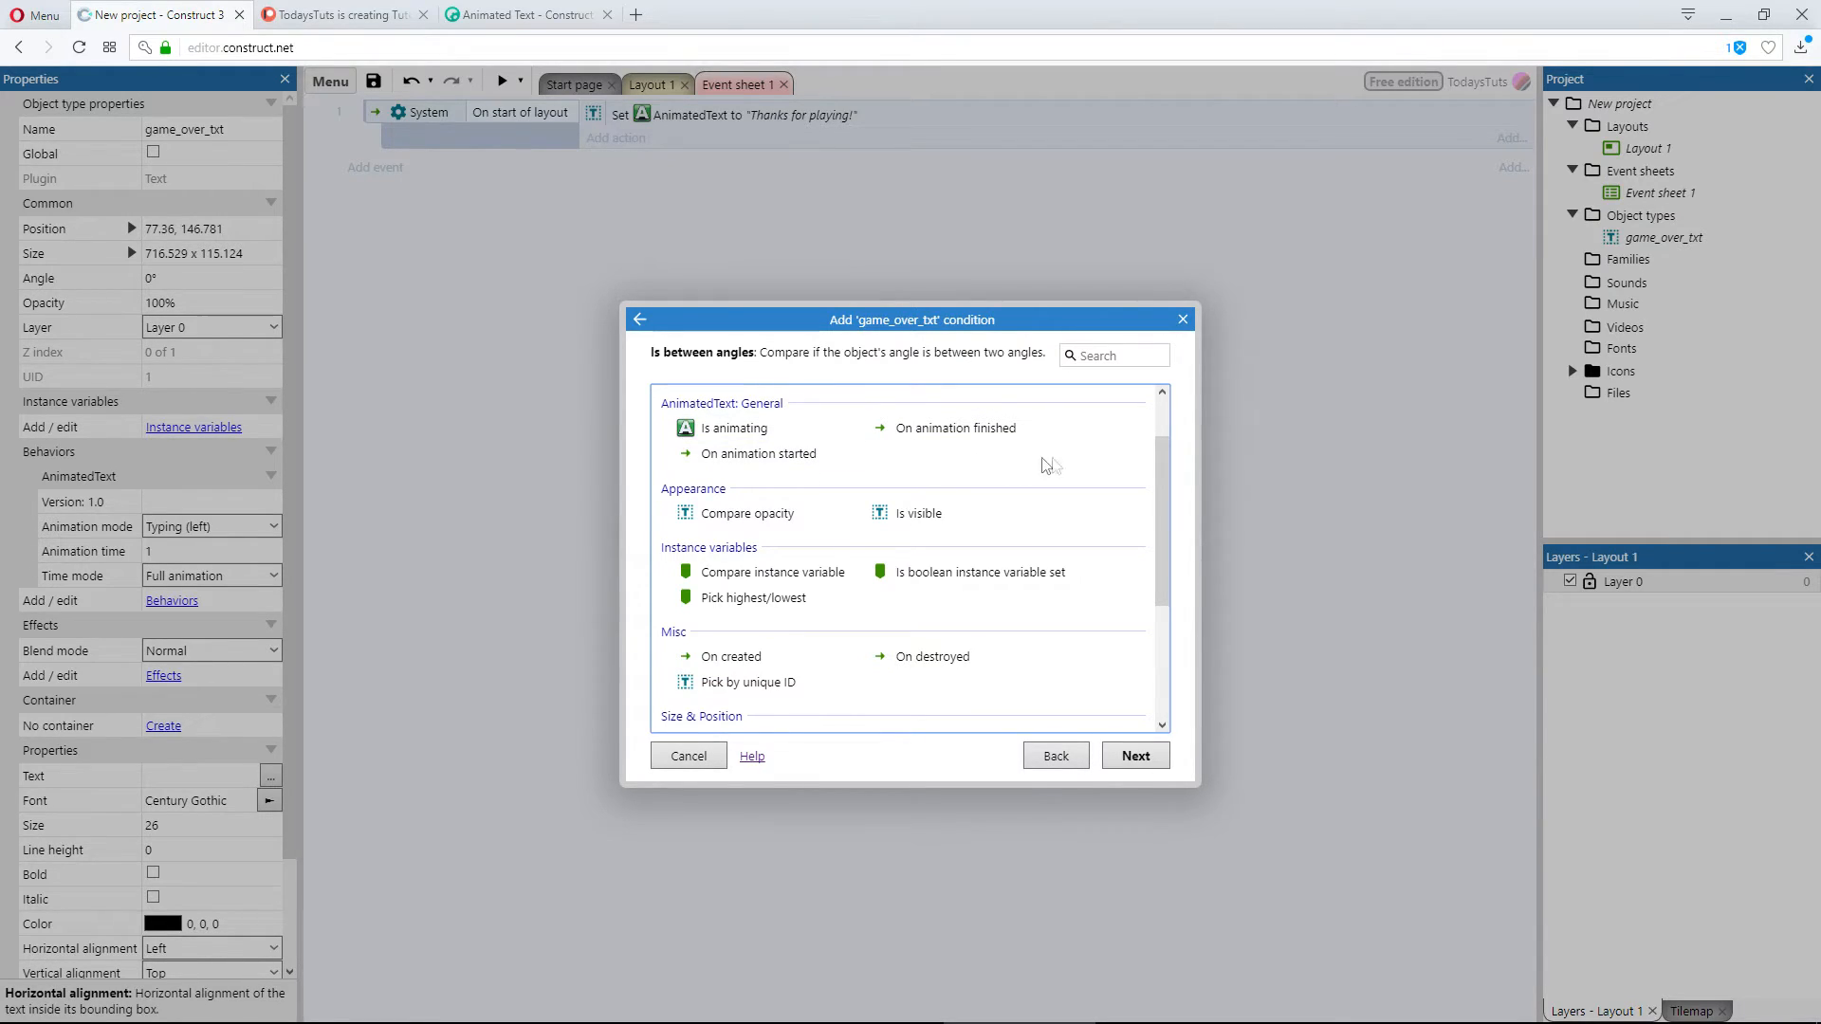
pyautogui.moveTo(1127, 465)
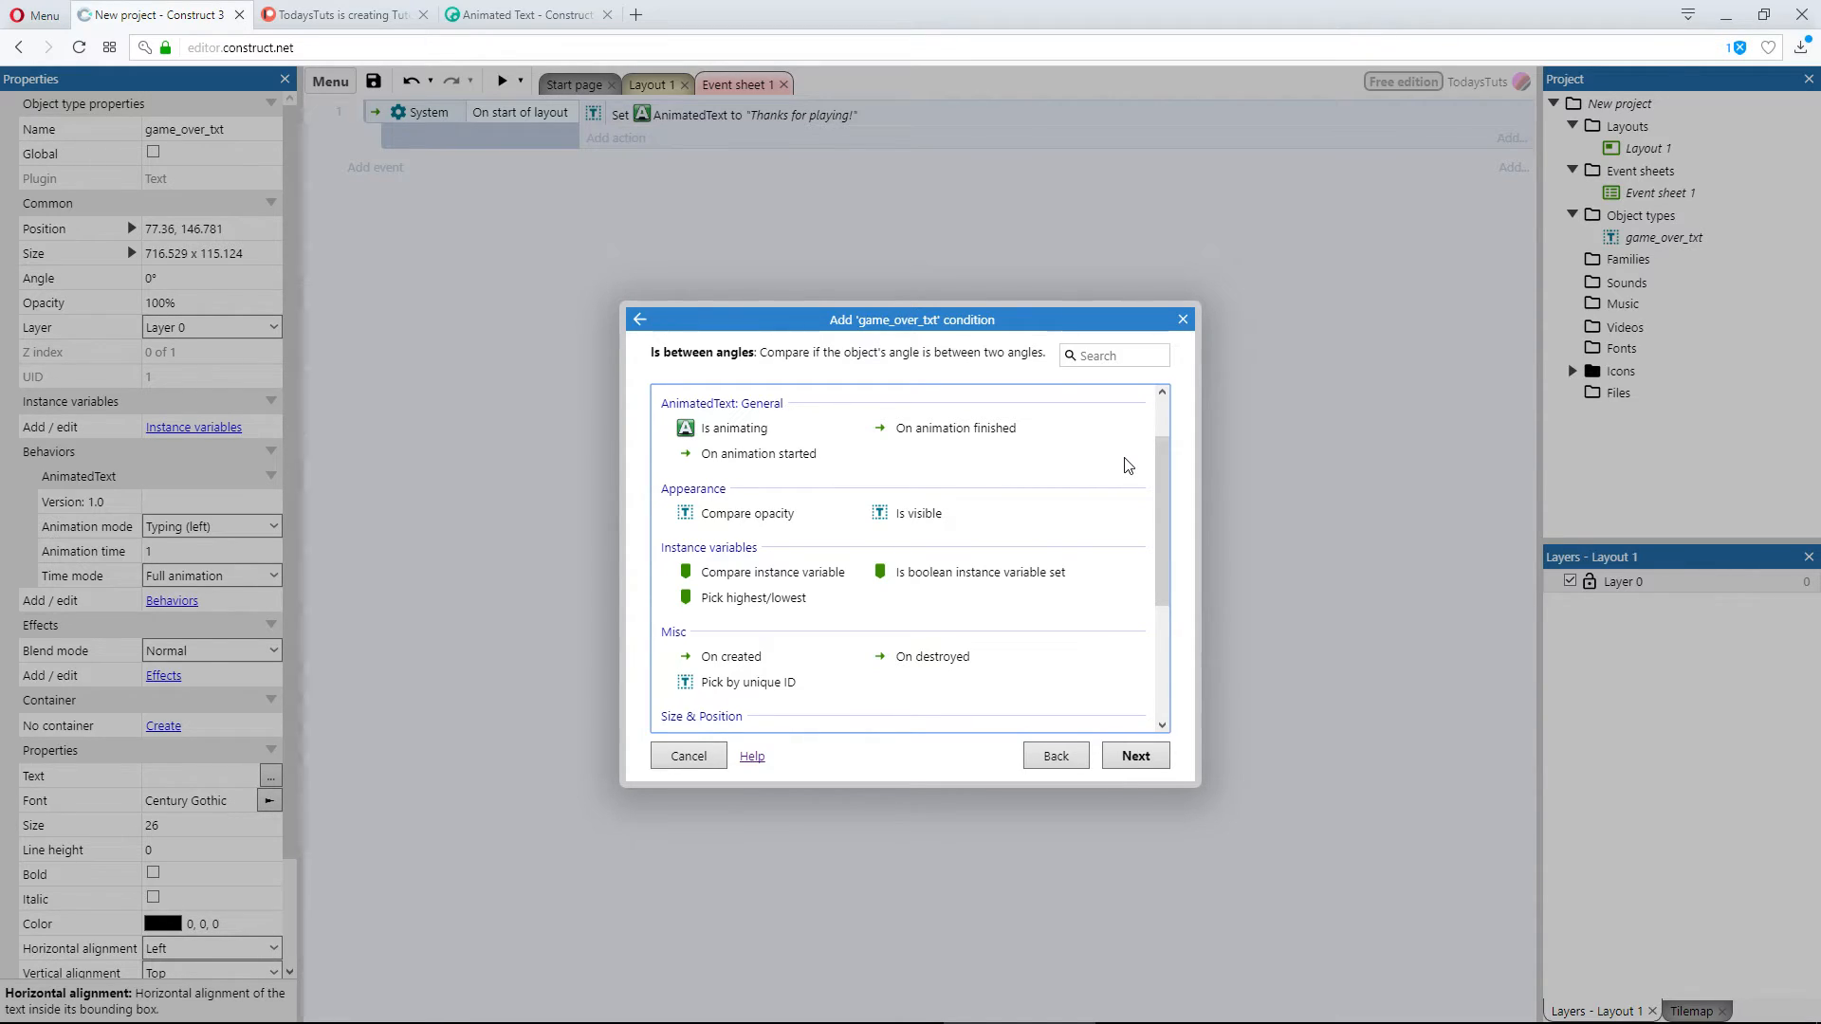
pyautogui.click(686, 757)
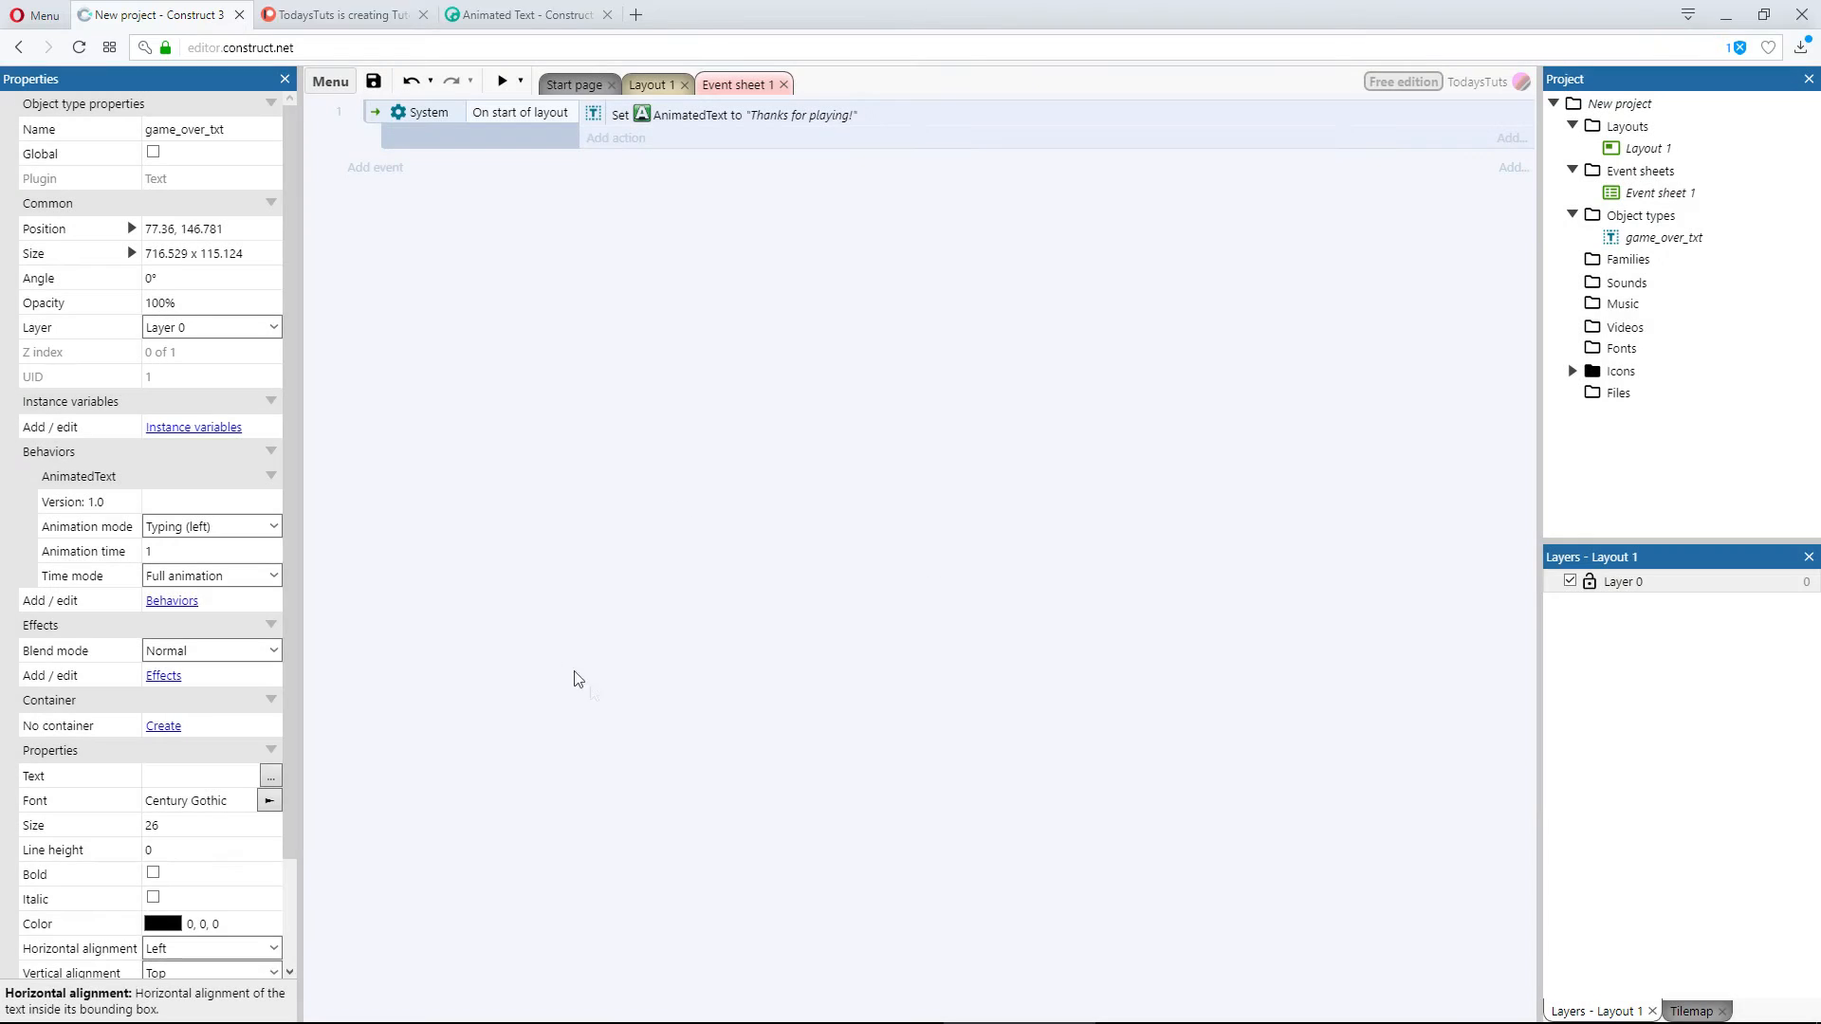
pyautogui.moveTo(653, 231)
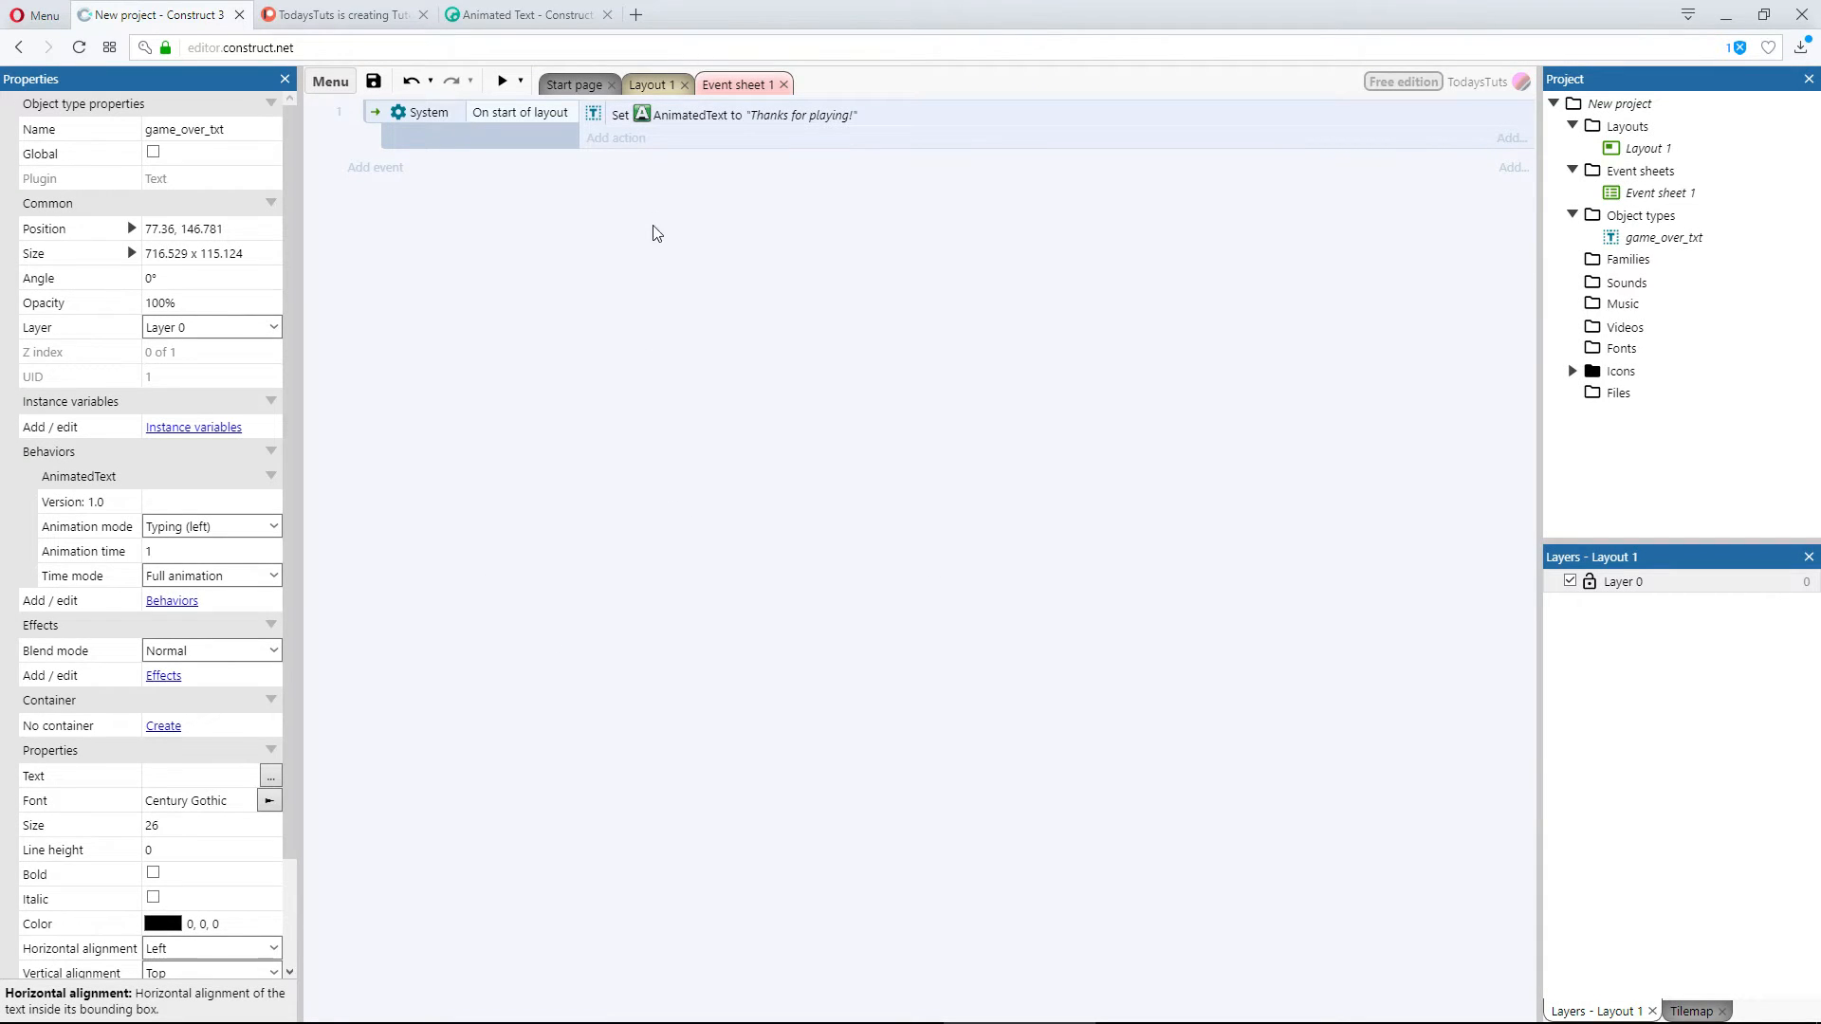
# Step: Begin adding a new action to the start-of-layout event and browse game_over_txt's actions
pyautogui.click(614, 137)
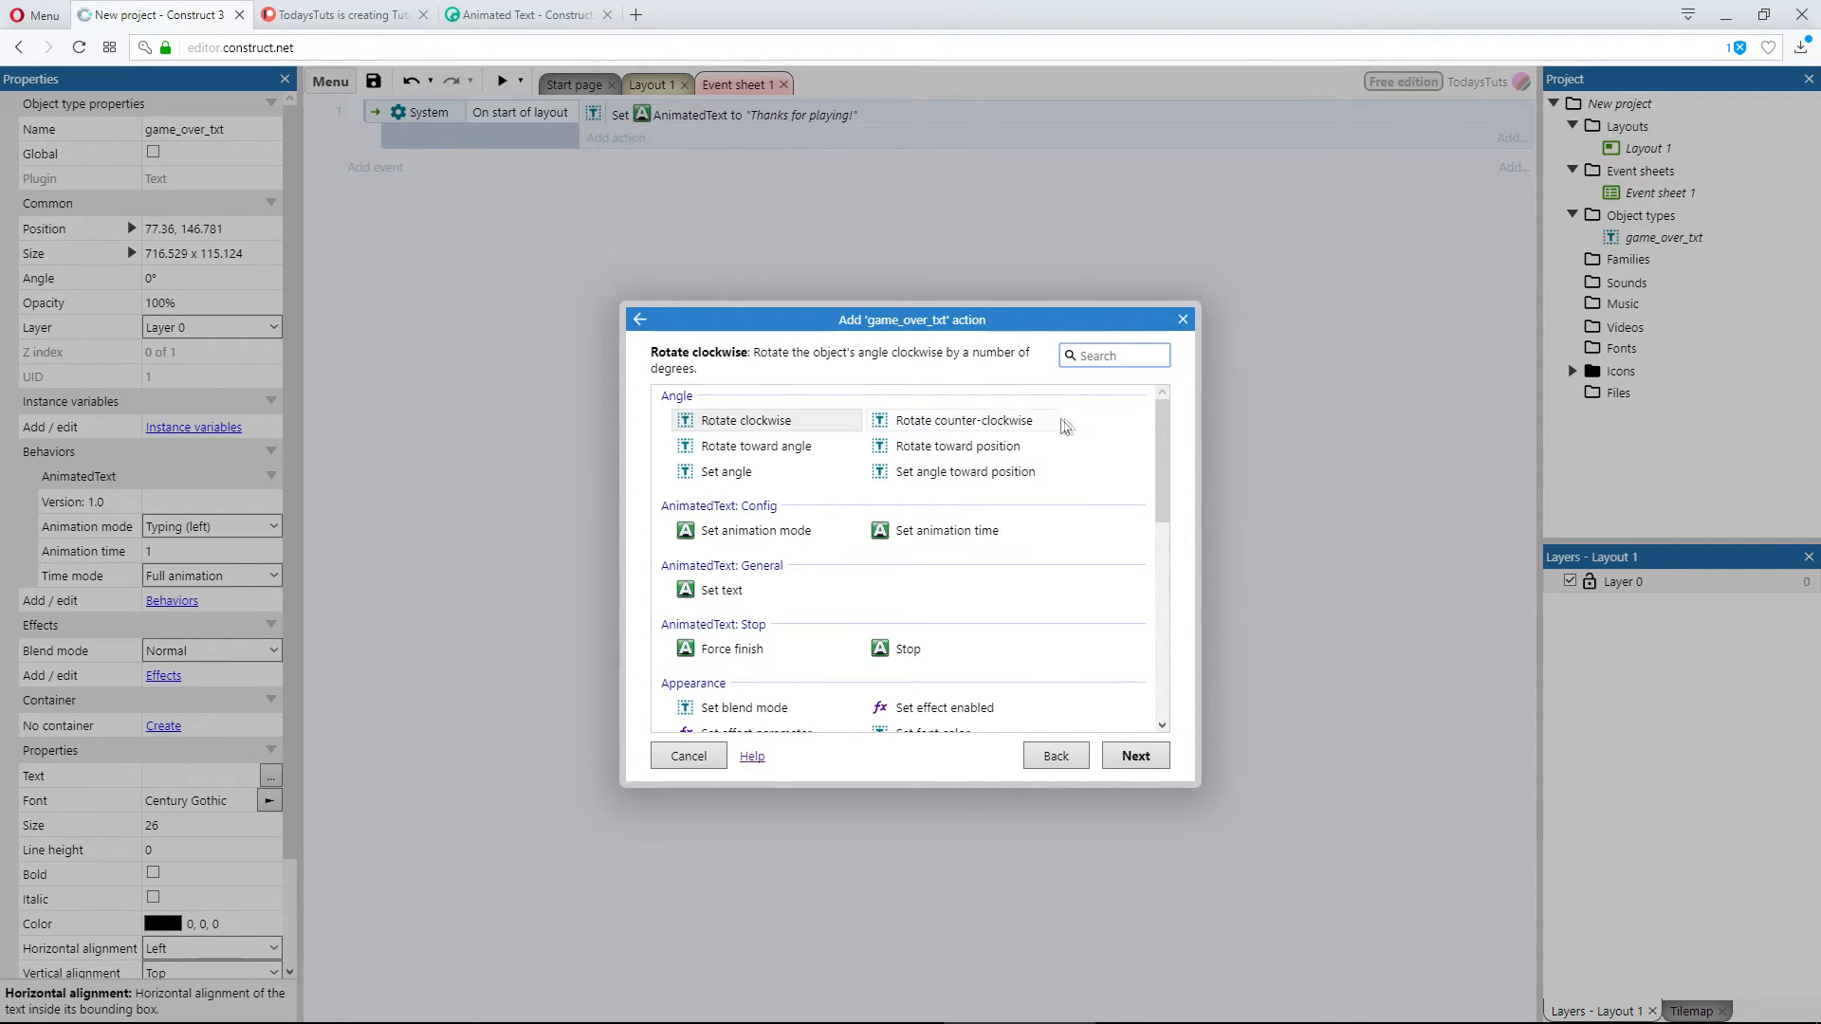
pyautogui.scroll(-3)
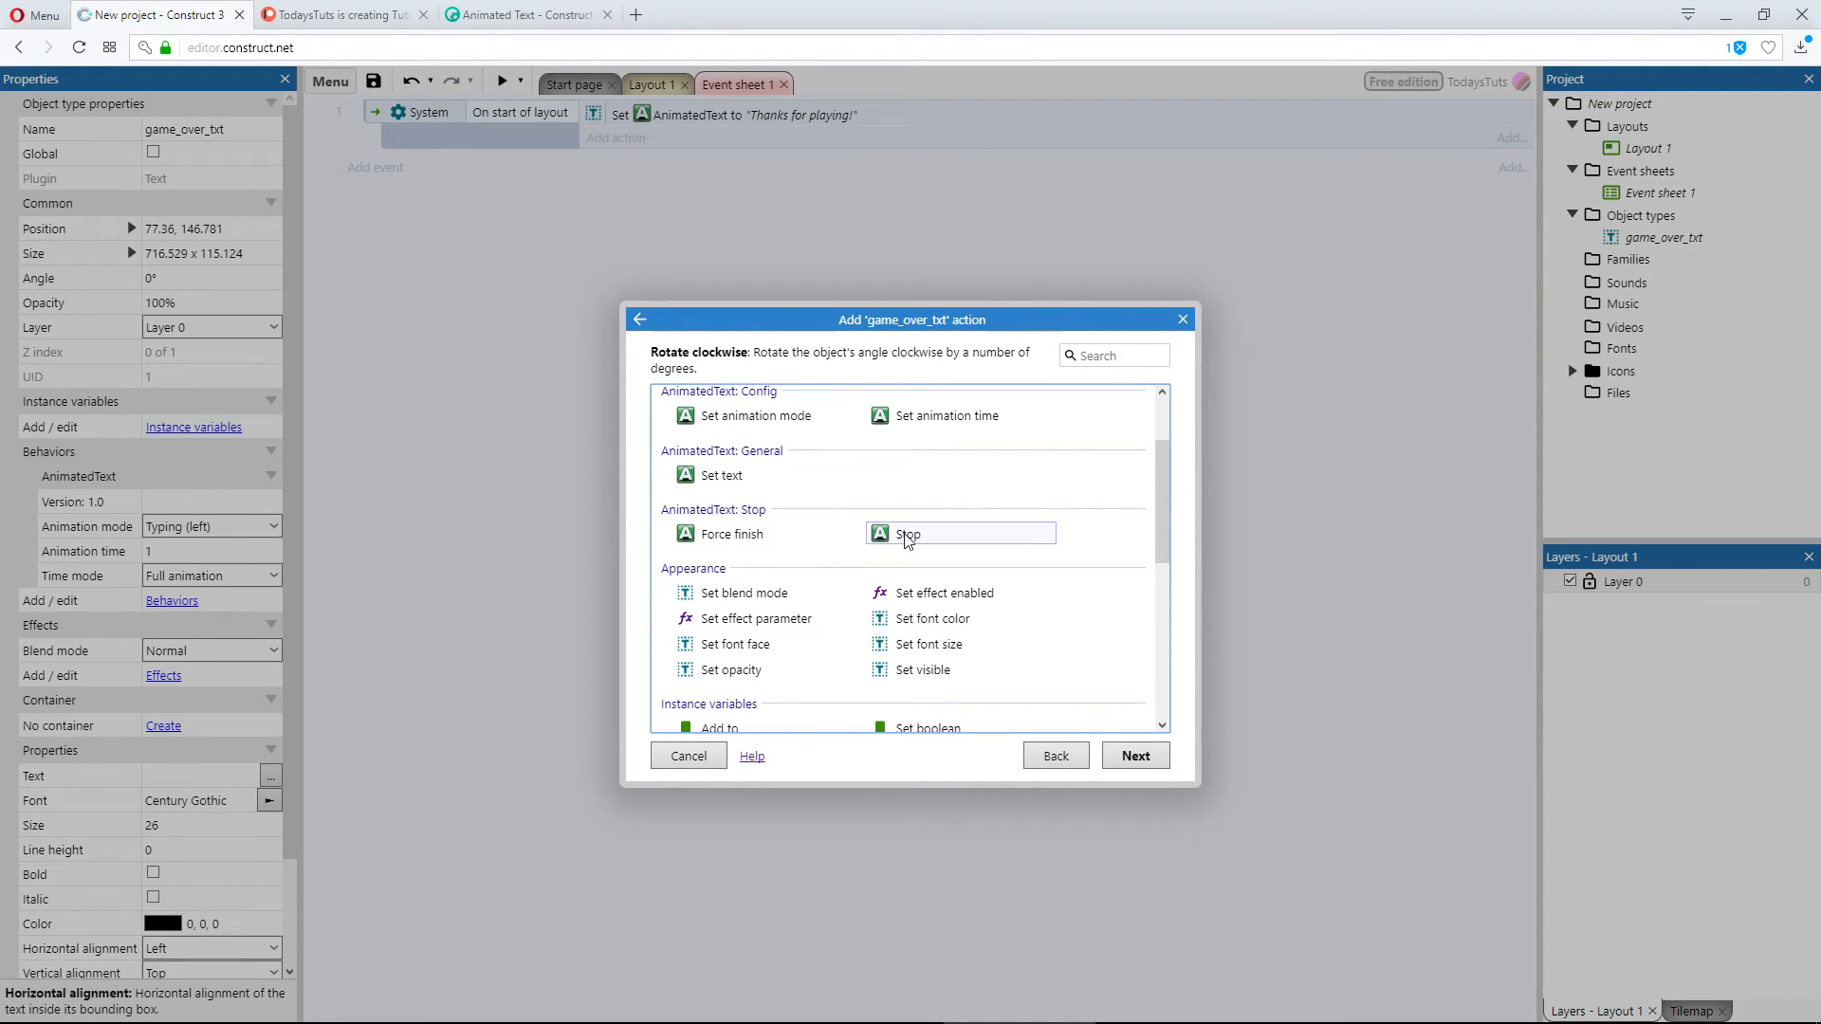
pyautogui.moveTo(908, 542)
pyautogui.write('5')
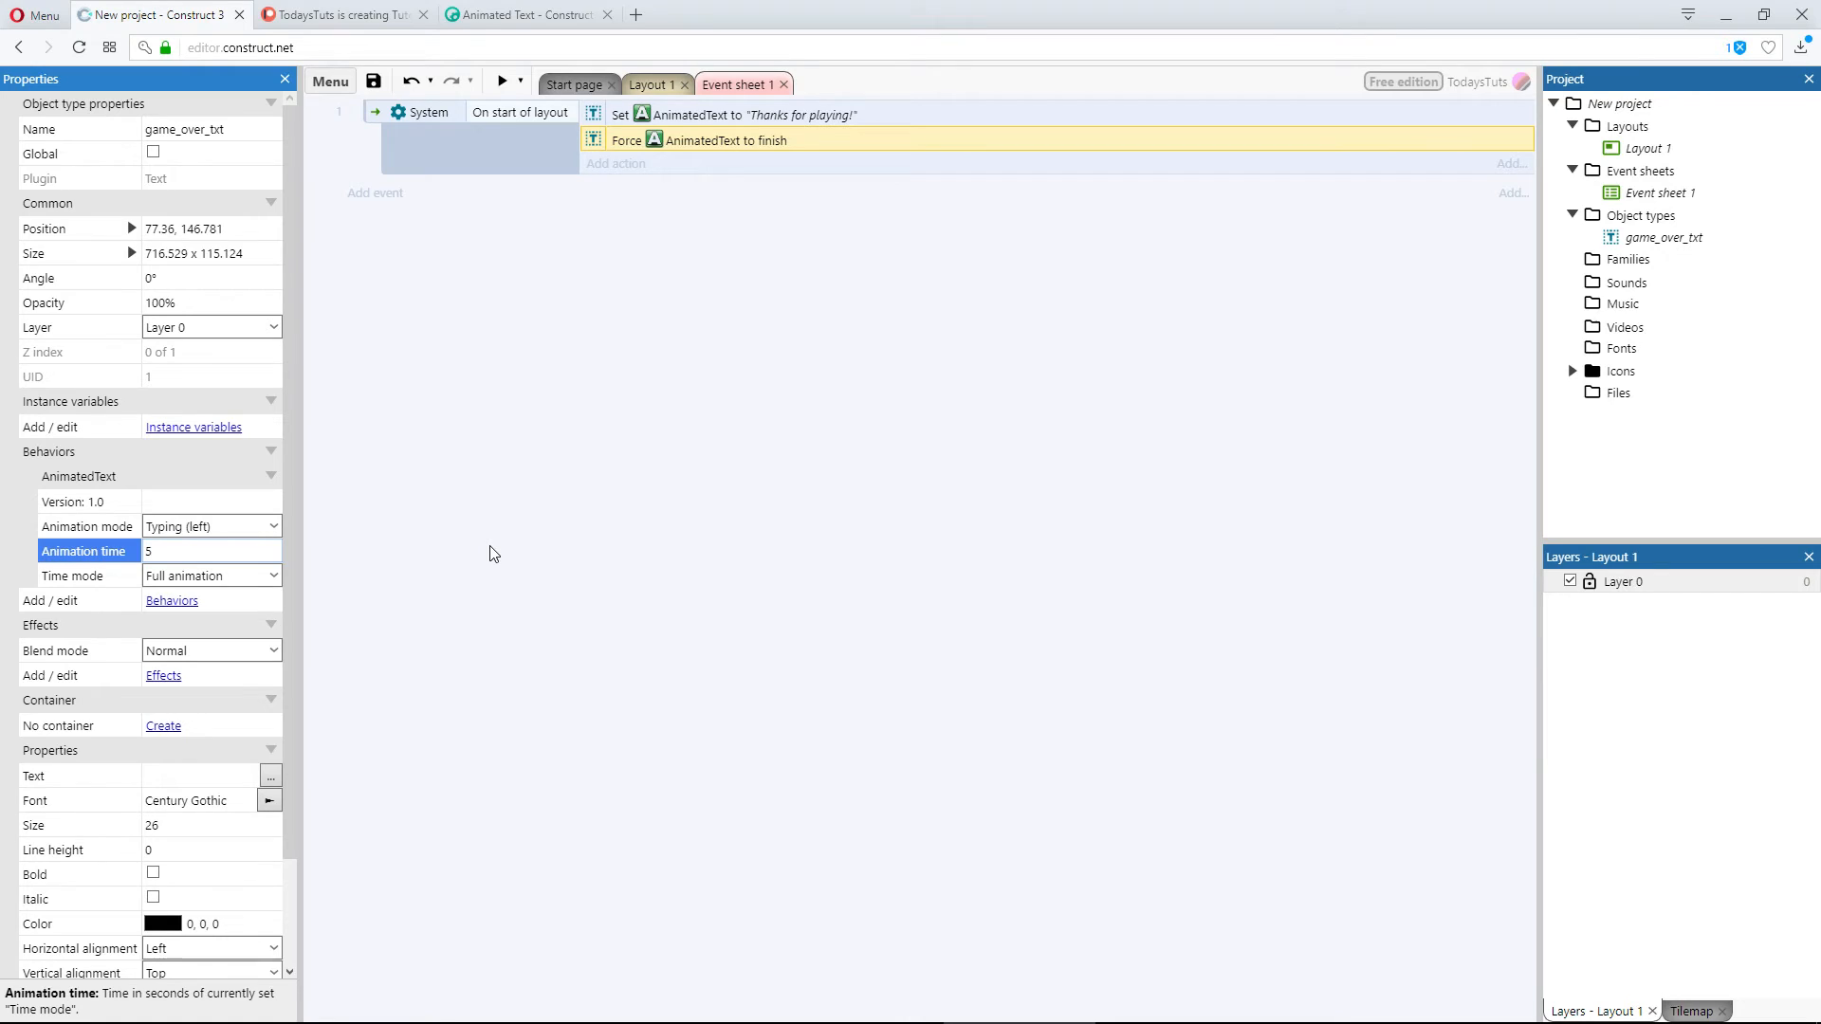
# Step: Add a System Wait action of 2 seconds to the start-of-layout event
pyautogui.click(72, 574)
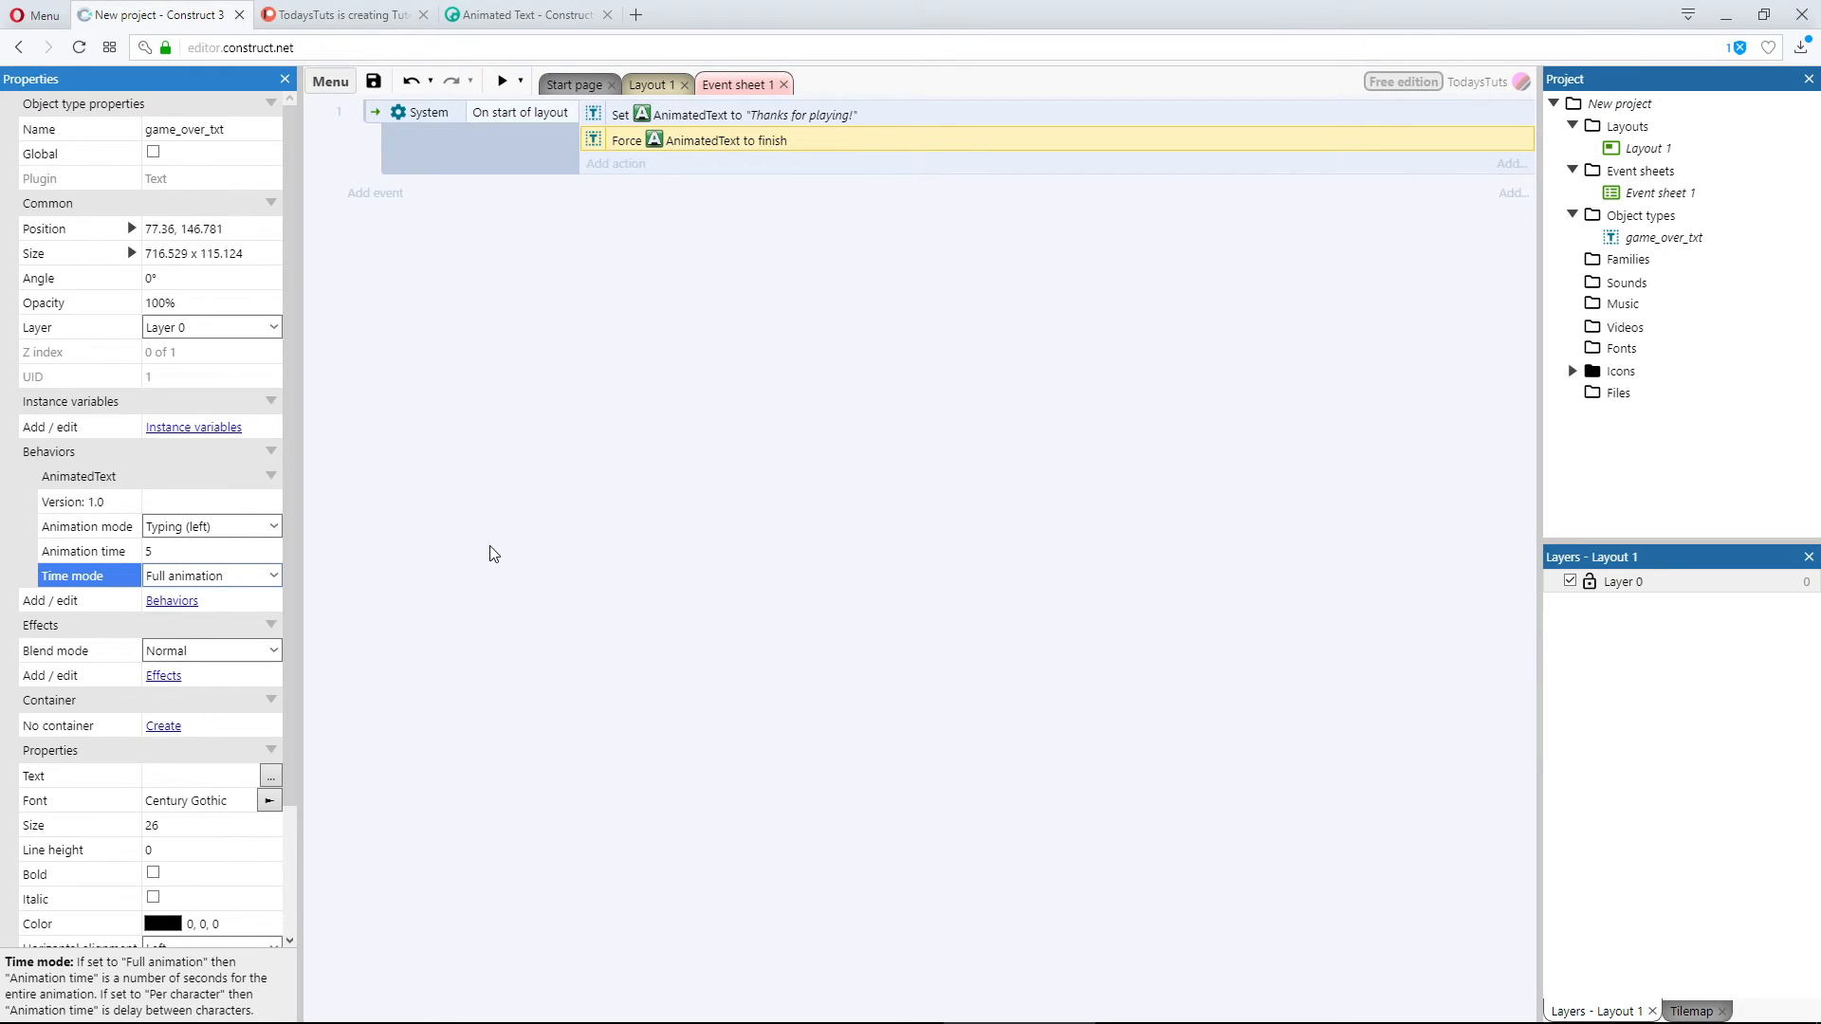
pyautogui.click(615, 163)
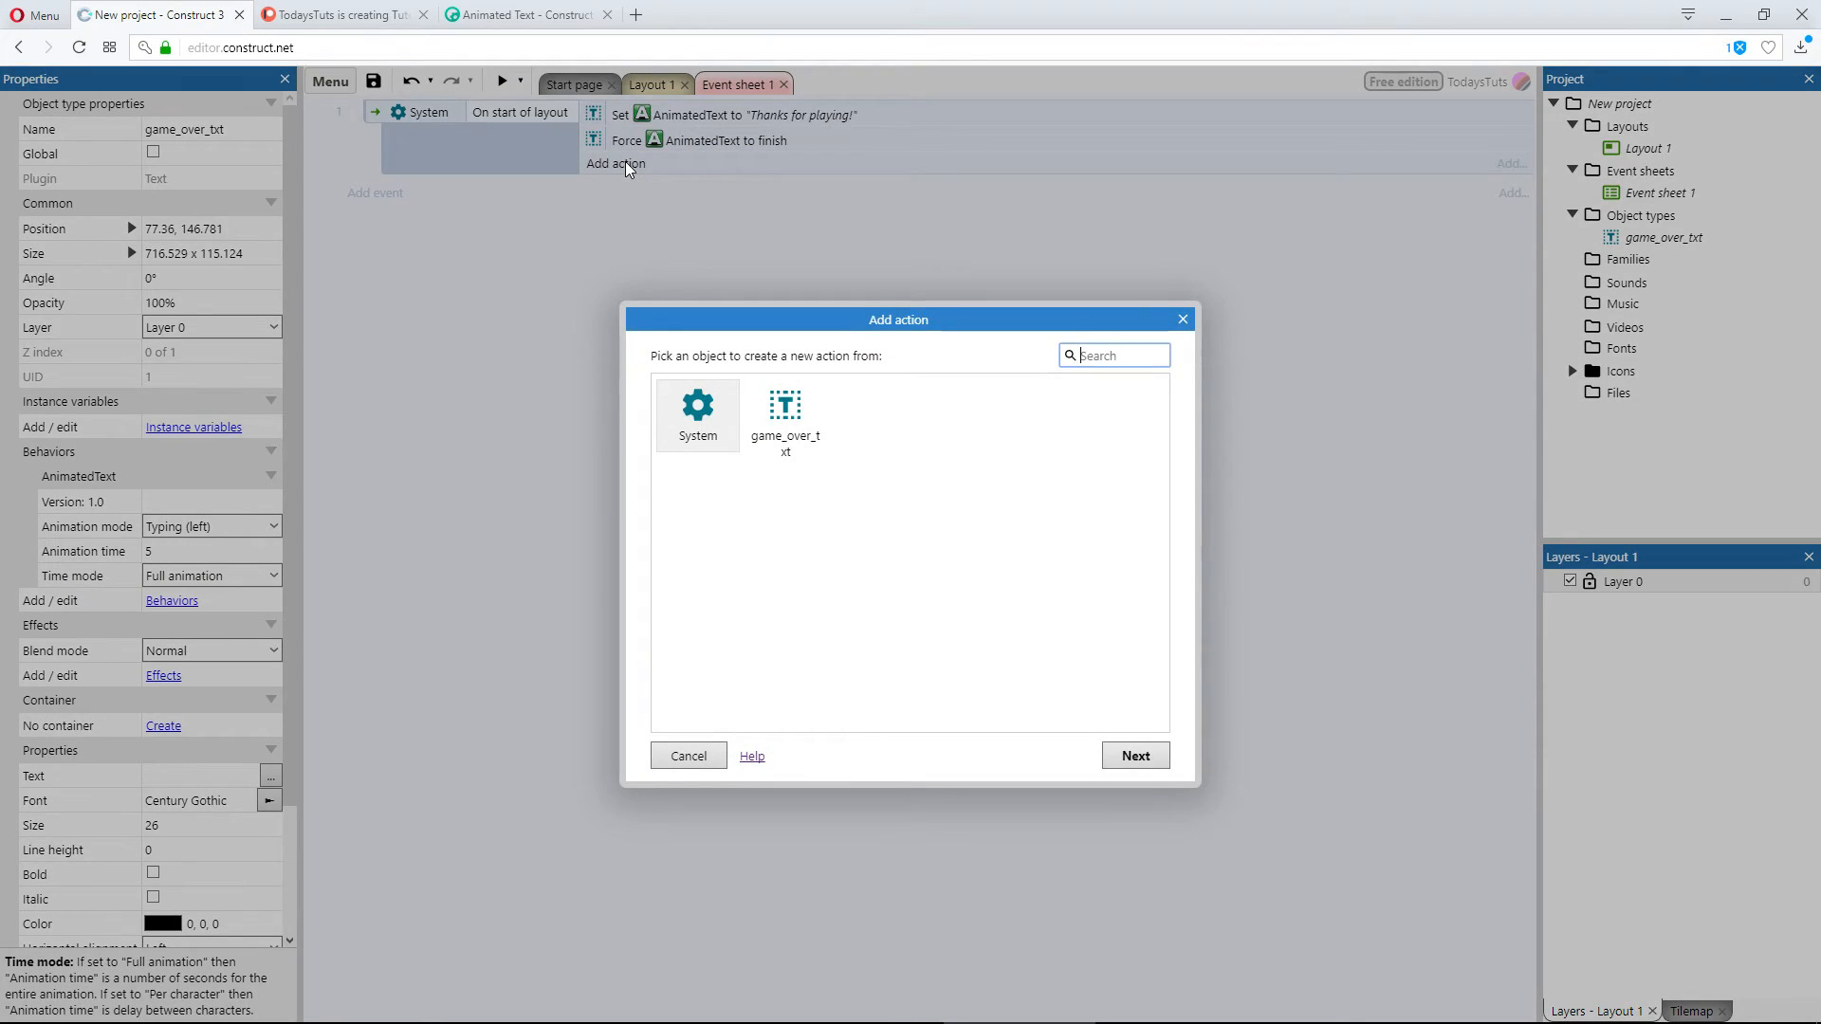
pyautogui.click(696, 406)
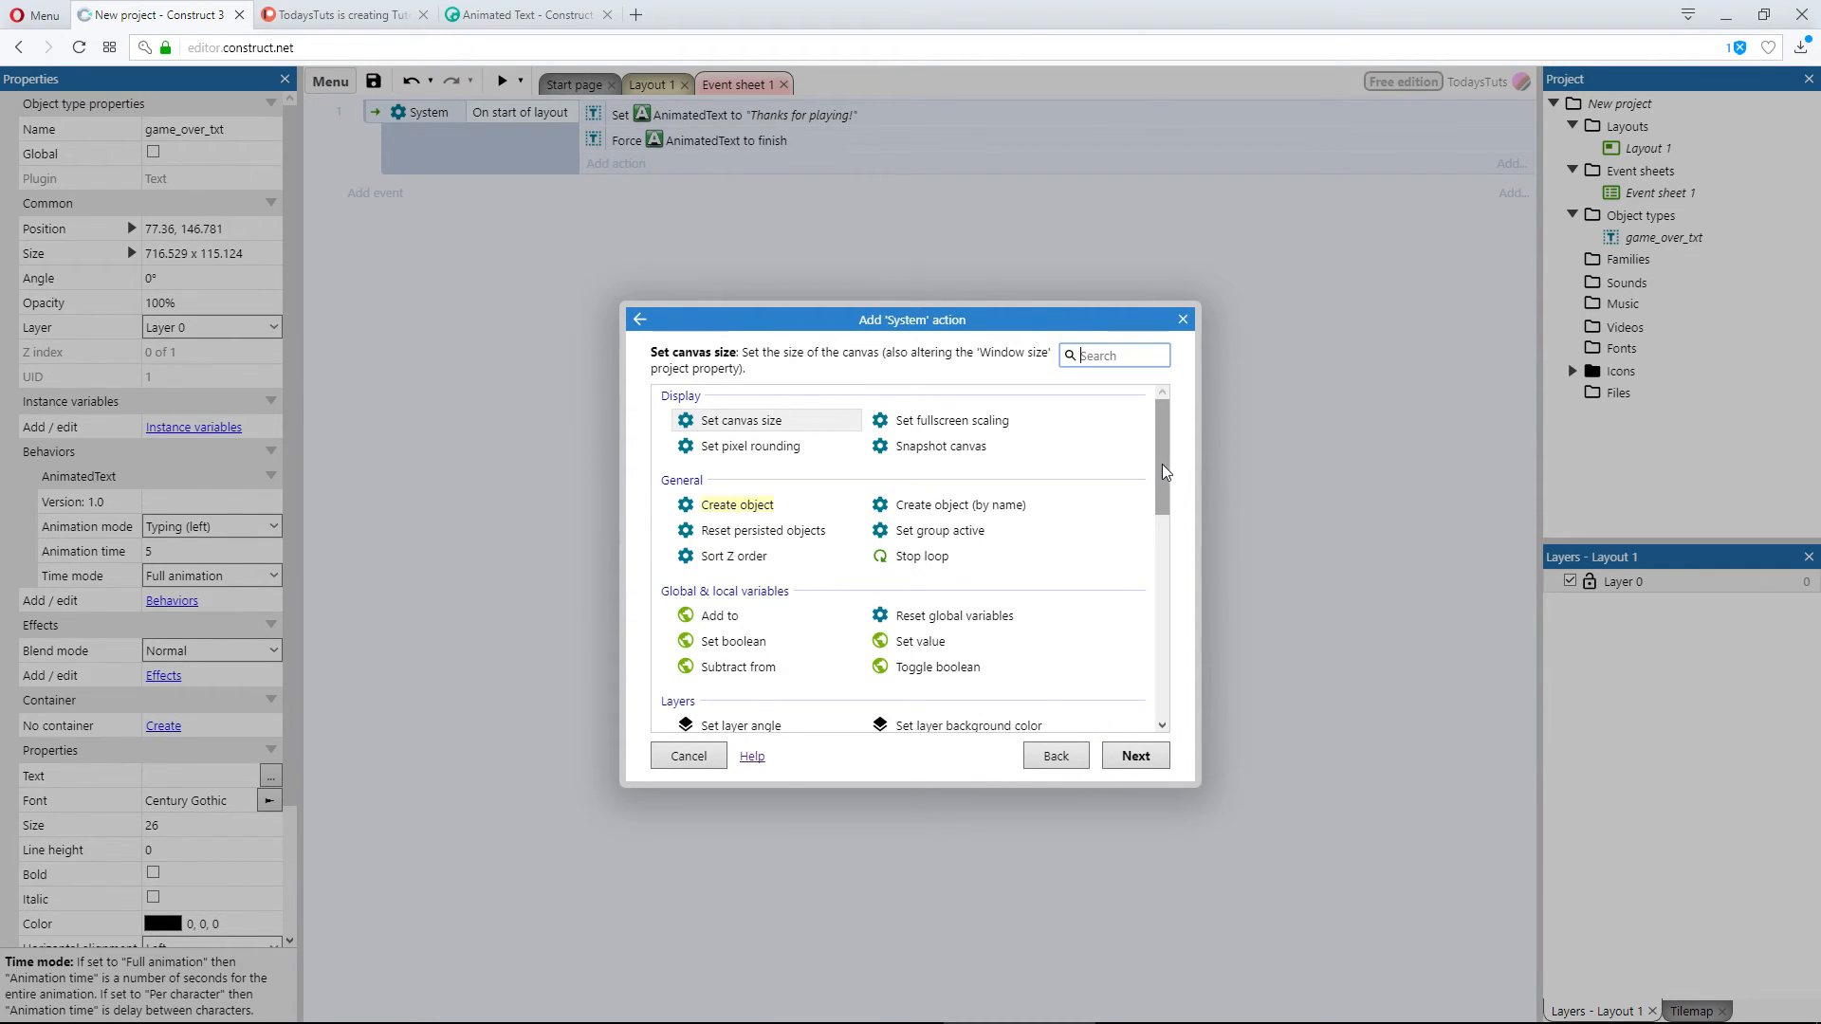
pyautogui.scroll(-3)
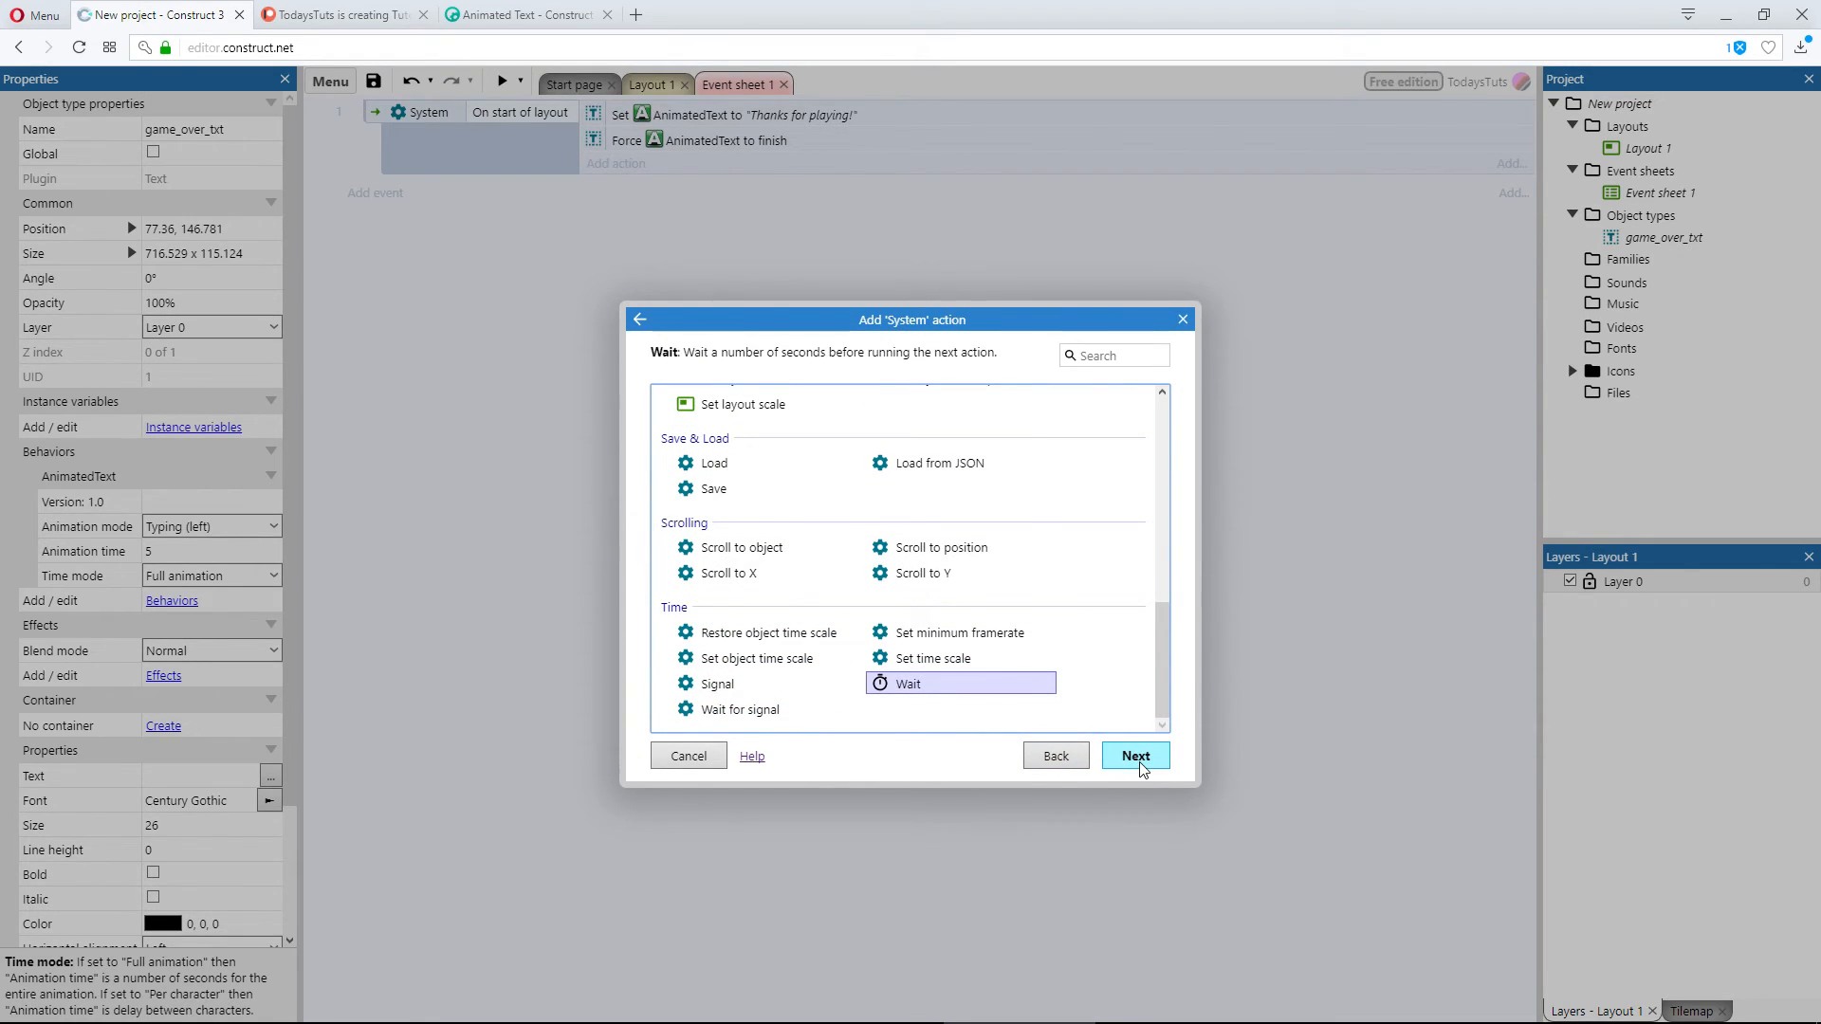
pyautogui.click(1134, 757)
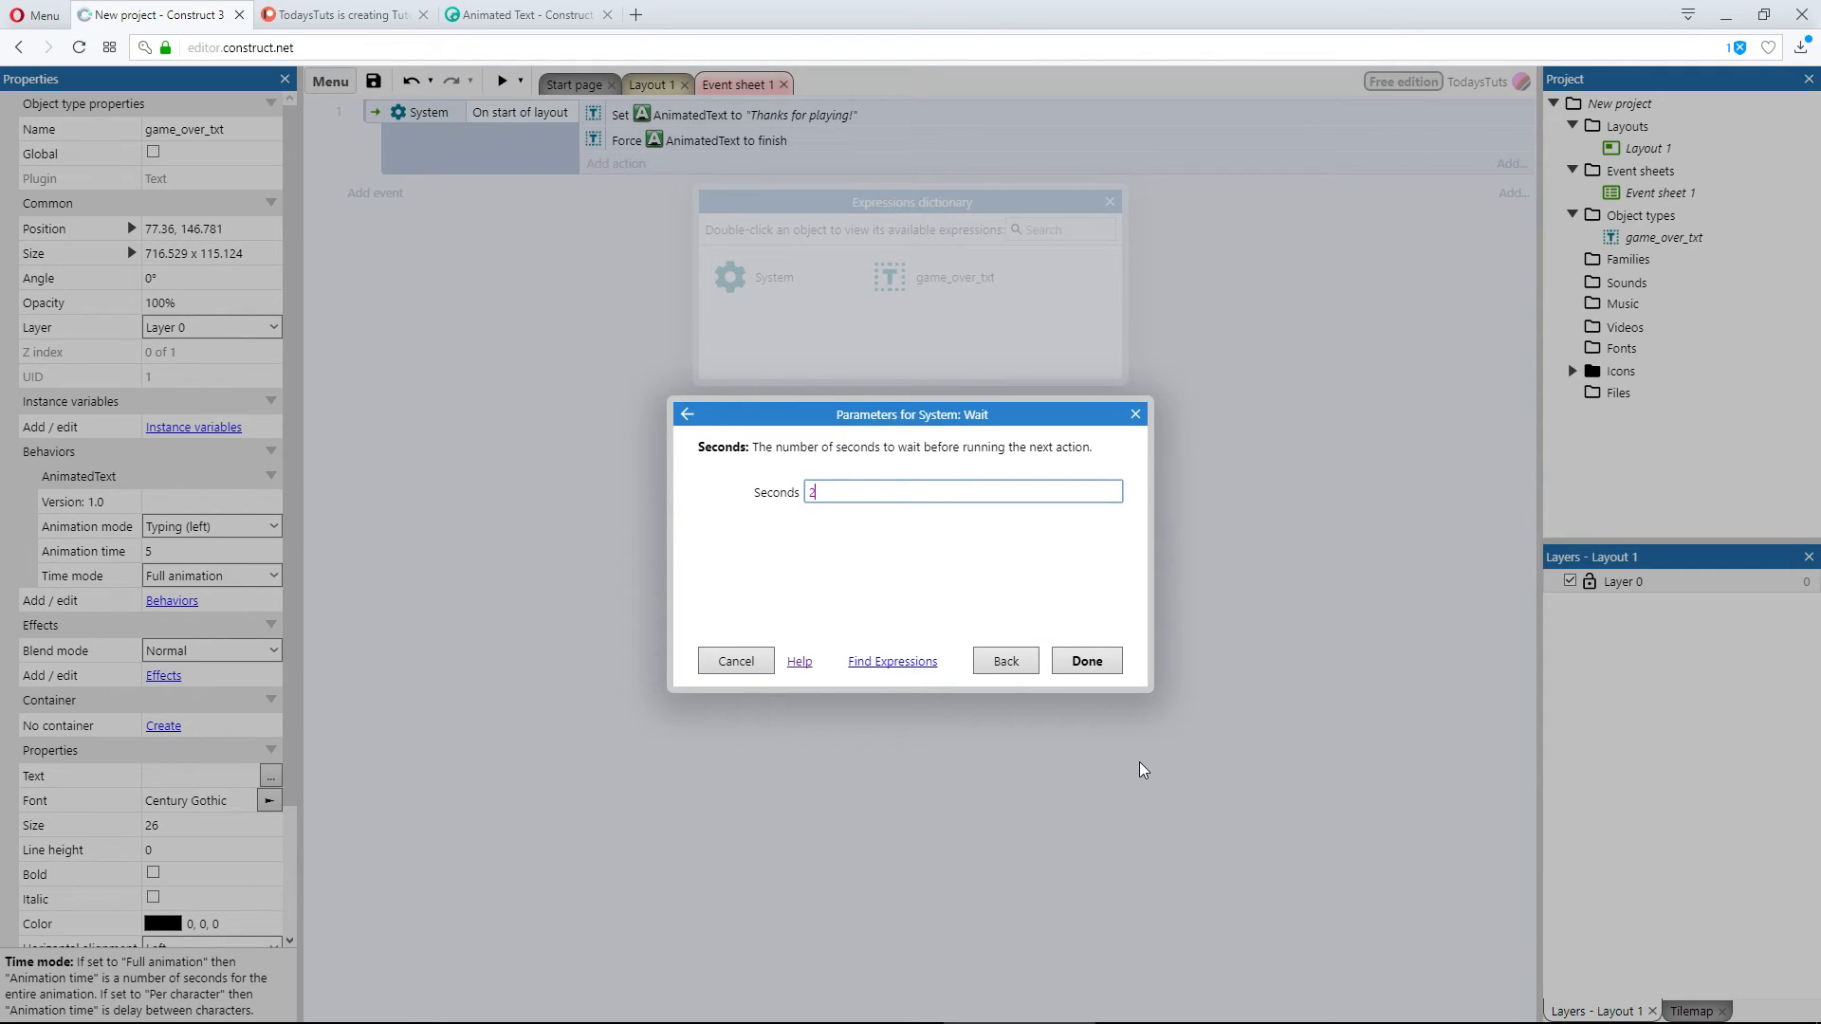
pyautogui.click(1085, 660)
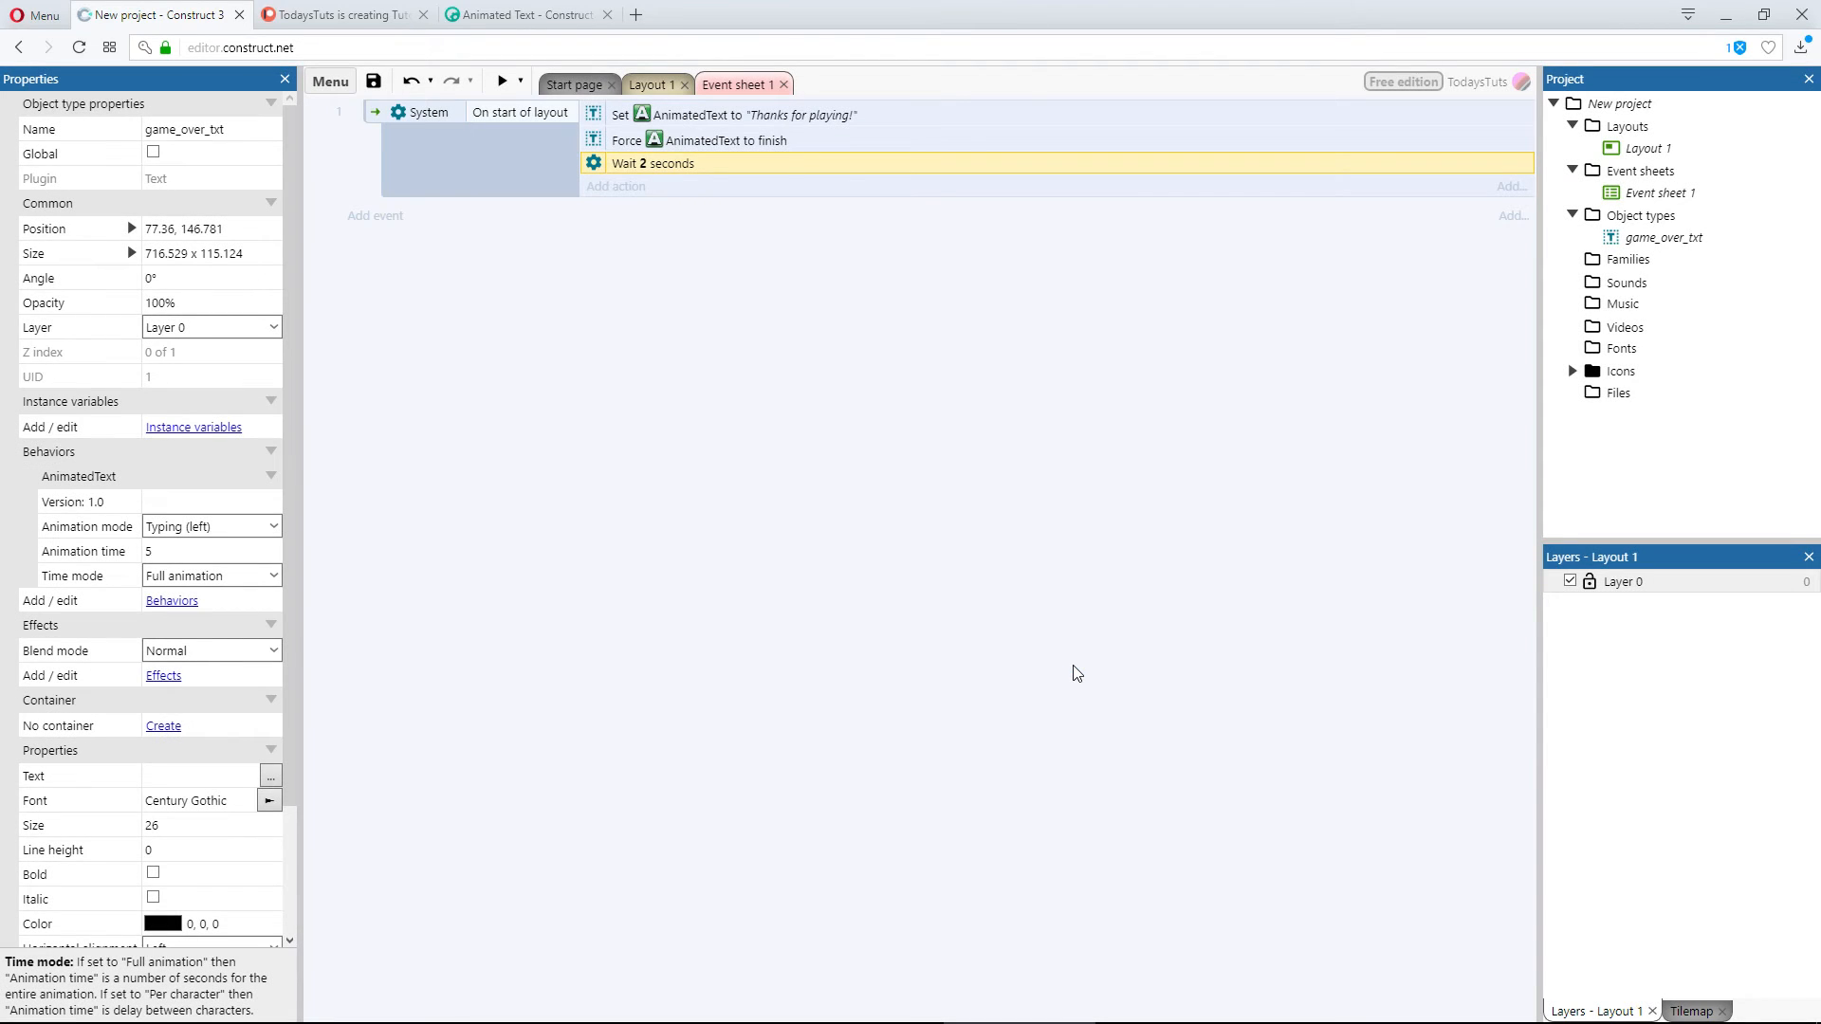
pyautogui.moveTo(712, 241)
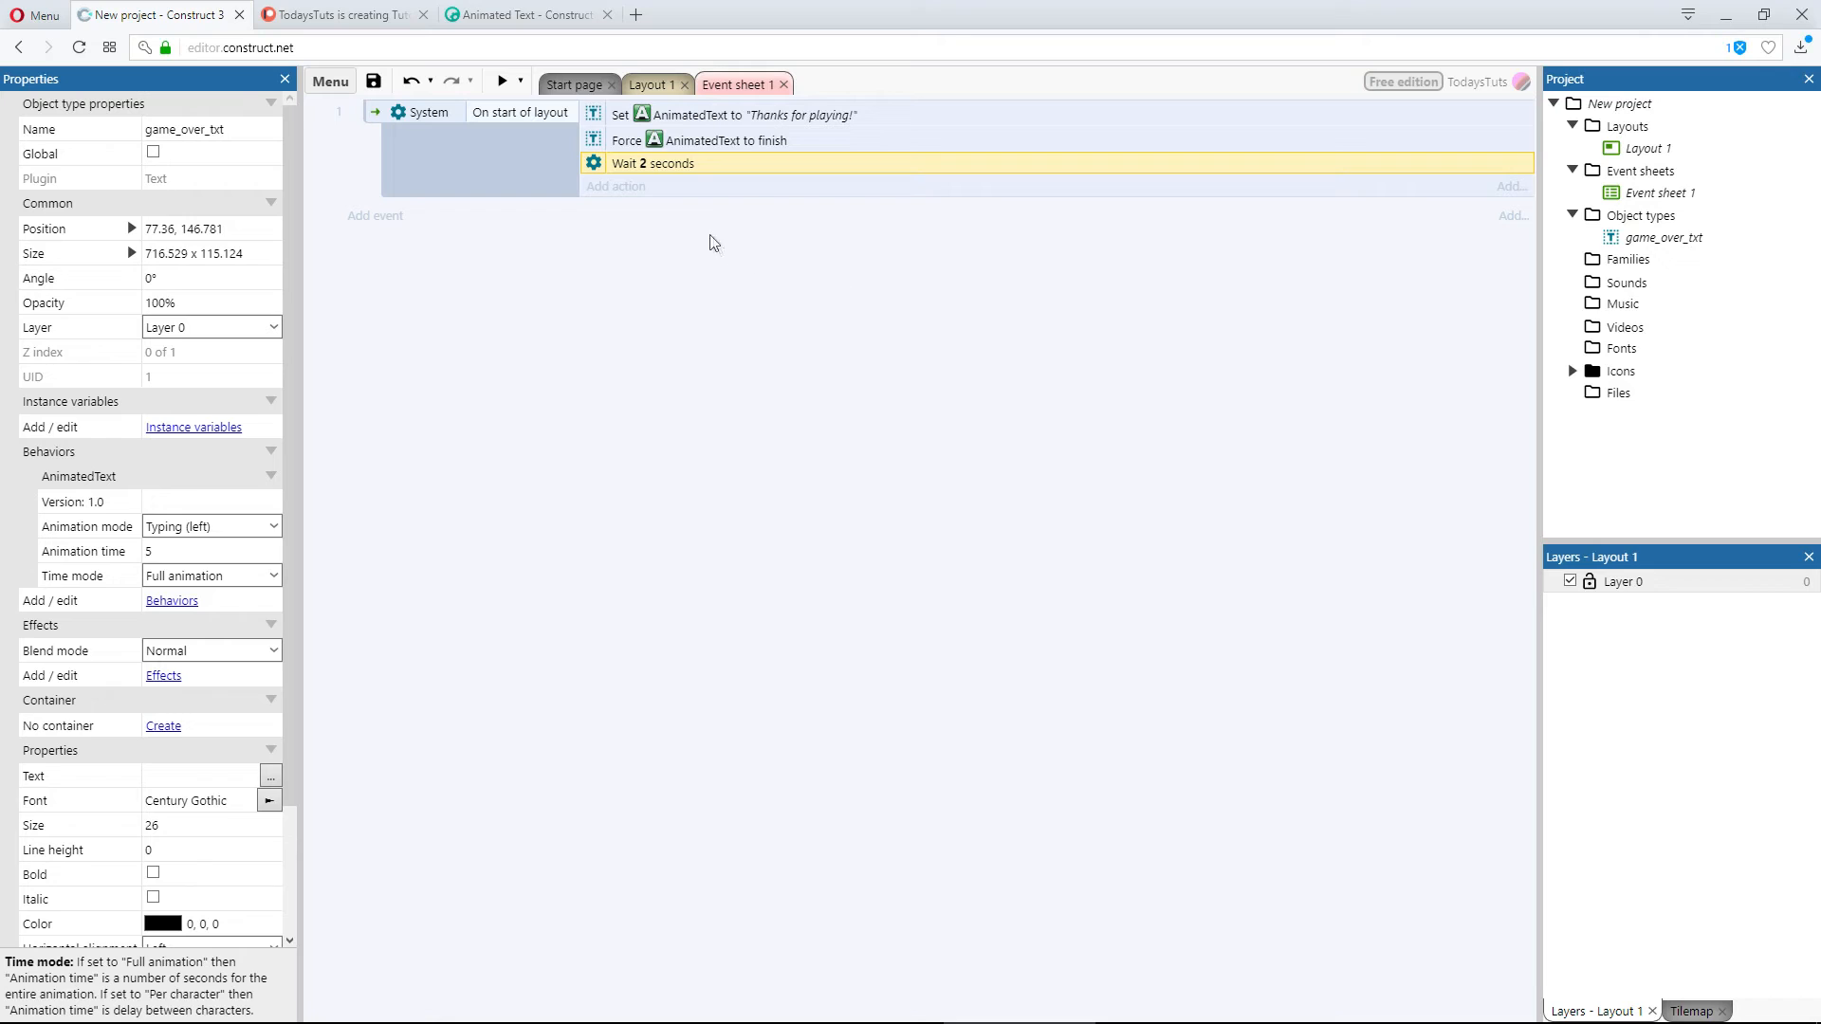
# Step: Move the Wait action above Force finish and preview the layout
pyautogui.moveTo(650, 163); pyautogui.dragTo(651, 136)
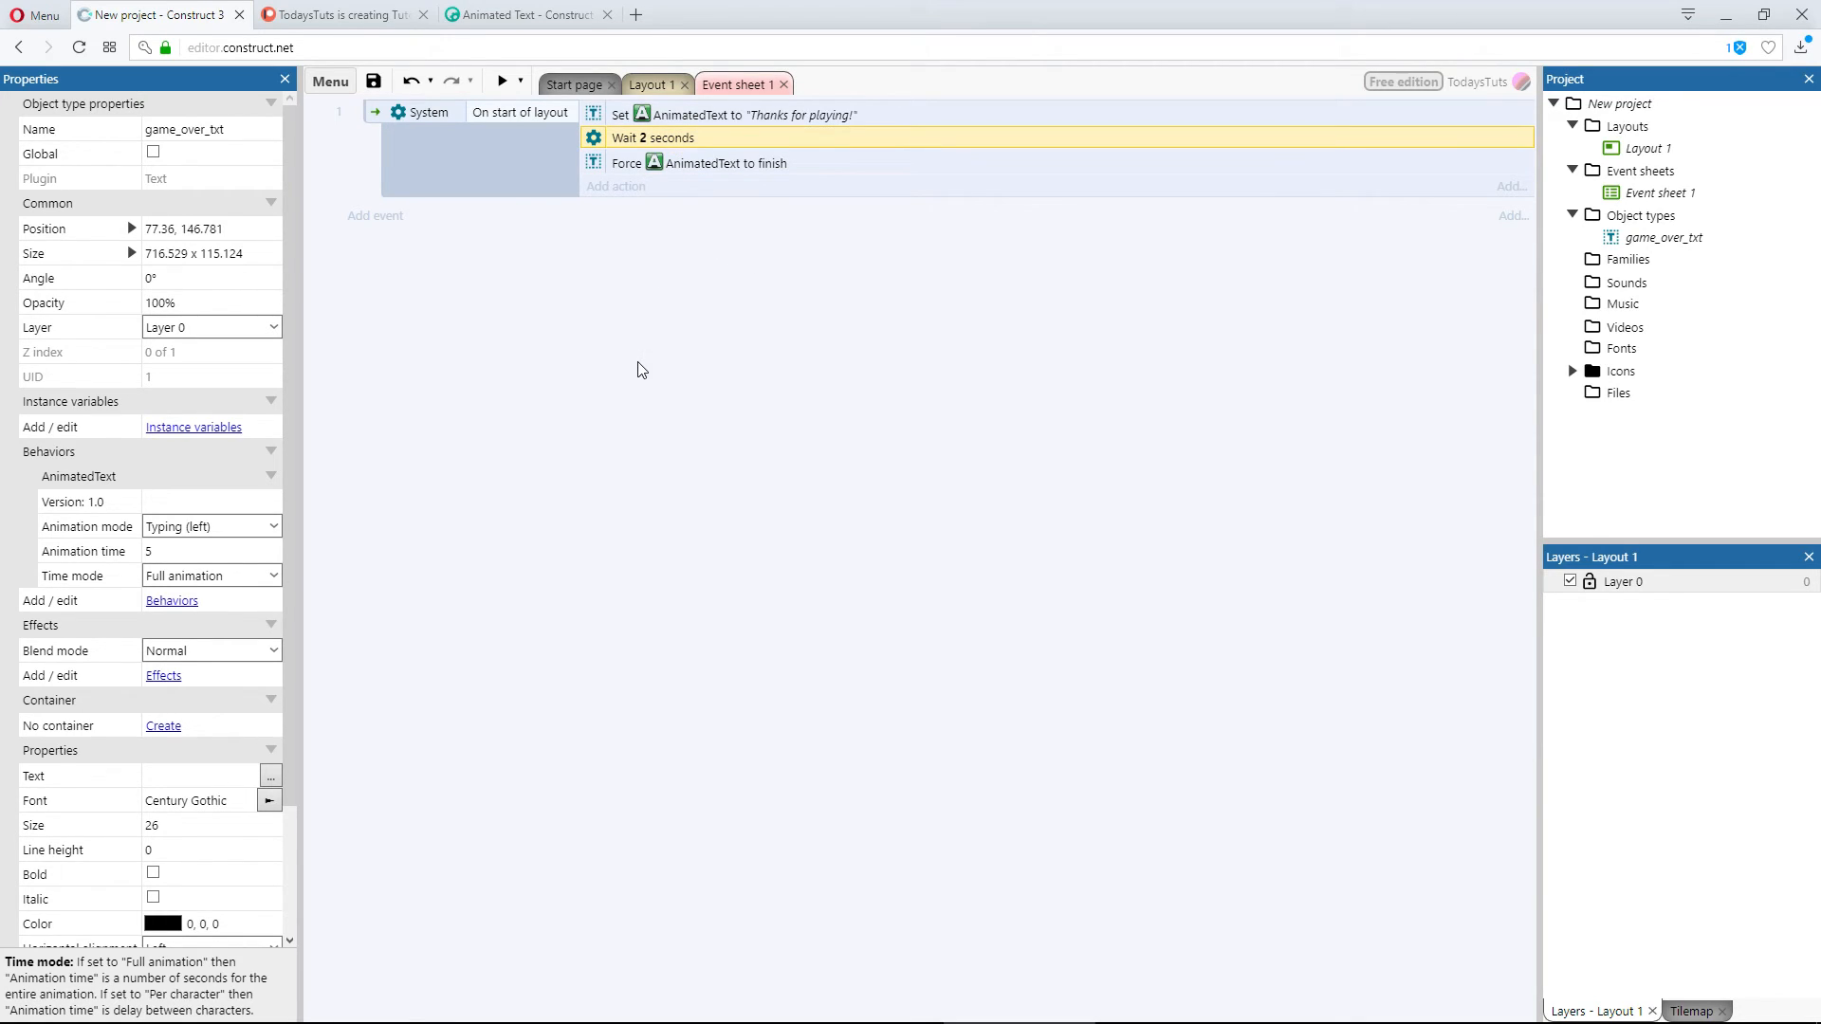
pyautogui.click(500, 79)
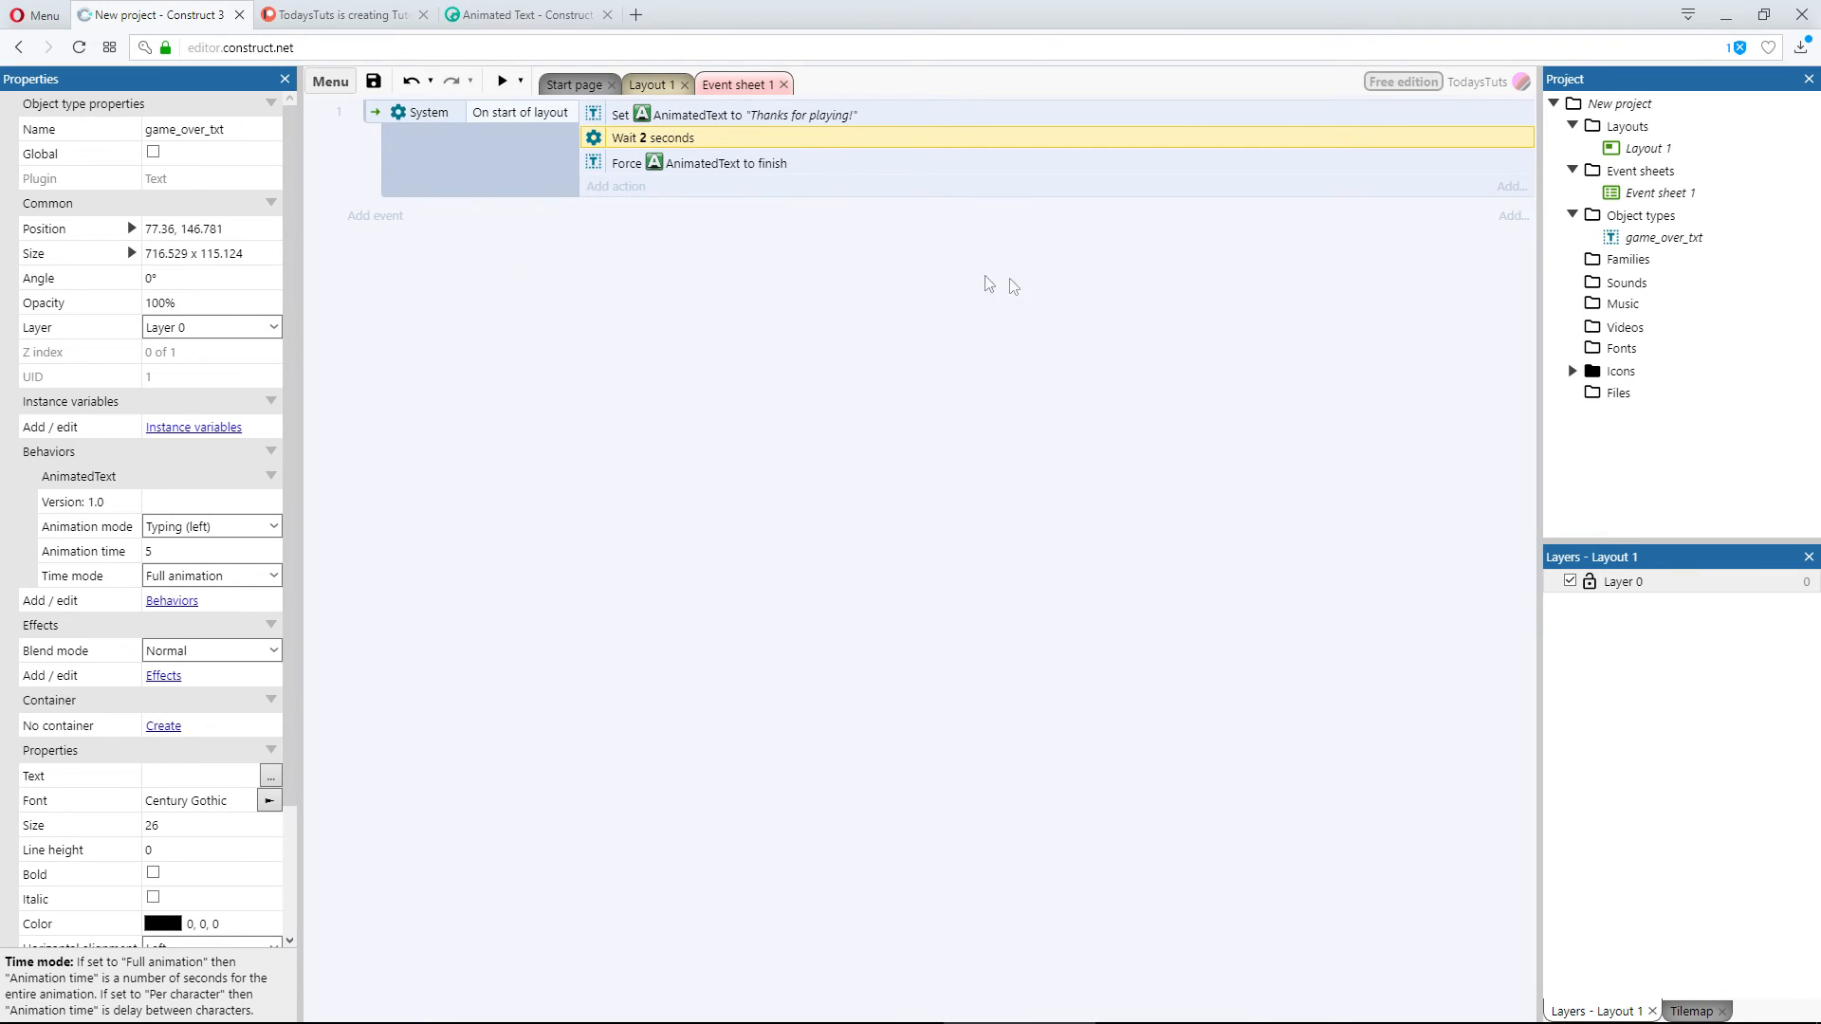
pyautogui.moveTo(969, 282)
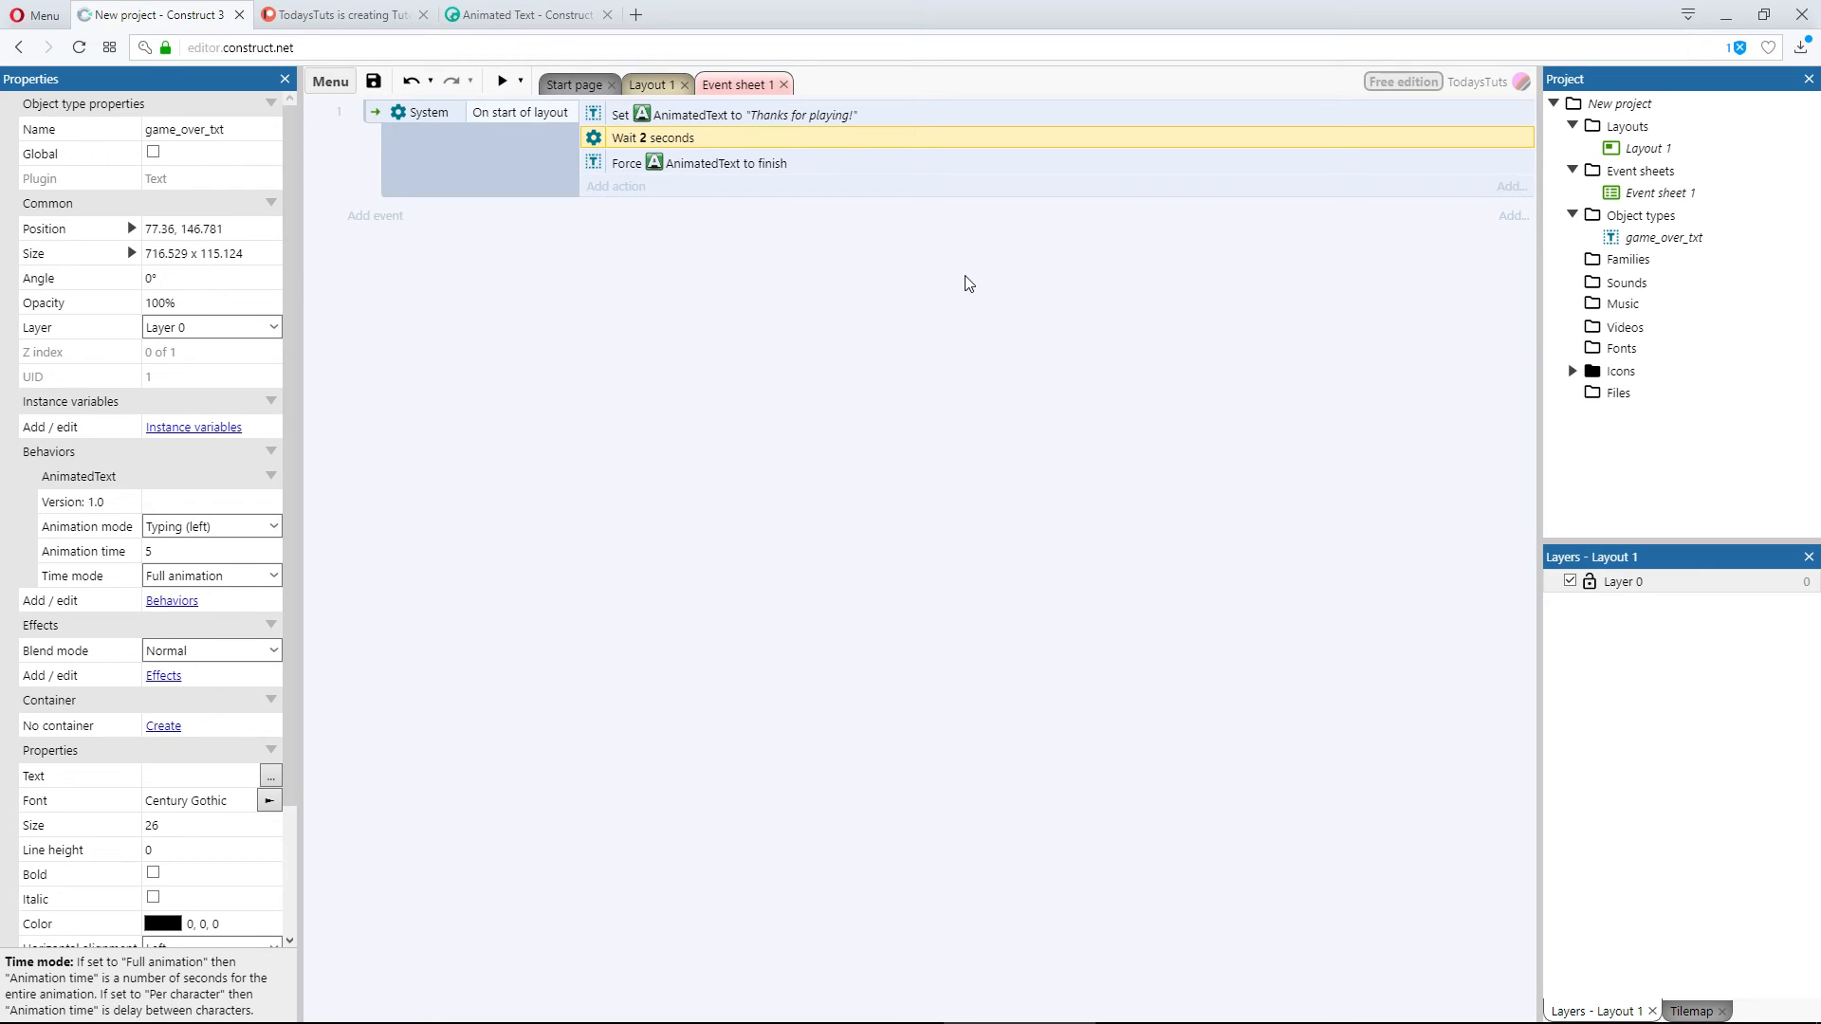
pyautogui.moveTo(702, 163)
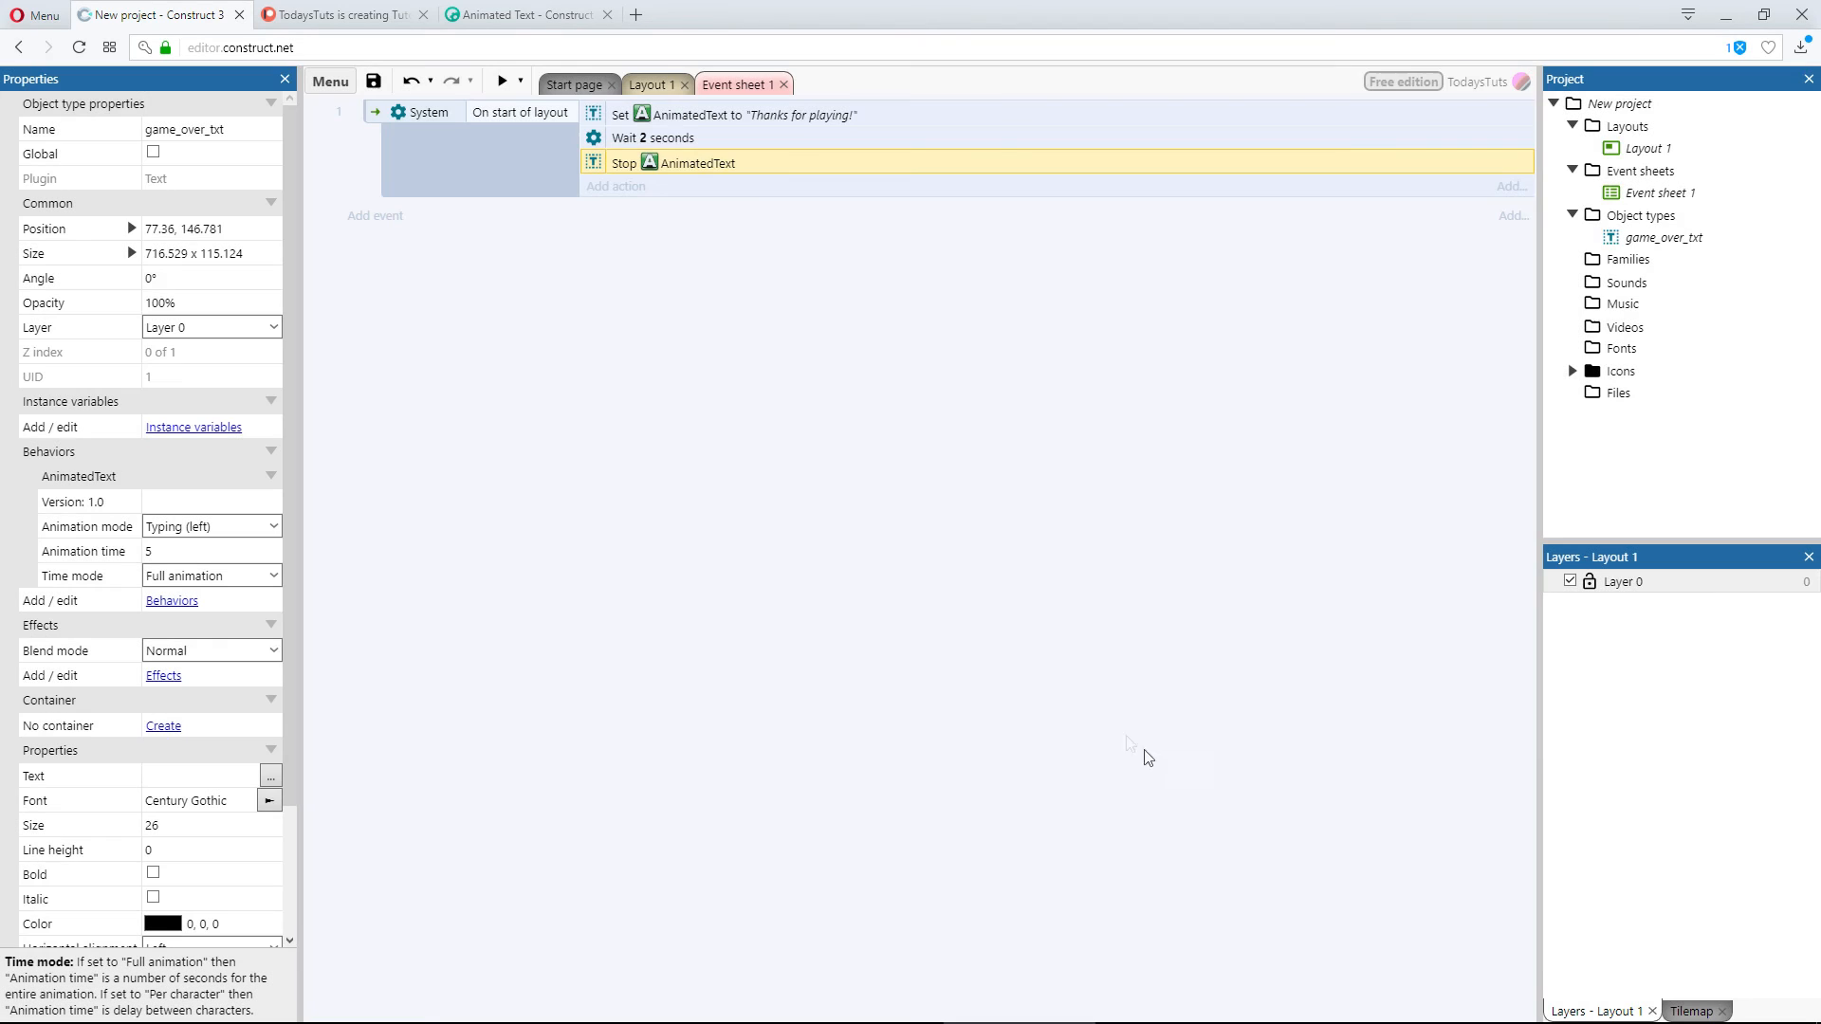
pyautogui.moveTo(520, 205)
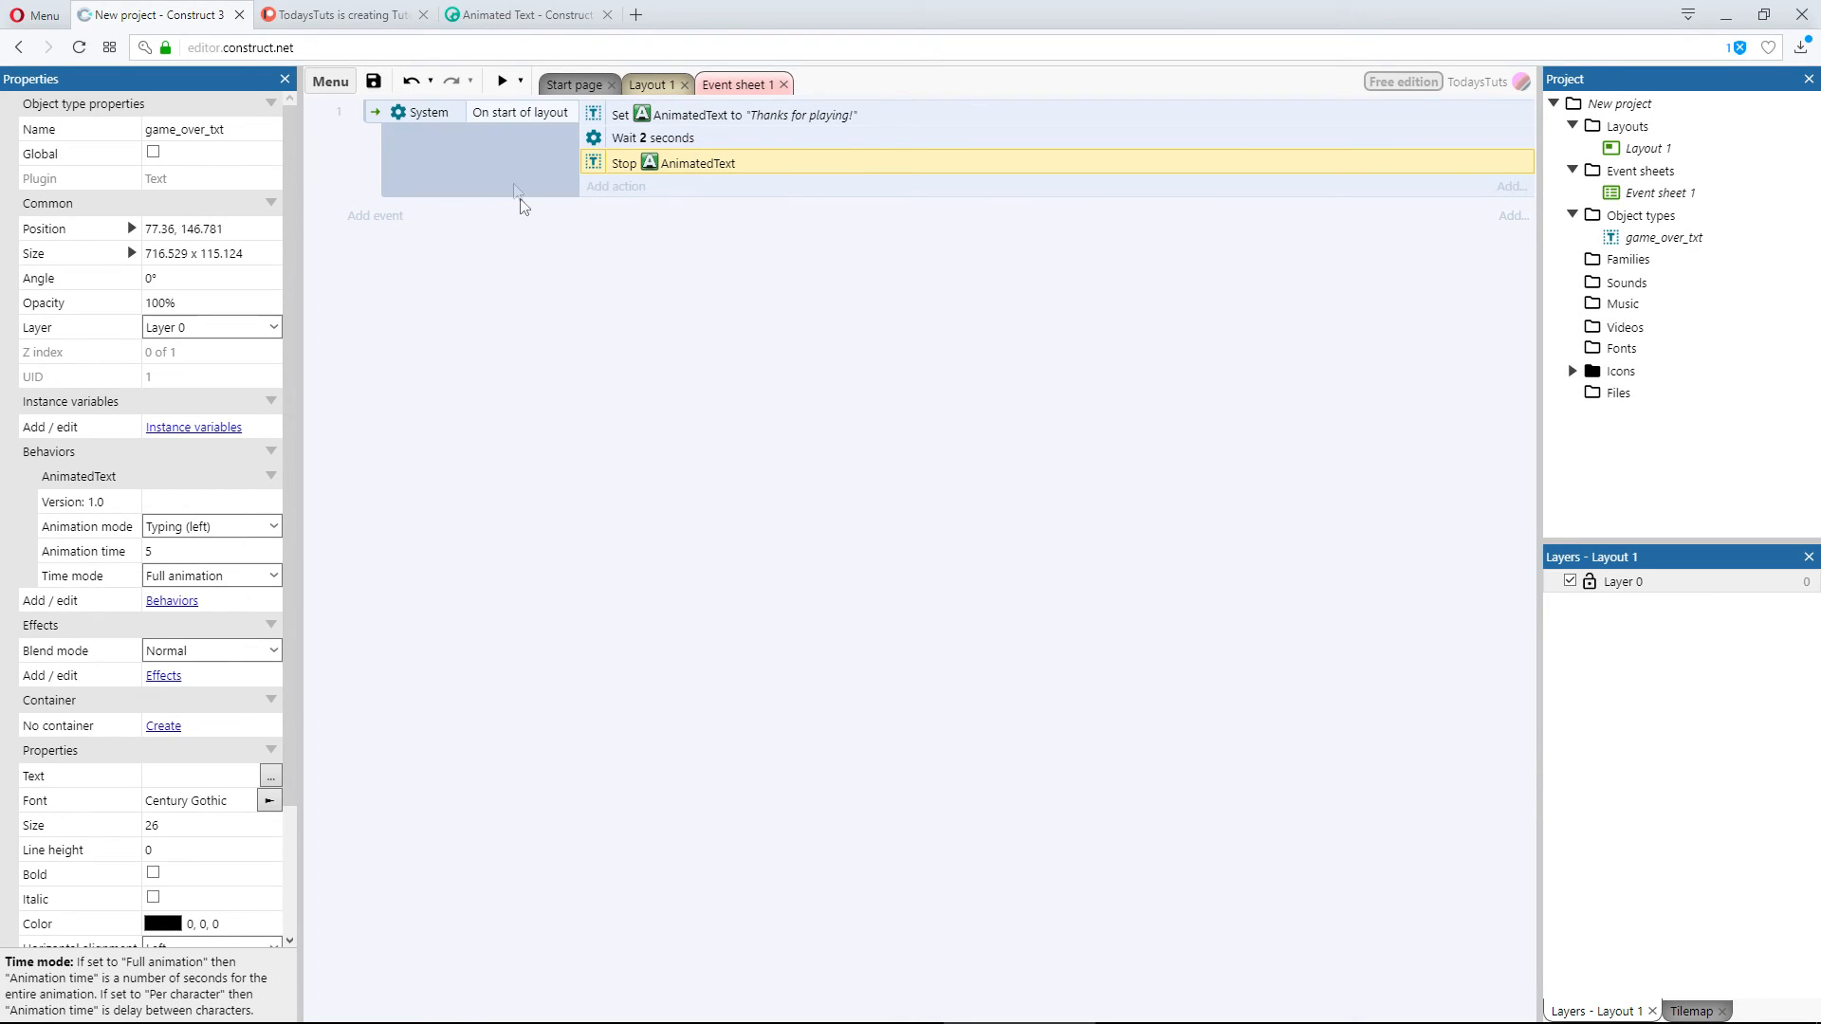
# Step: Preview the layout showing only 'Thanks' typed out, then switch to the Patreon tab
pyautogui.click(501, 82)
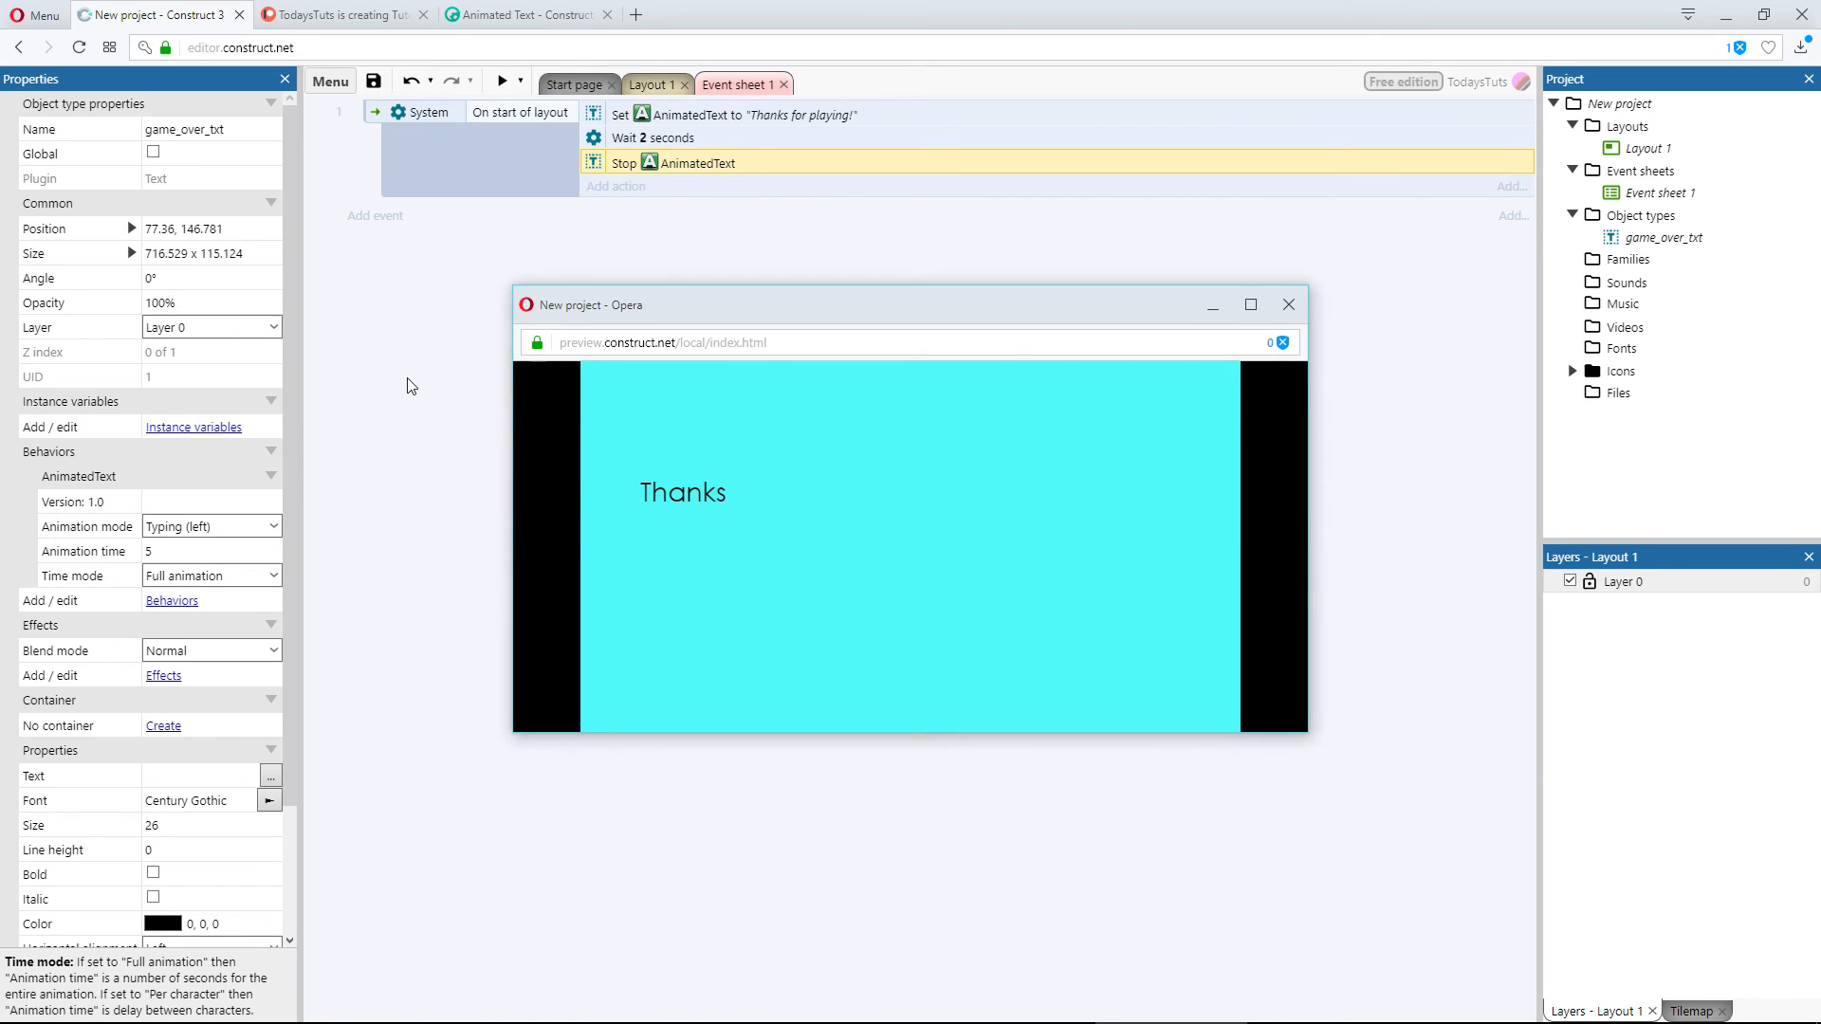
pyautogui.click(342, 13)
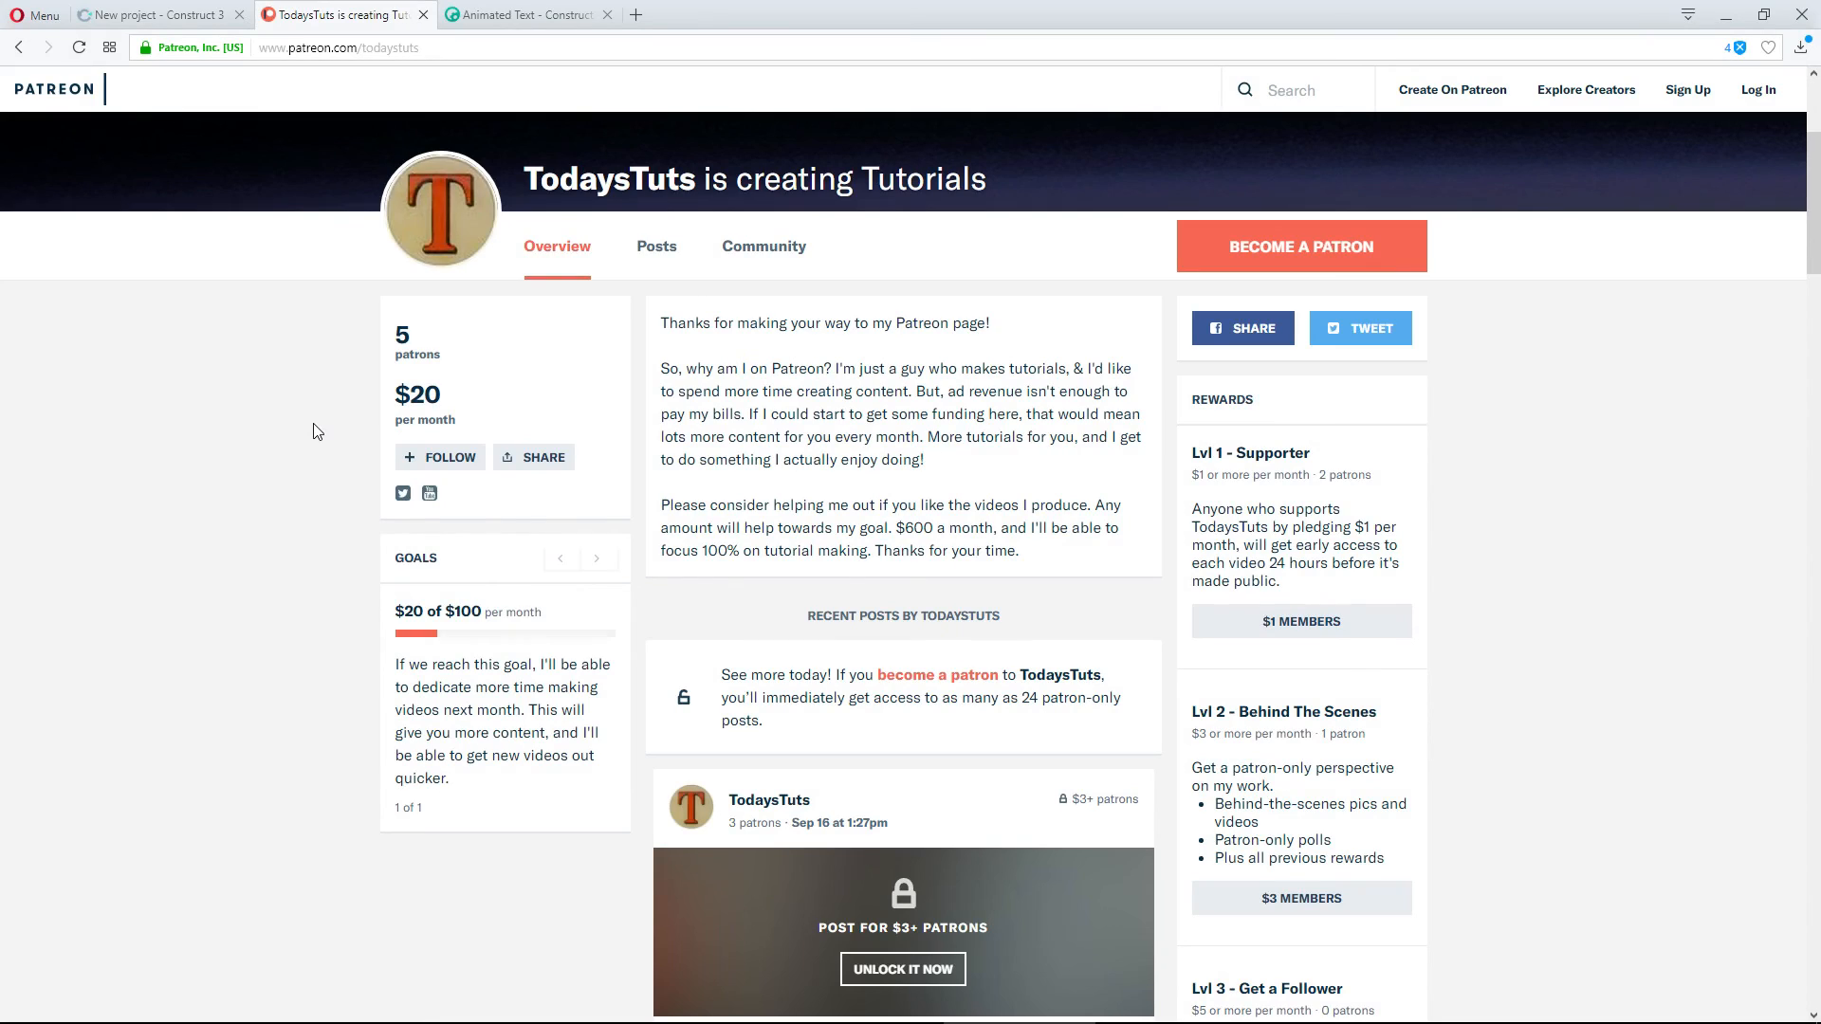